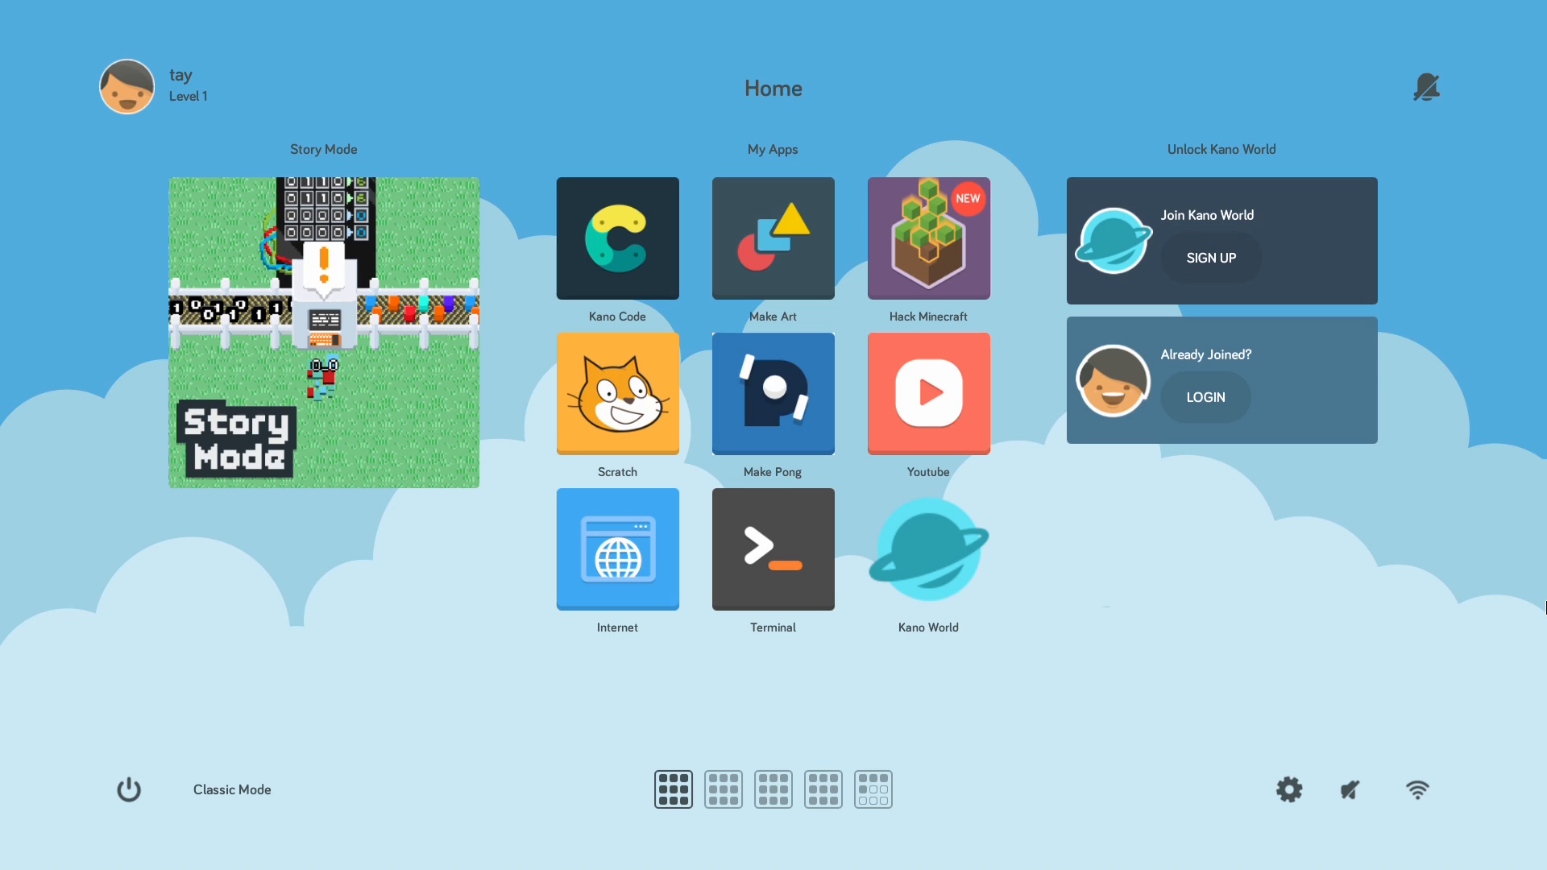
mouse_move(1340, 472)
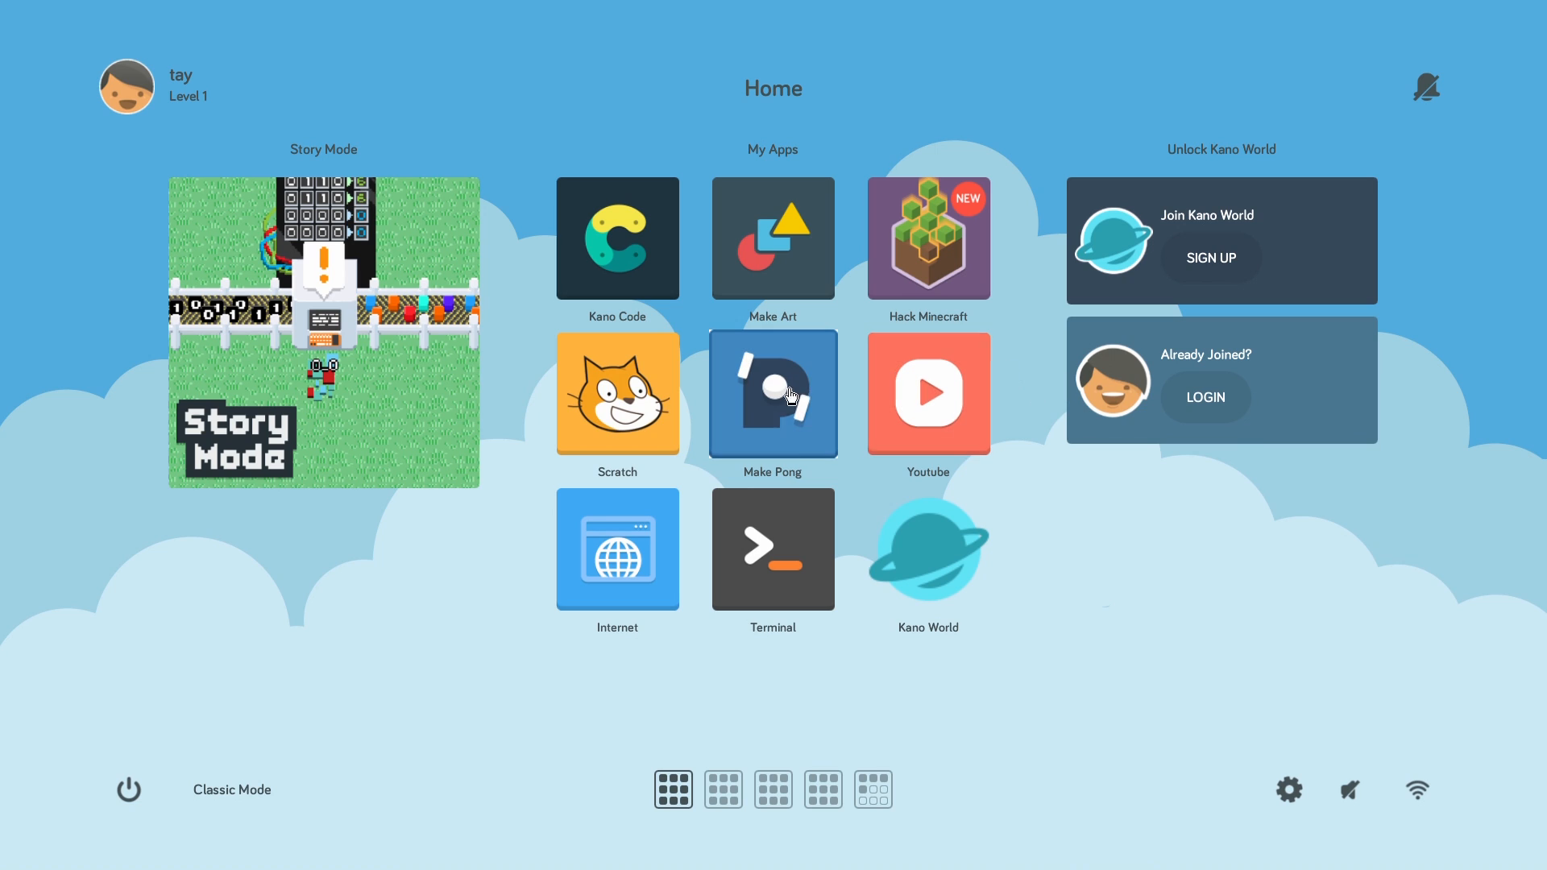
mouse_move(804, 394)
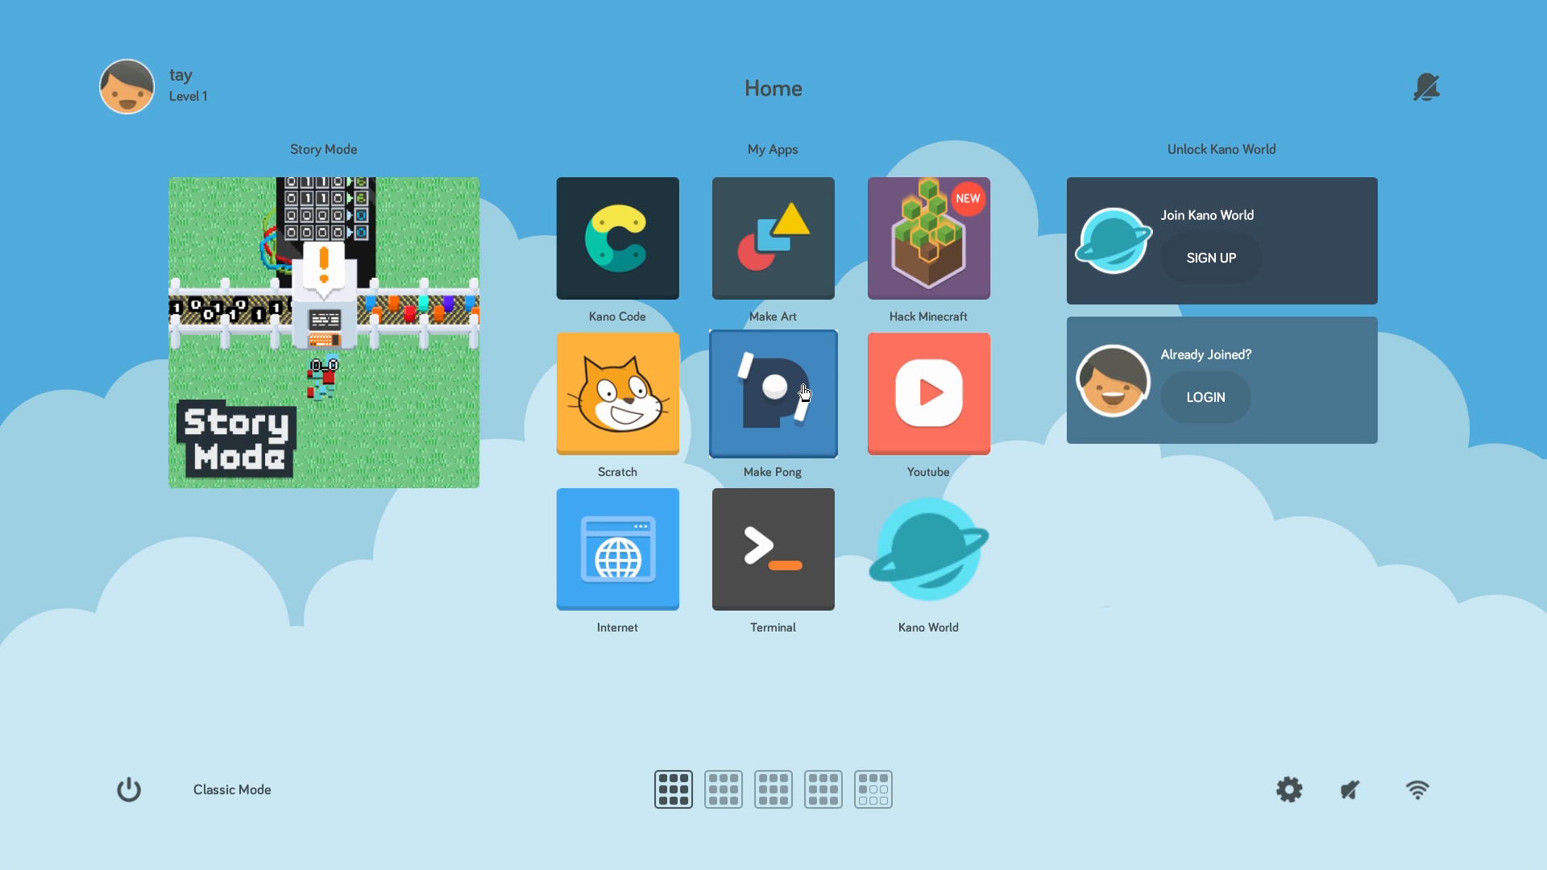
mouse_move(828, 382)
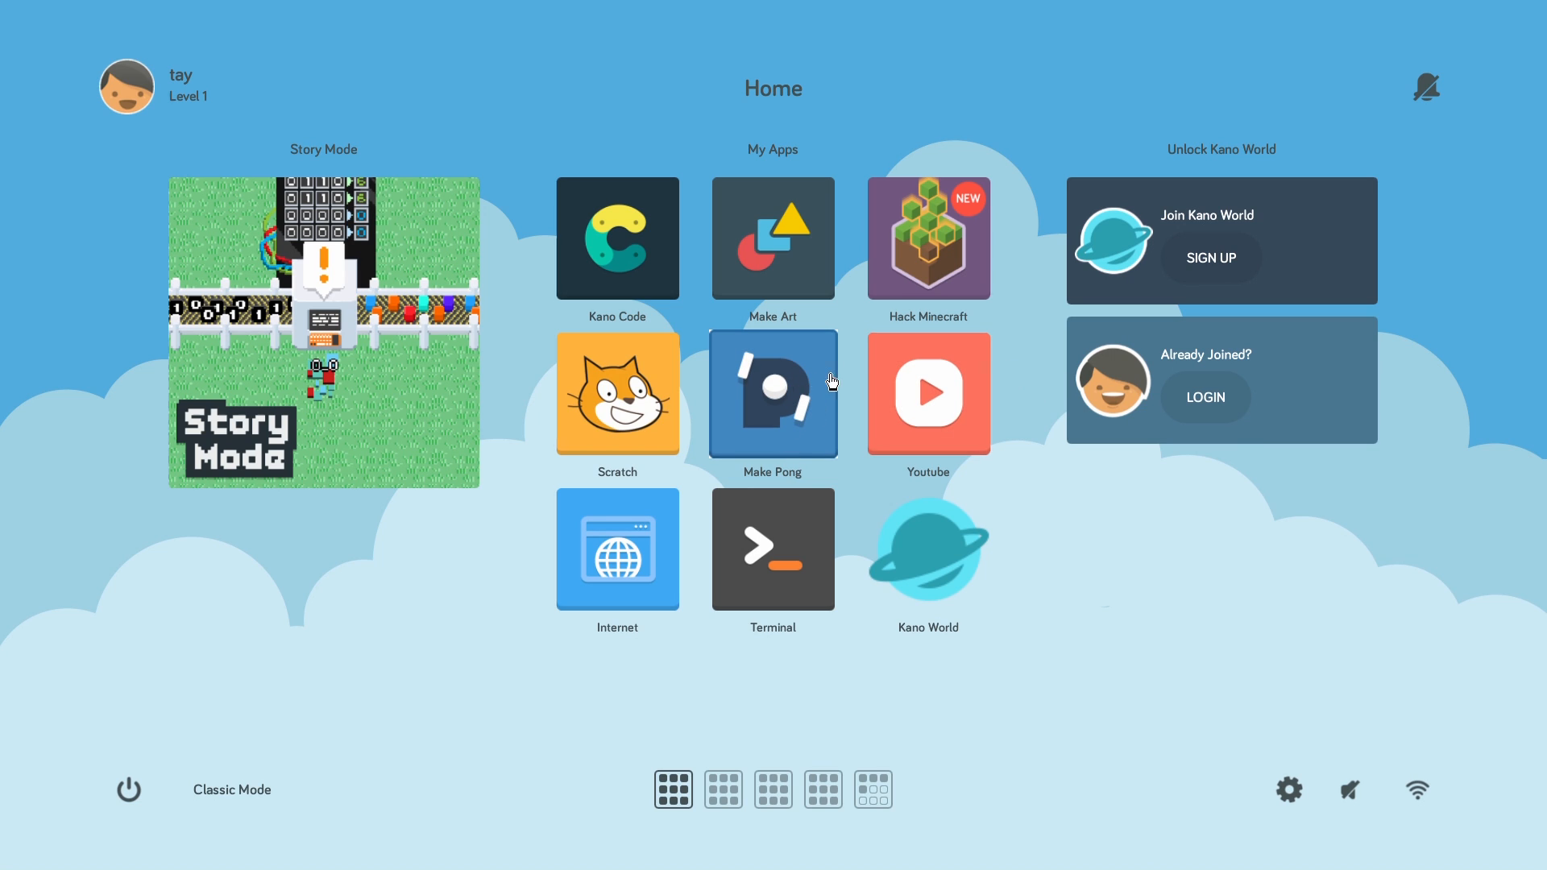
mouse_move(958, 246)
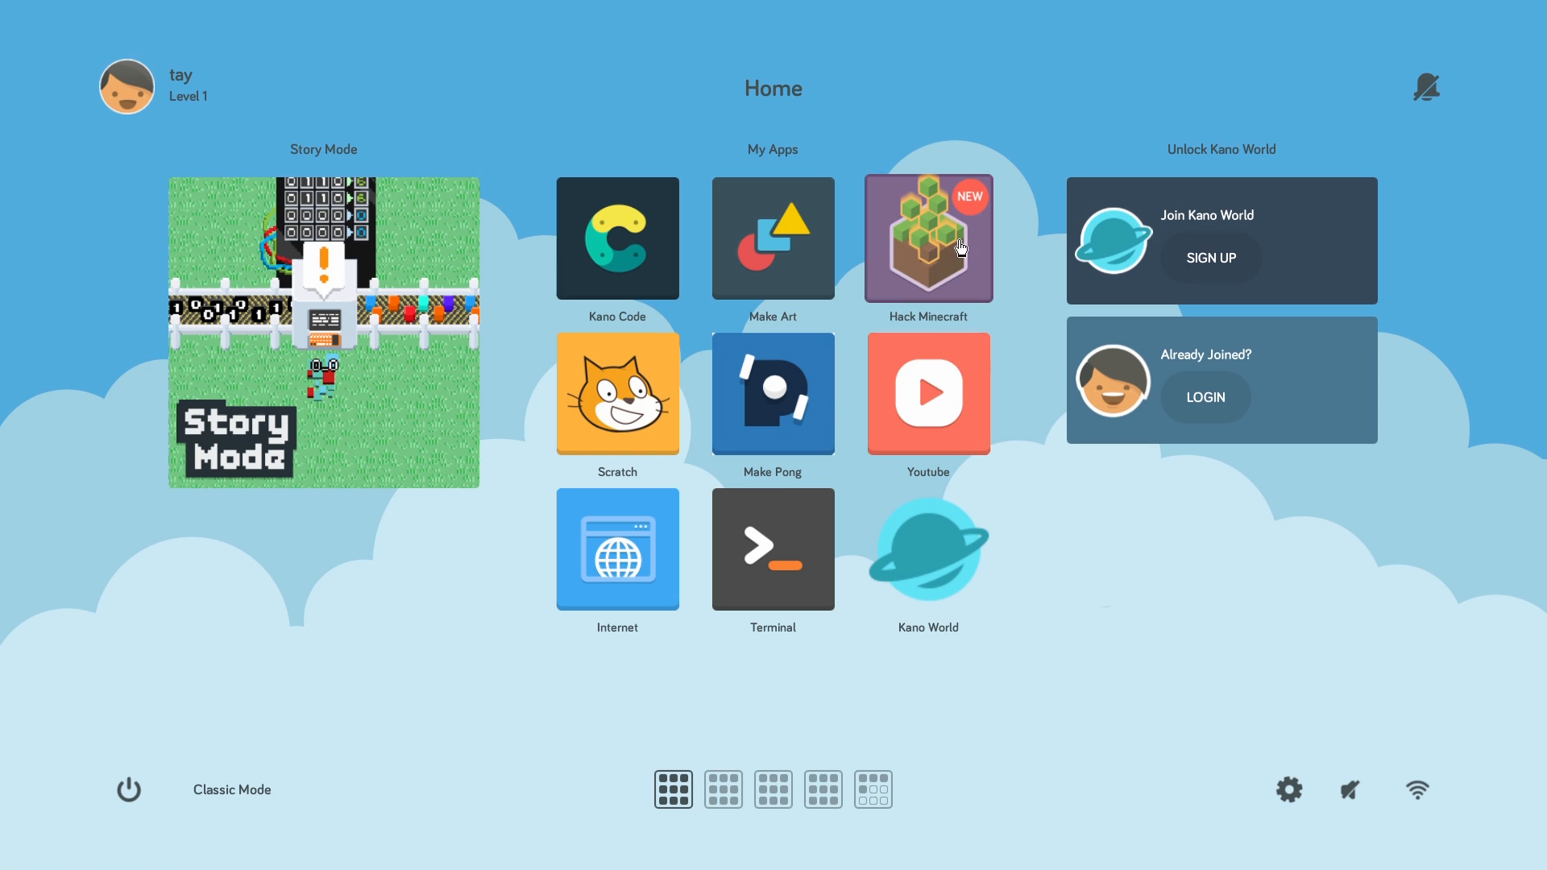
mouse_move(966, 238)
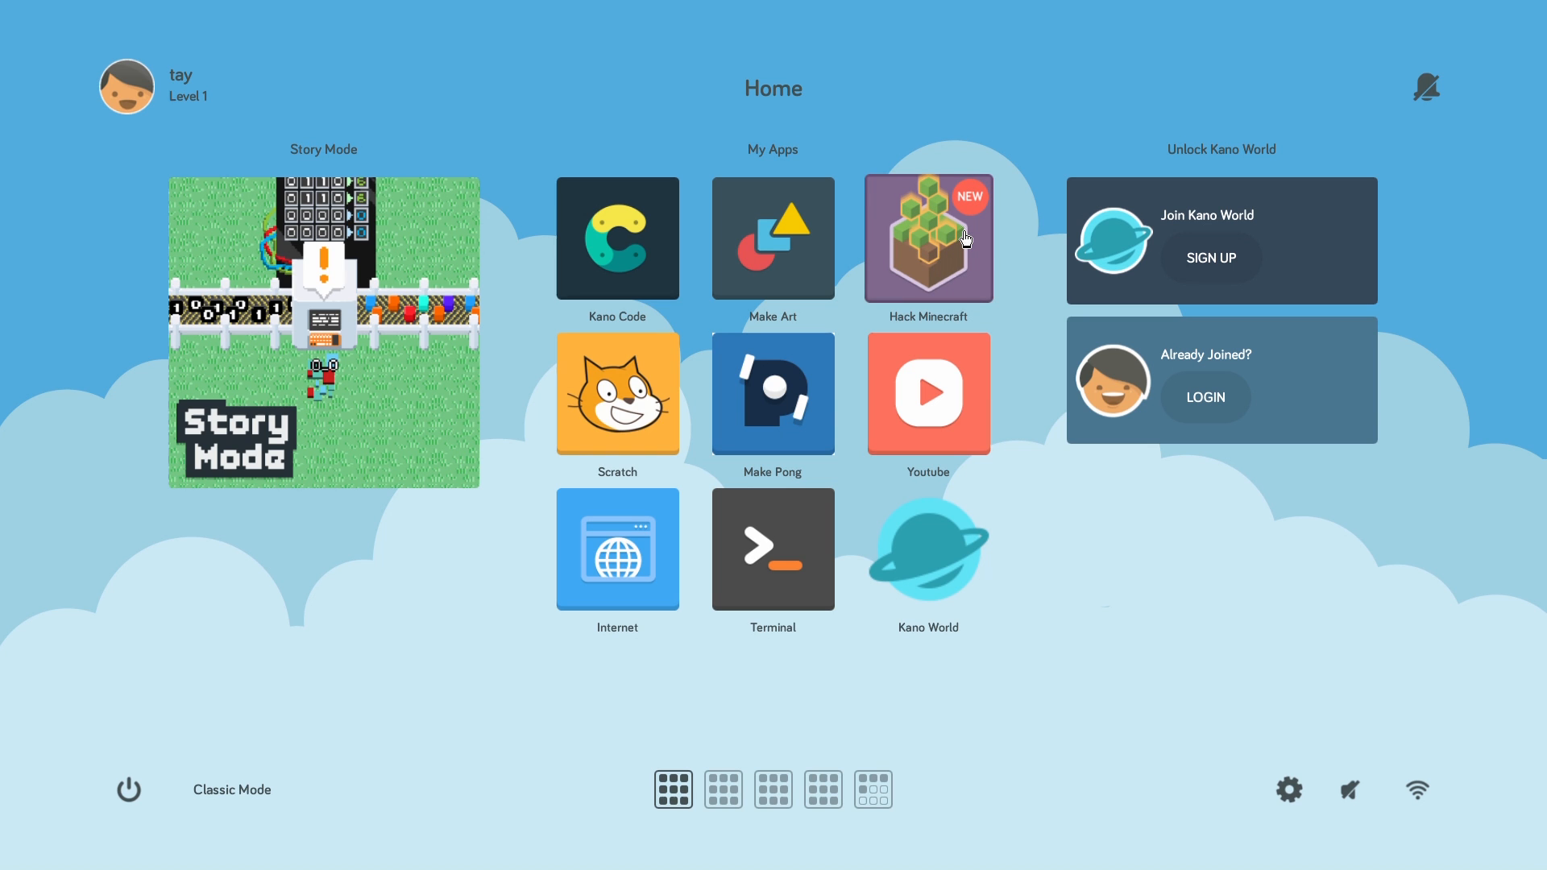
- Launch Hack Minecraft from the home screen and choose Make to reach the challenge packs
left_click(927, 237)
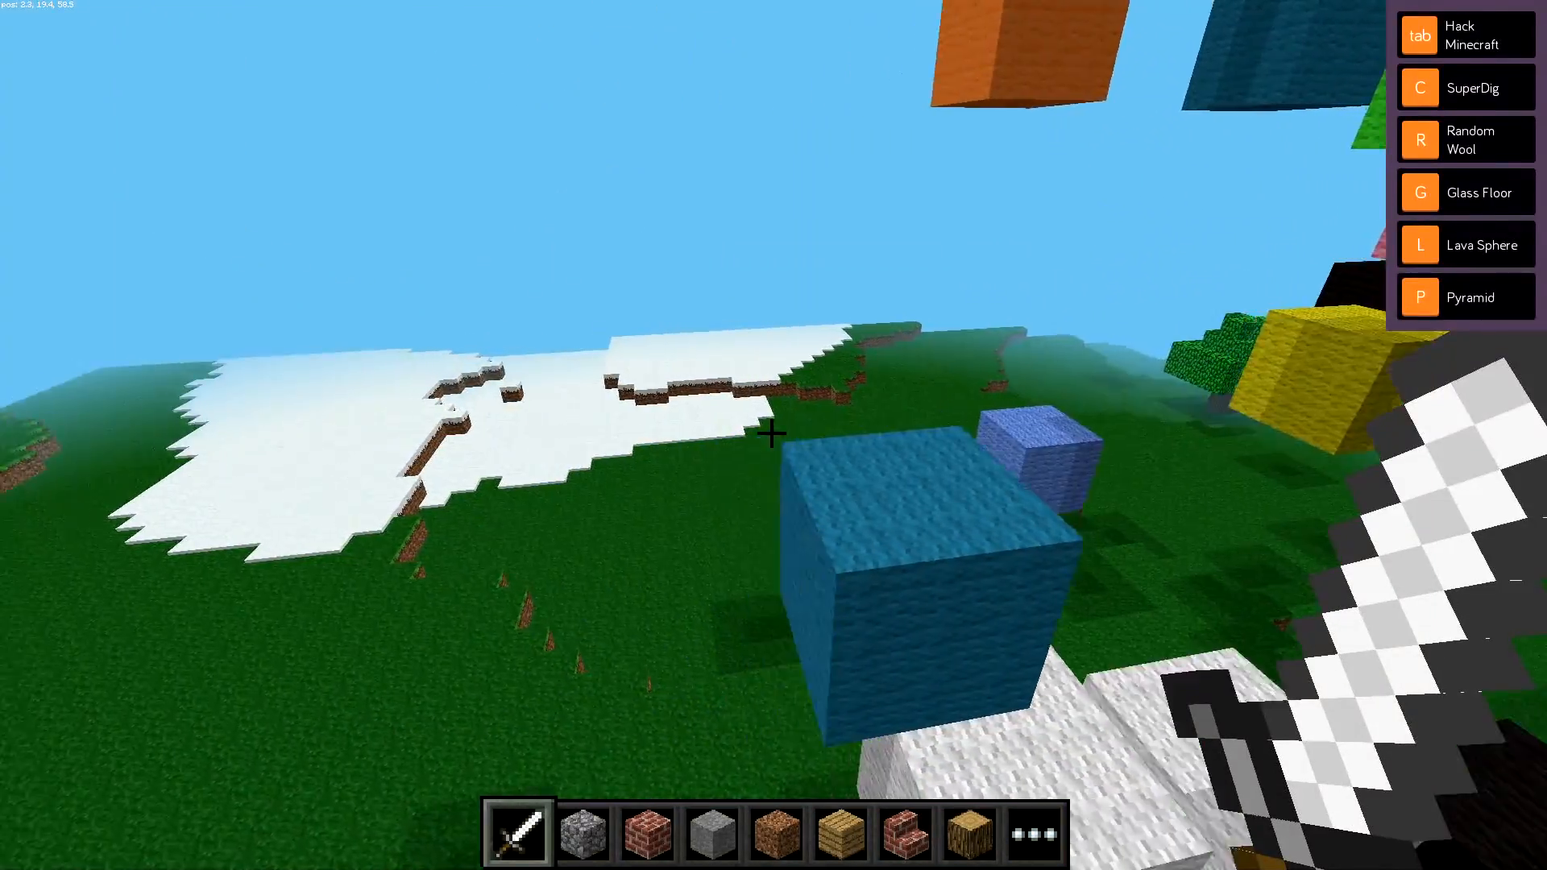
key("r")
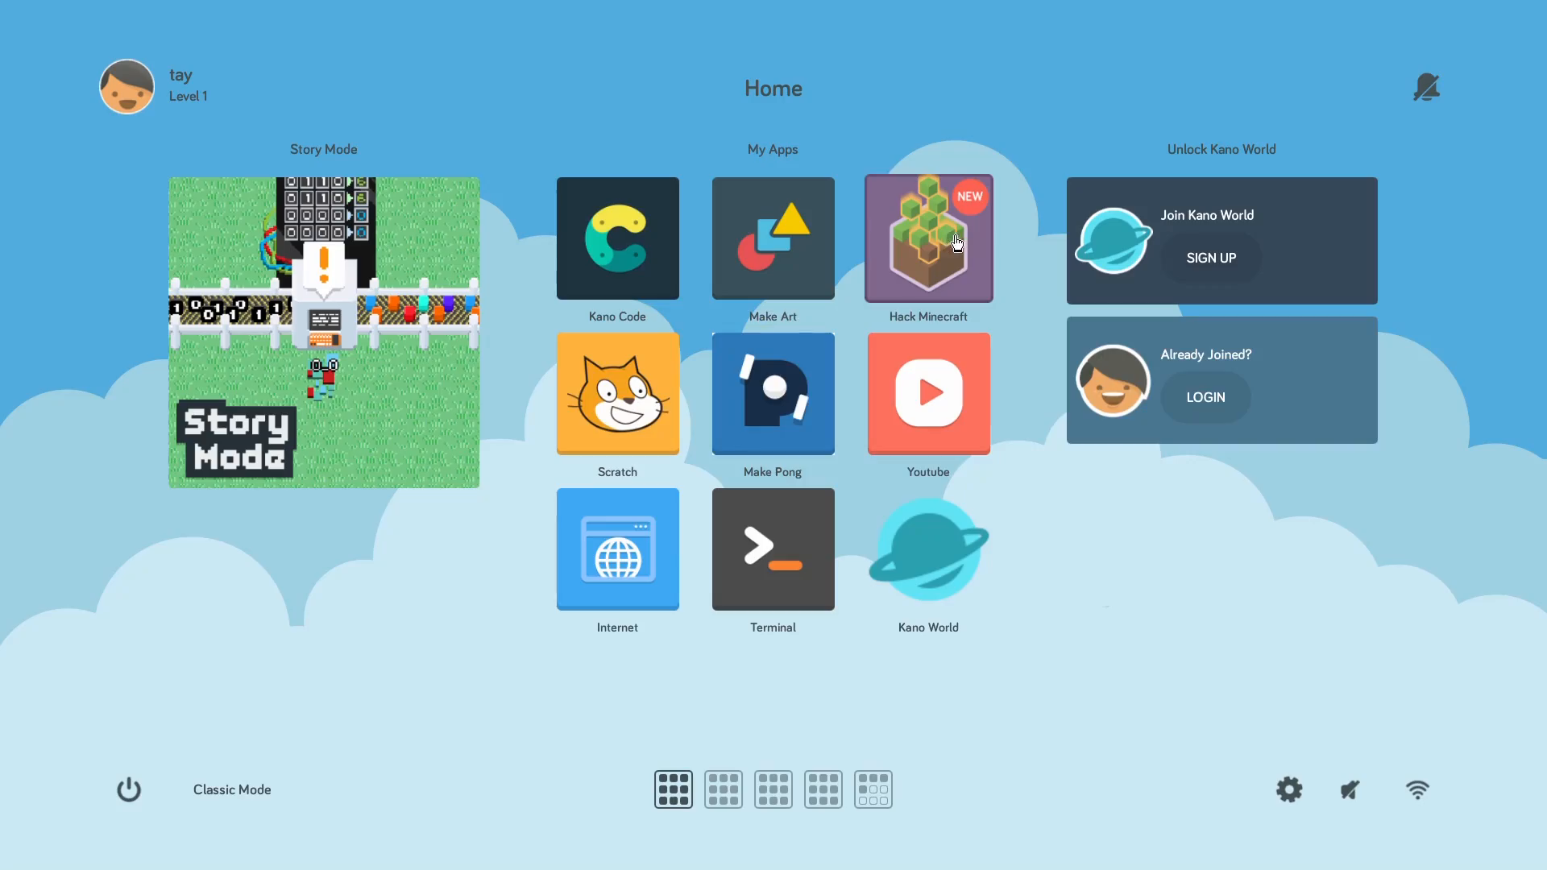
left_click(927, 239)
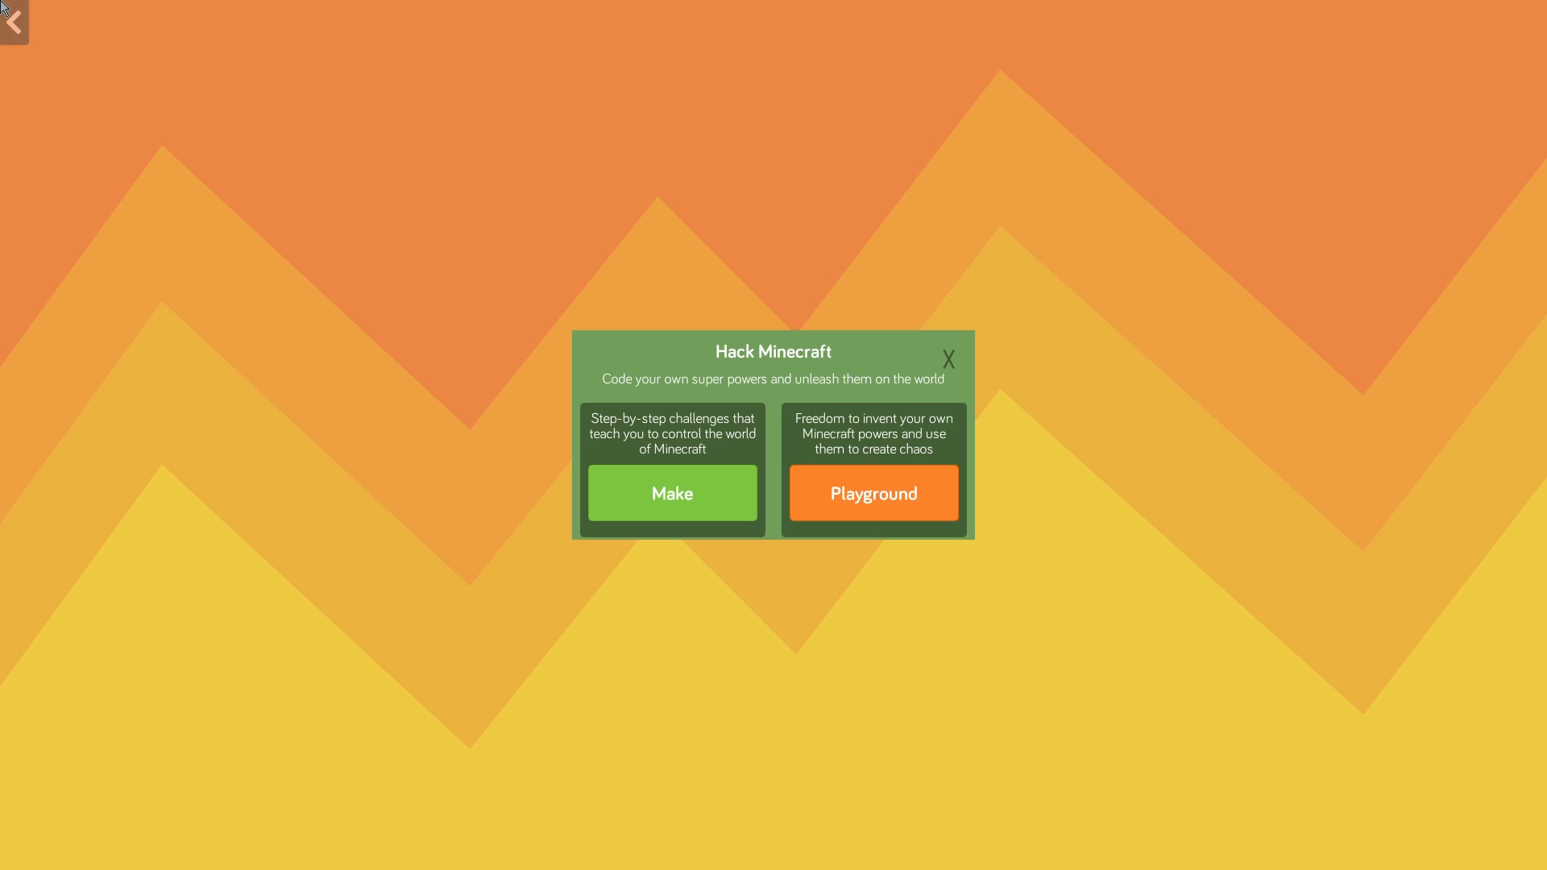
mouse_move(436, 469)
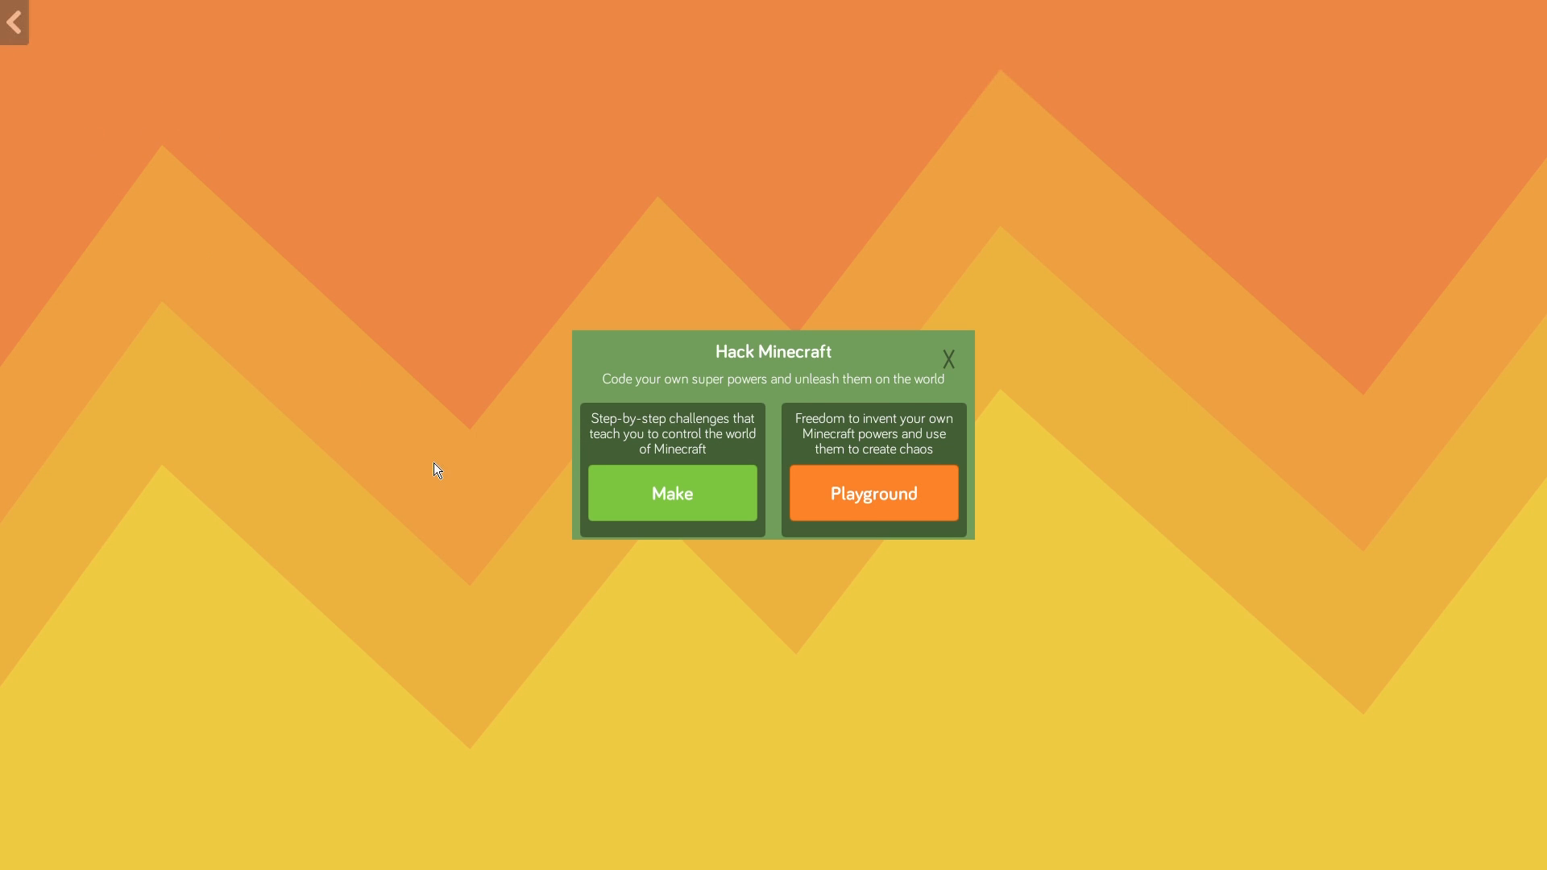
mouse_move(614, 437)
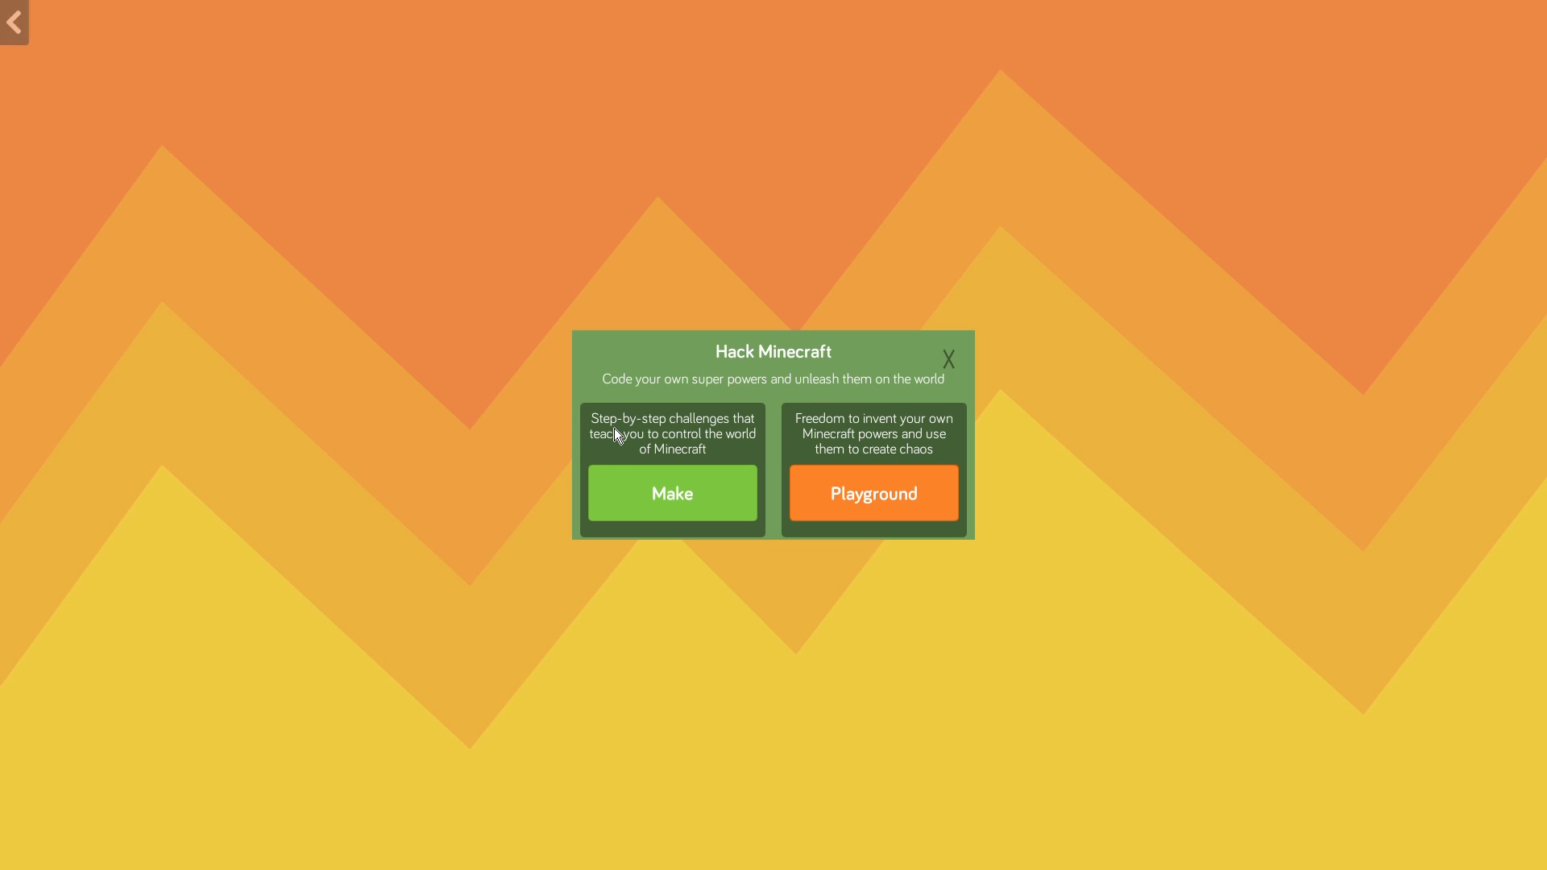
left_click(671, 493)
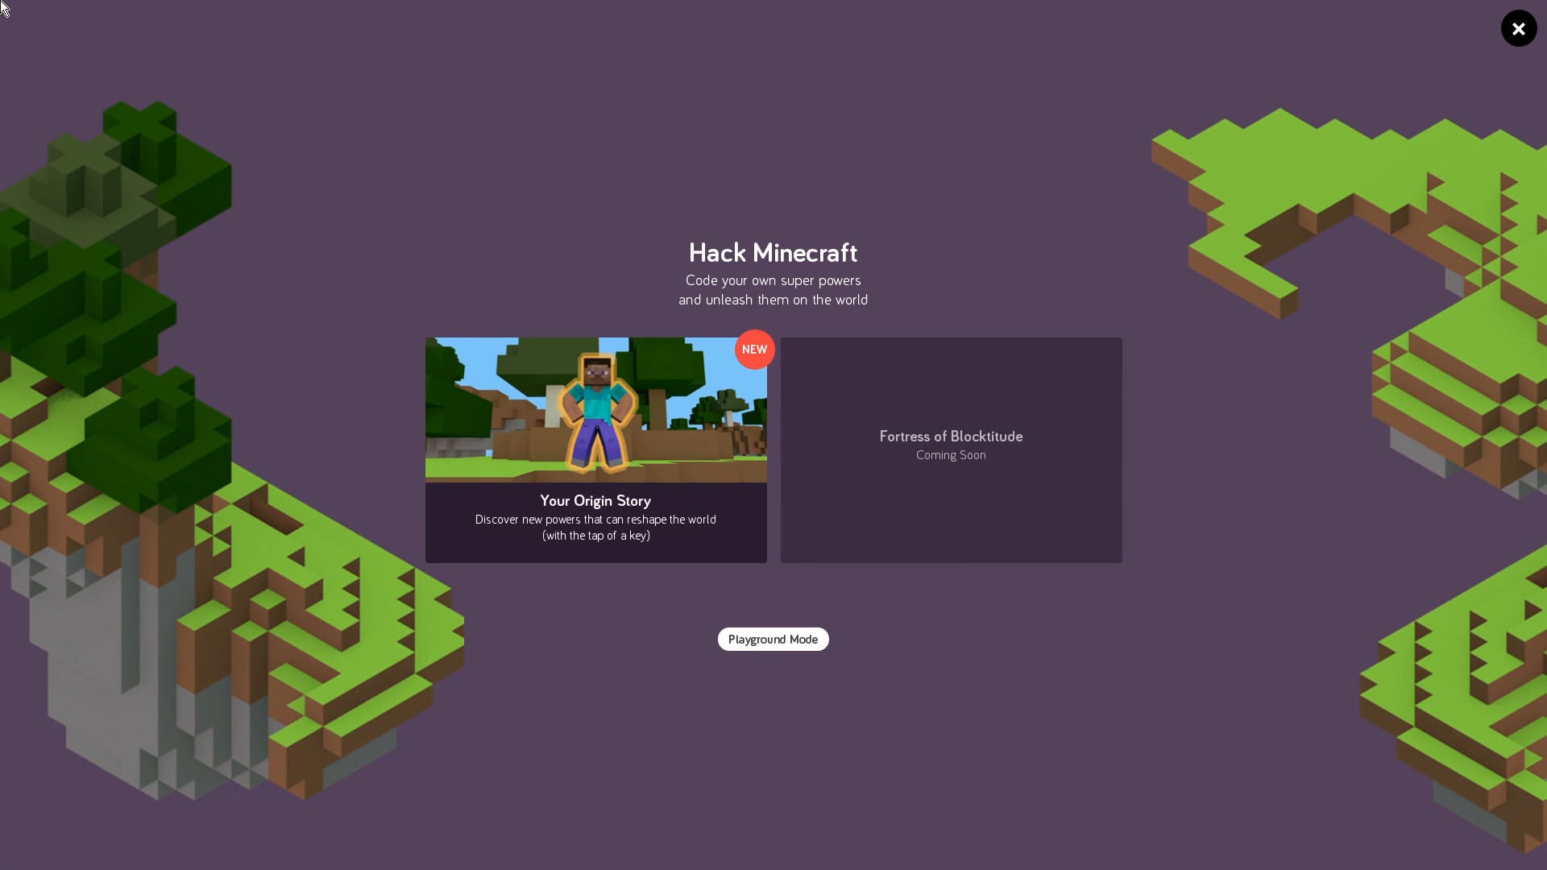
mouse_move(563, 544)
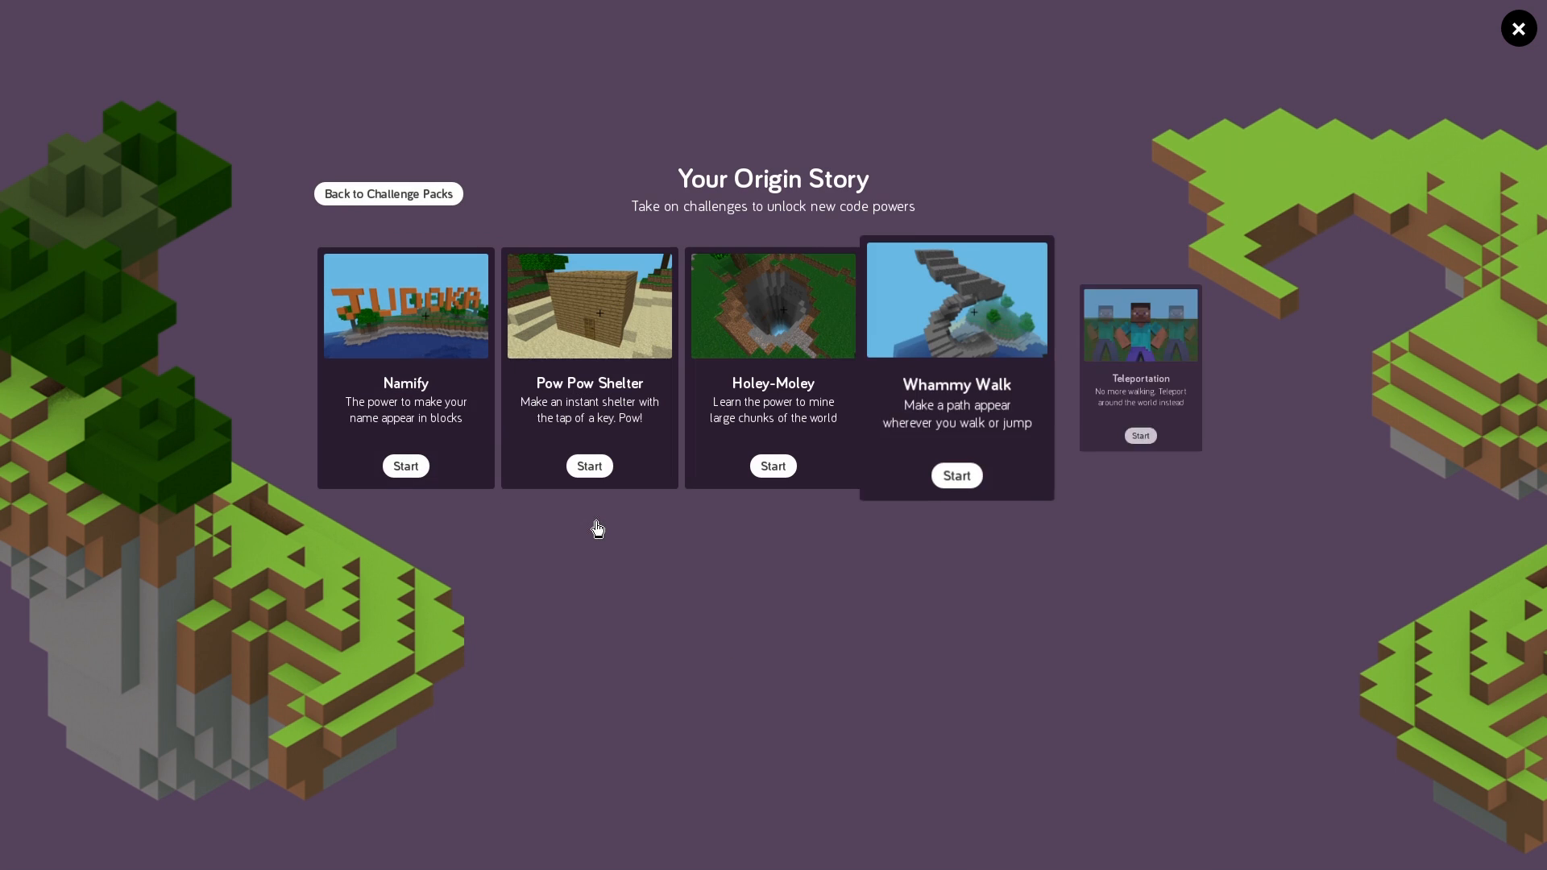
- Browse the Origin Story challenges, return to the packs and enter Playground Mode
scroll("down", 3)
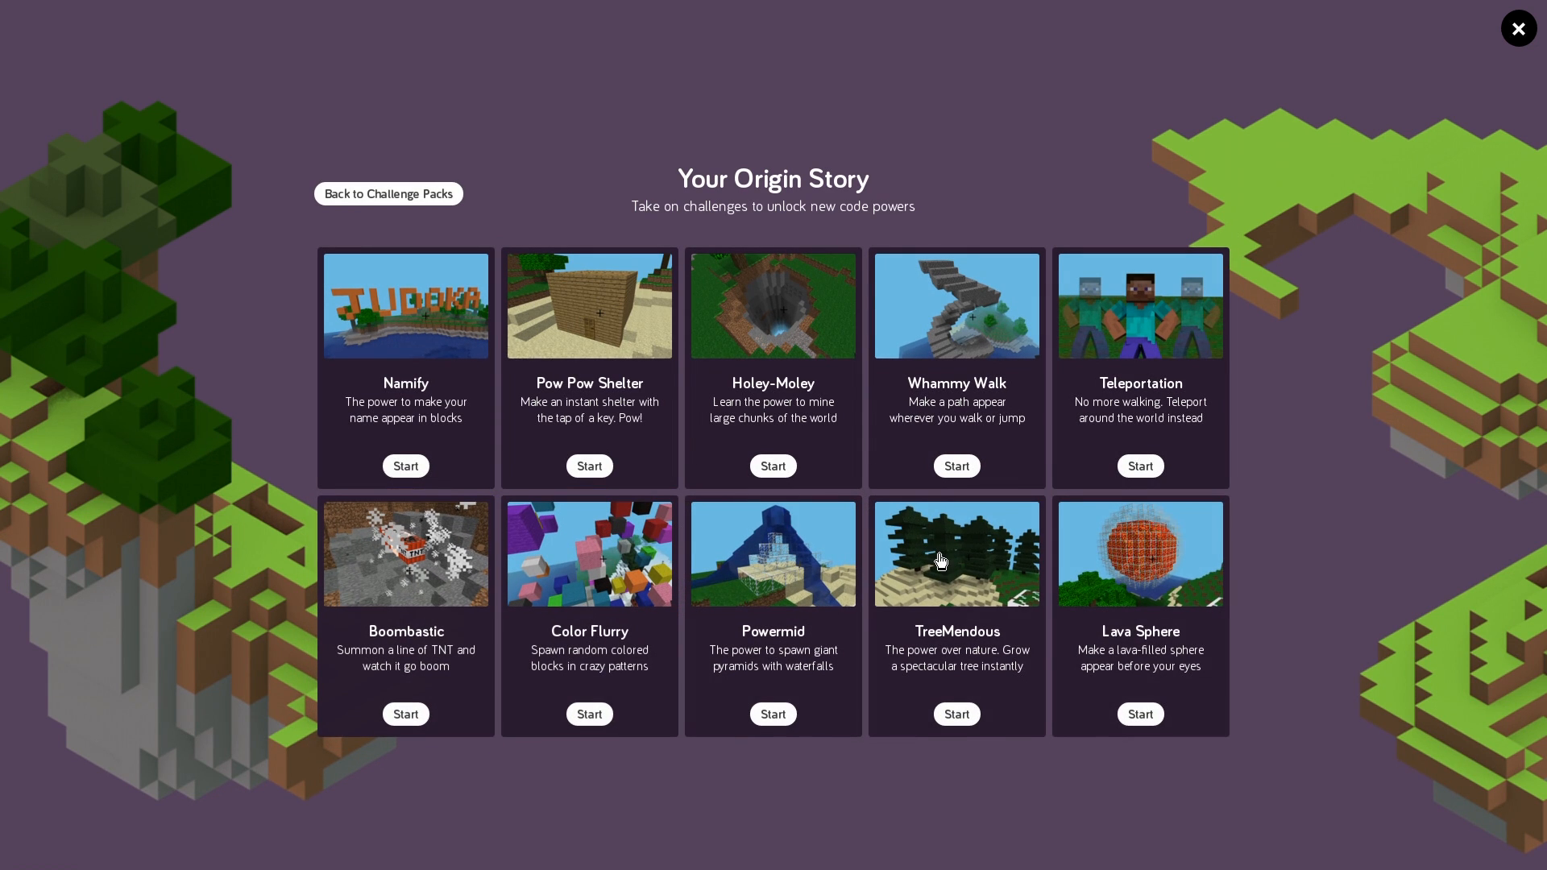
mouse_move(548, 404)
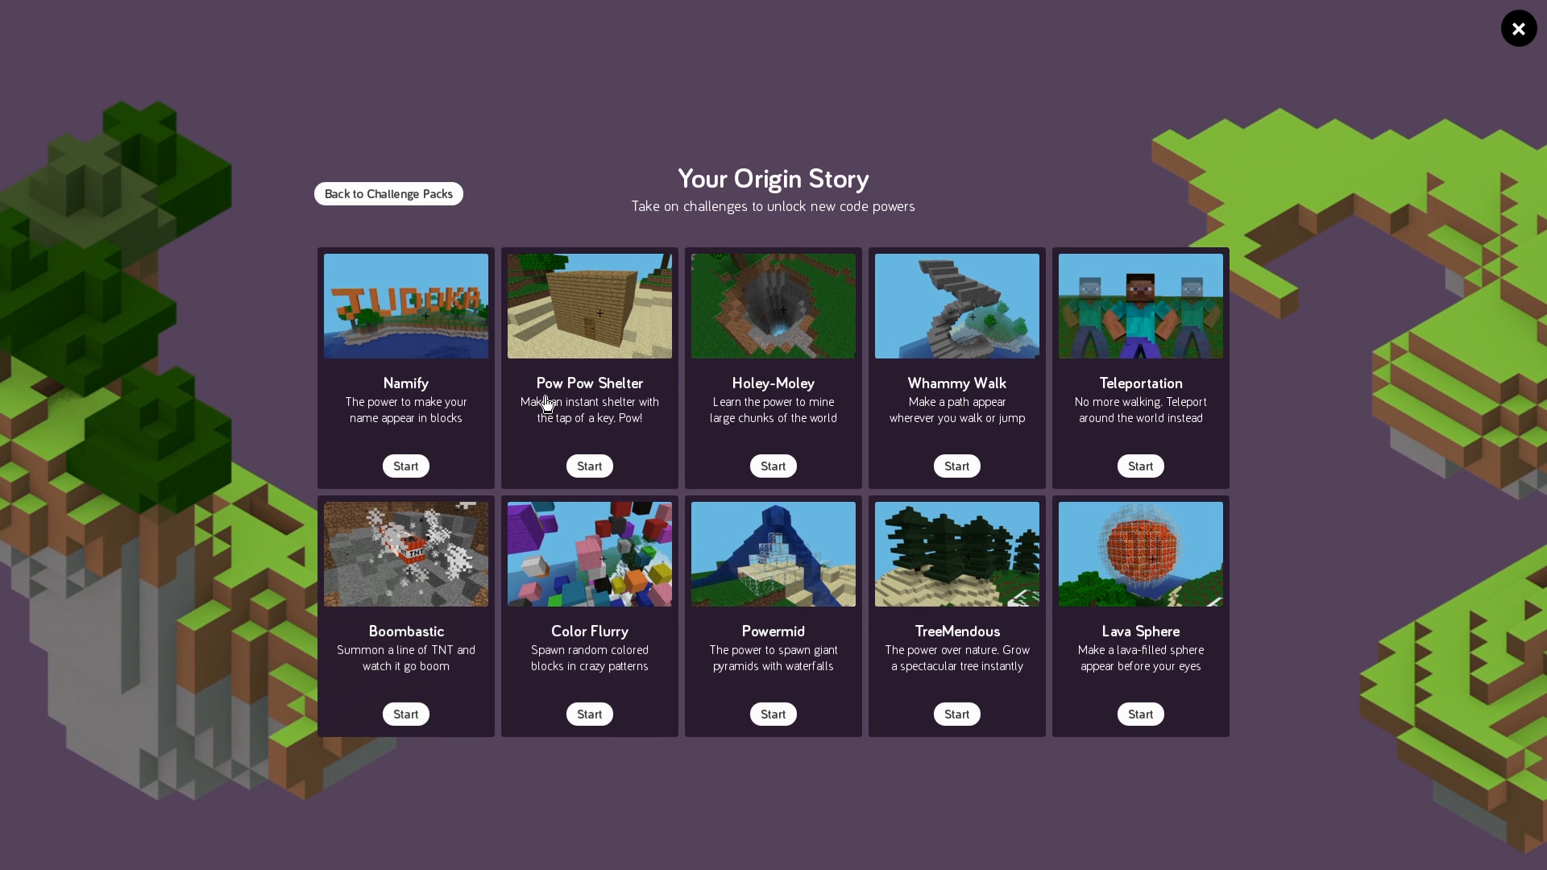
mouse_move(441, 356)
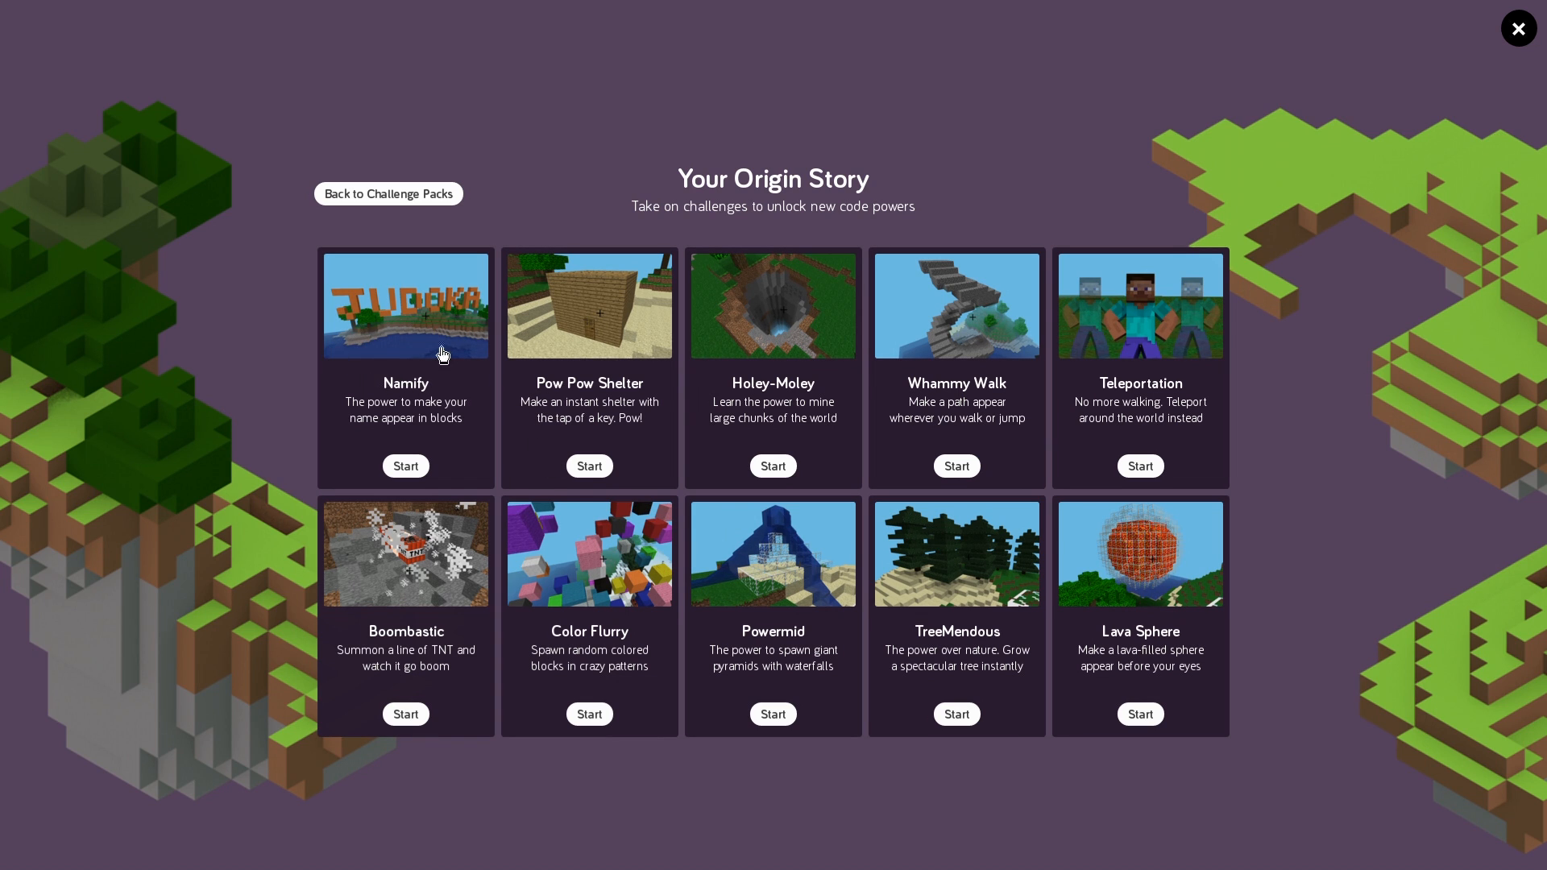
mouse_move(396, 371)
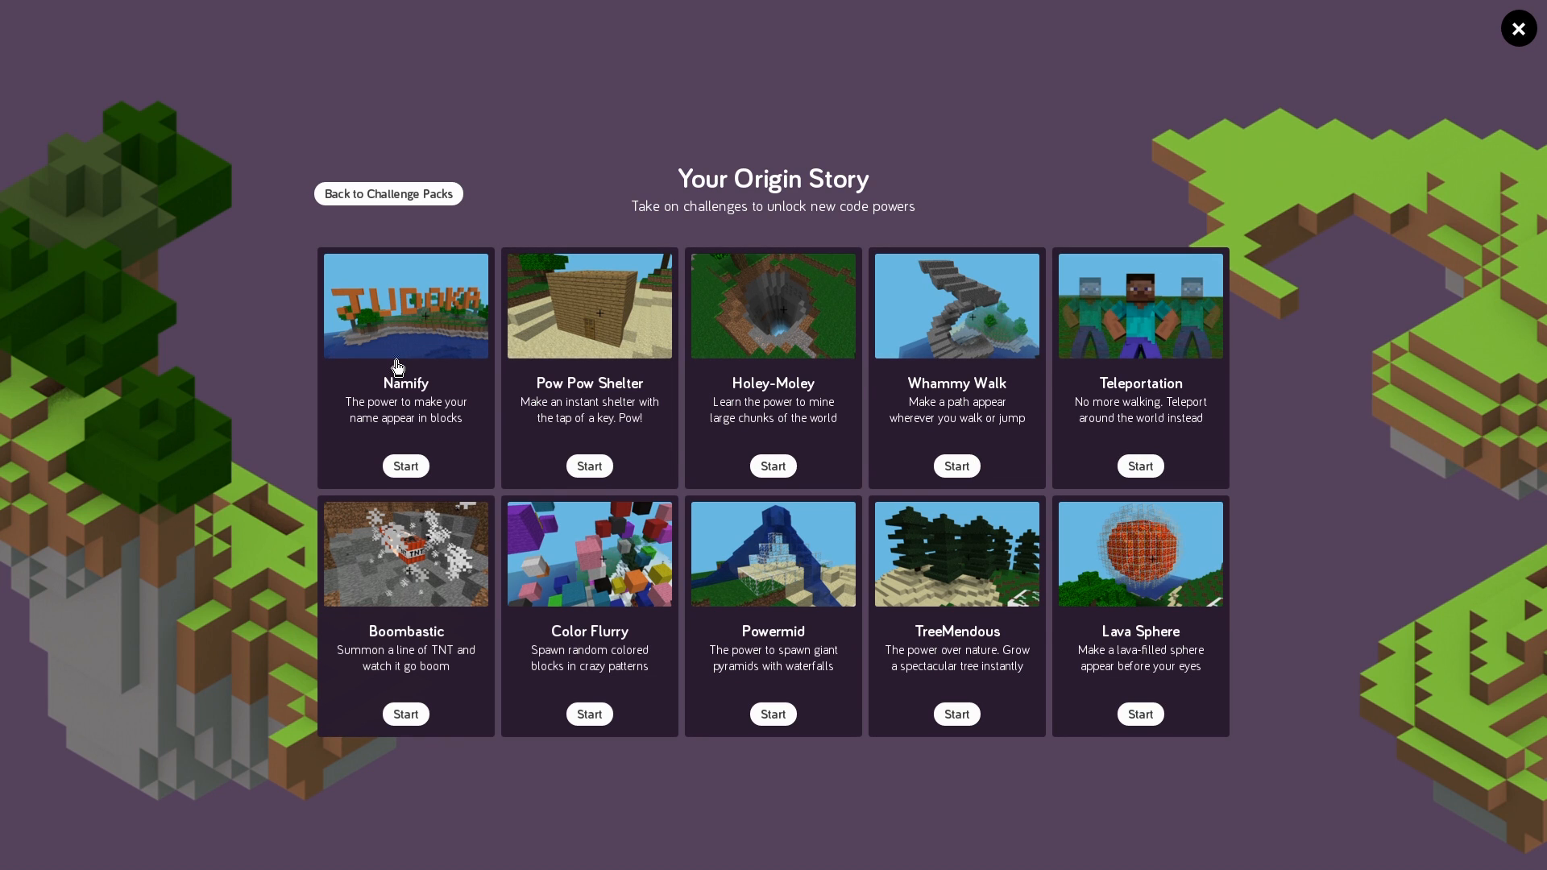
mouse_move(571, 379)
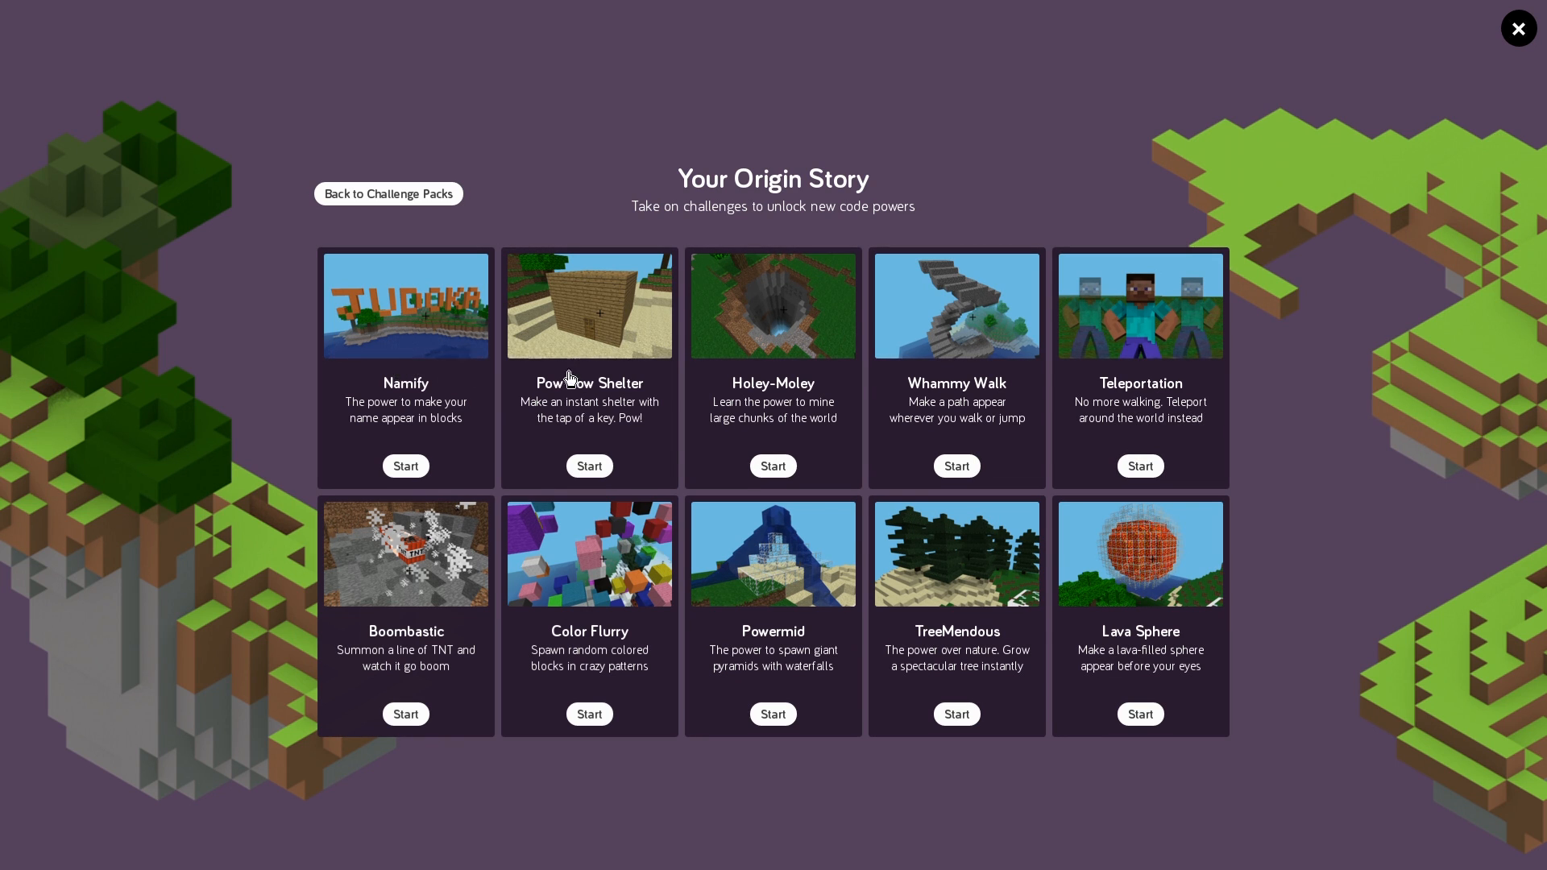
mouse_move(636, 382)
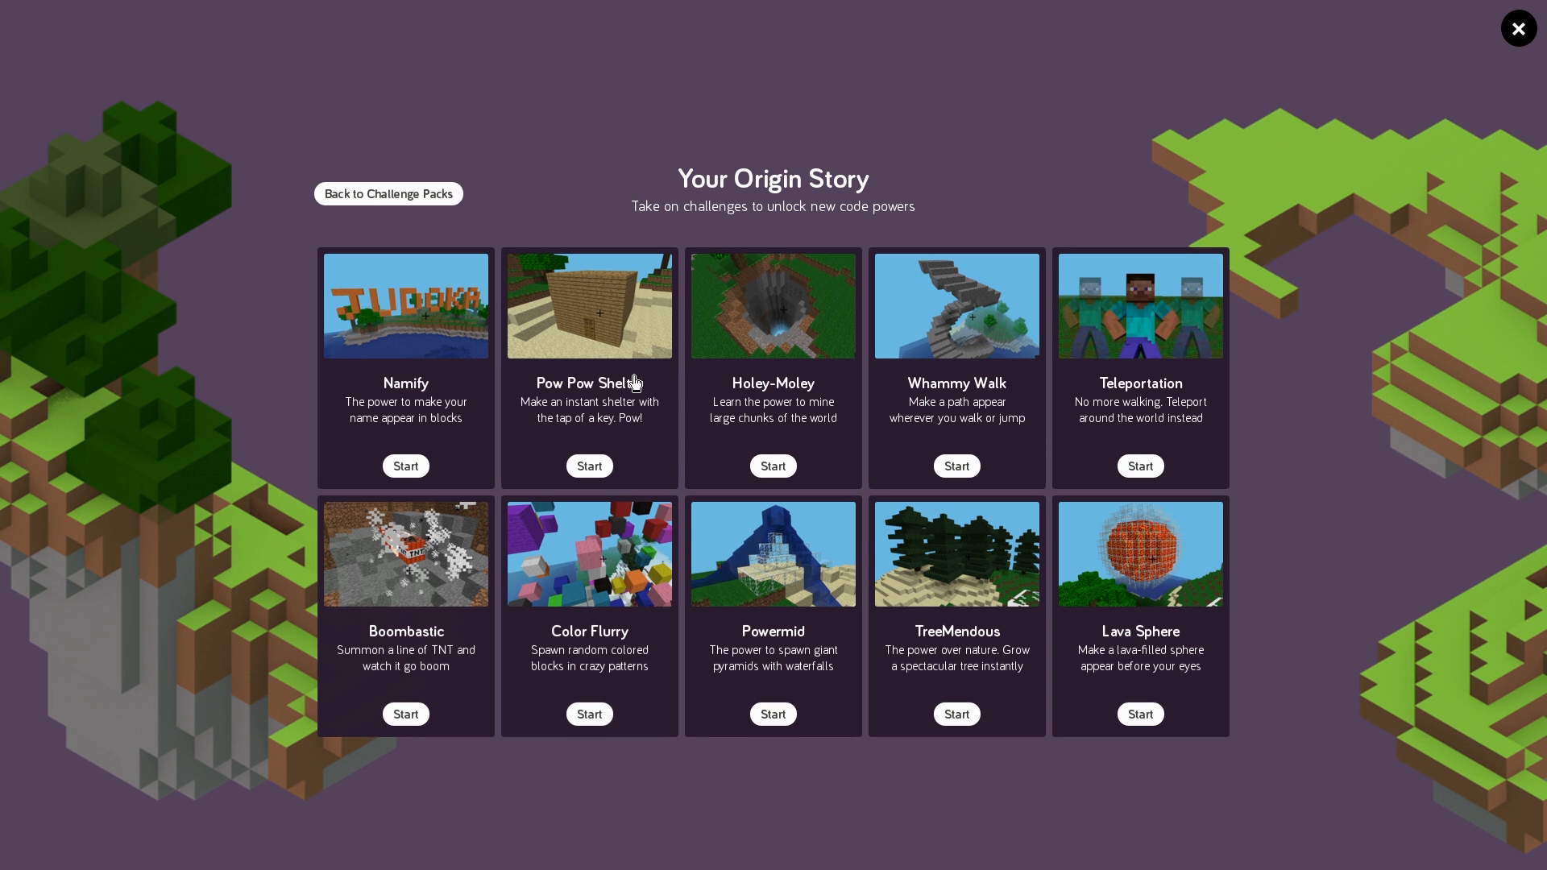
mouse_move(739, 422)
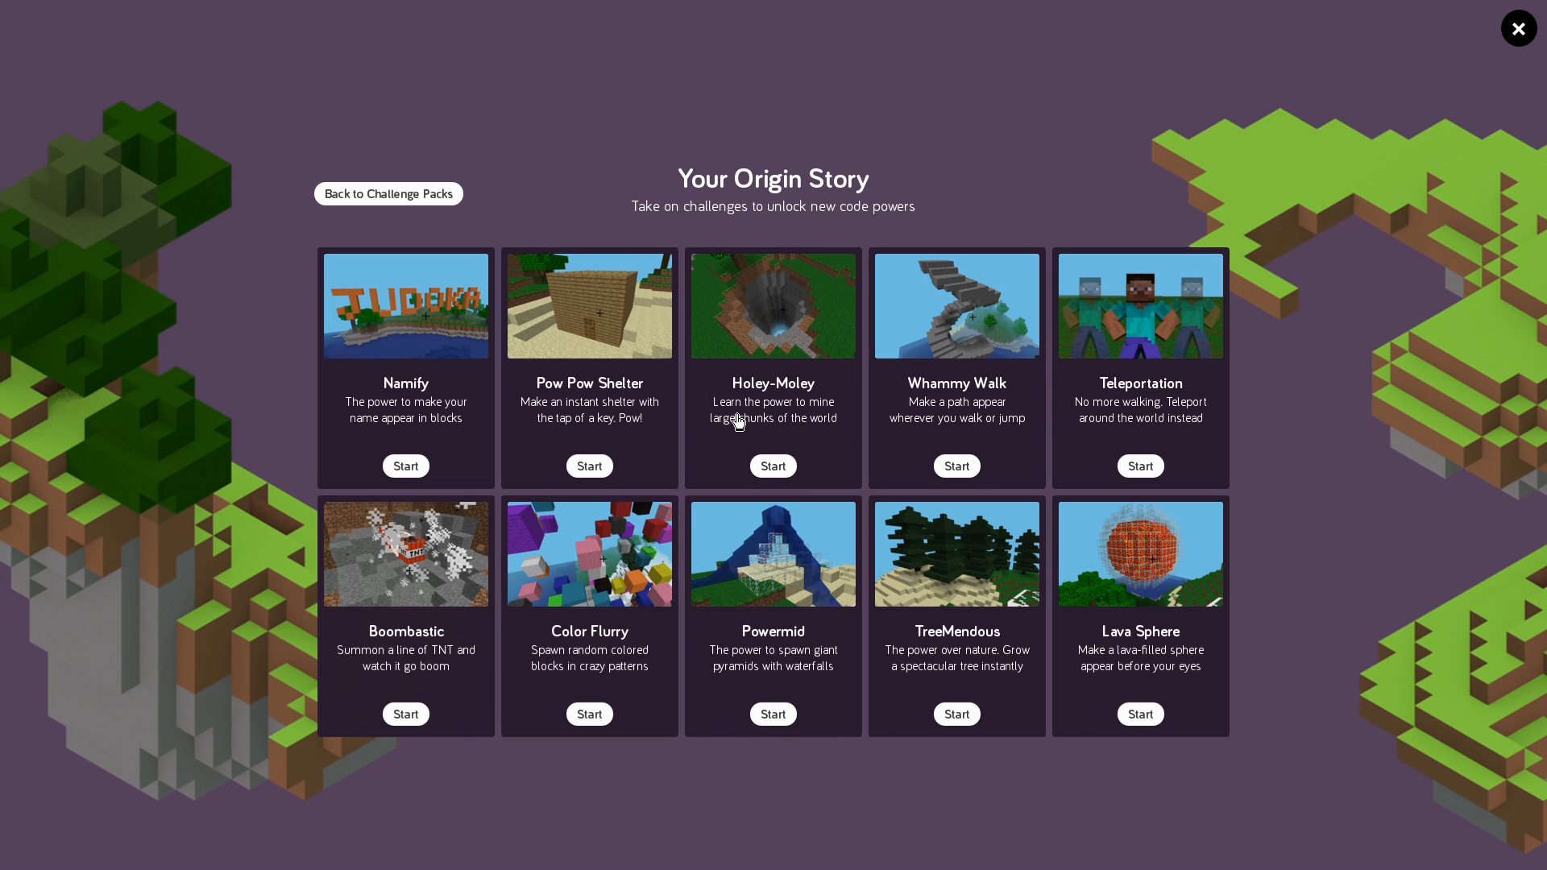
mouse_move(880, 487)
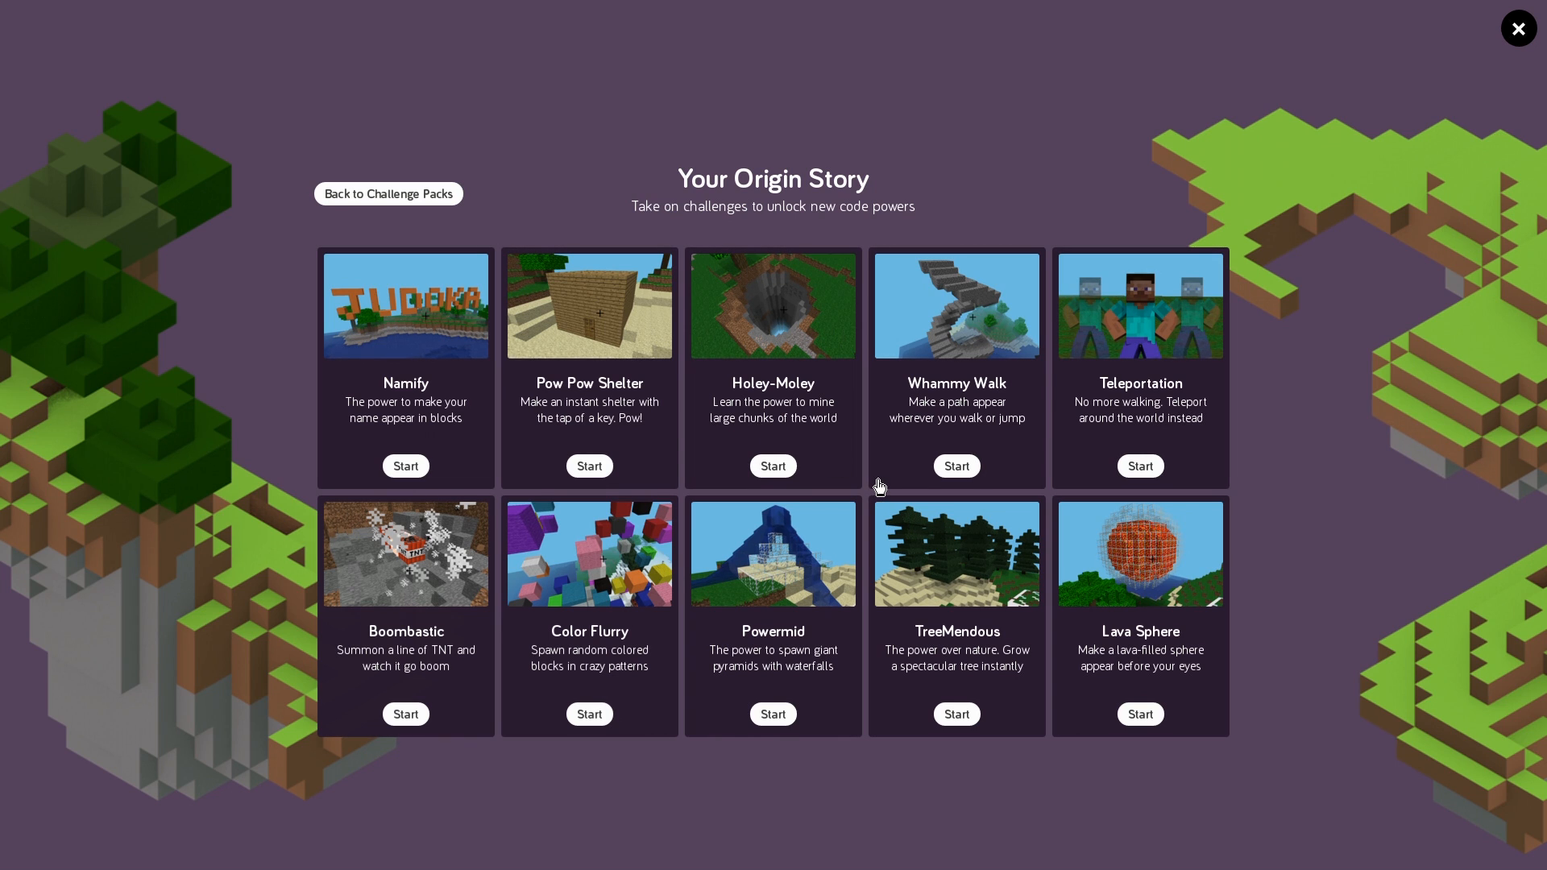
mouse_move(635, 755)
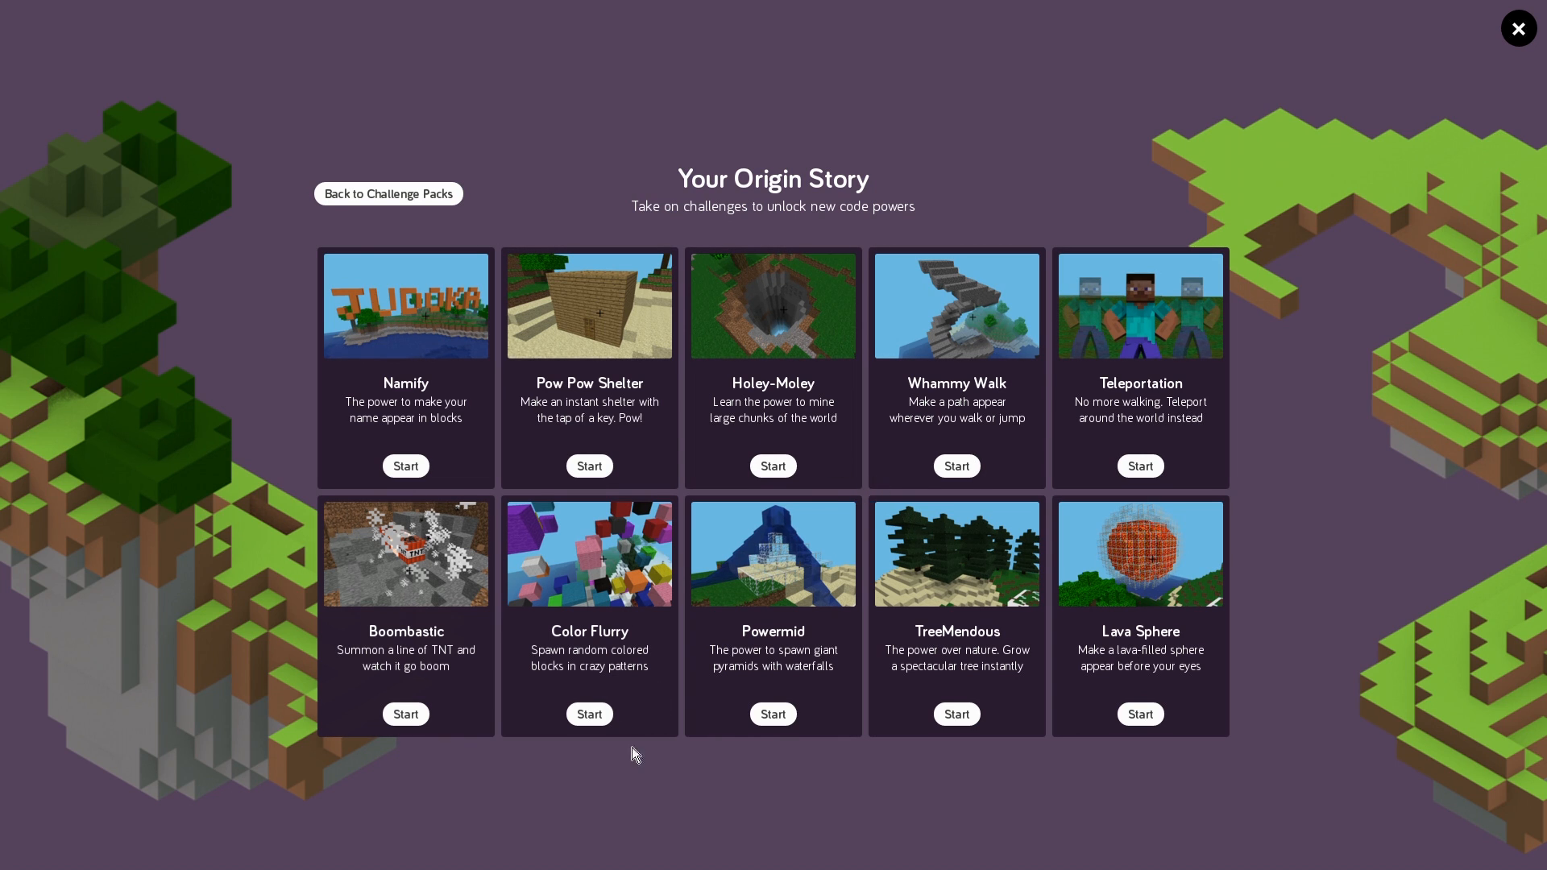
mouse_move(428, 679)
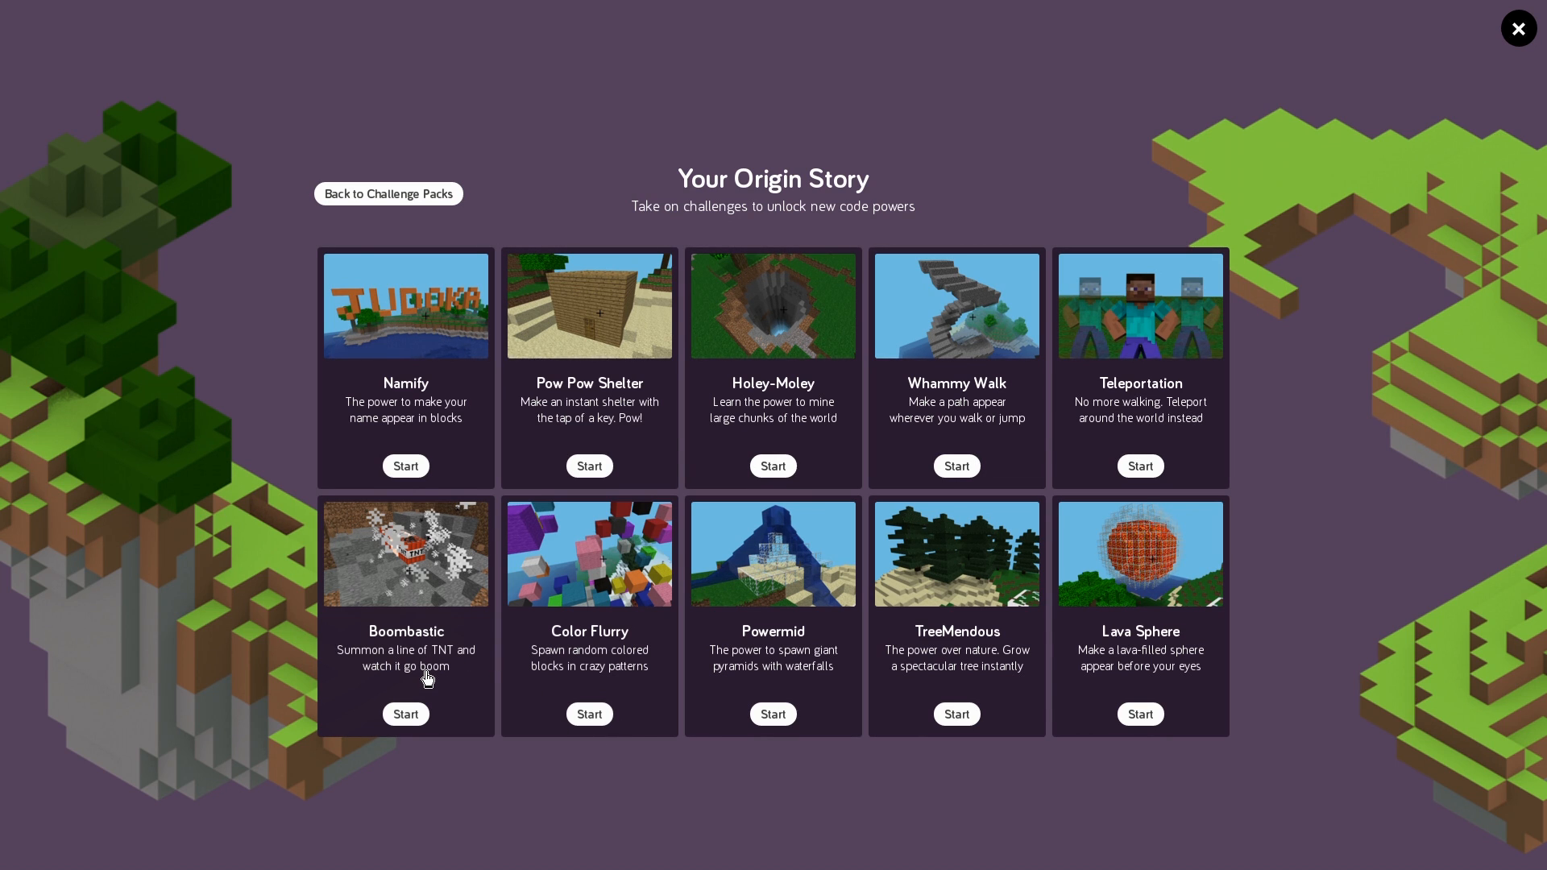
mouse_move(703, 687)
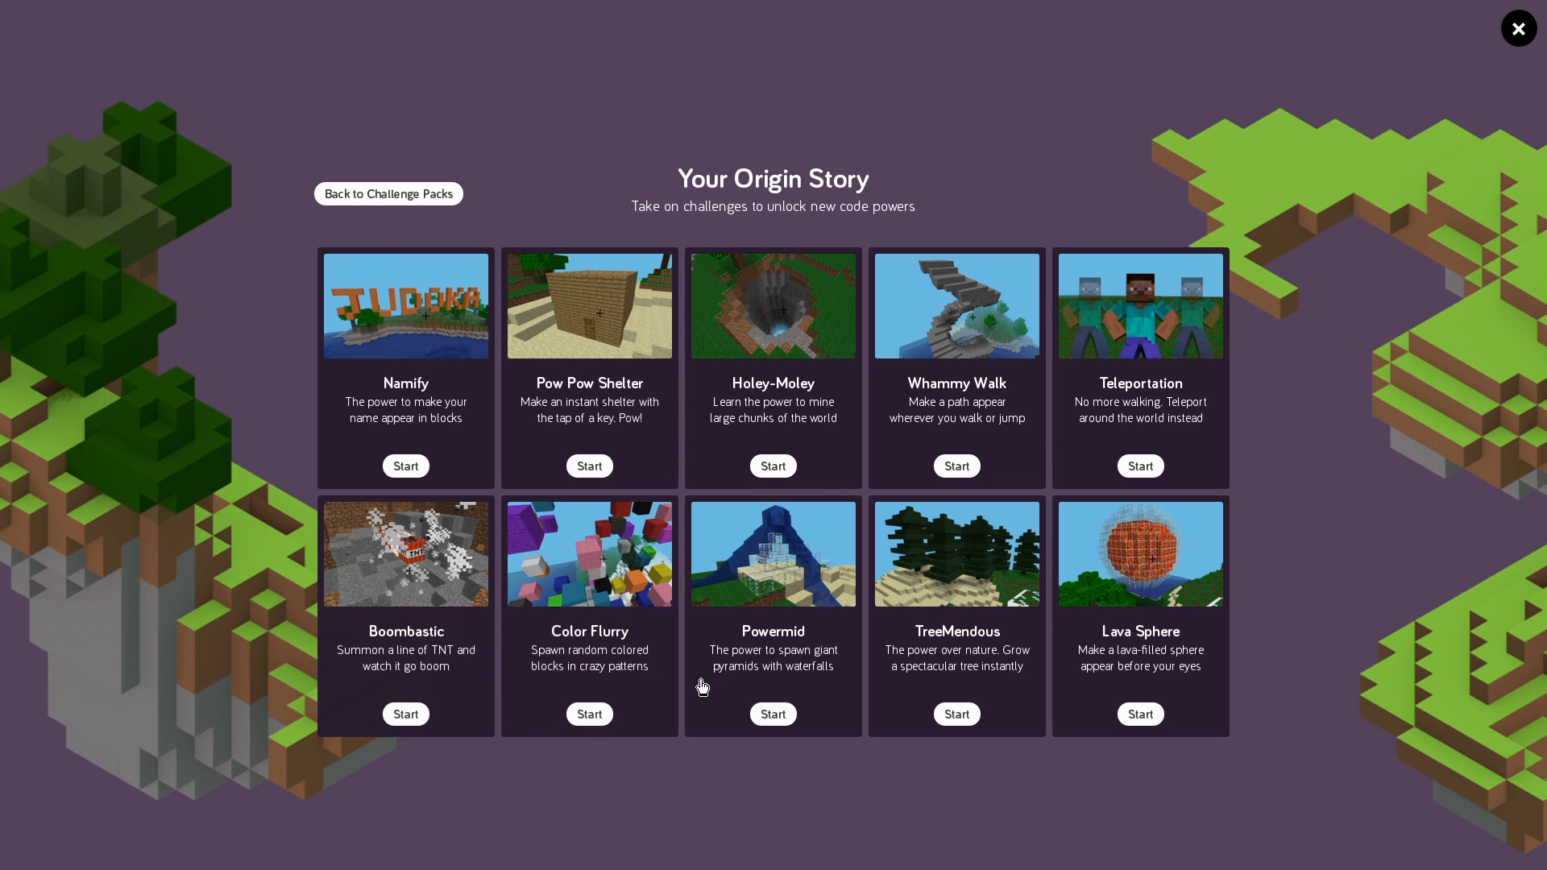
mouse_move(1132, 596)
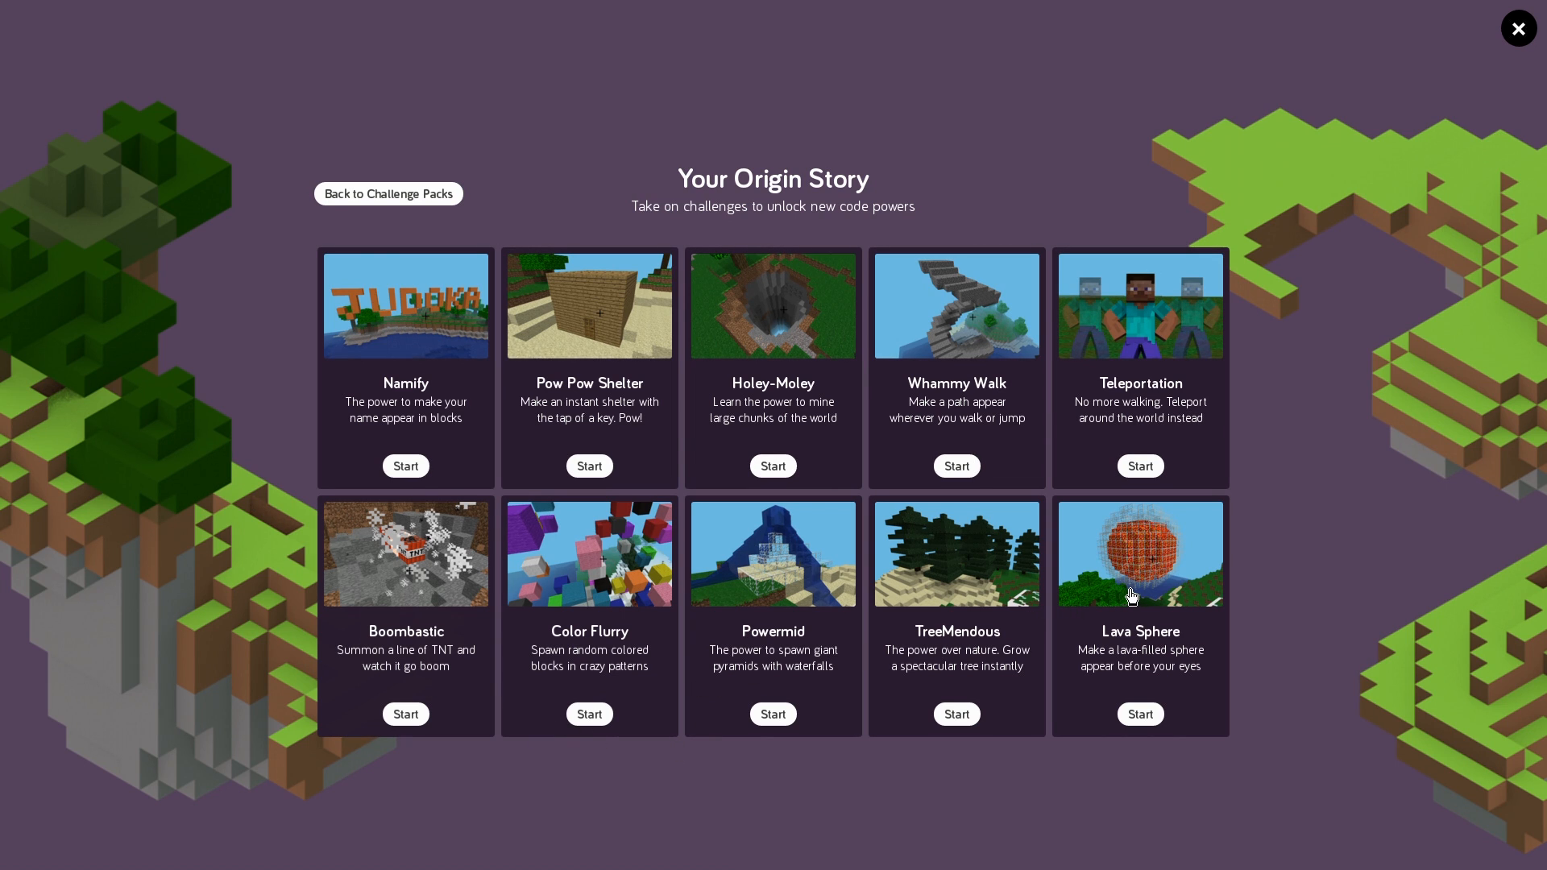
mouse_move(1150, 609)
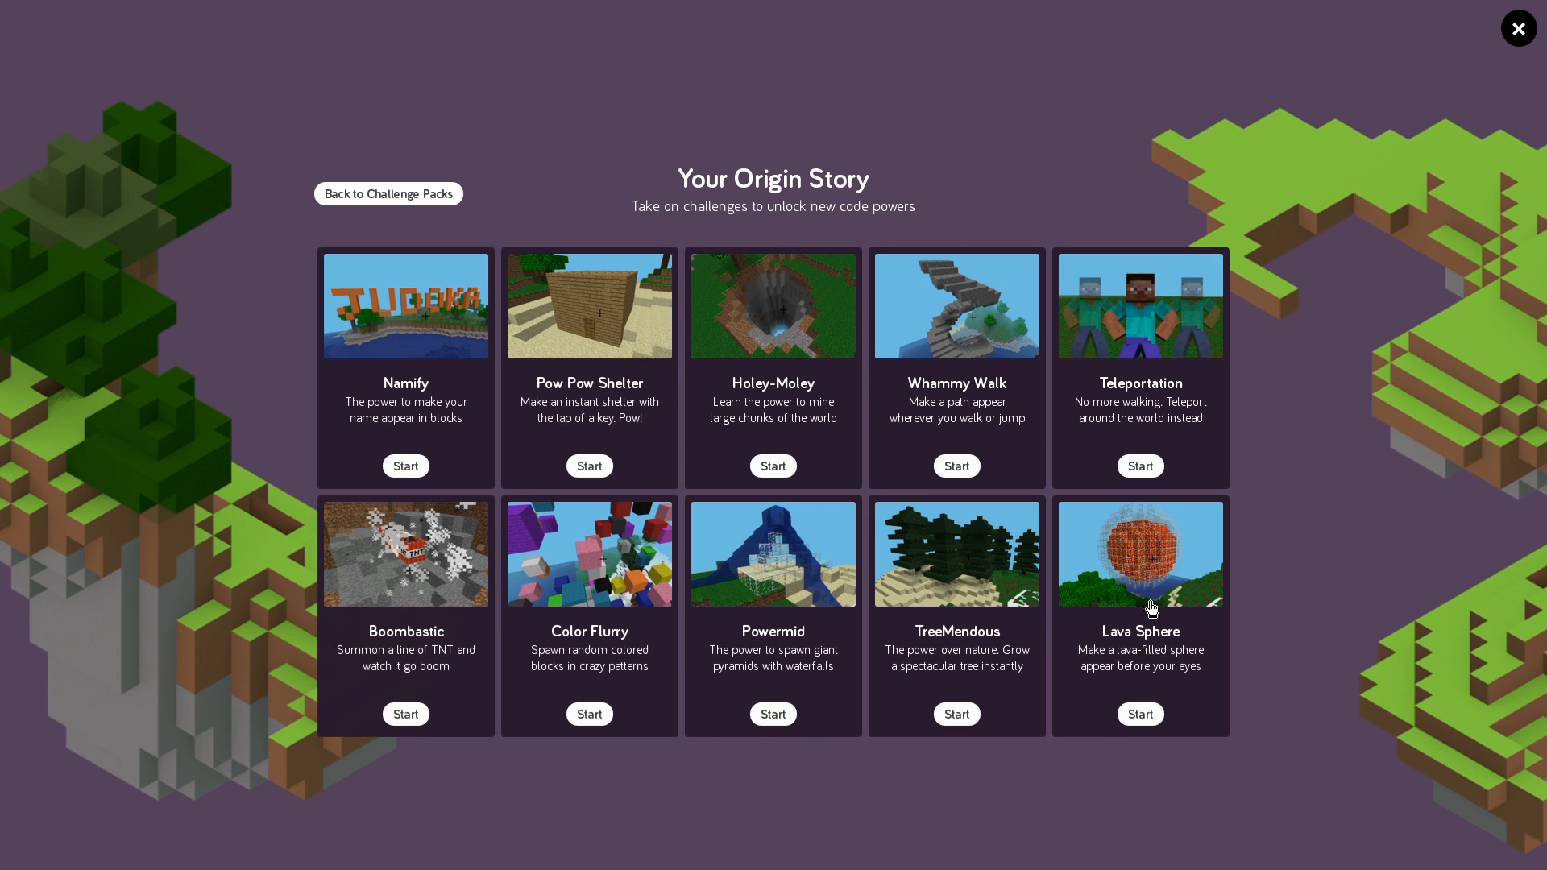
mouse_move(613, 200)
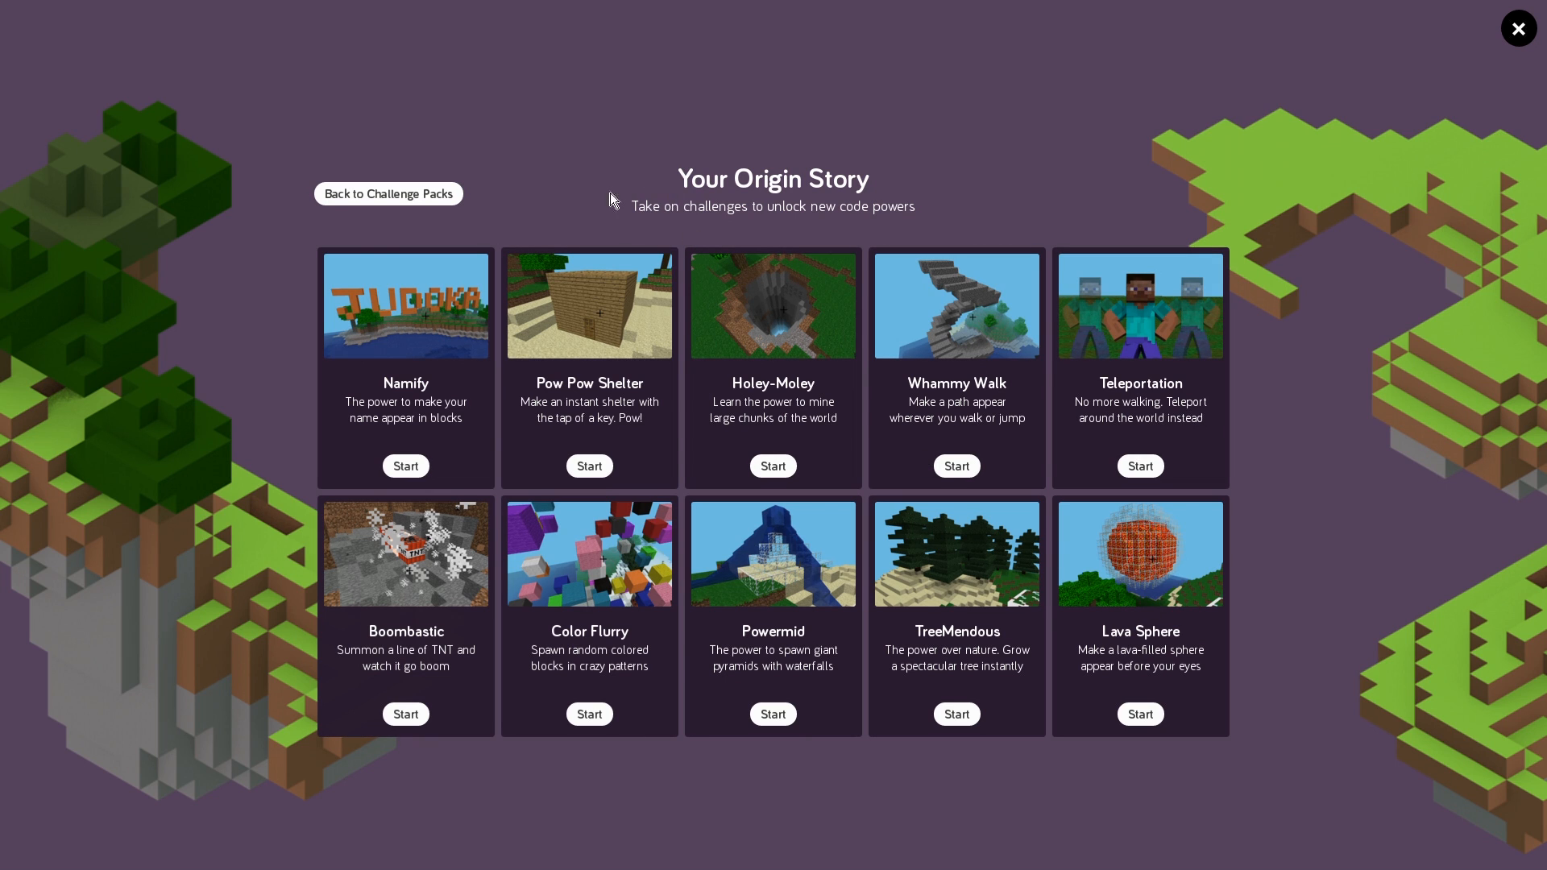
mouse_move(409, 187)
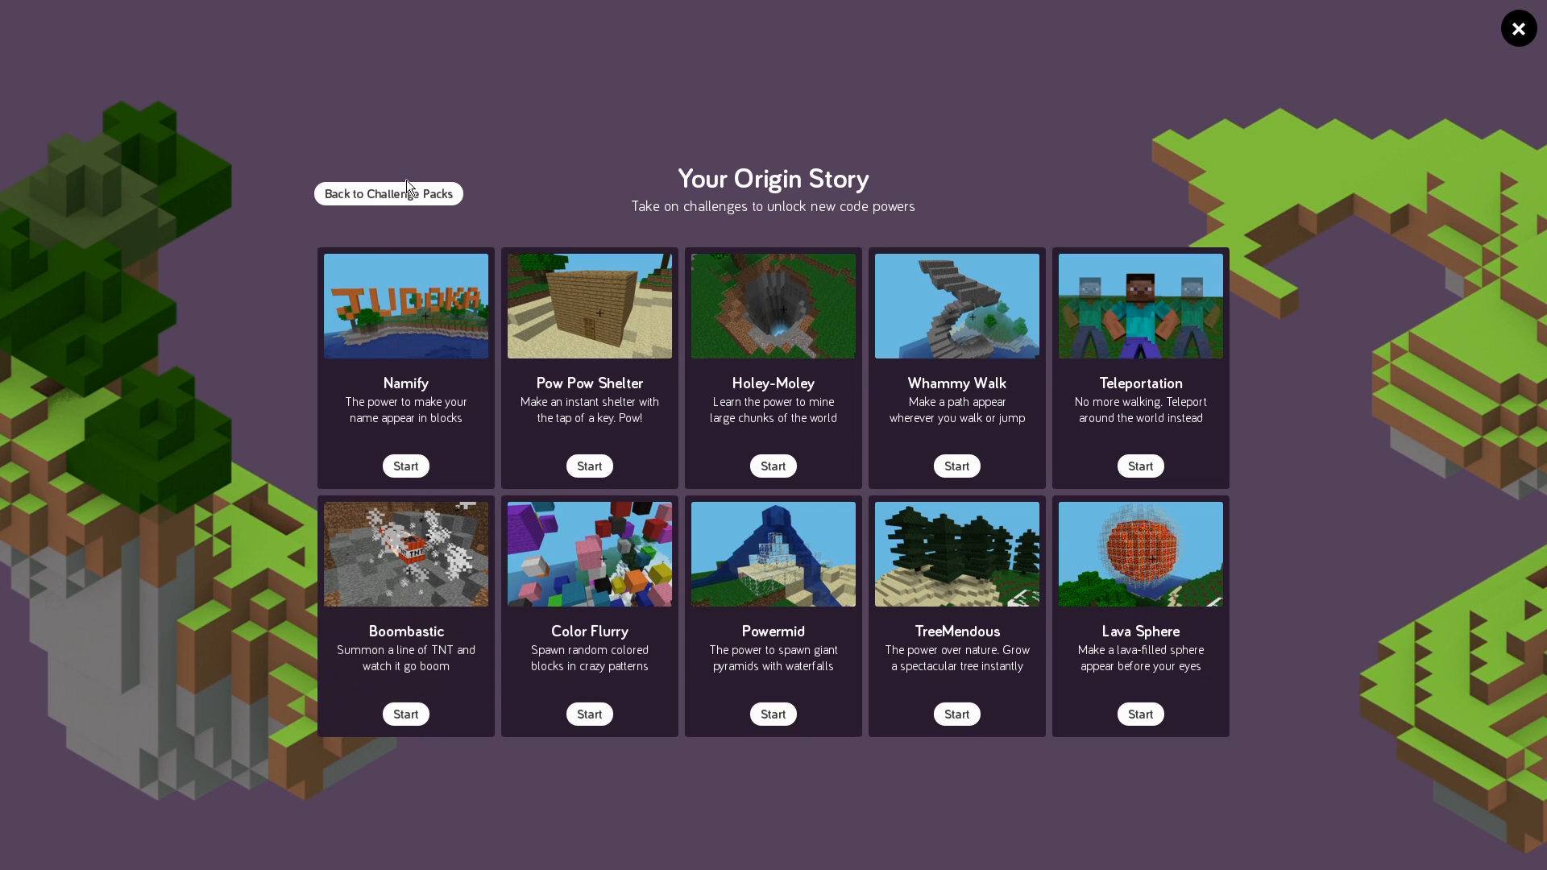
mouse_move(411, 201)
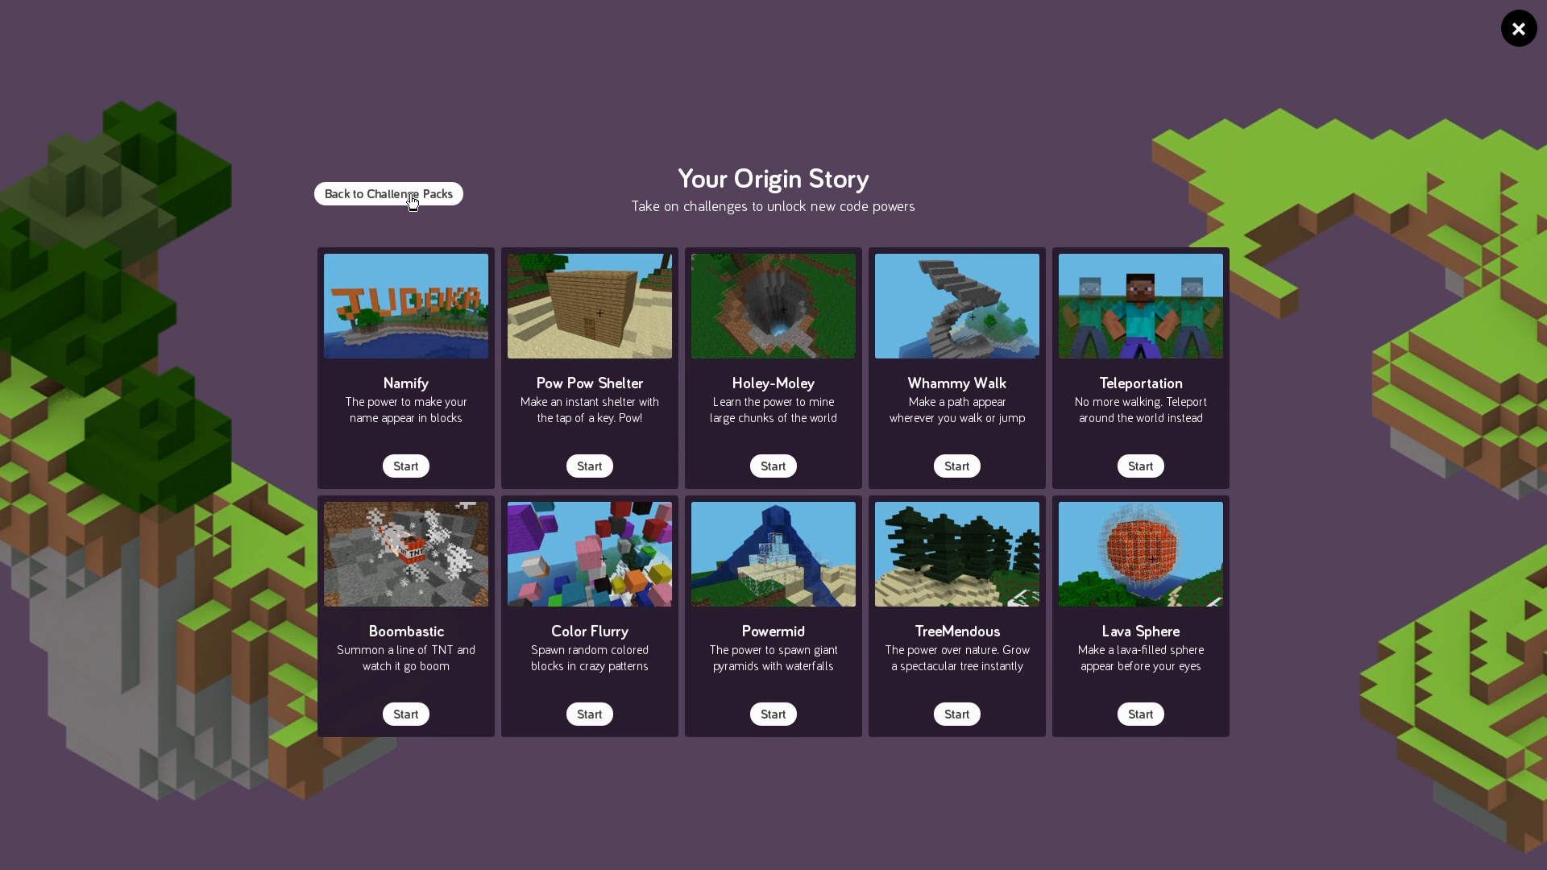
left_click(388, 194)
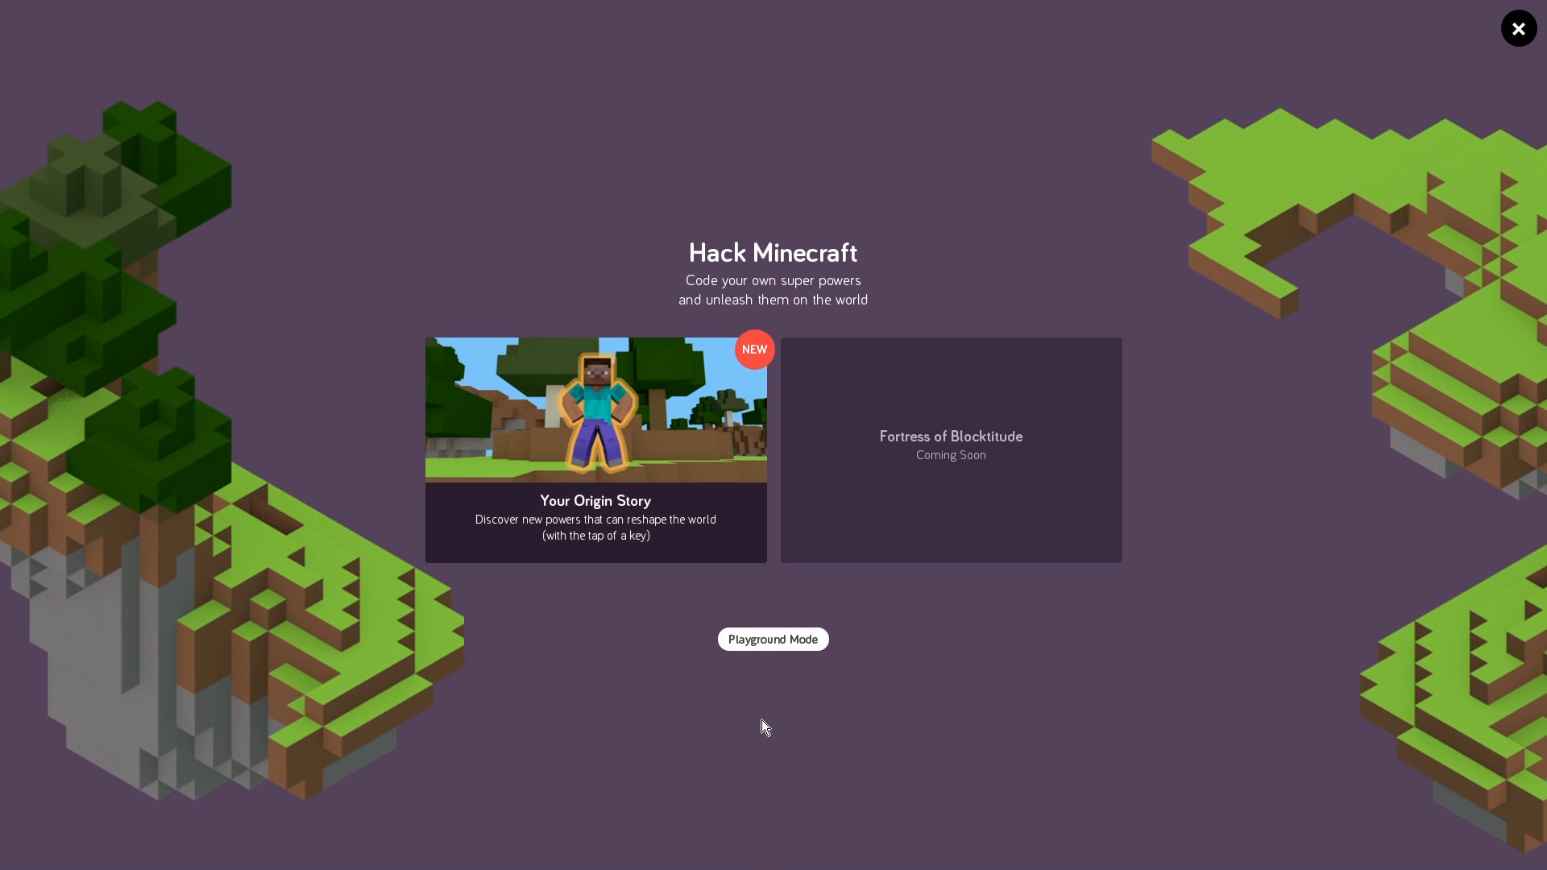
left_click(772, 638)
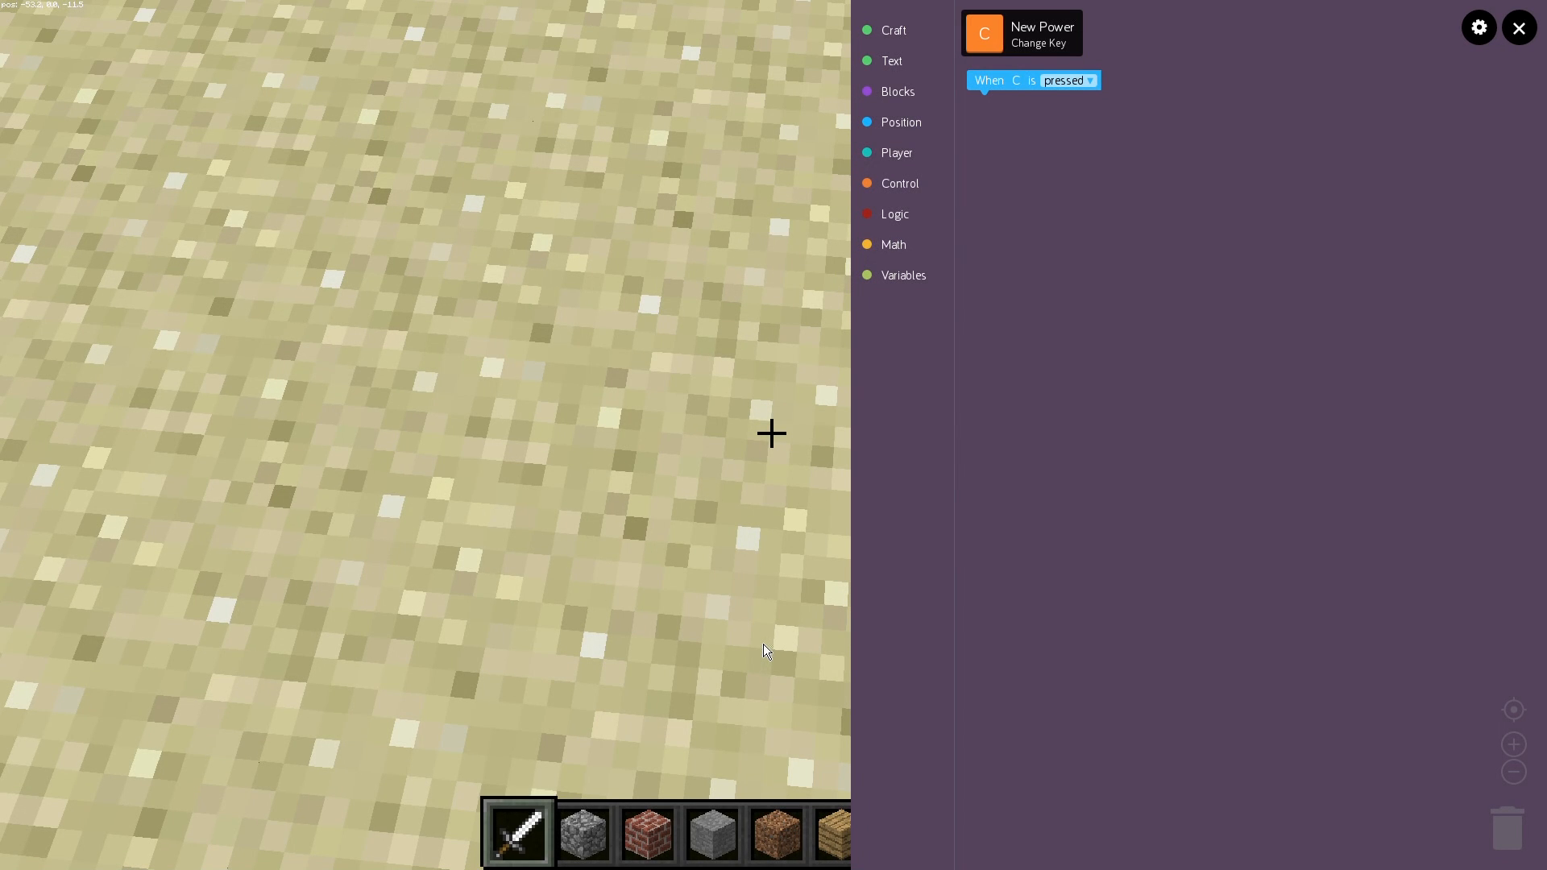
mouse_move(662, 504)
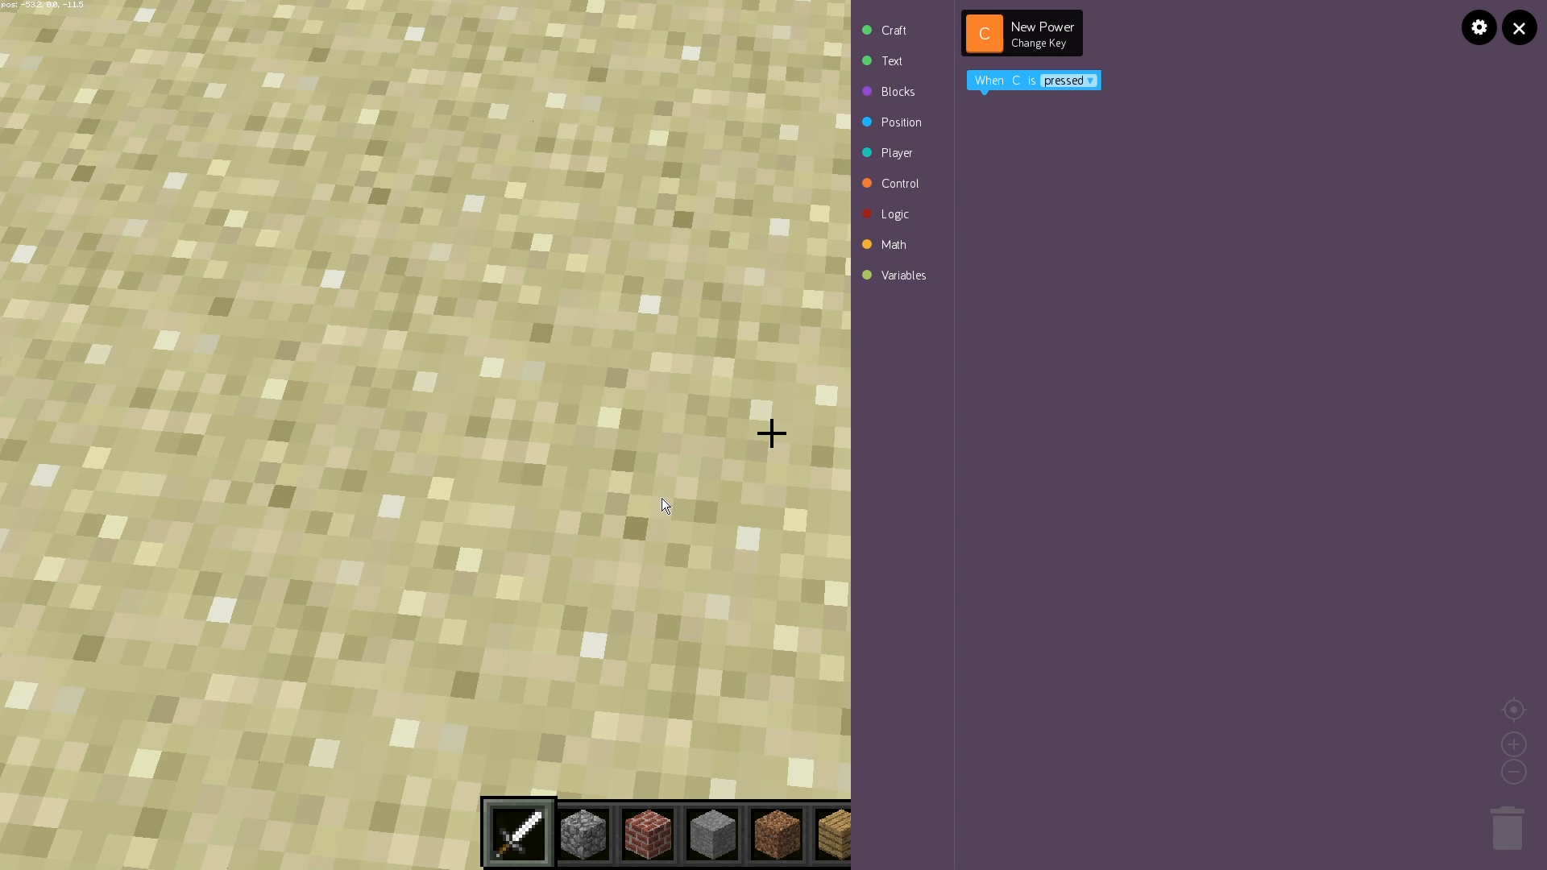
mouse_move(720, 328)
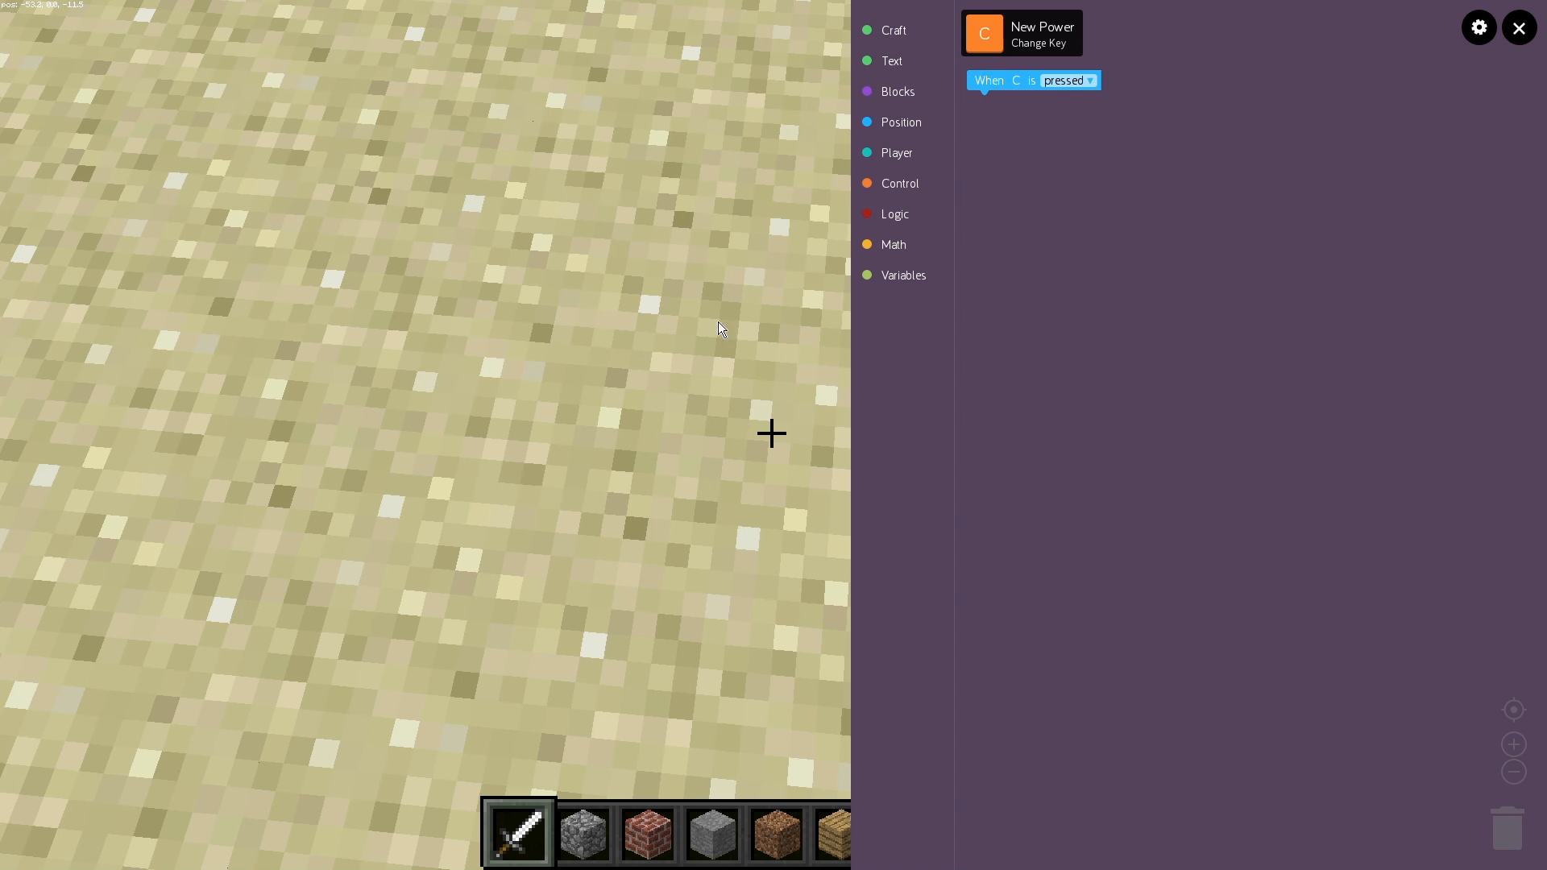
mouse_move(1045, 481)
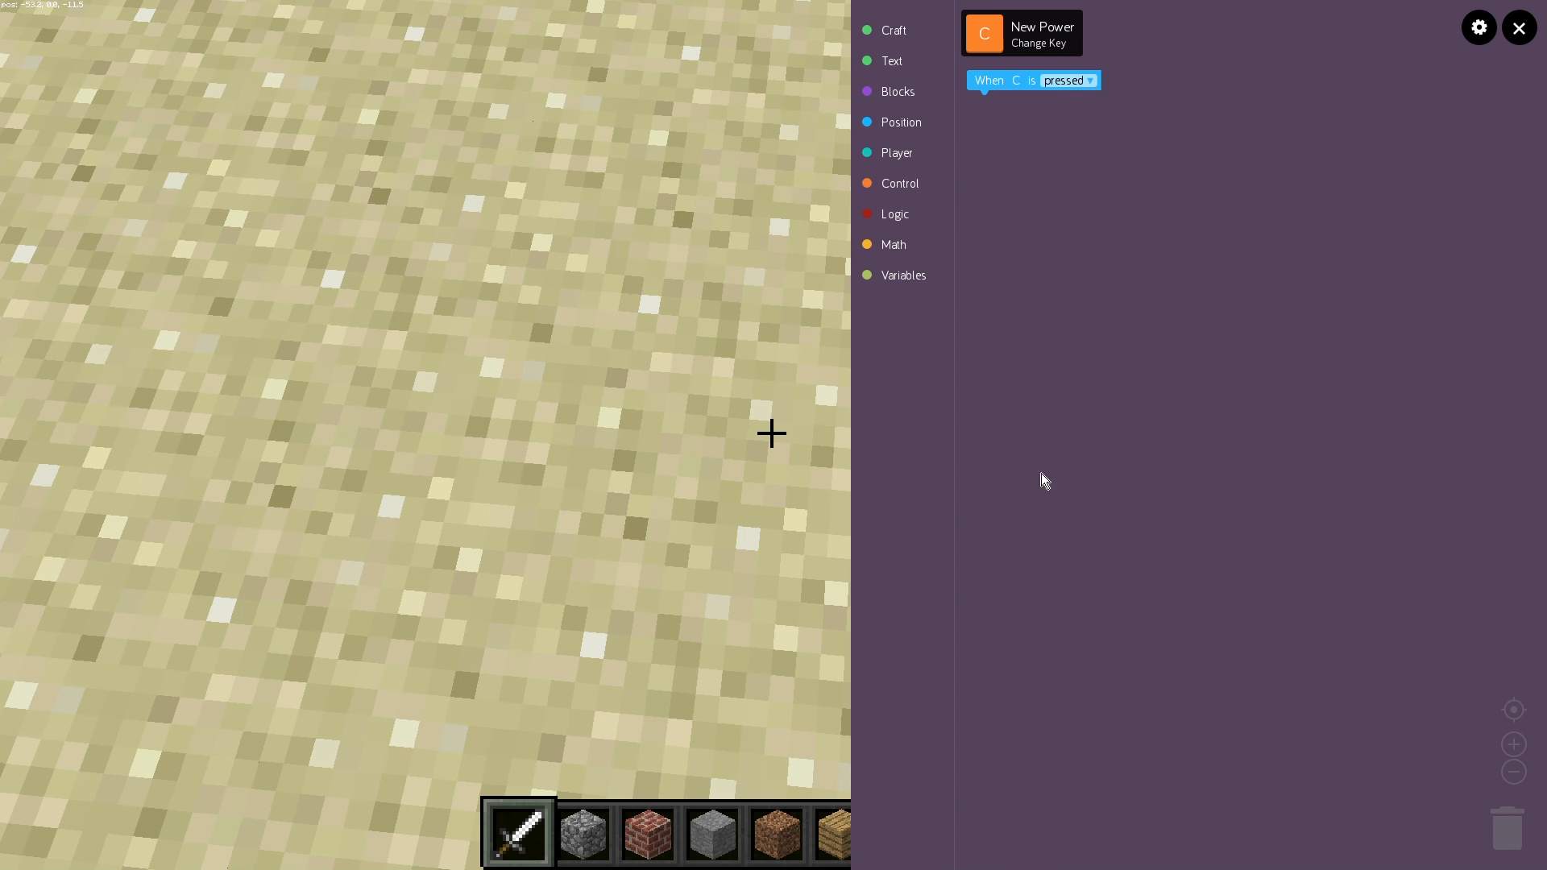
mouse_move(1106, 385)
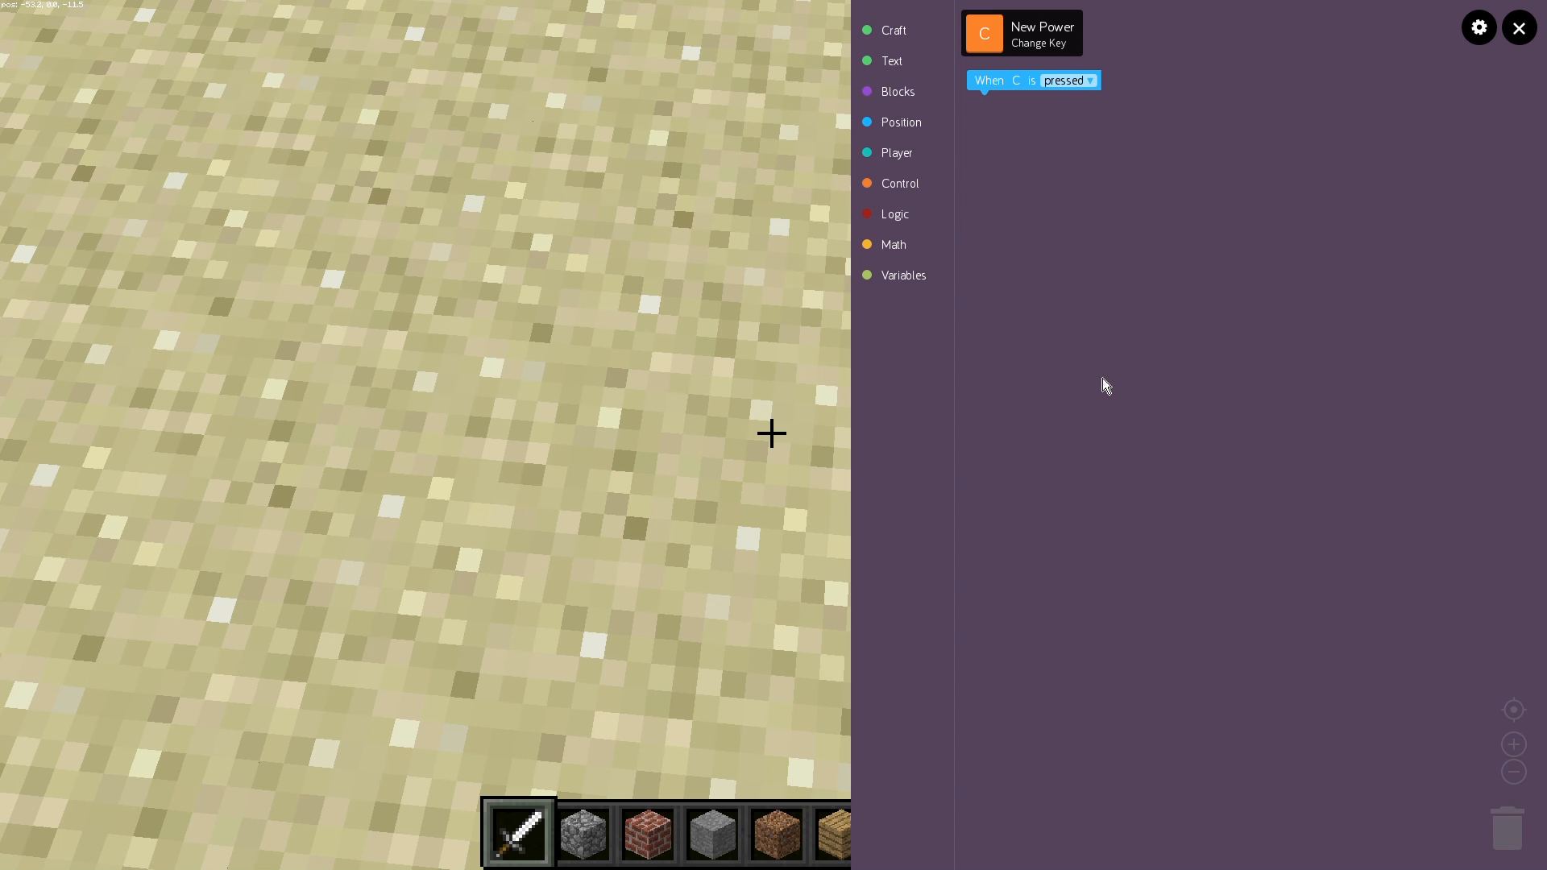
mouse_move(953, 121)
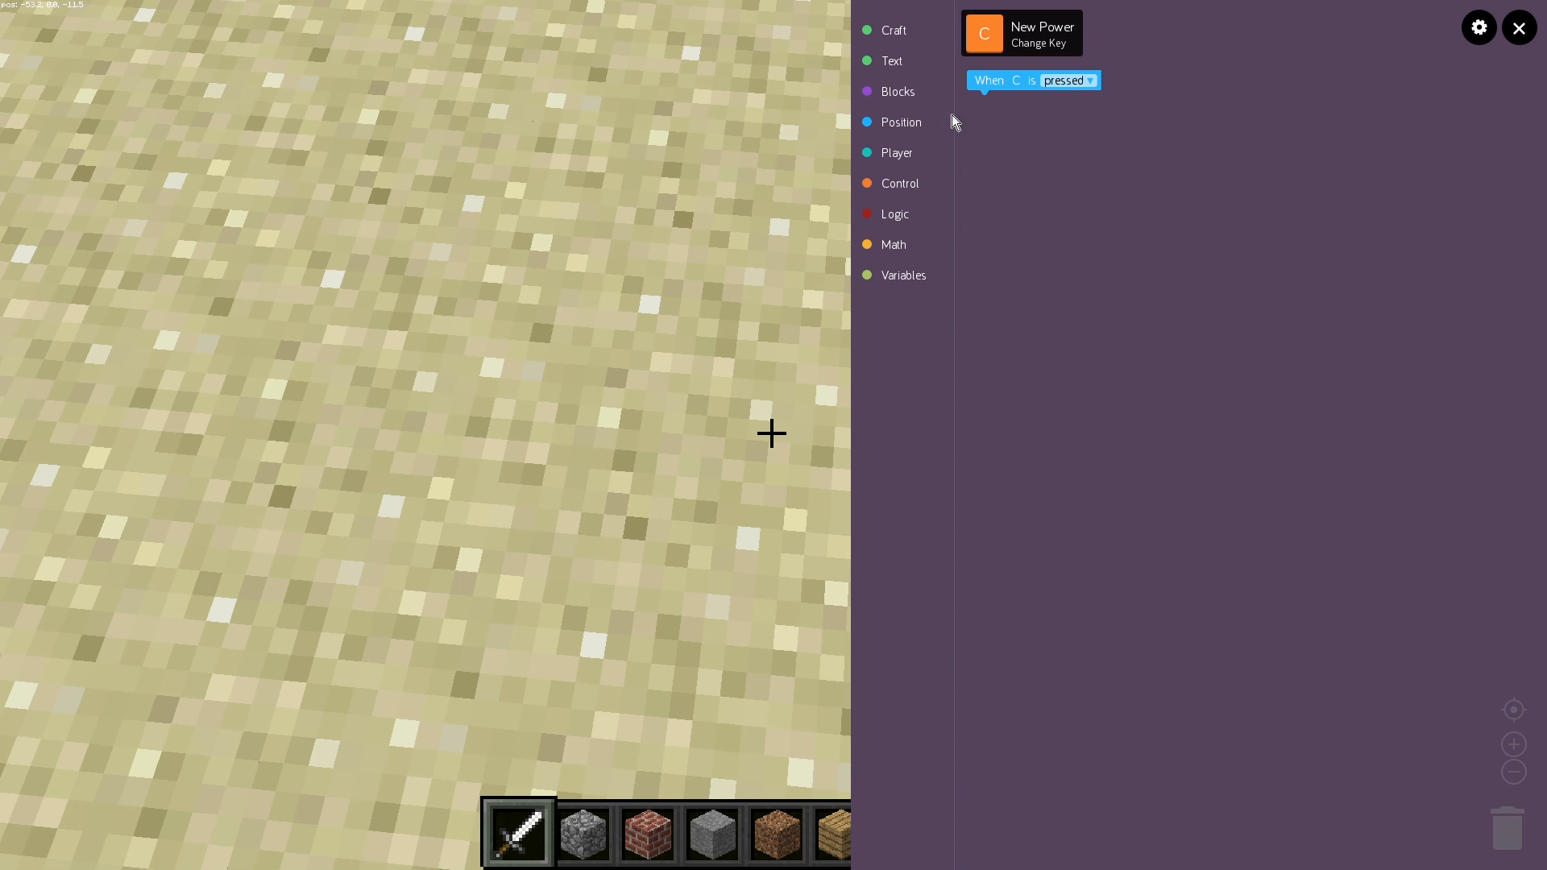
mouse_move(922, 8)
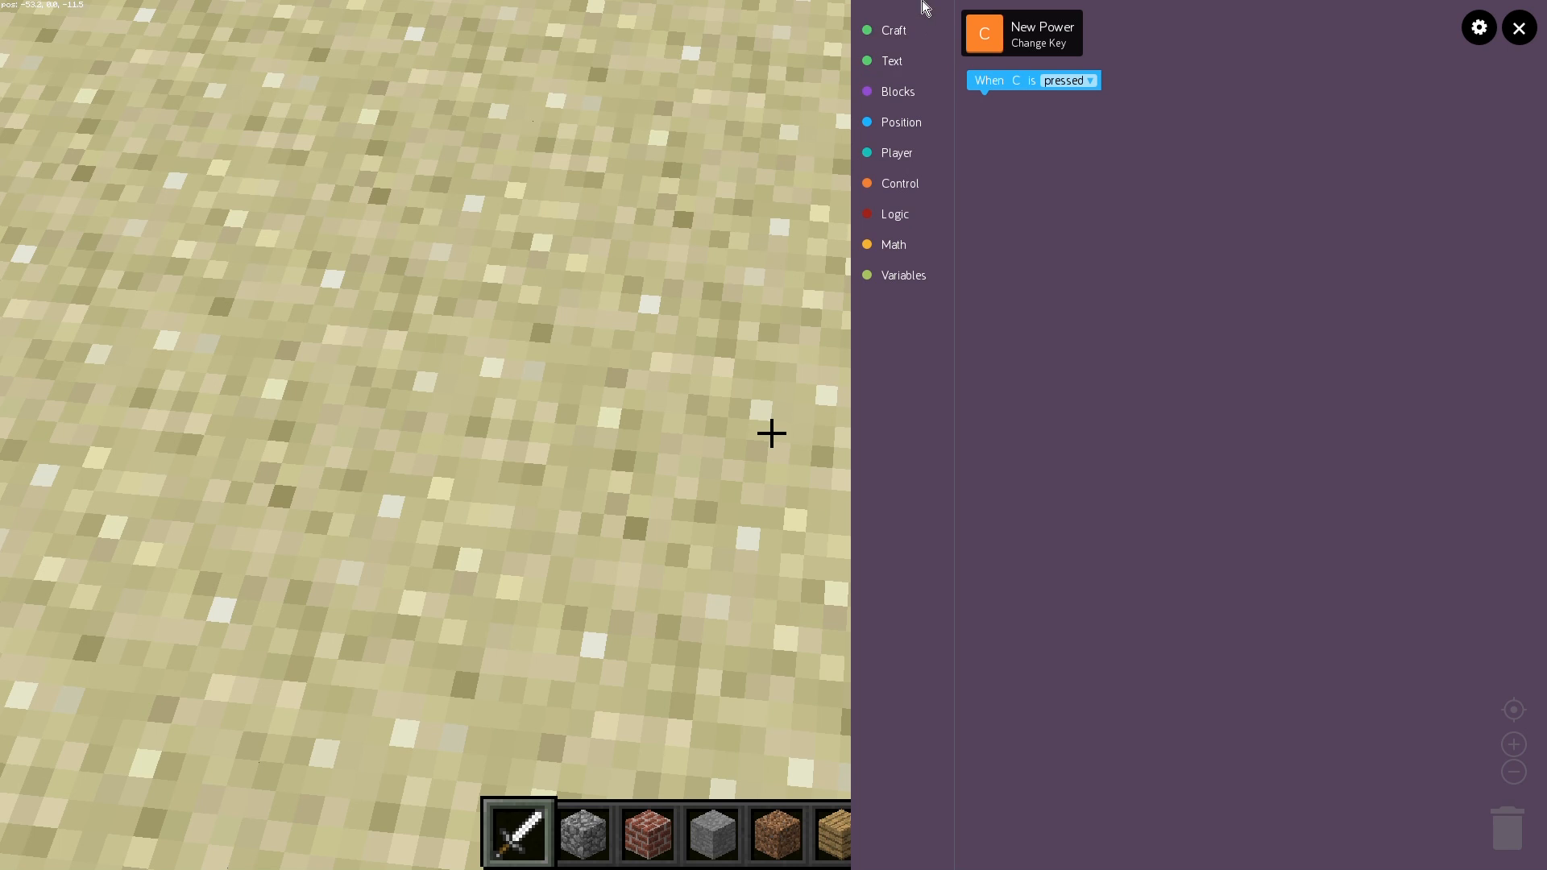
mouse_move(891, 59)
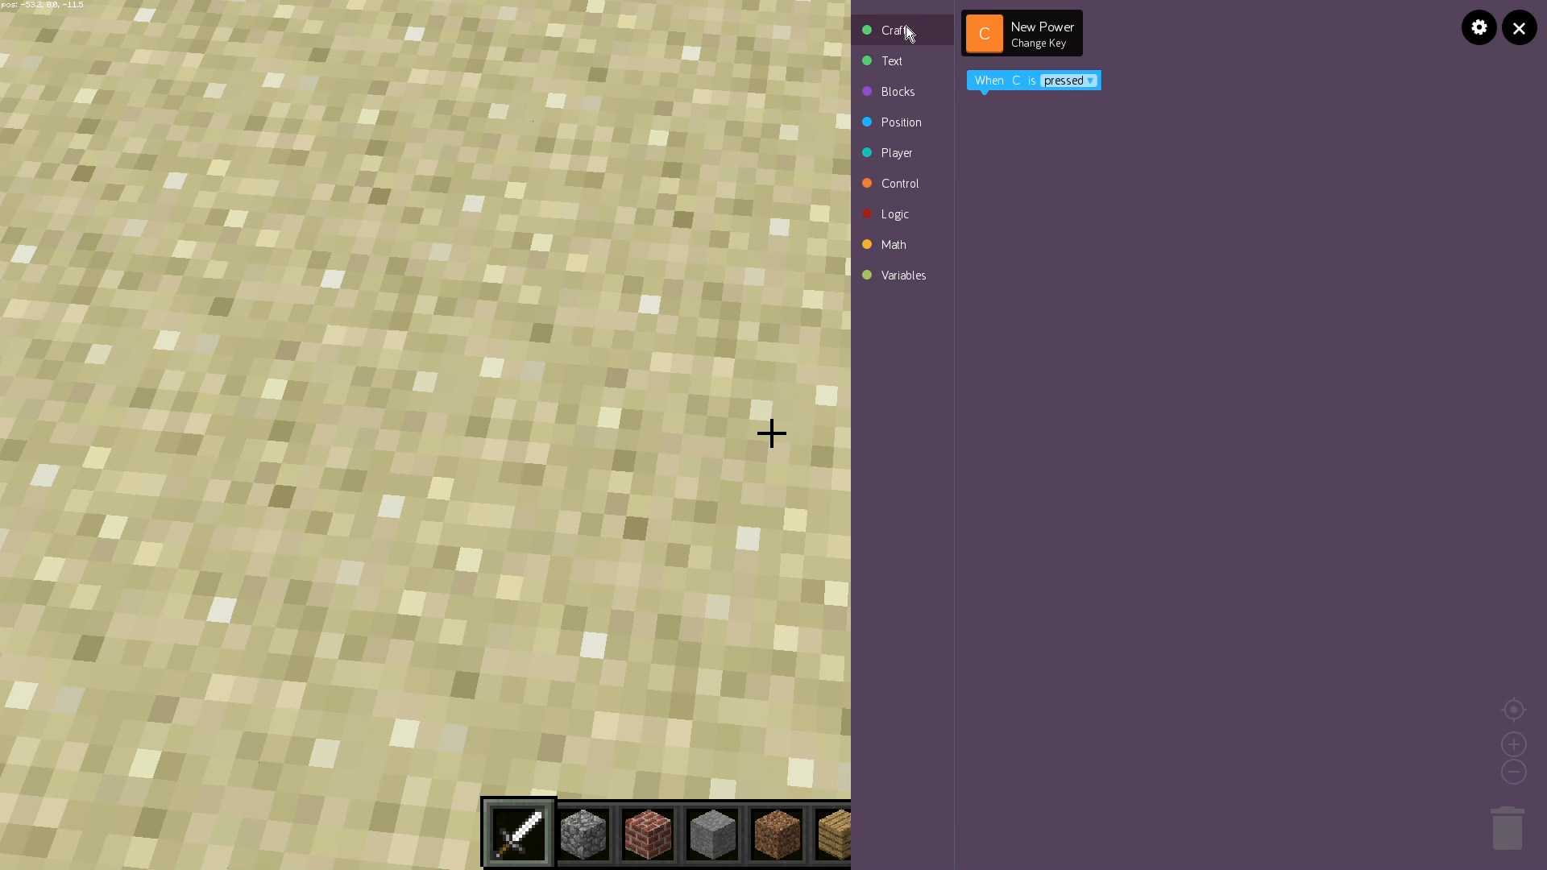
mouse_move(898, 90)
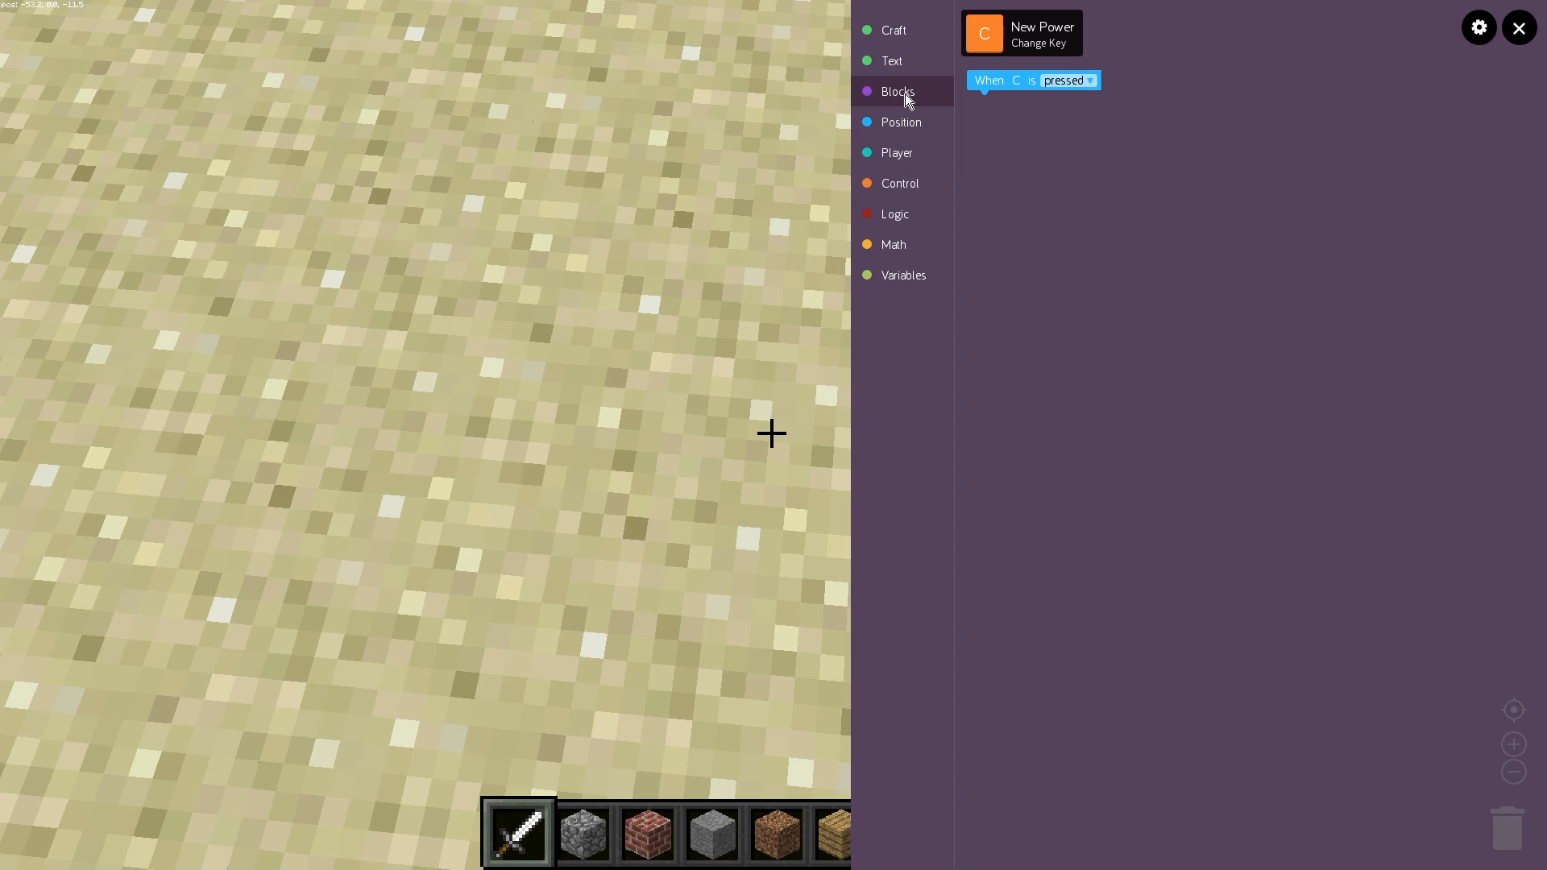
mouse_move(912, 151)
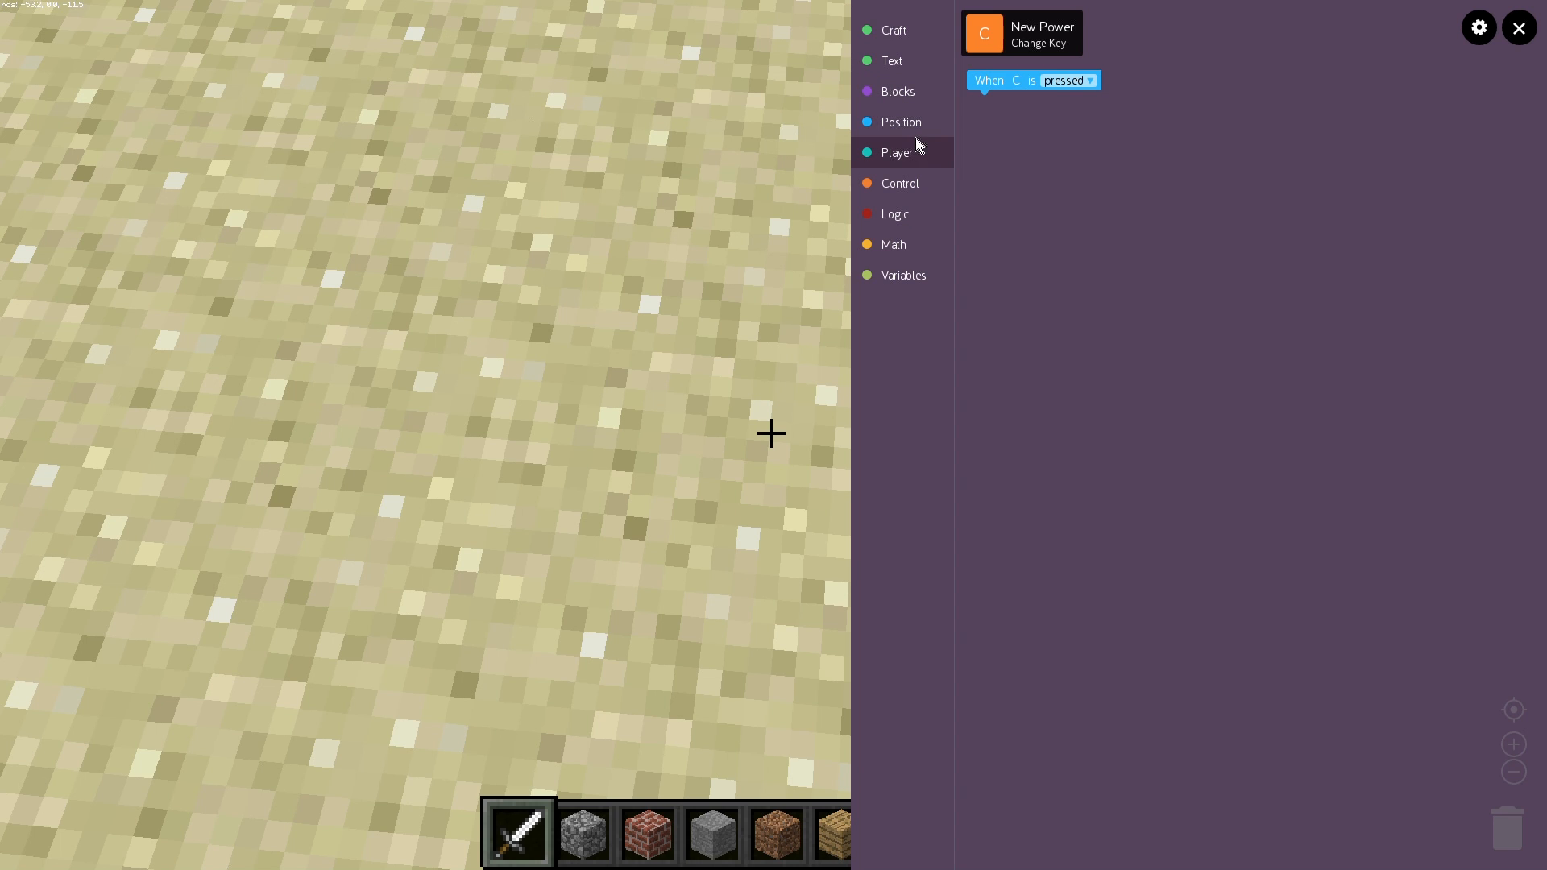
mouse_move(909, 155)
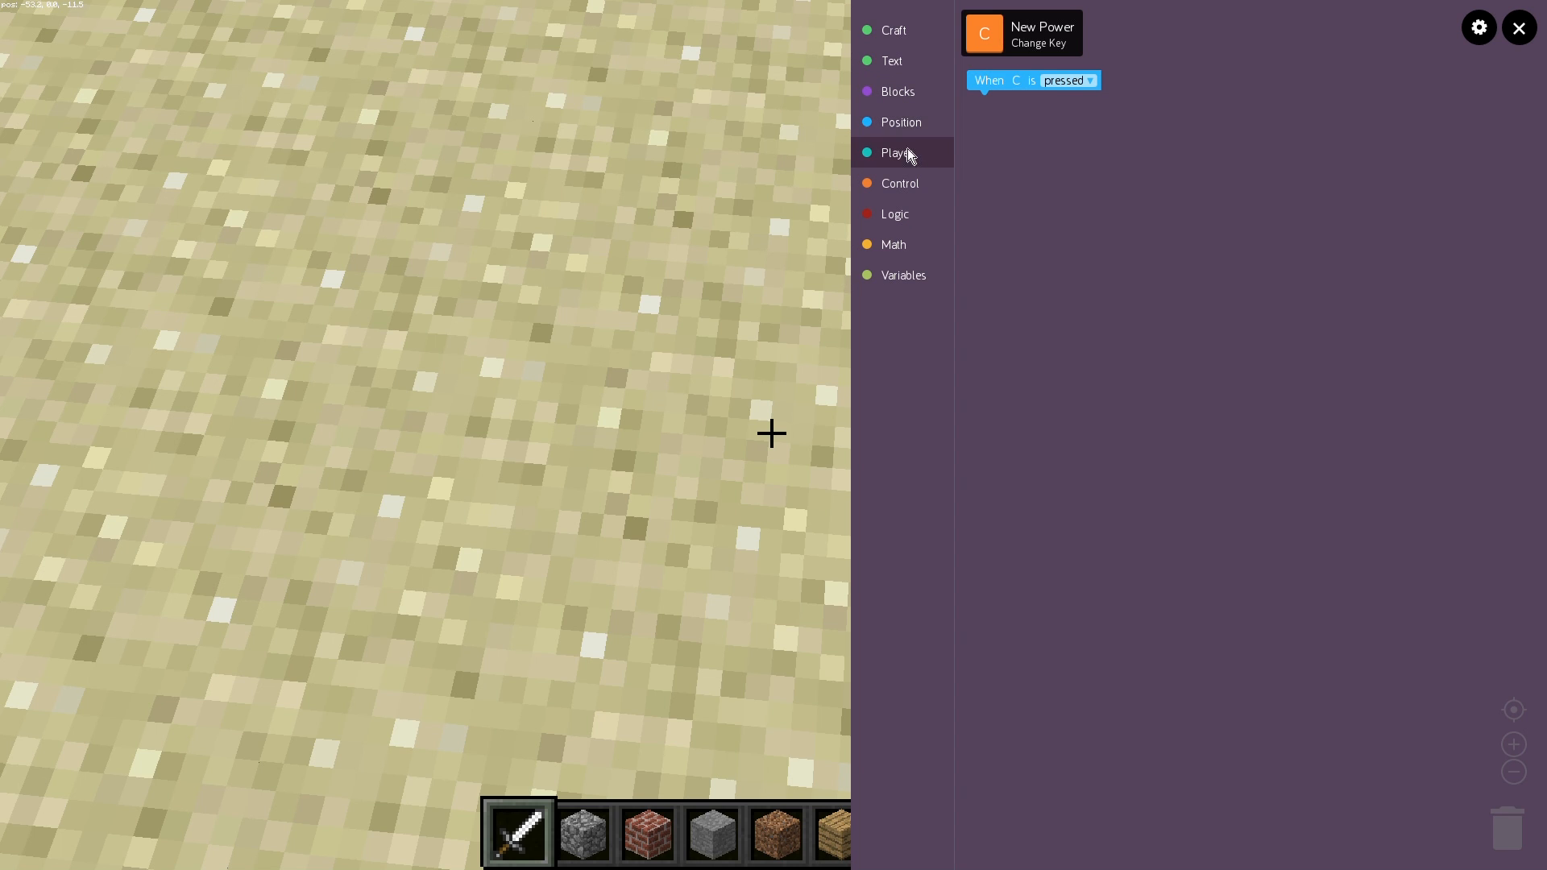
mouse_move(899, 182)
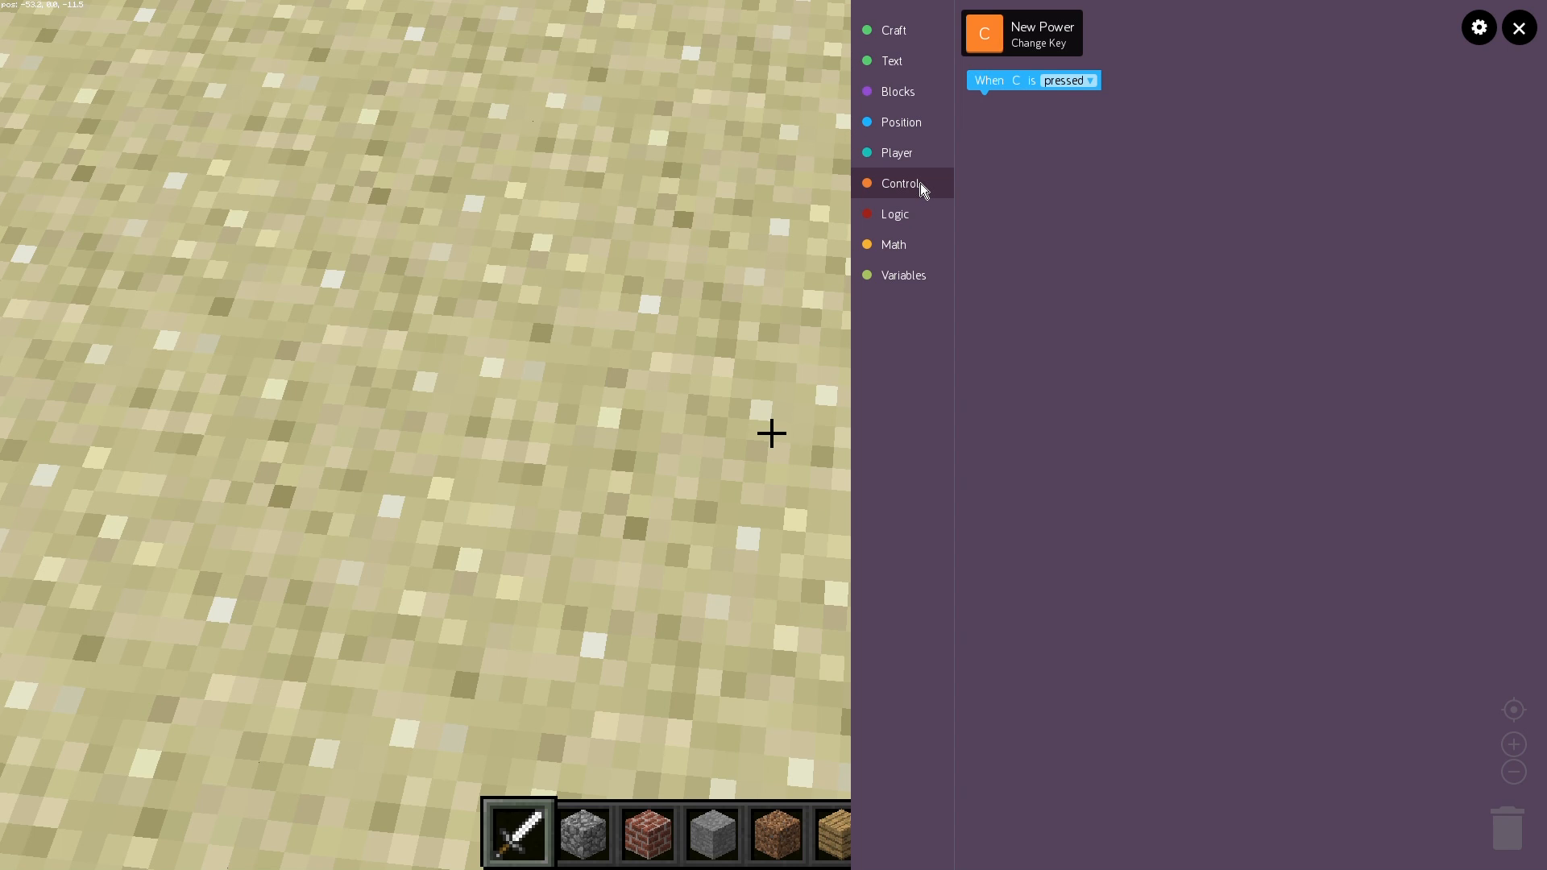
mouse_move(895, 214)
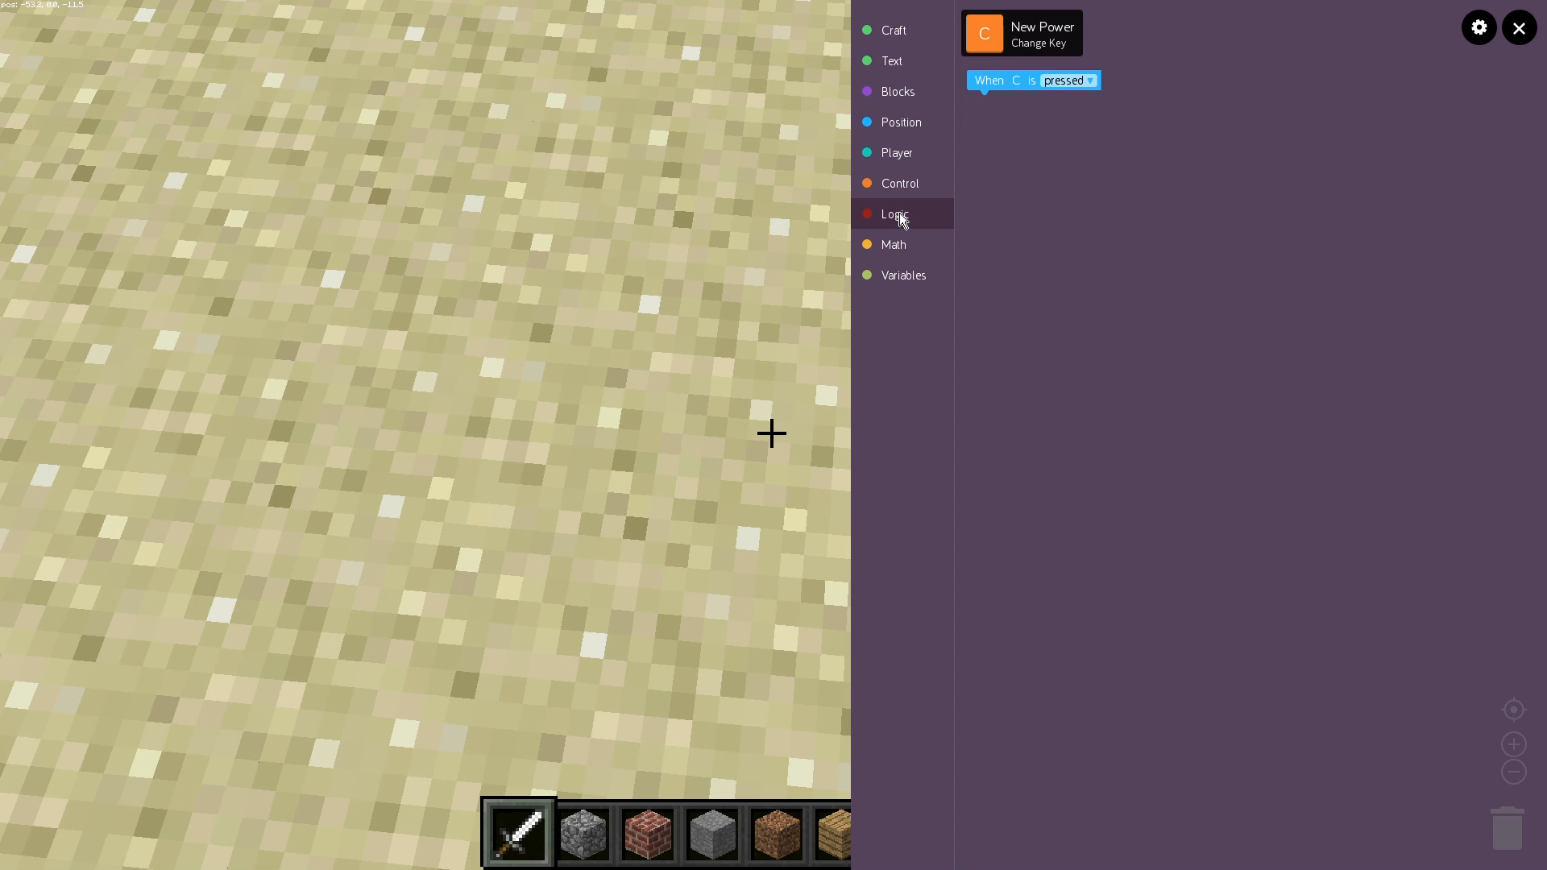
mouse_move(904, 274)
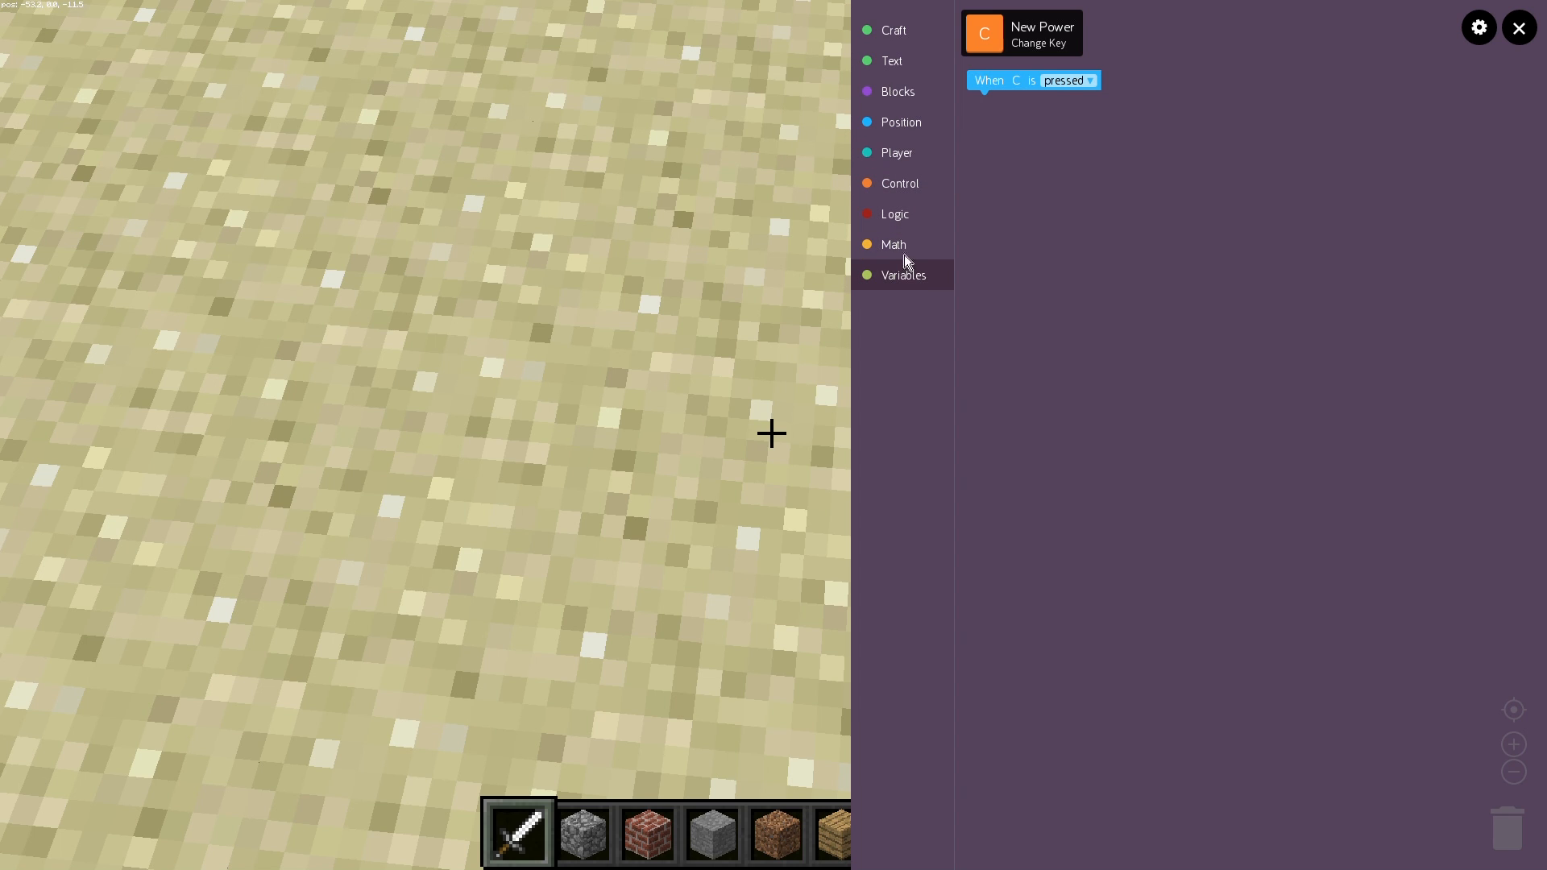
mouse_move(1043, 200)
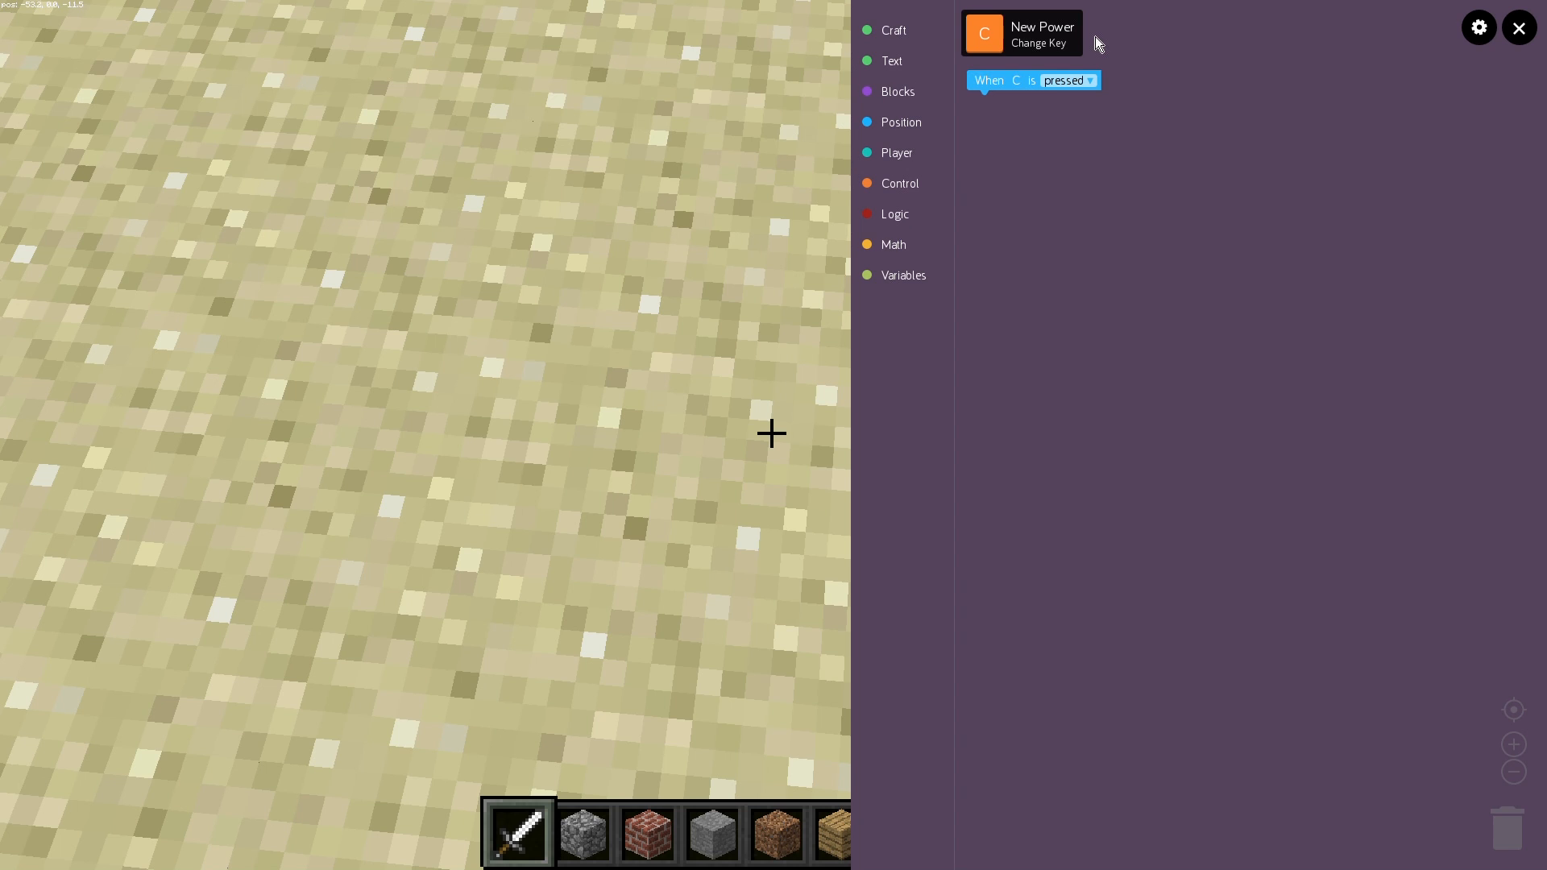
mouse_move(1065, 14)
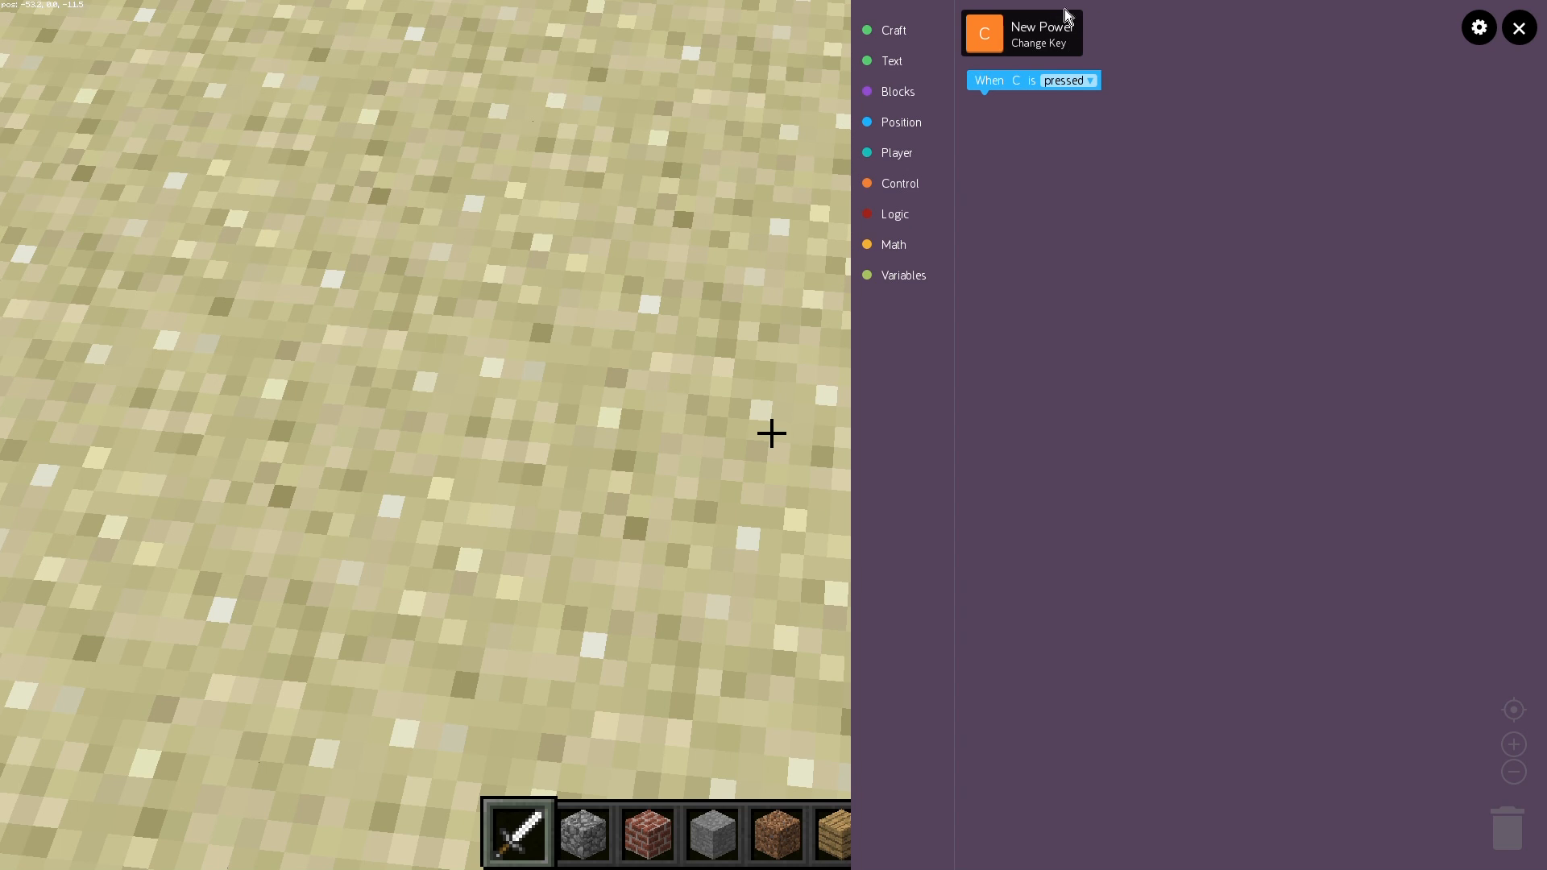
mouse_move(1017, 88)
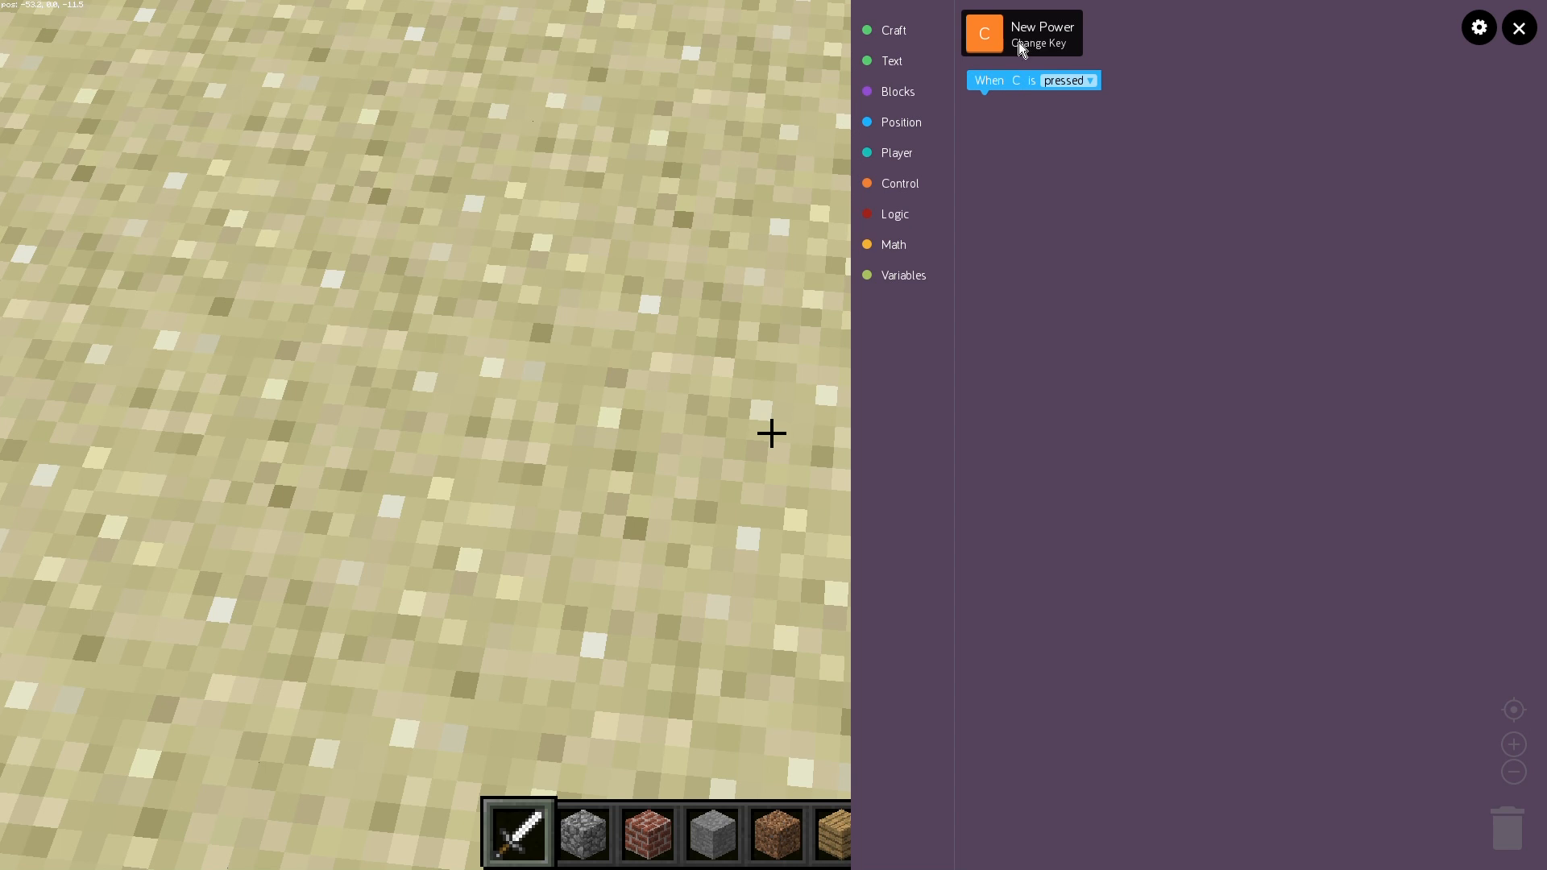
- Name the power 'magic', make Z its trigger key and return to its code
left_click(1024, 32)
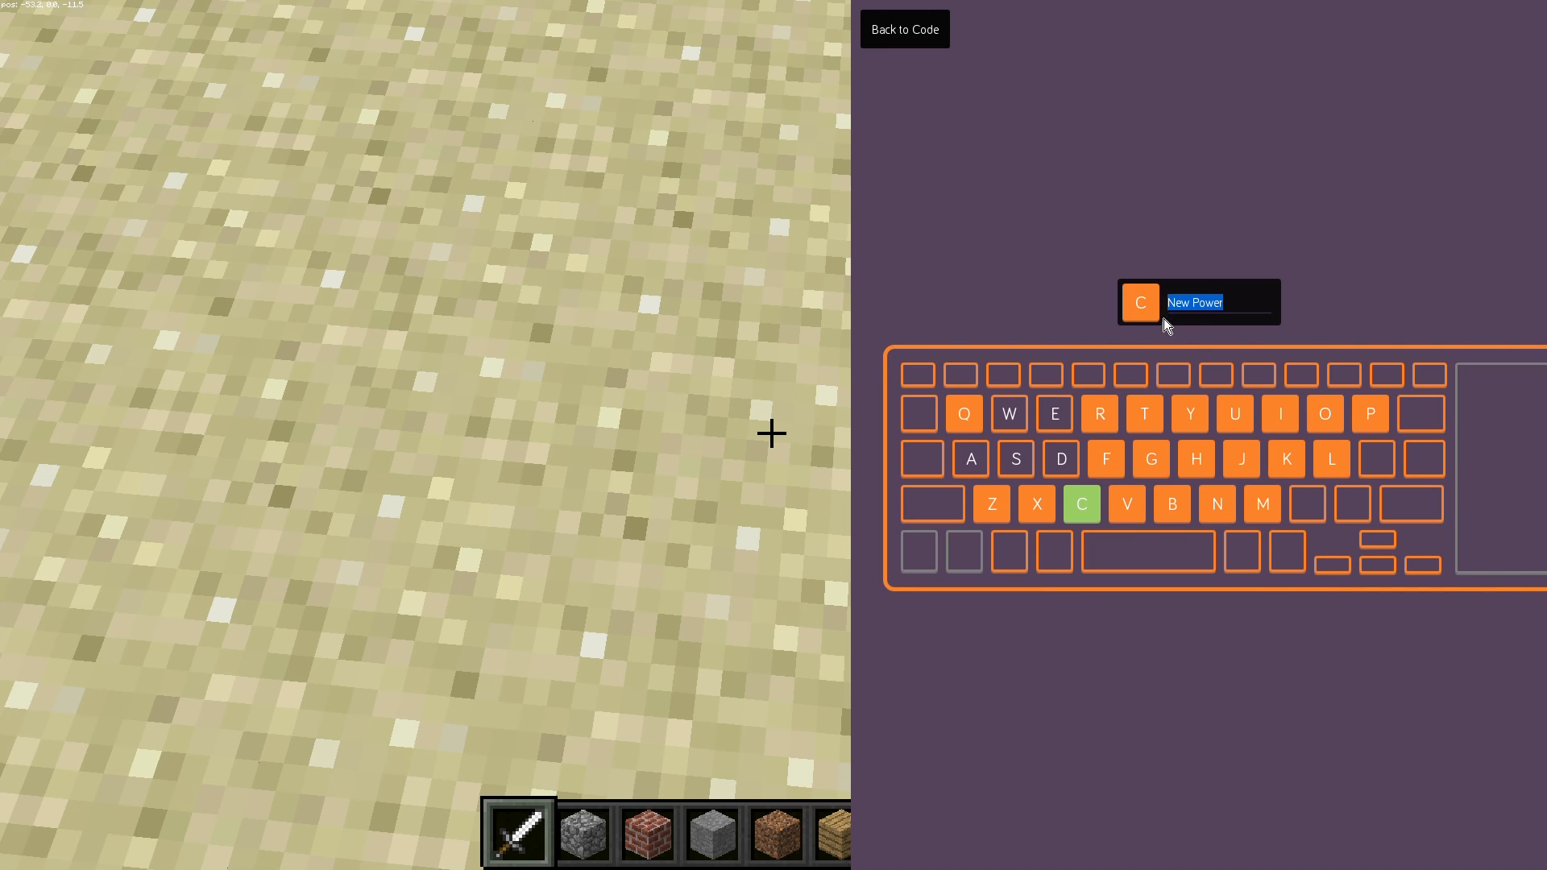
mouse_move(1017, 530)
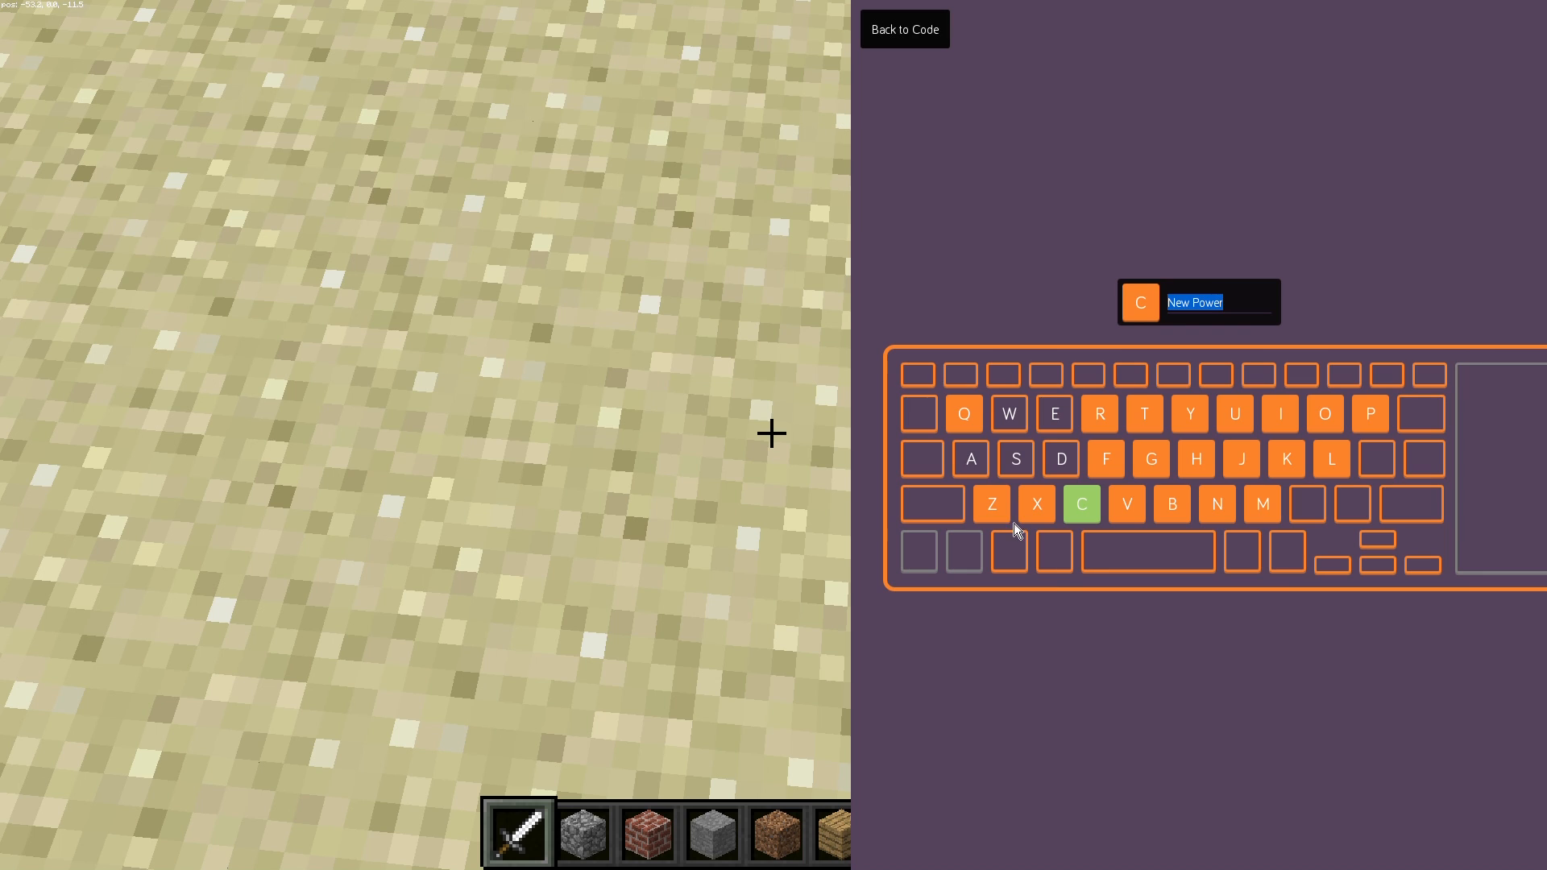
left_click(993, 505)
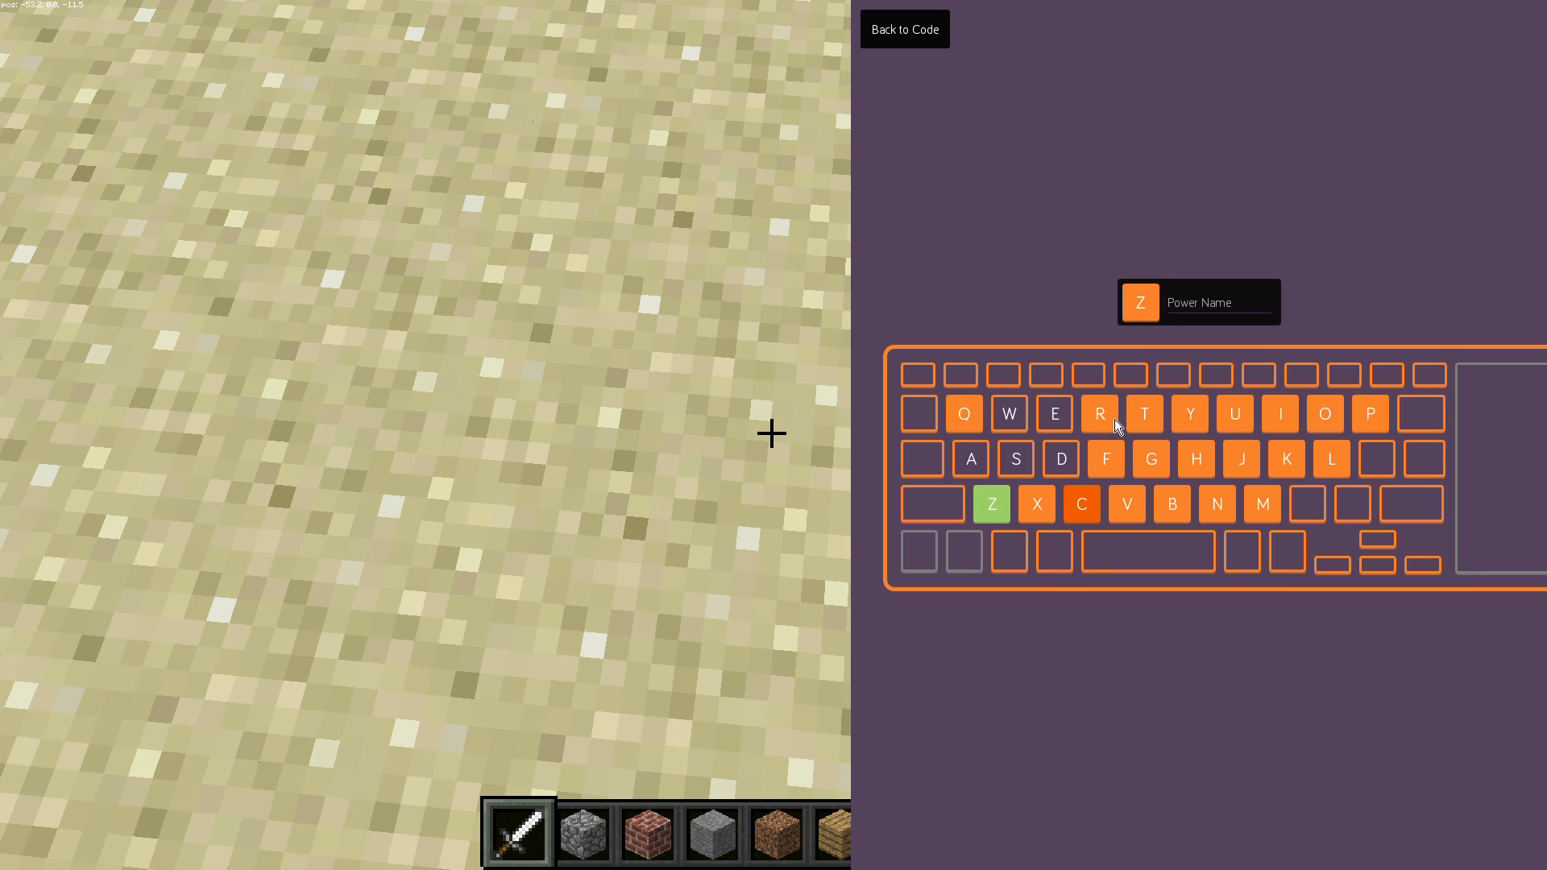
type("magic")
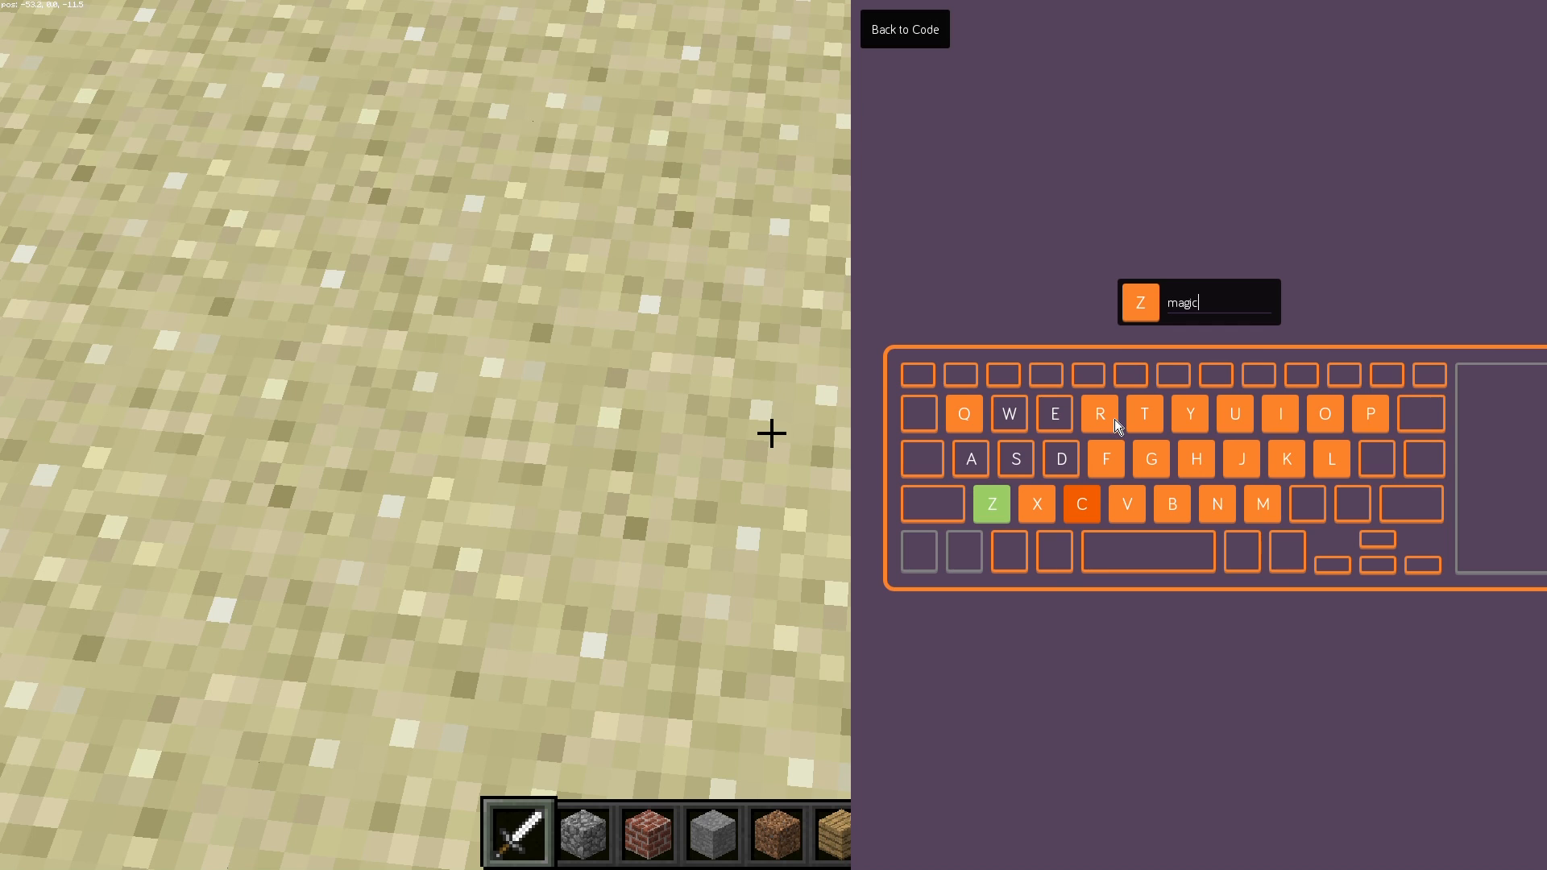
mouse_move(1009, 207)
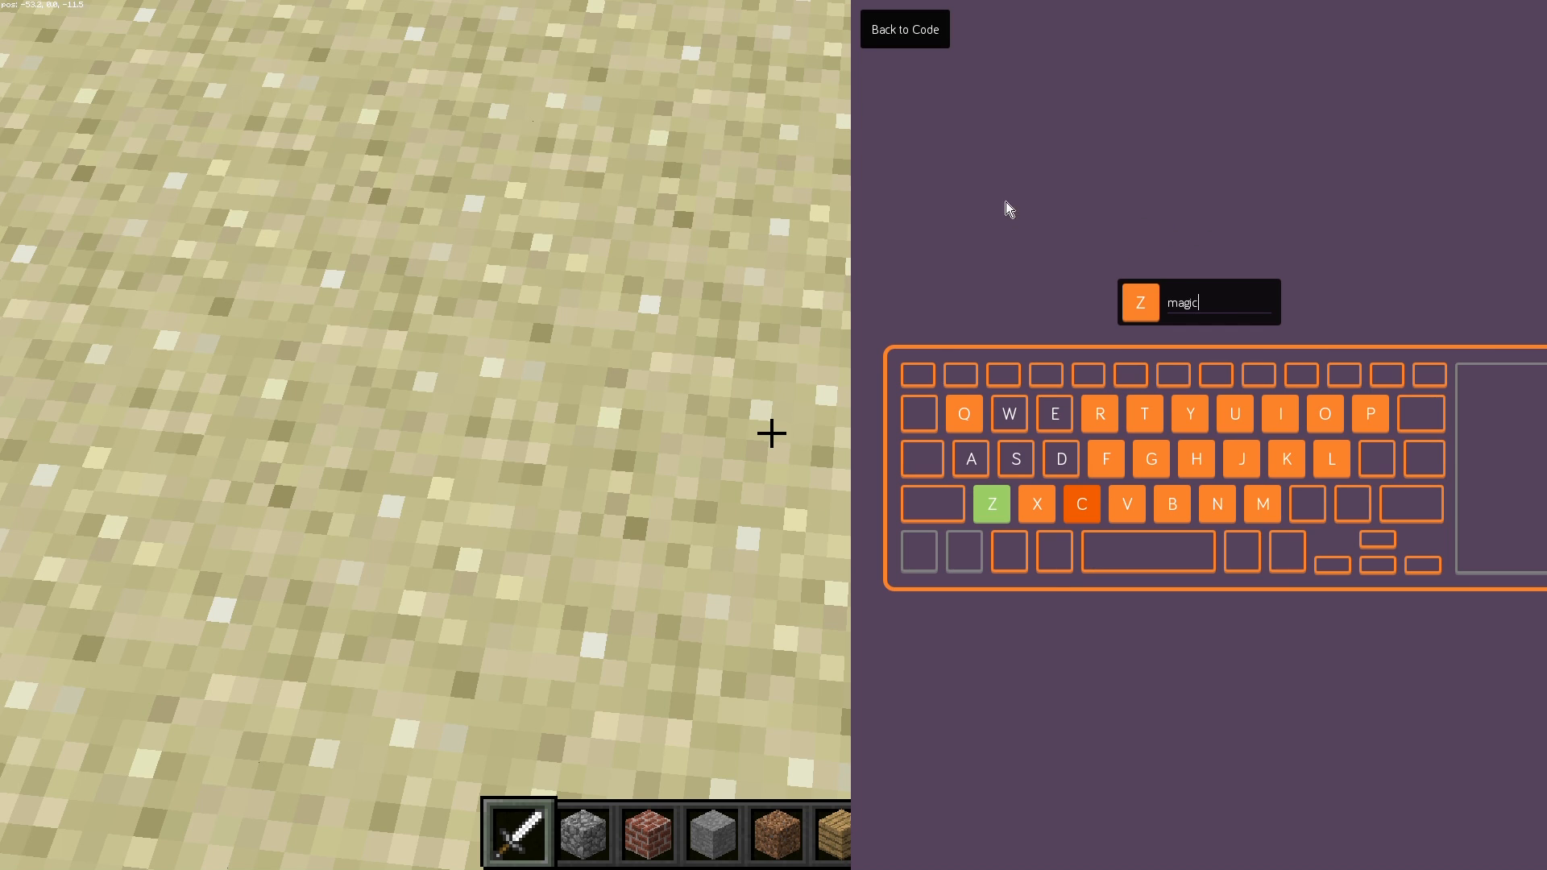
mouse_move(905, 24)
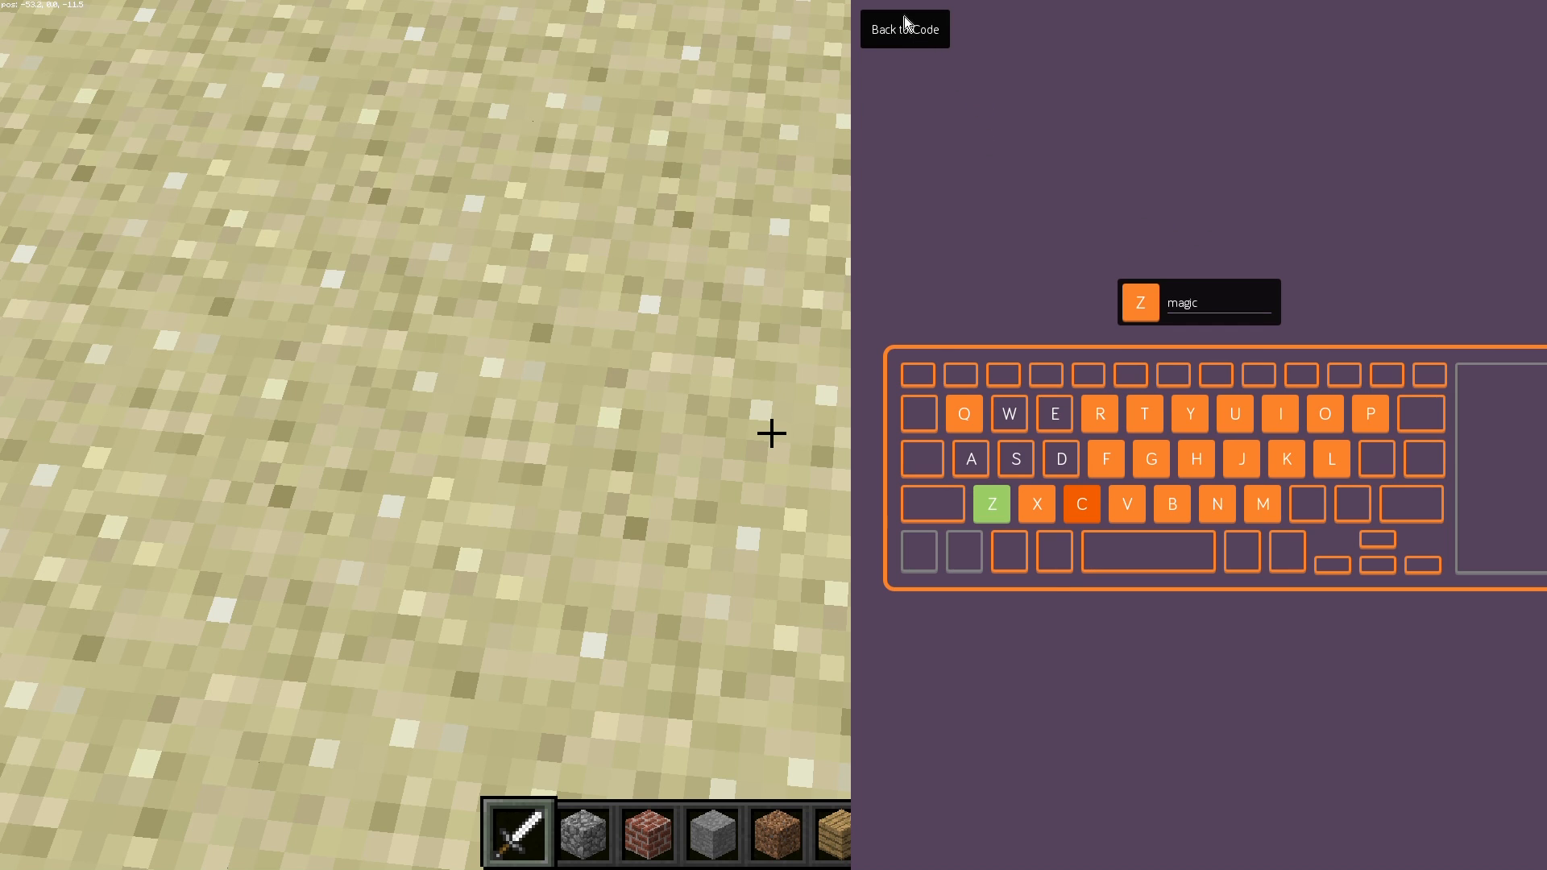
left_click(903, 29)
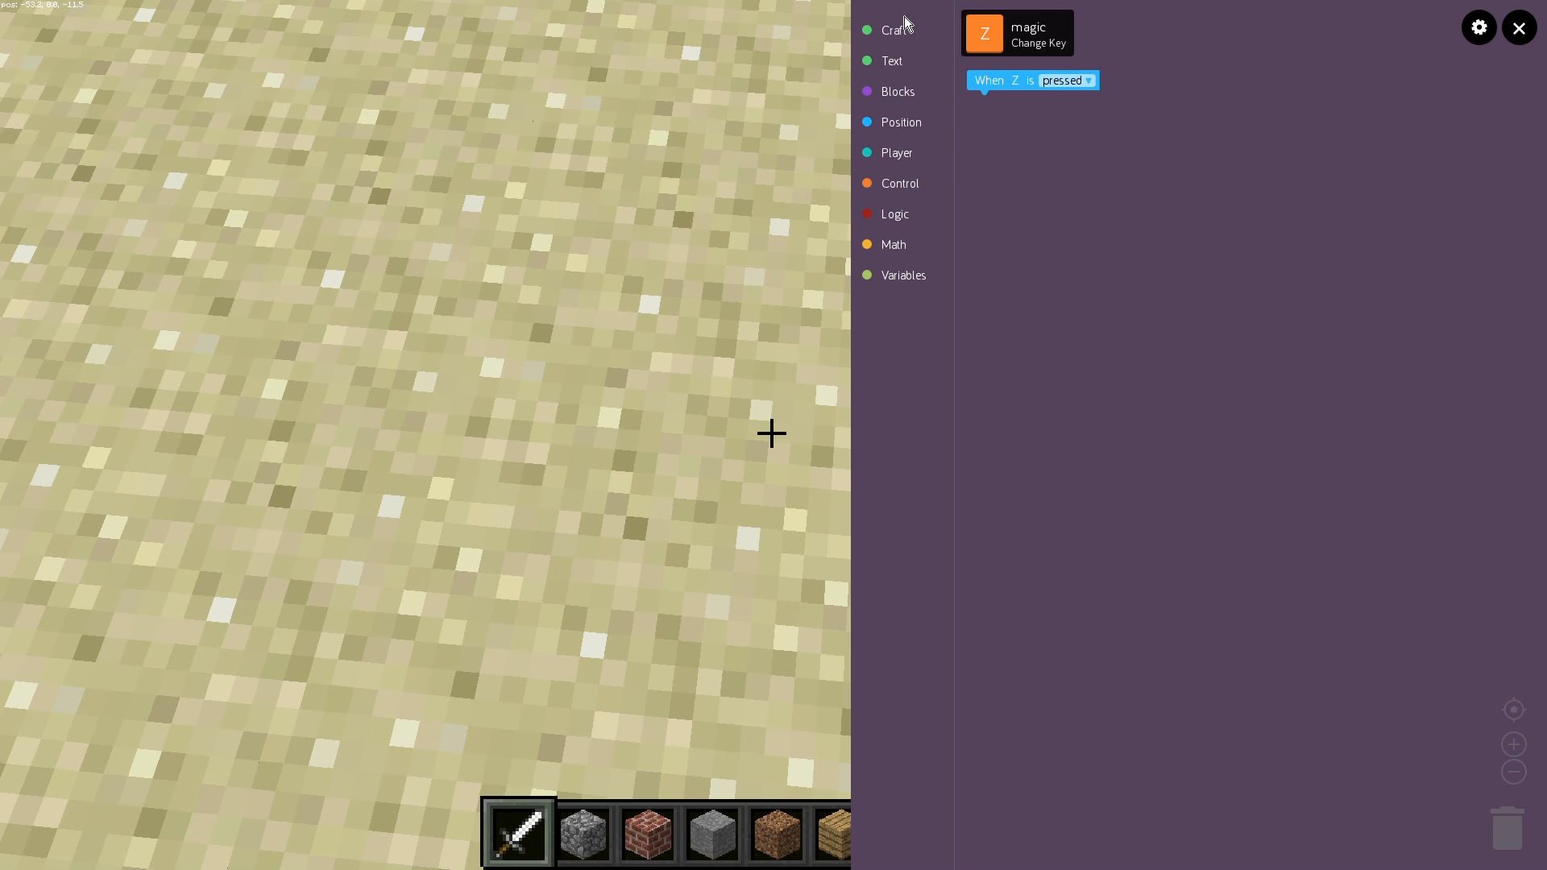
mouse_move(1053, 185)
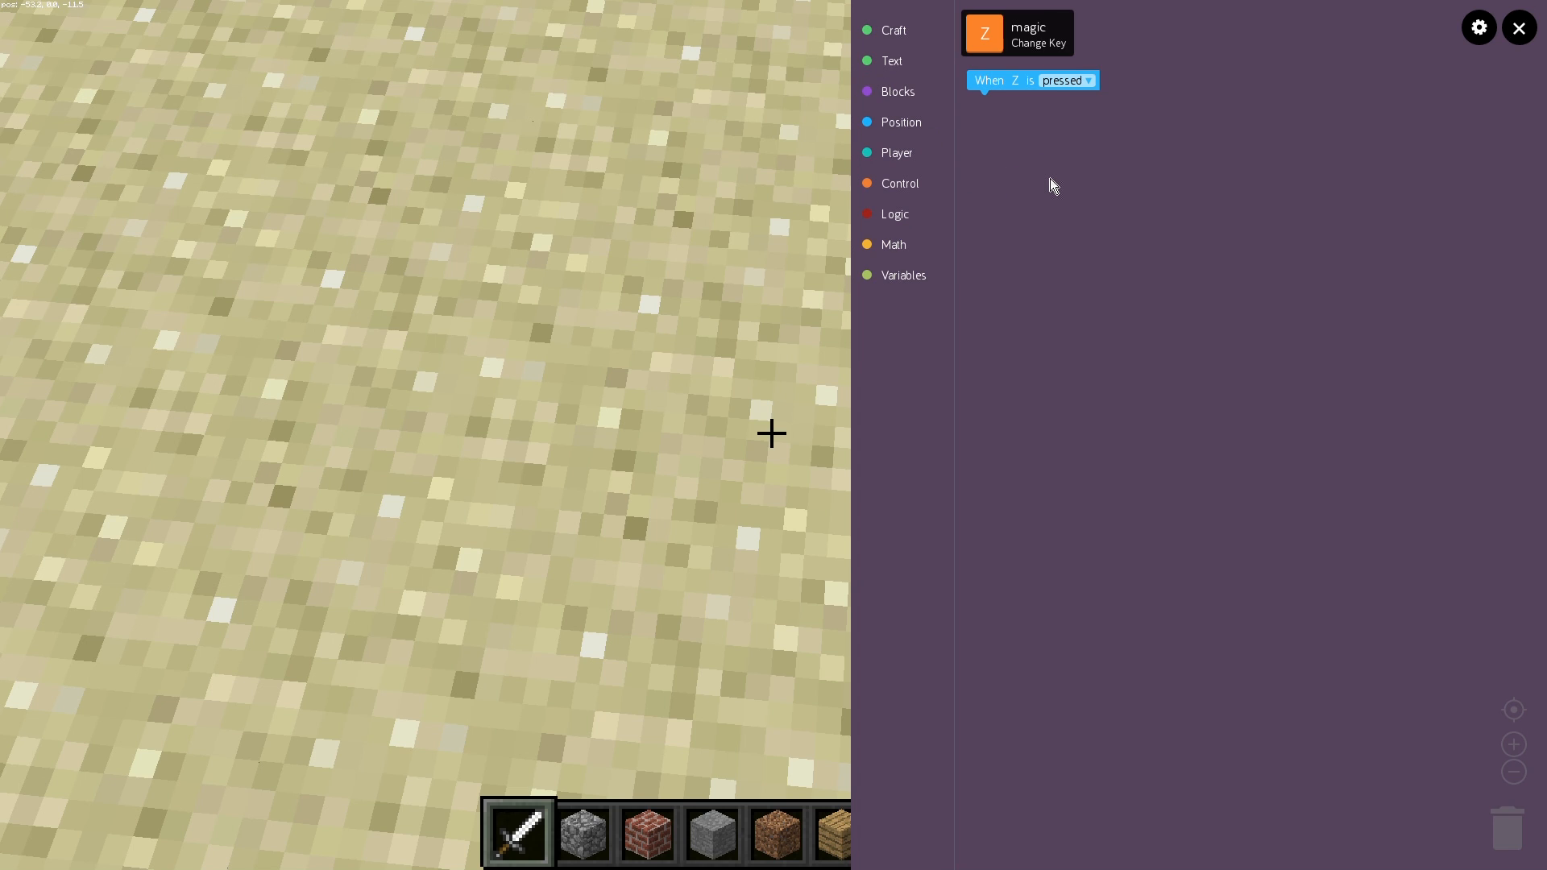
mouse_move(1044, 187)
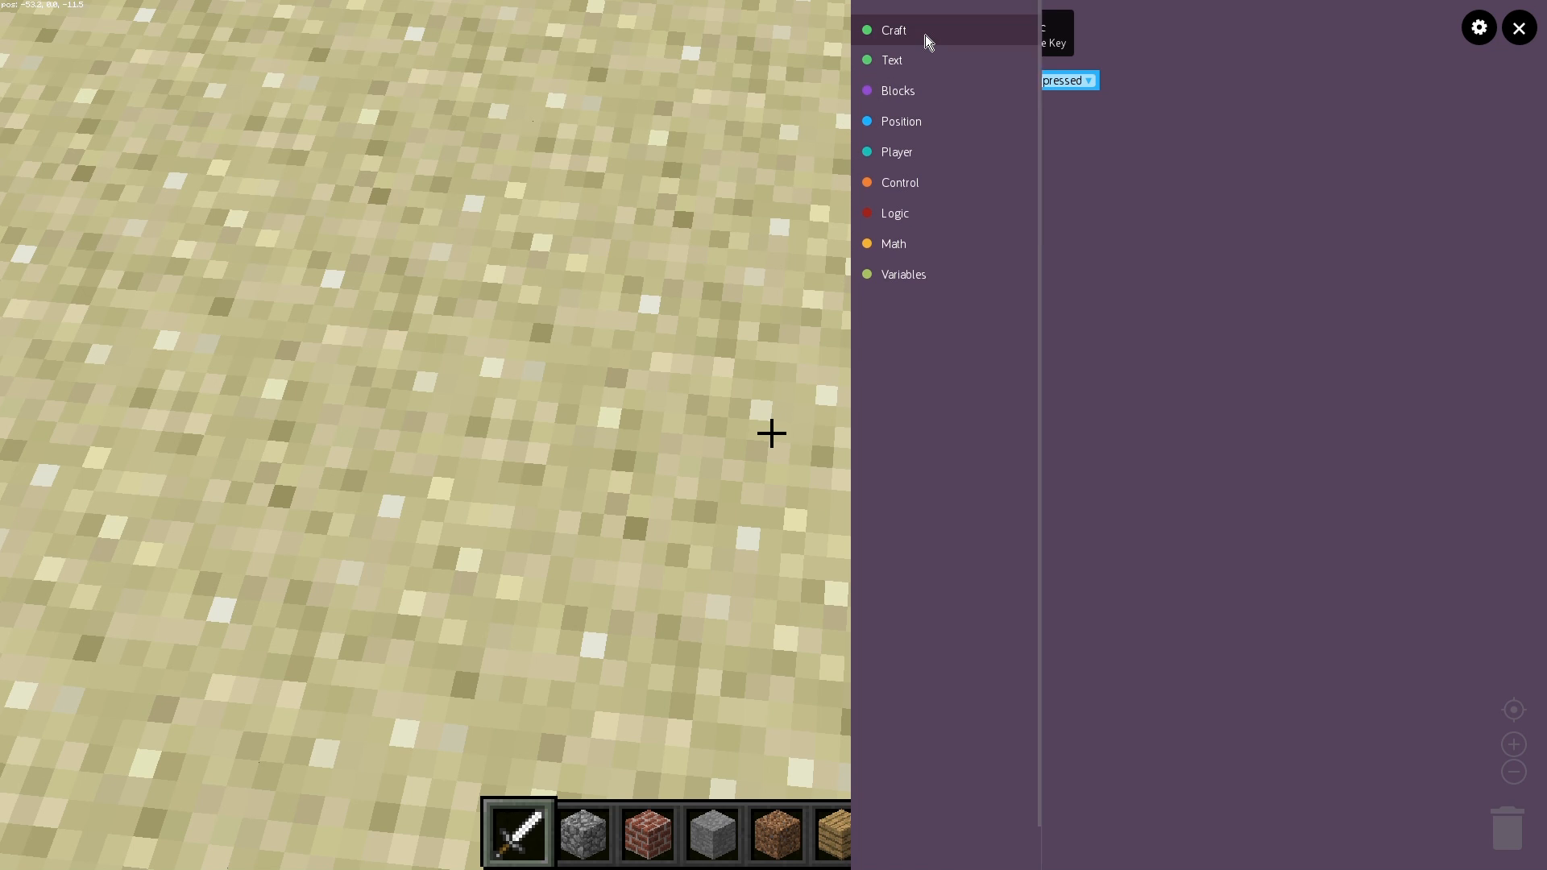
- Show the Craft category's blocks such as Create cube and Set Block
left_click(891, 29)
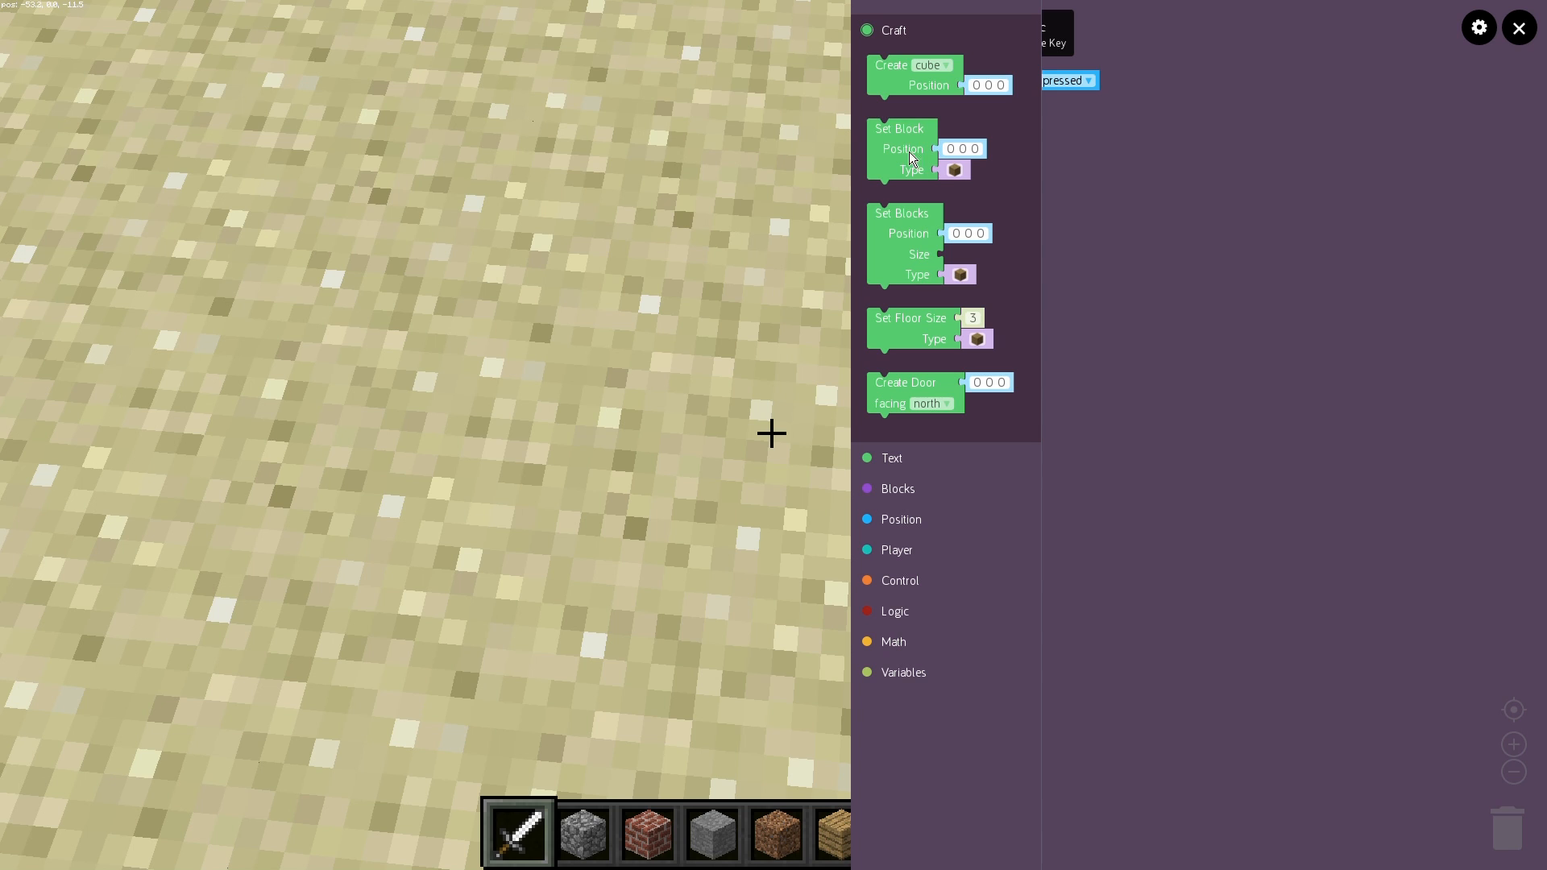
mouse_move(915, 231)
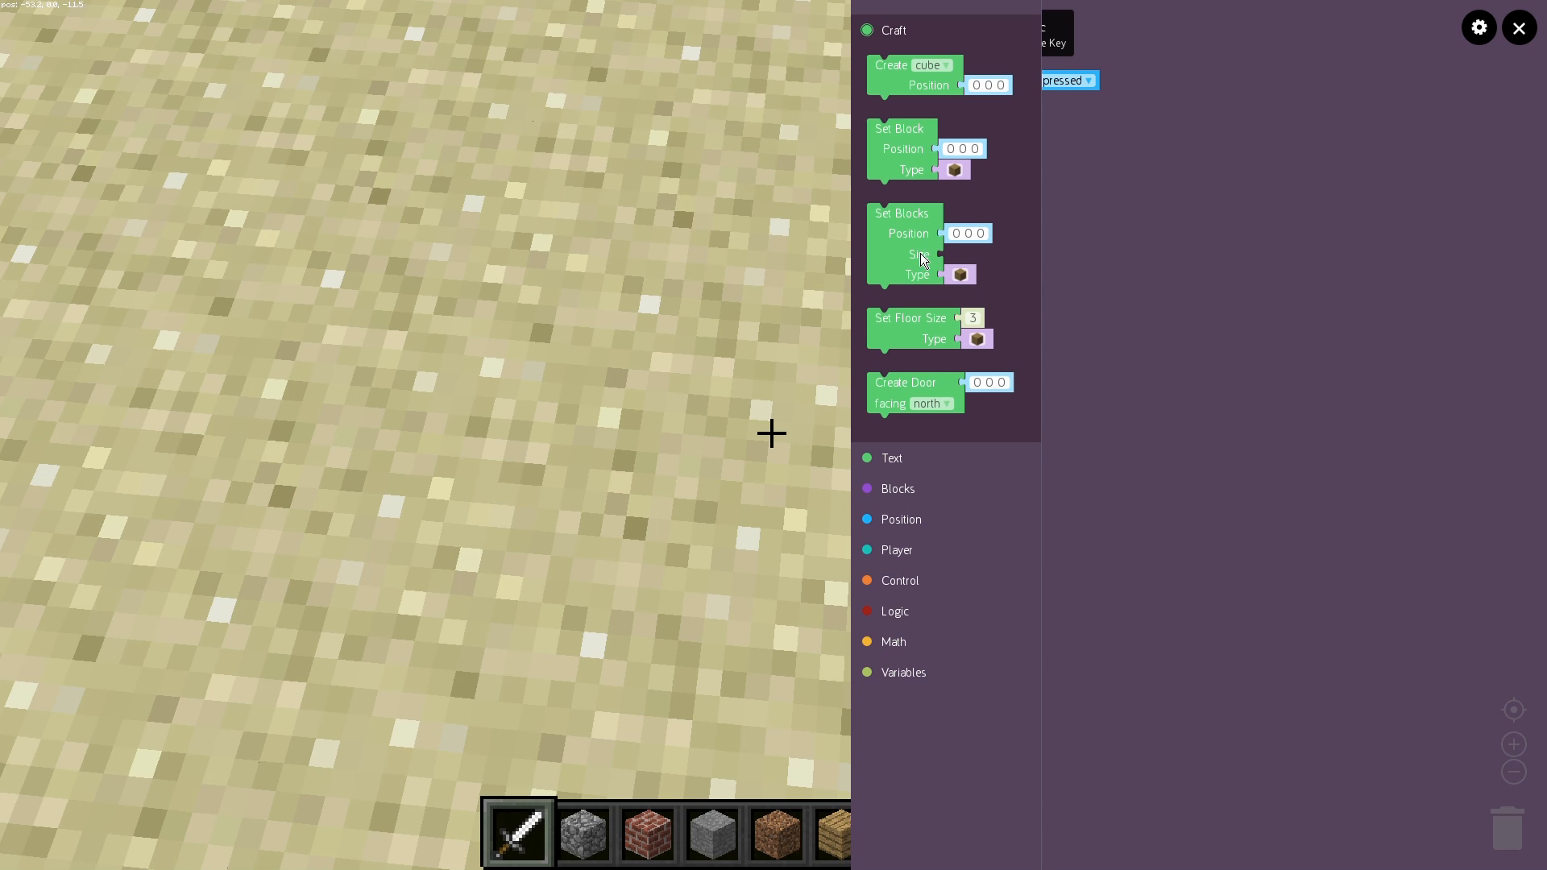
mouse_move(953, 311)
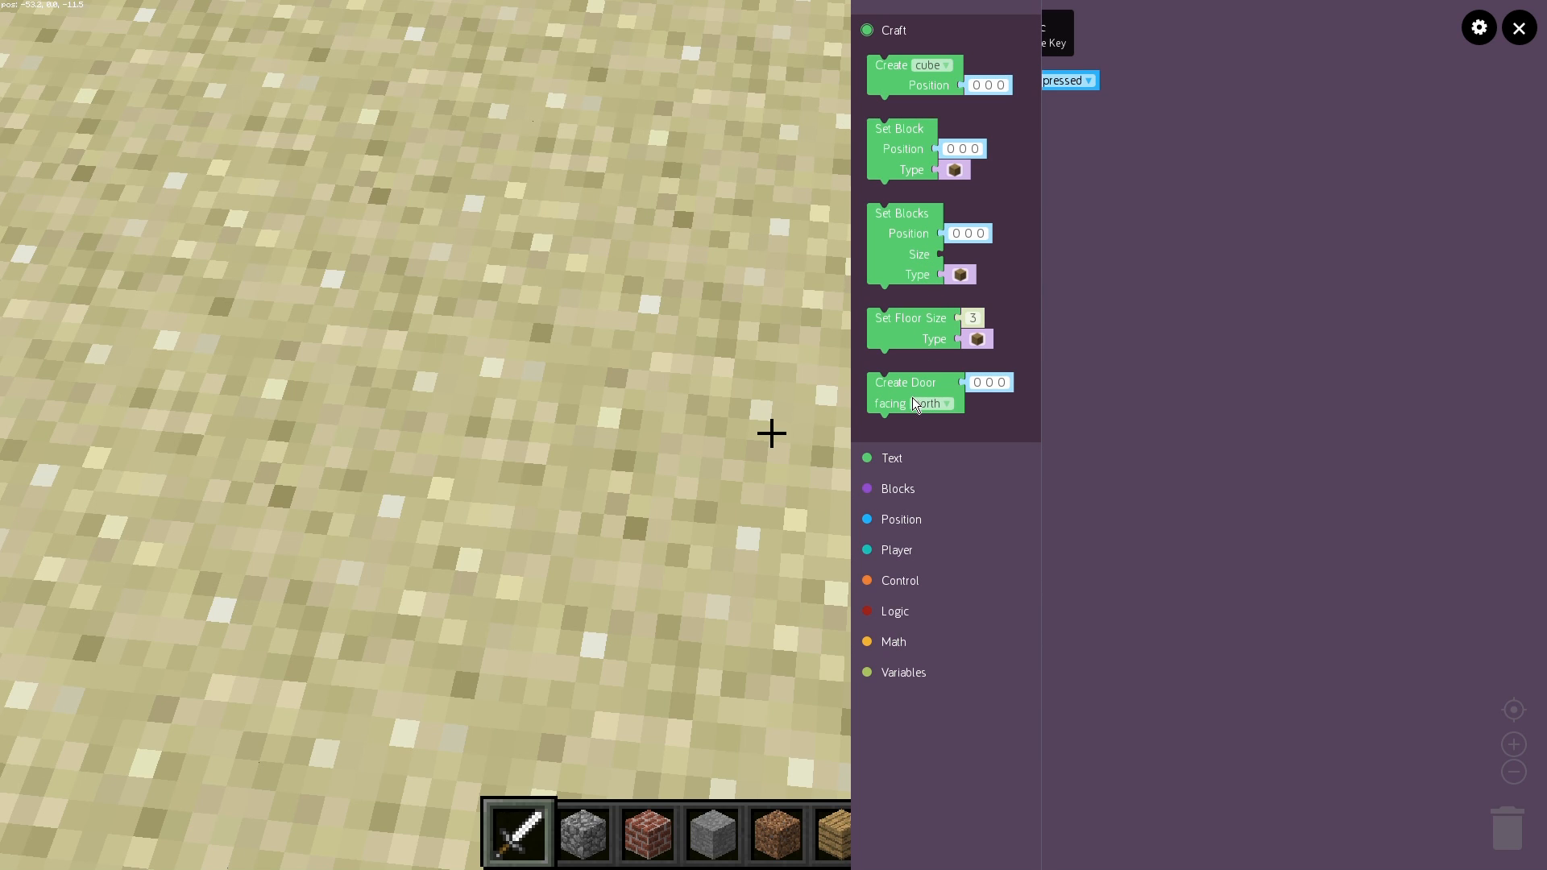
mouse_move(946, 219)
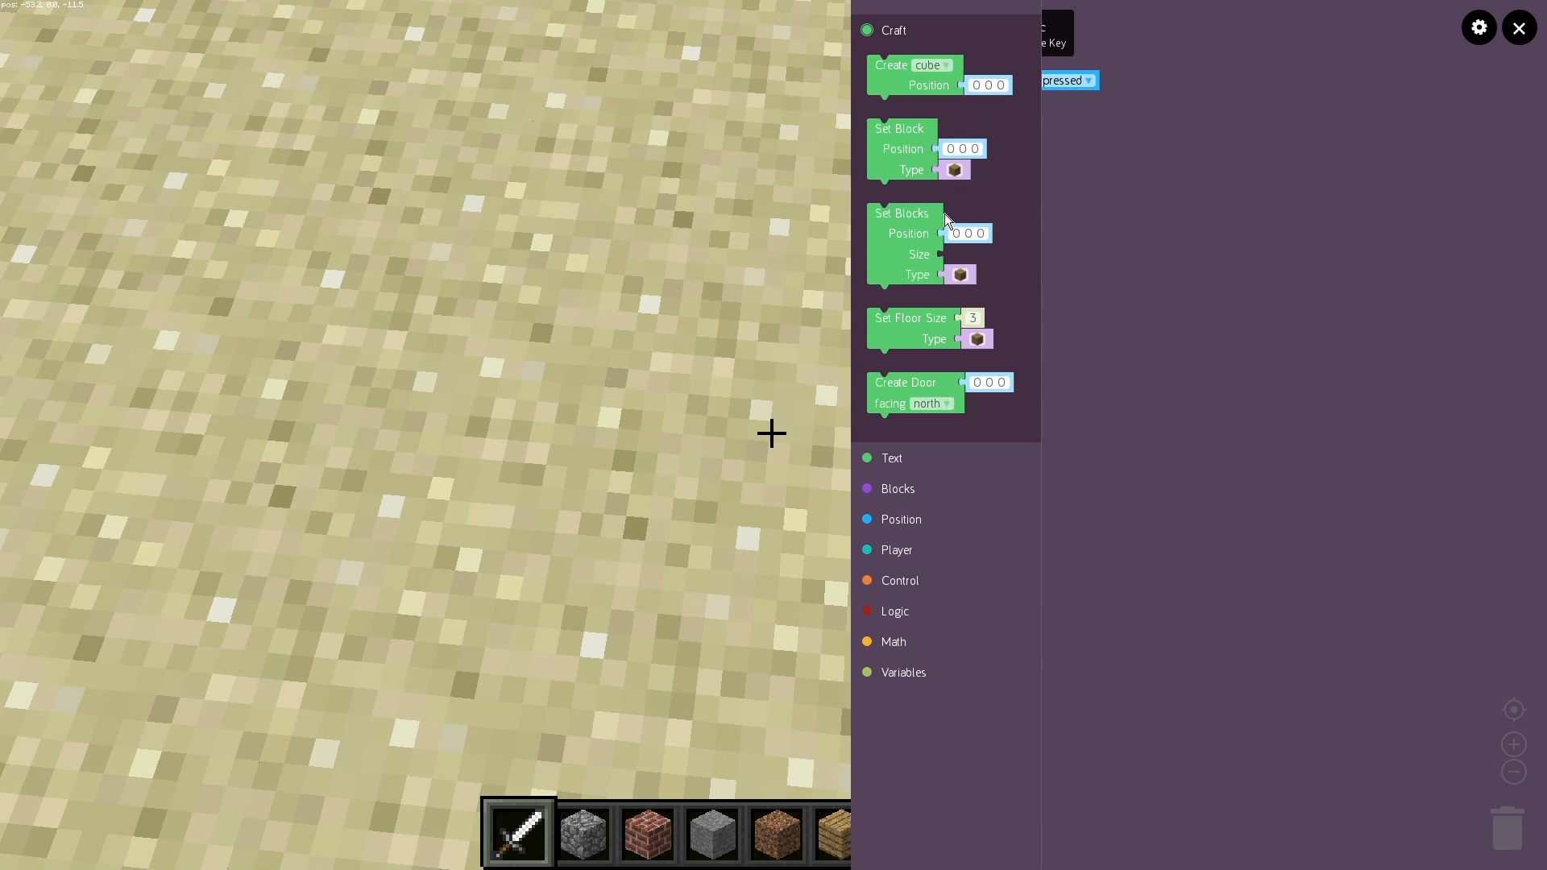
mouse_move(943, 83)
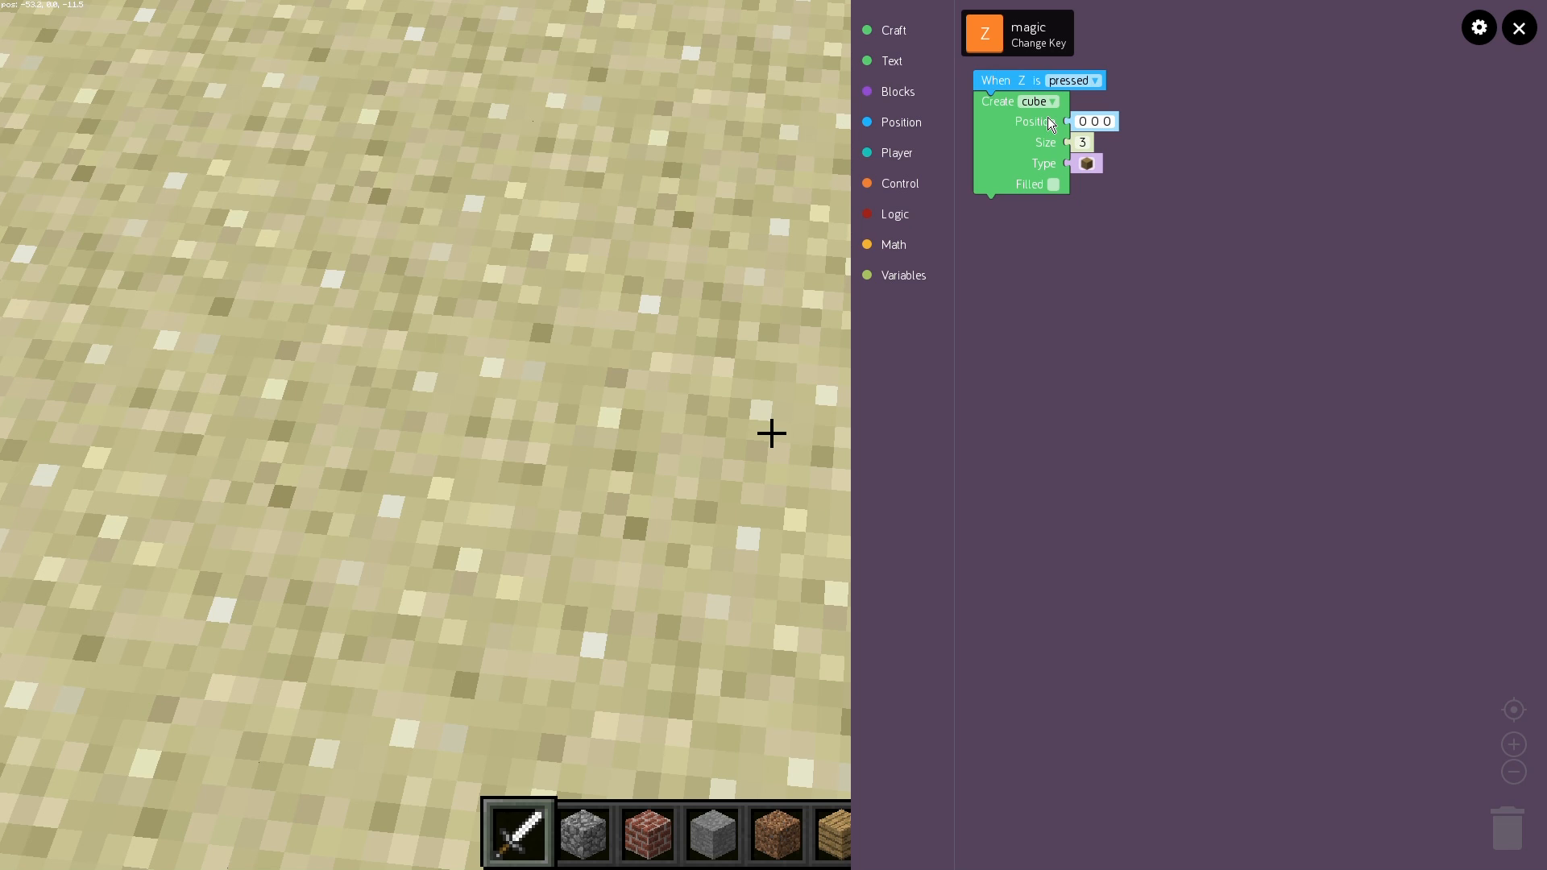
- Change the Create block's shape from cube to pyramid and bring up its position settings
left_click(1037, 100)
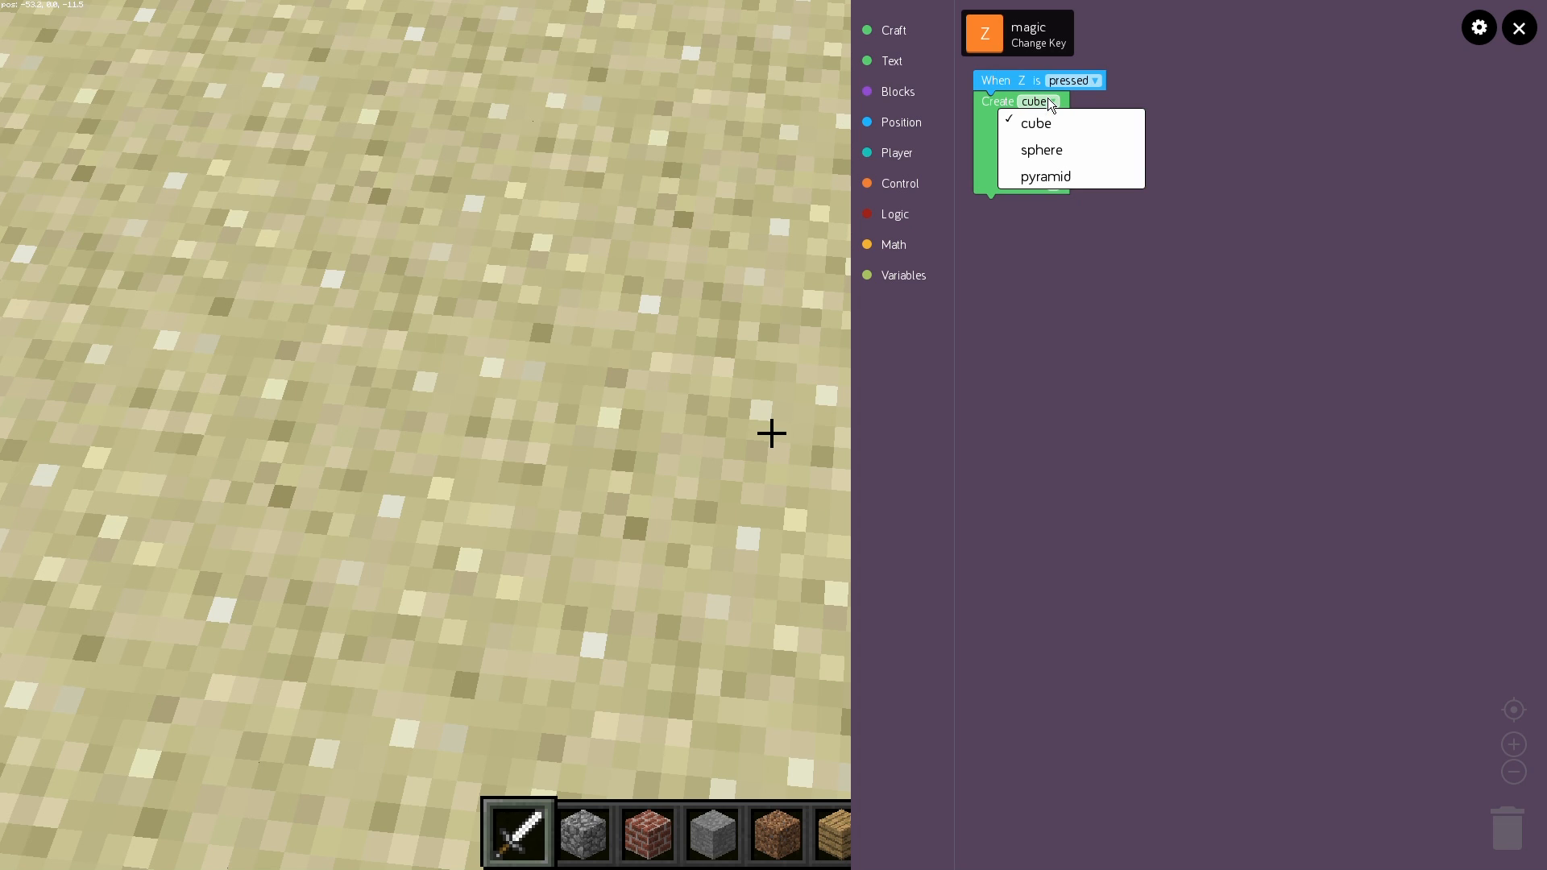
mouse_move(1045, 177)
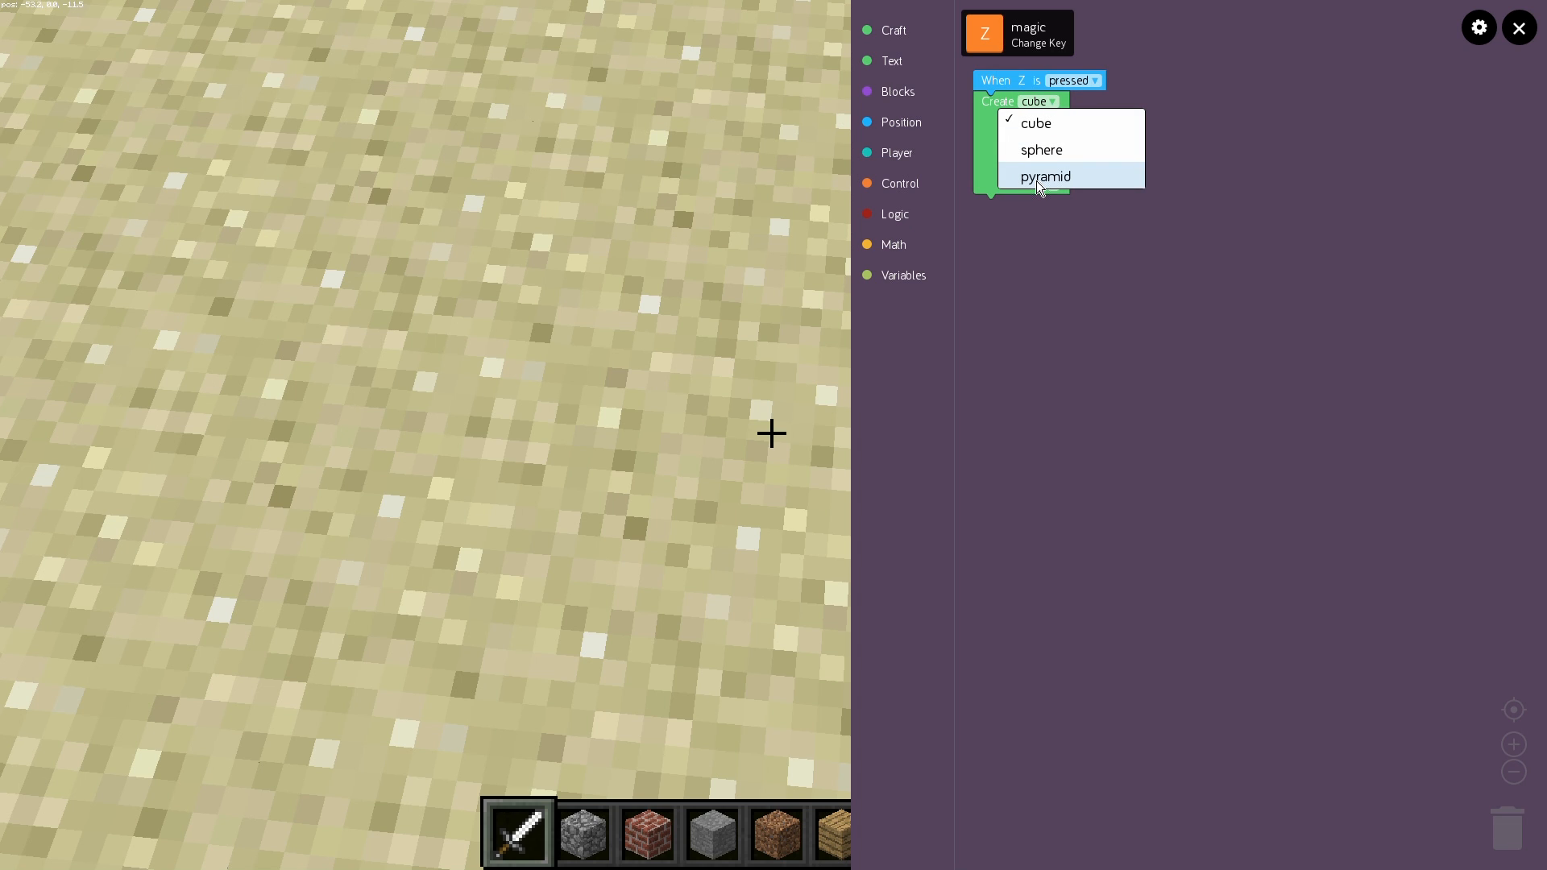
left_click(1045, 176)
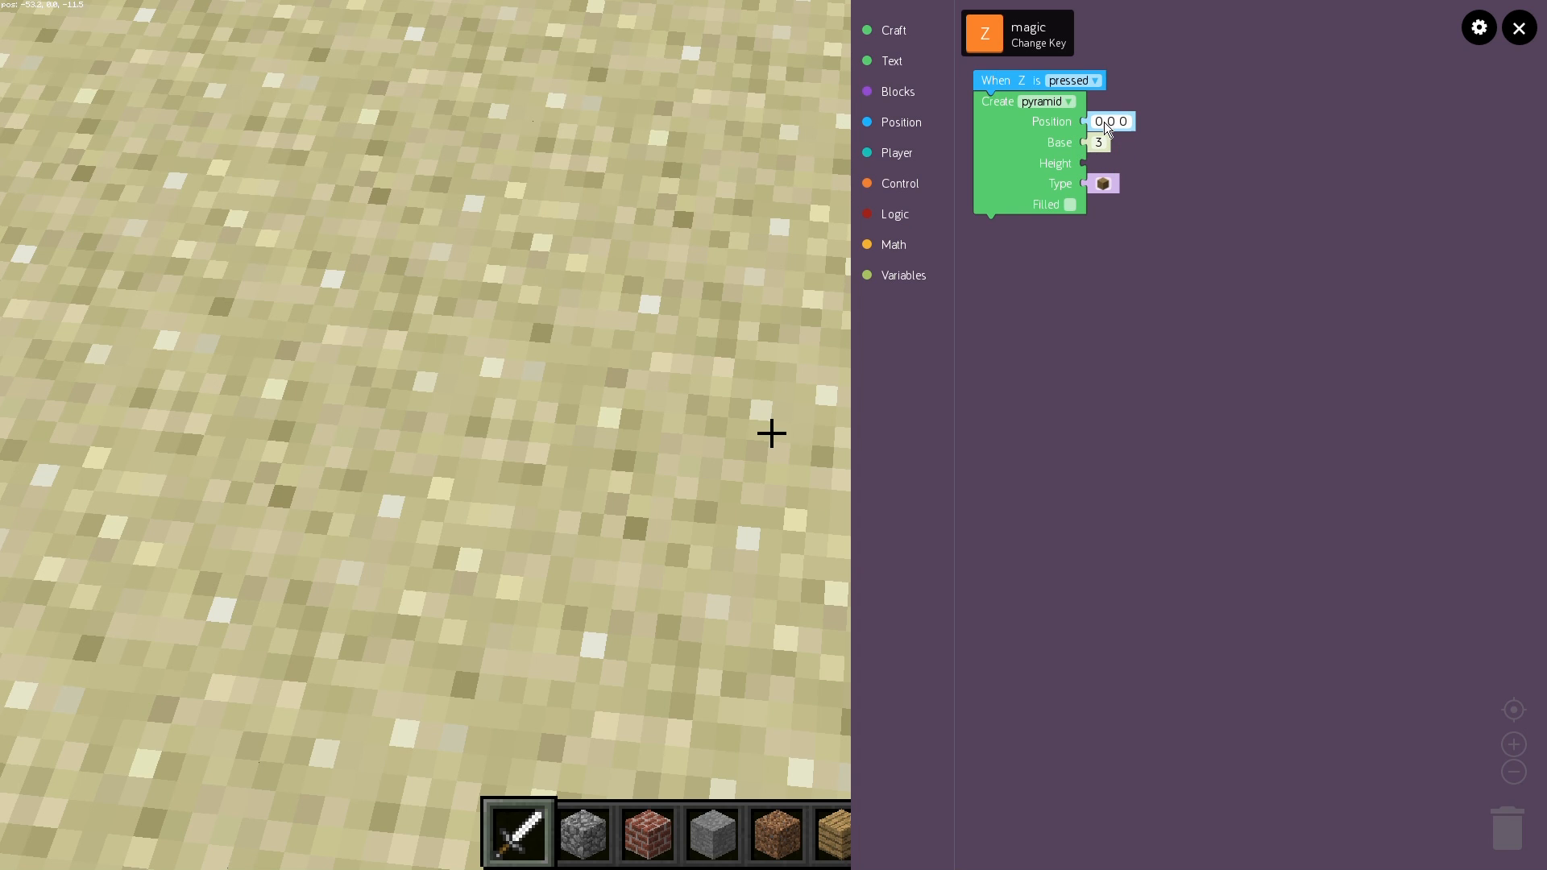
left_click(1112, 121)
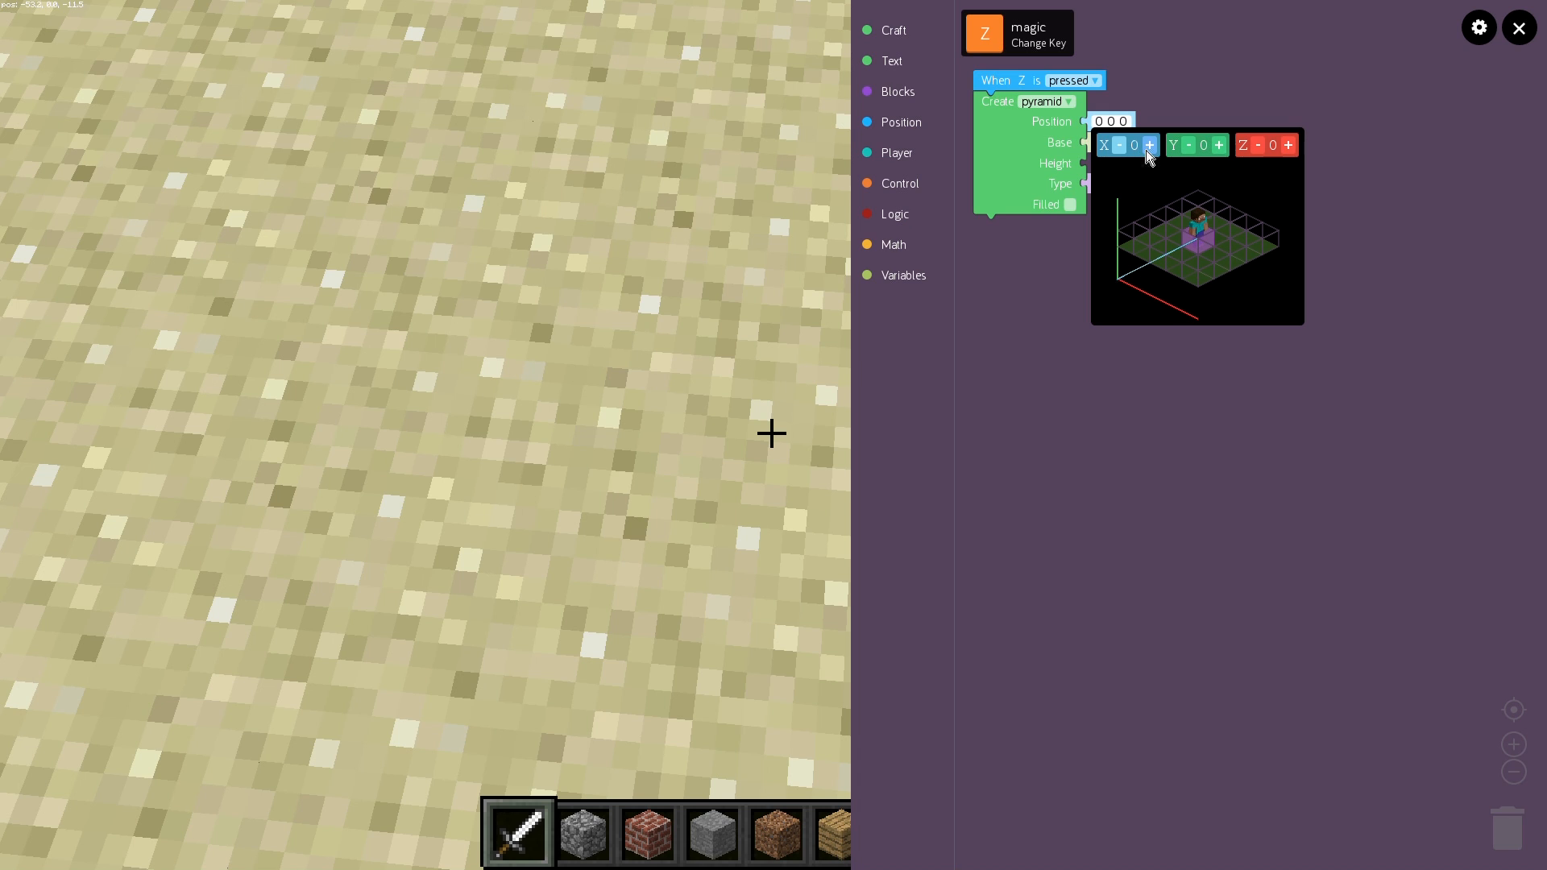
- Move the pyramid 4 along X and 4 along Z so its position reads 4 0 4
left_click(1149, 145)
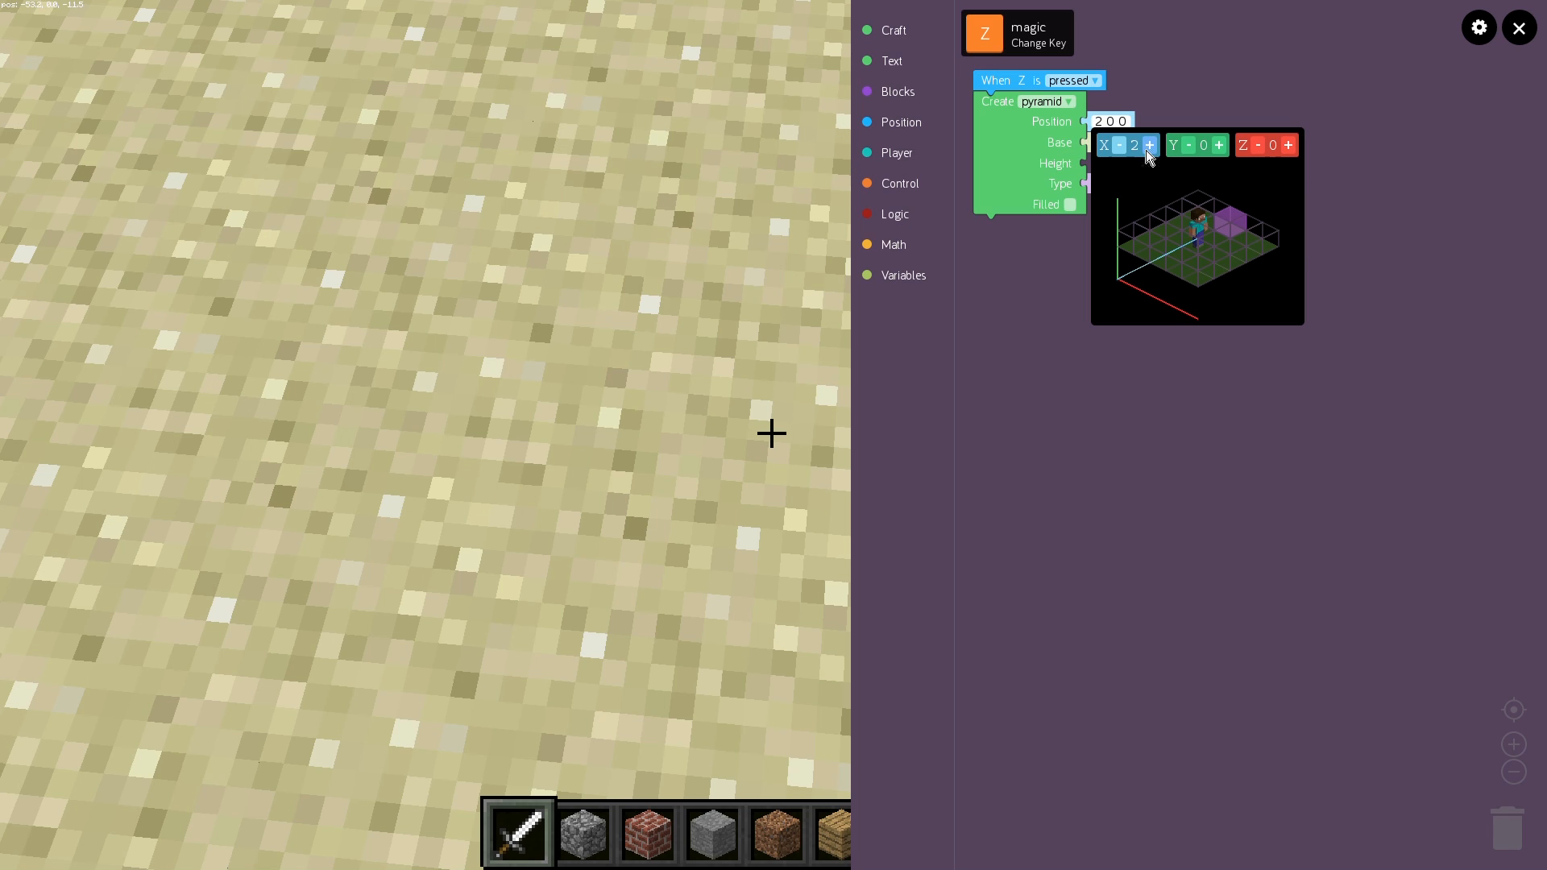
left_click(1149, 145)
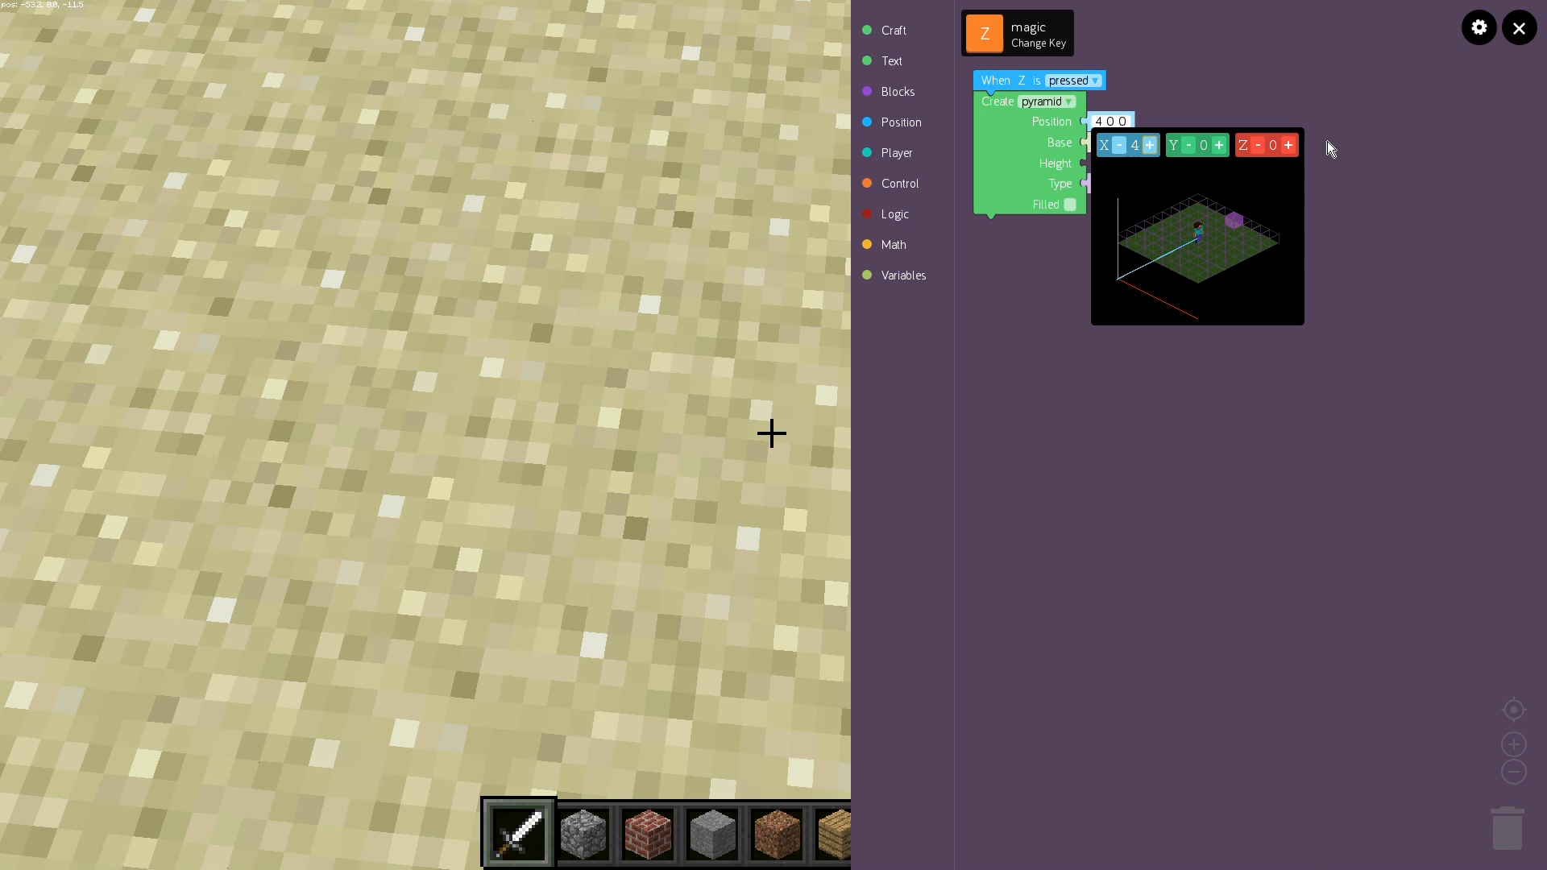
left_click(1290, 145)
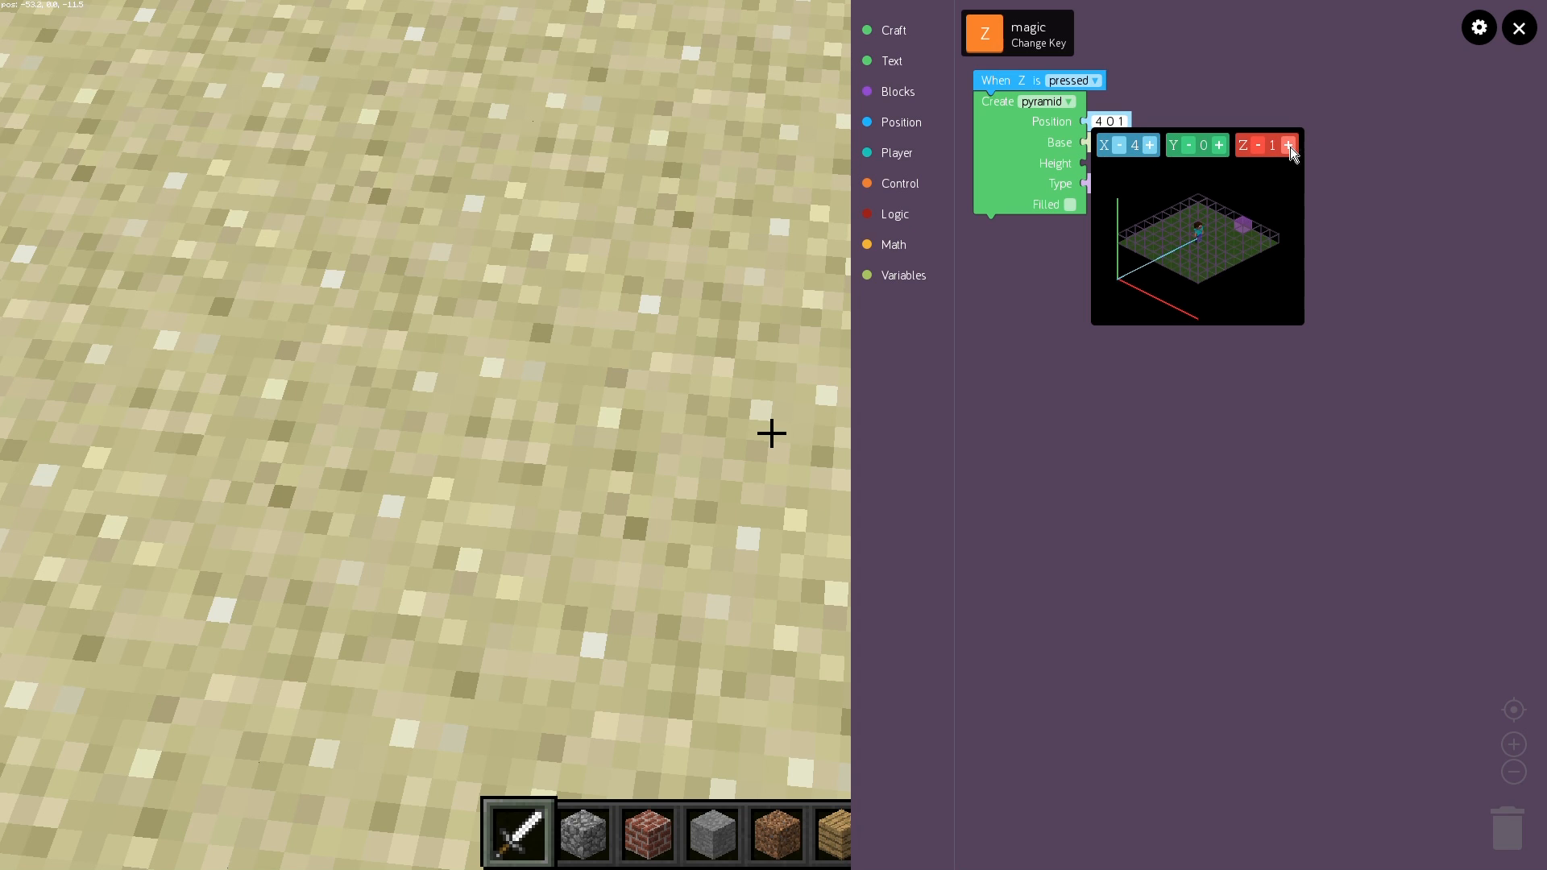
left_click(1290, 145)
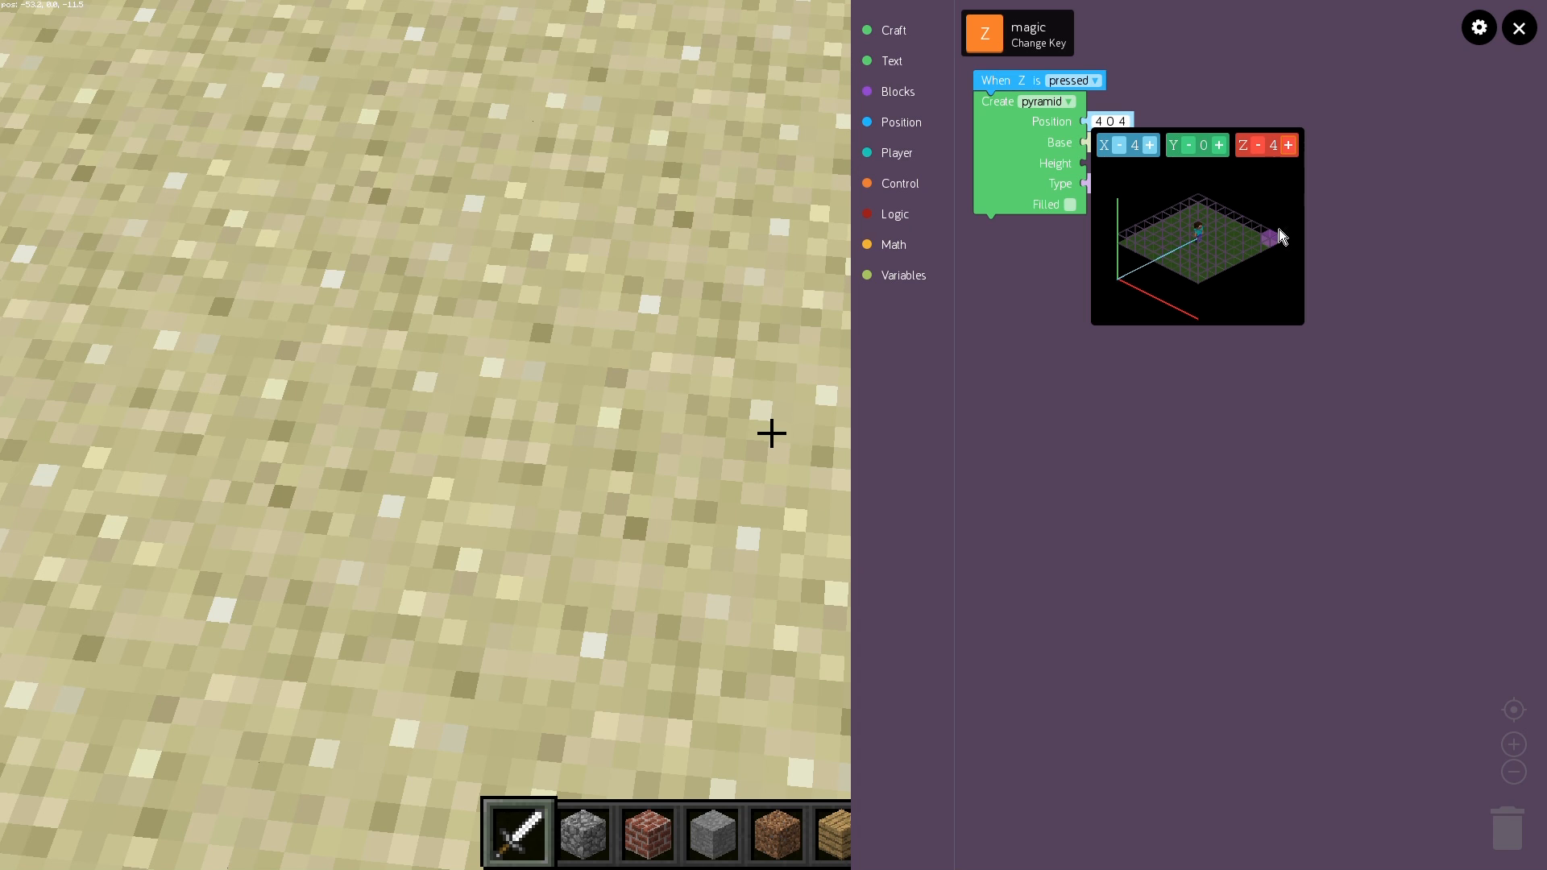
mouse_move(1249, 227)
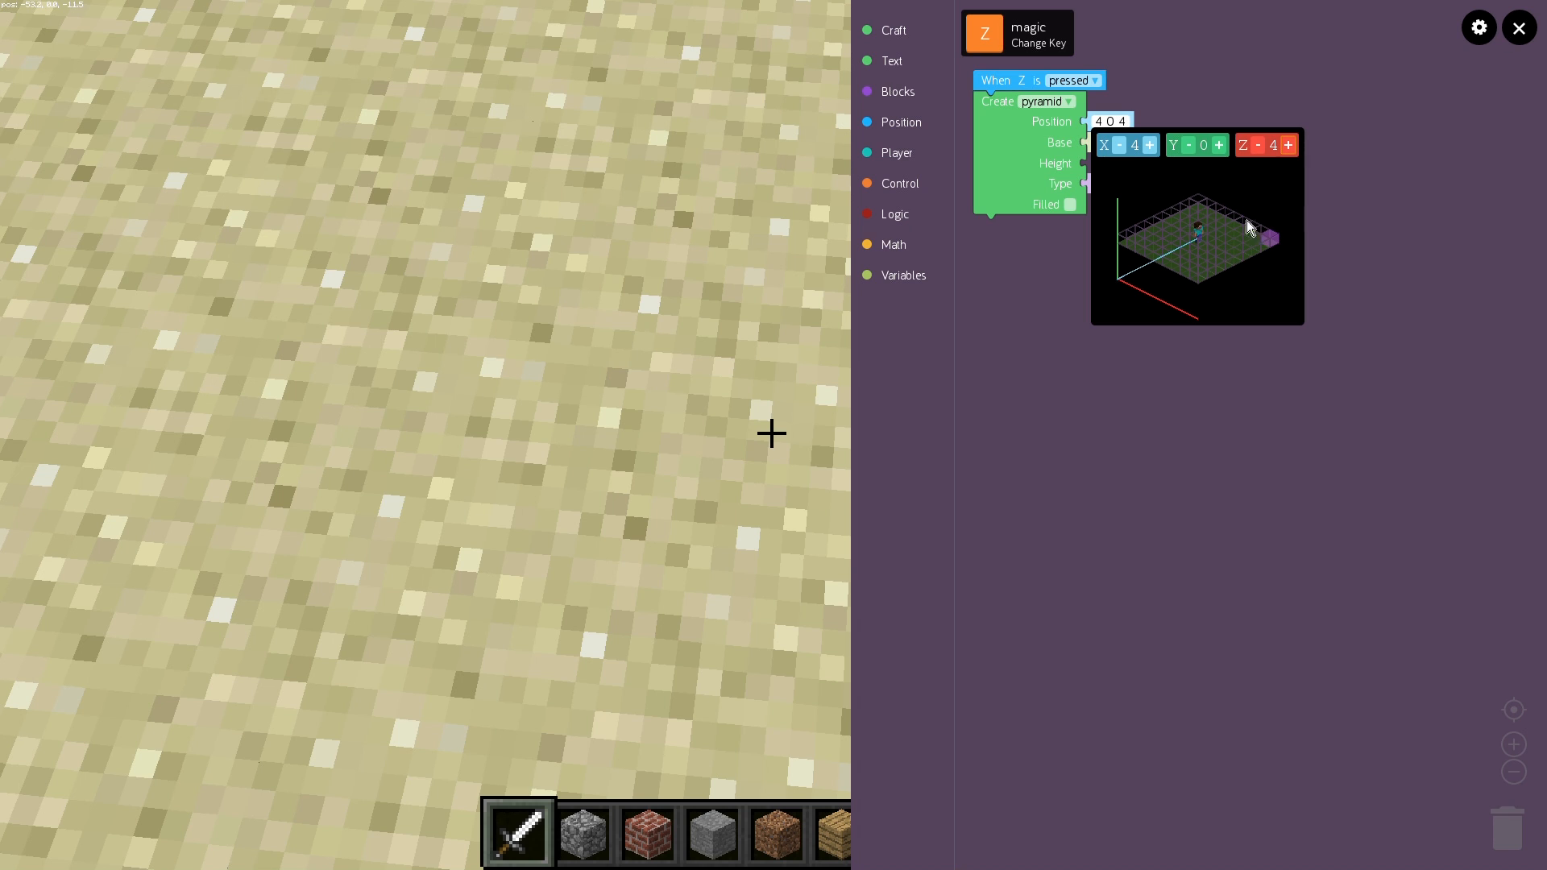
mouse_move(1206, 205)
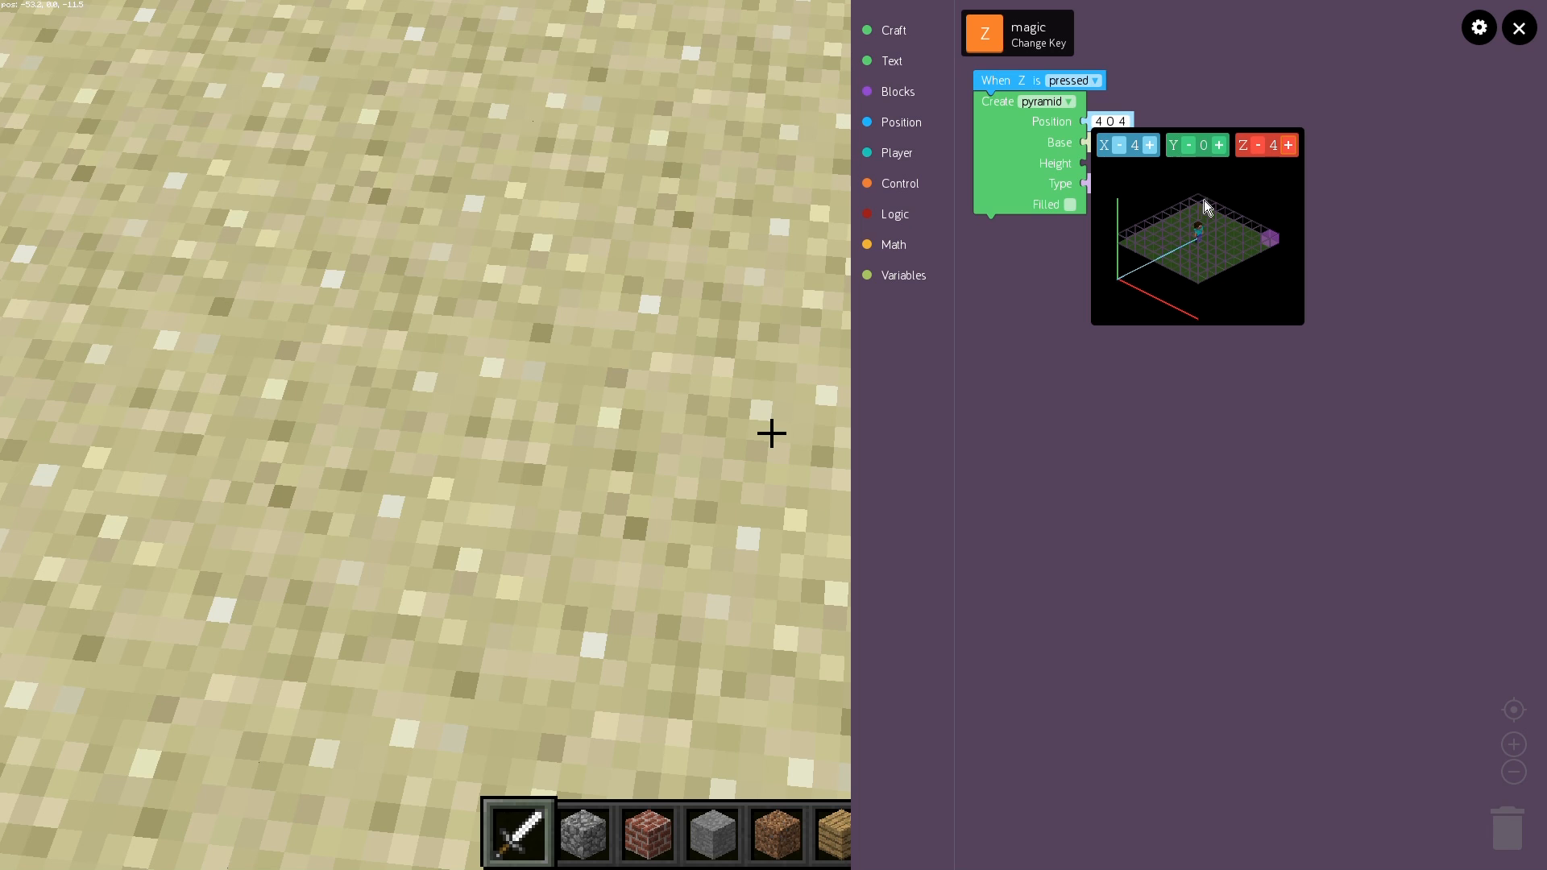
mouse_move(1189, 163)
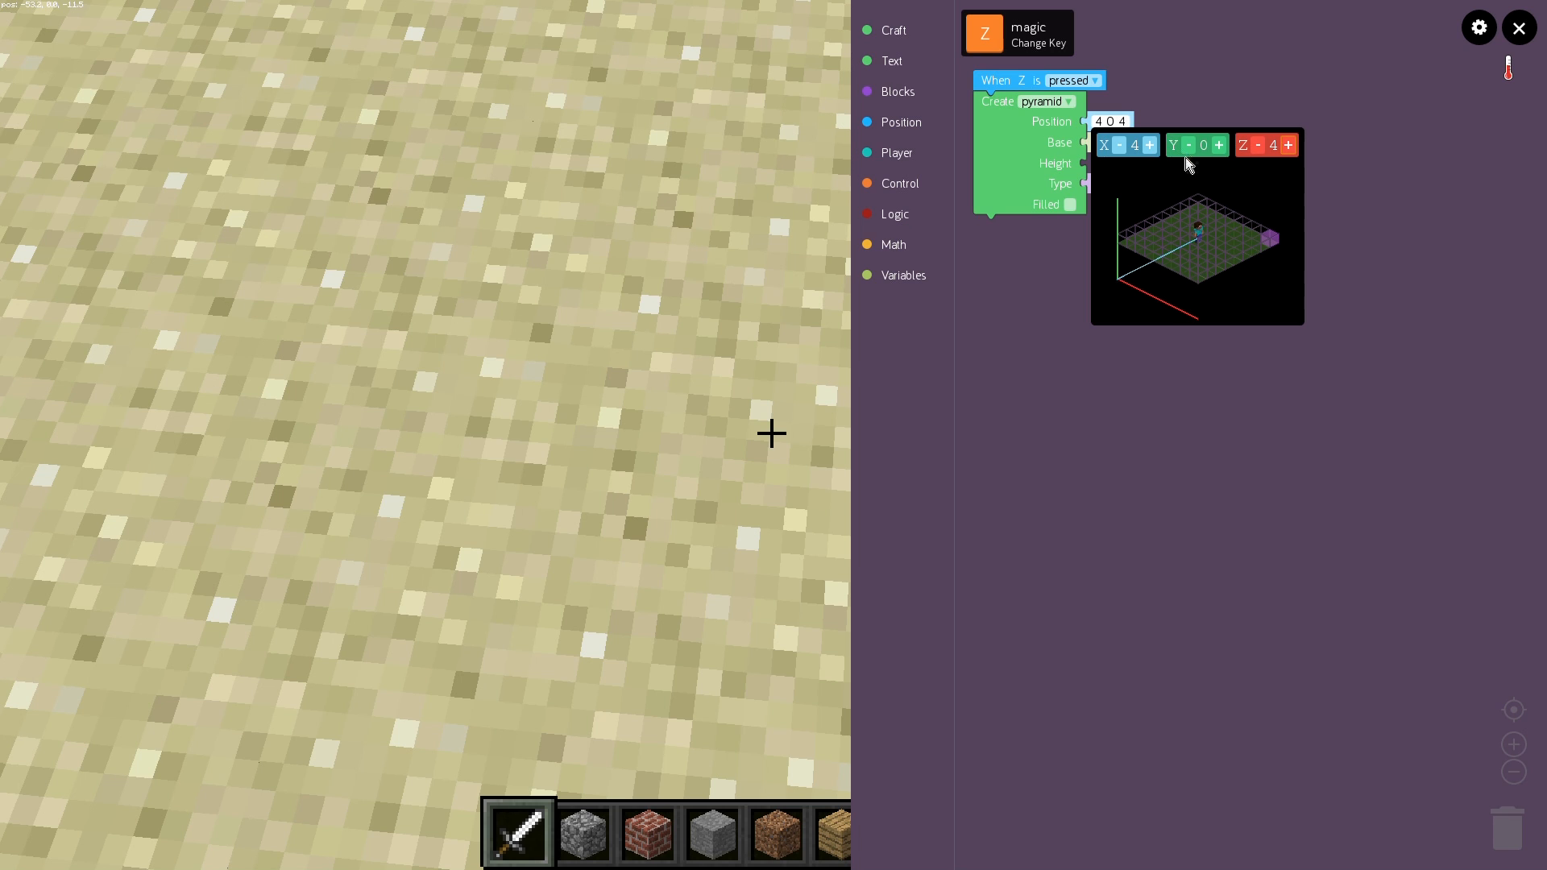
mouse_move(1111, 187)
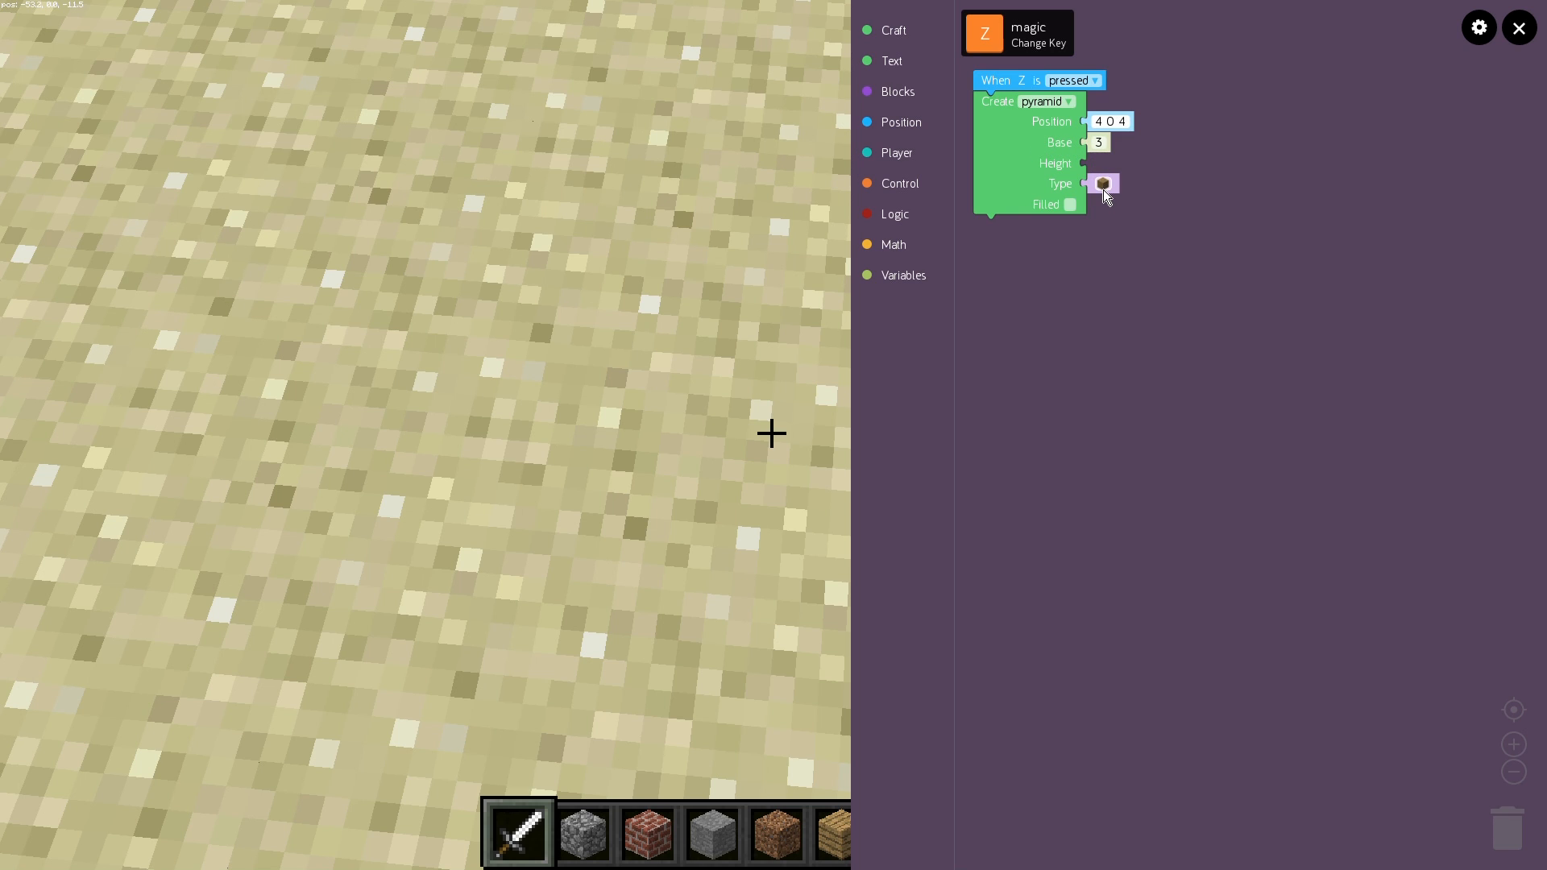
left_click(1104, 184)
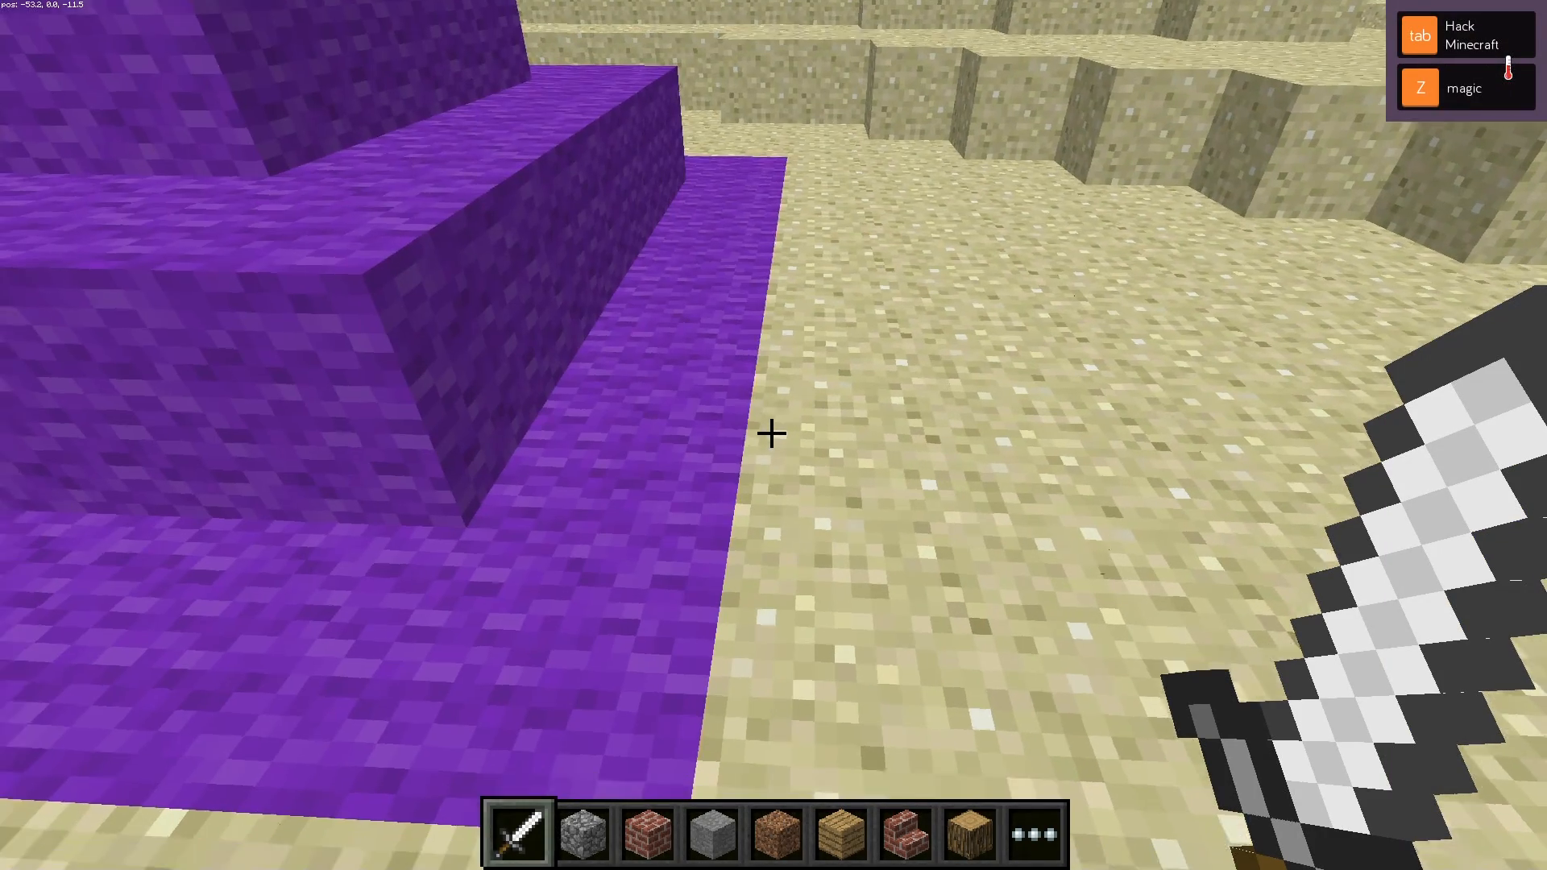
mouse_move(774, 432)
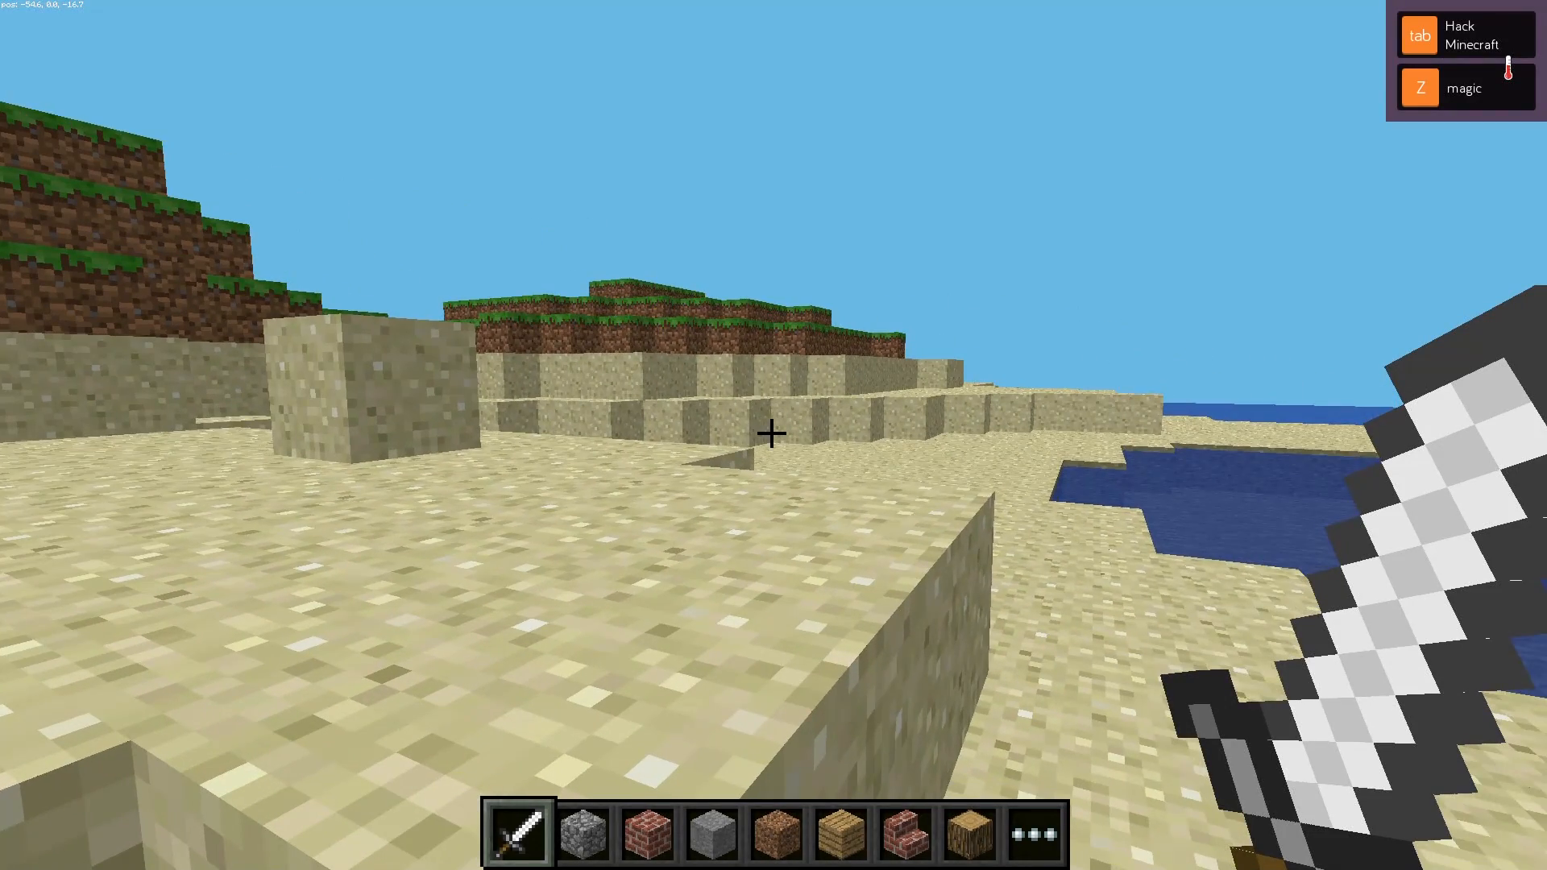
mouse_move(771, 434)
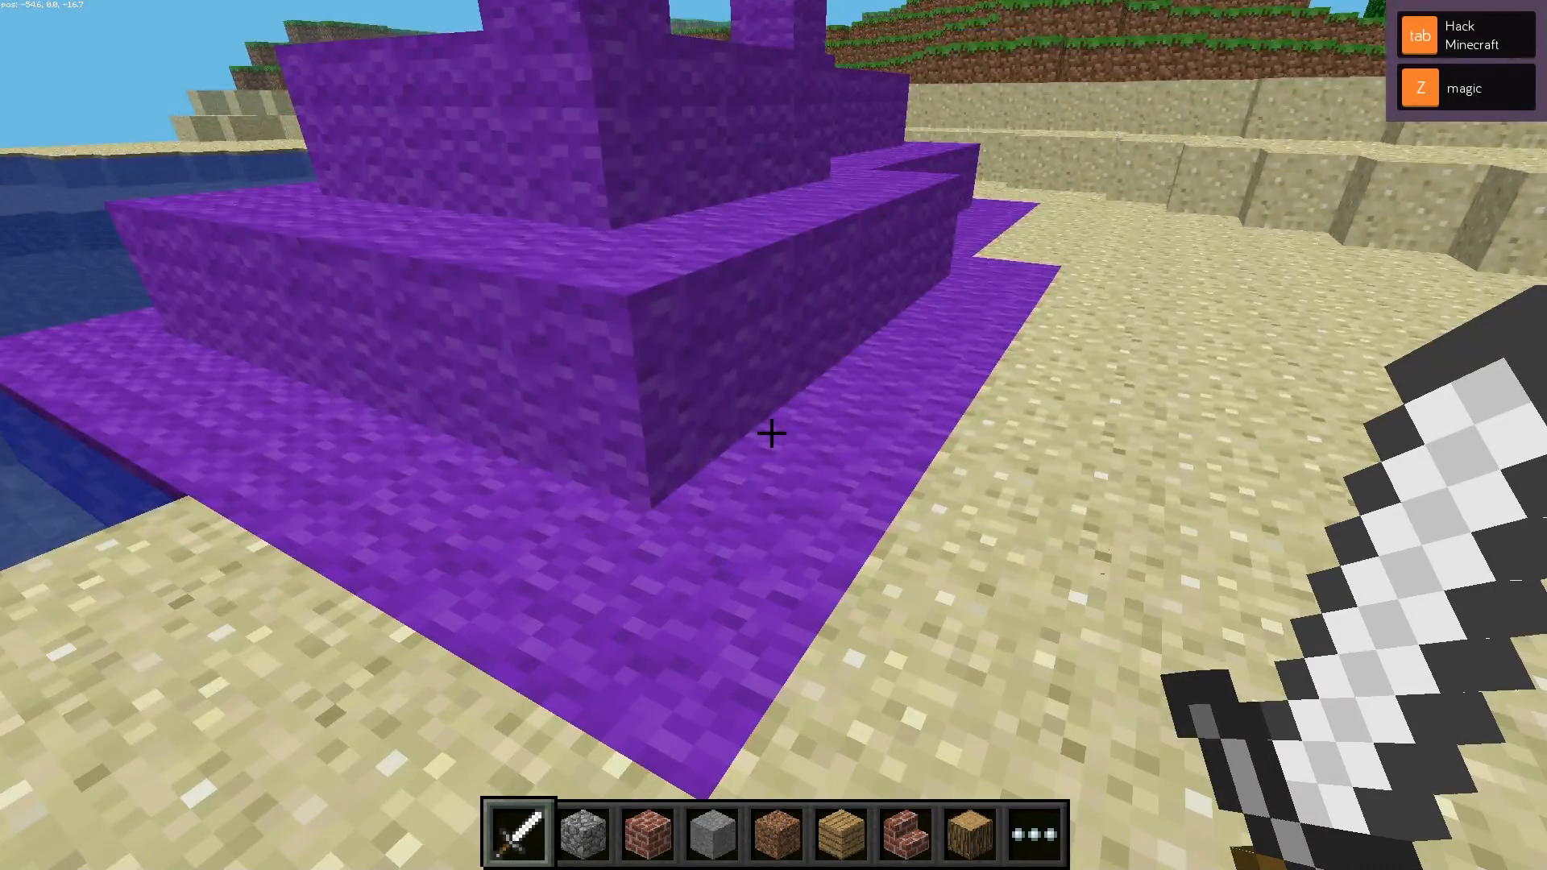
mouse_move(773, 434)
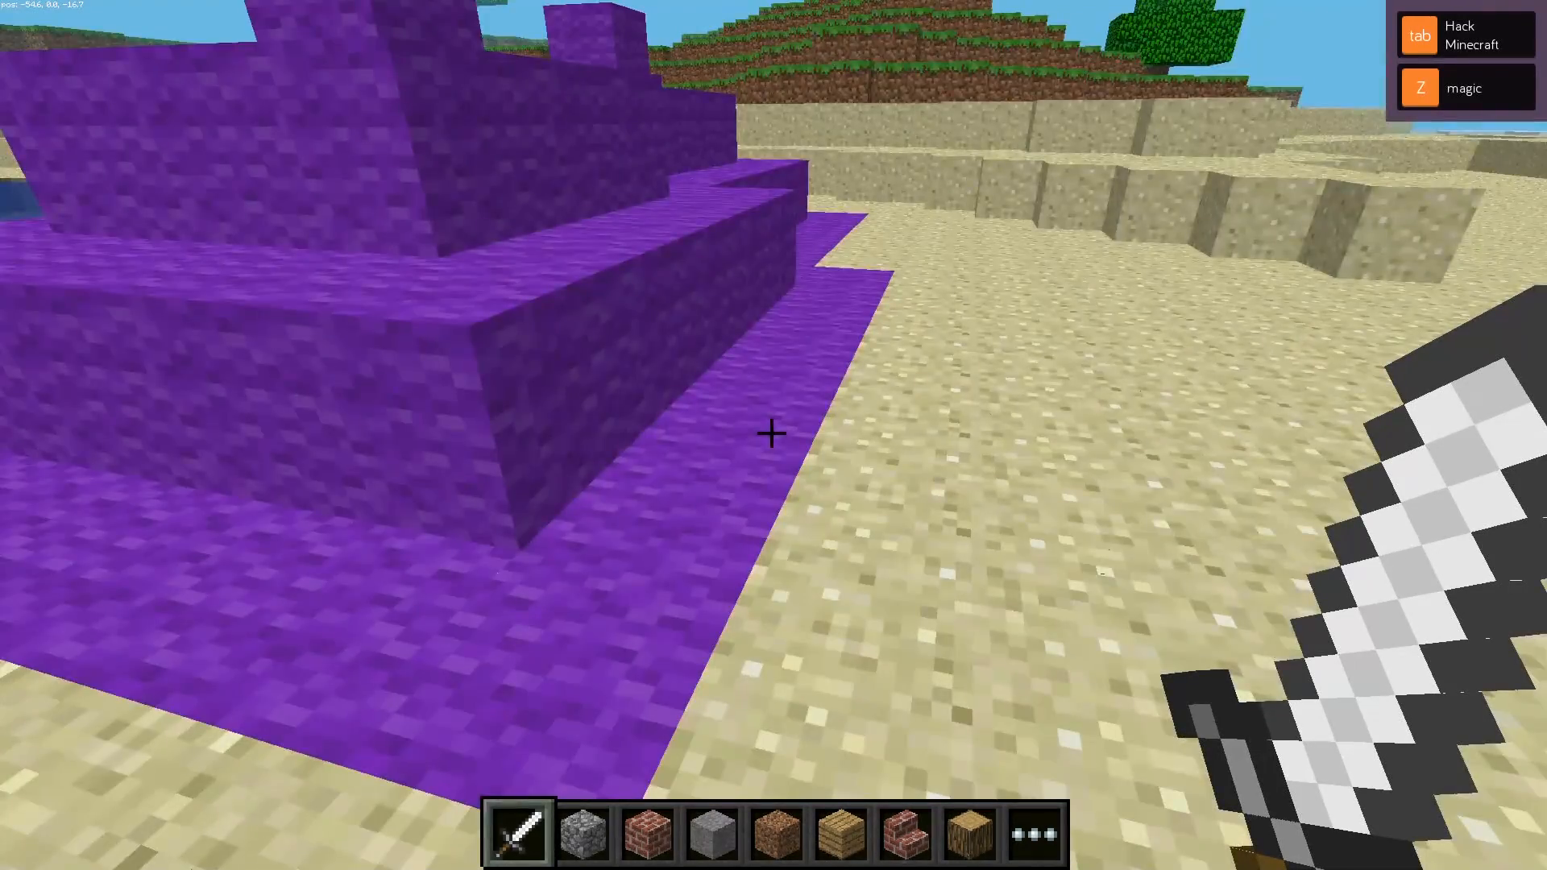
mouse_move(773, 435)
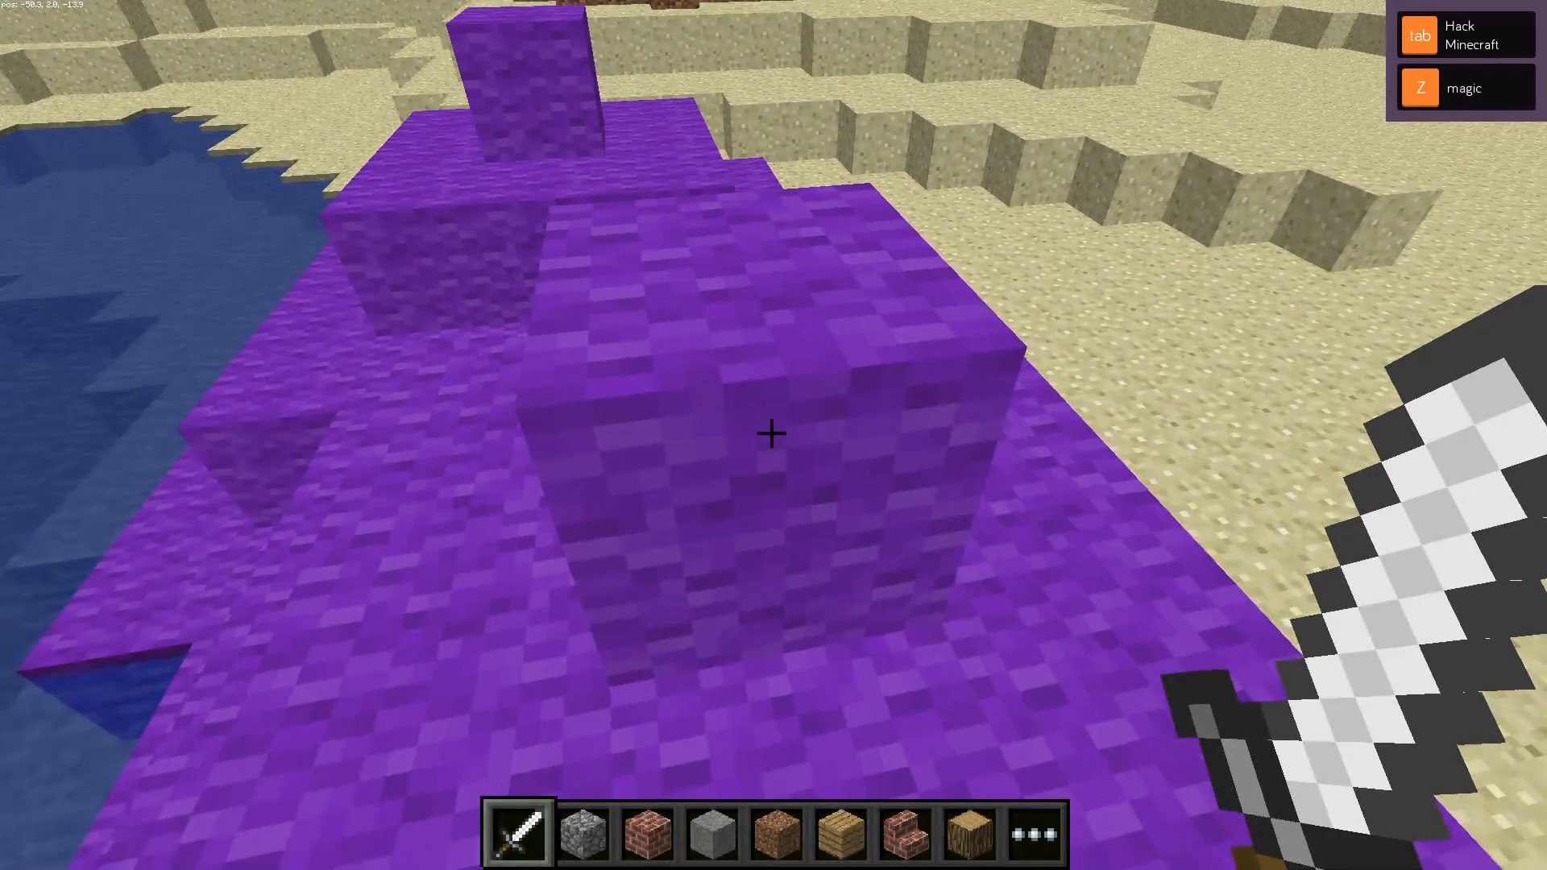
mouse_move(774, 435)
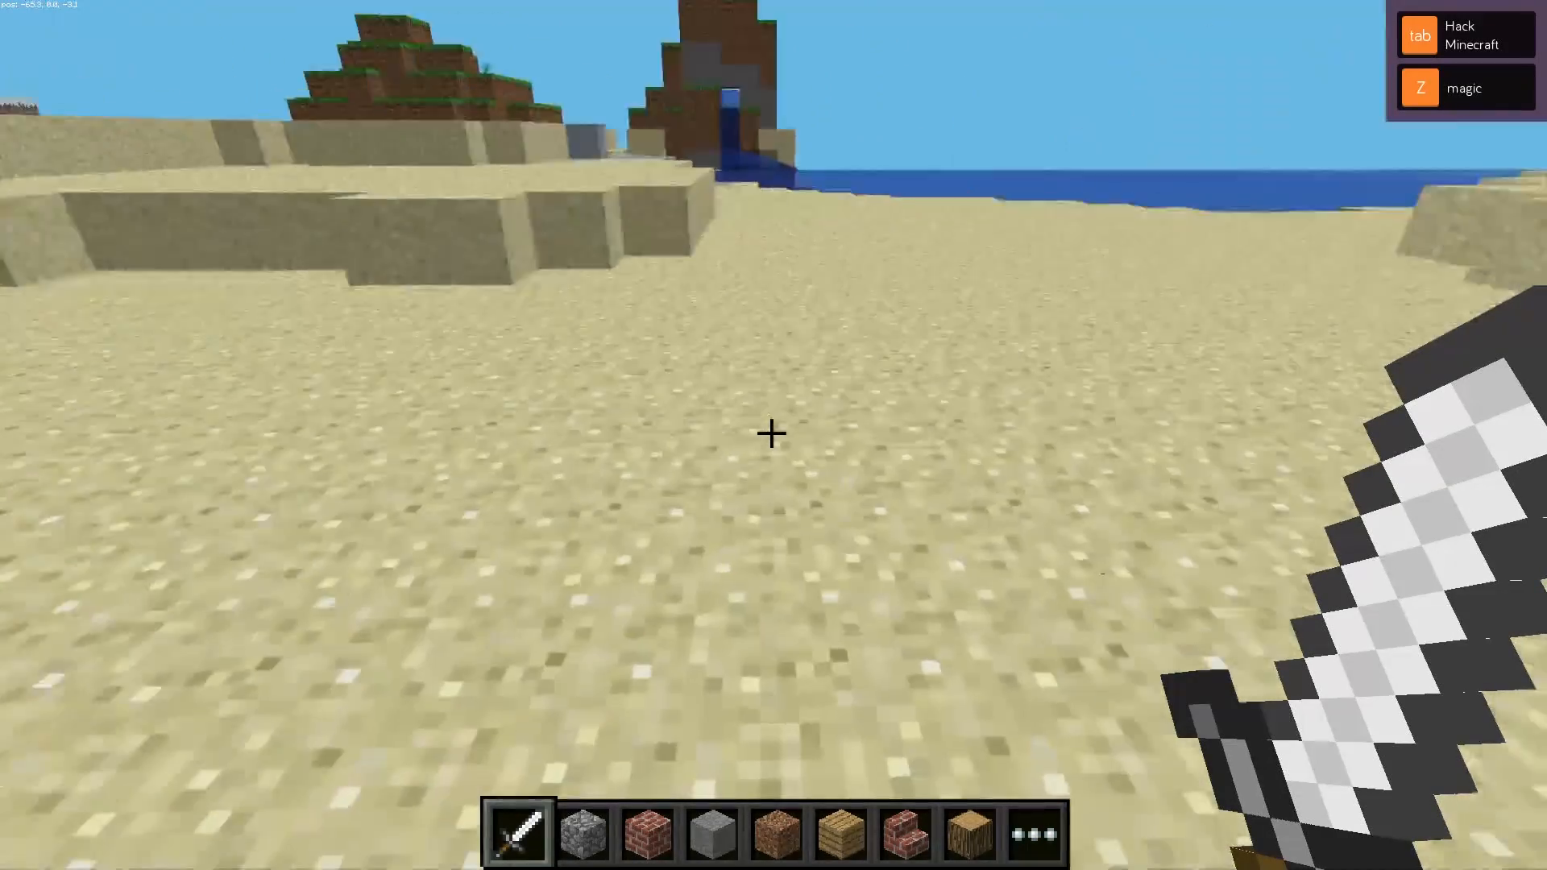
mouse_move(773, 433)
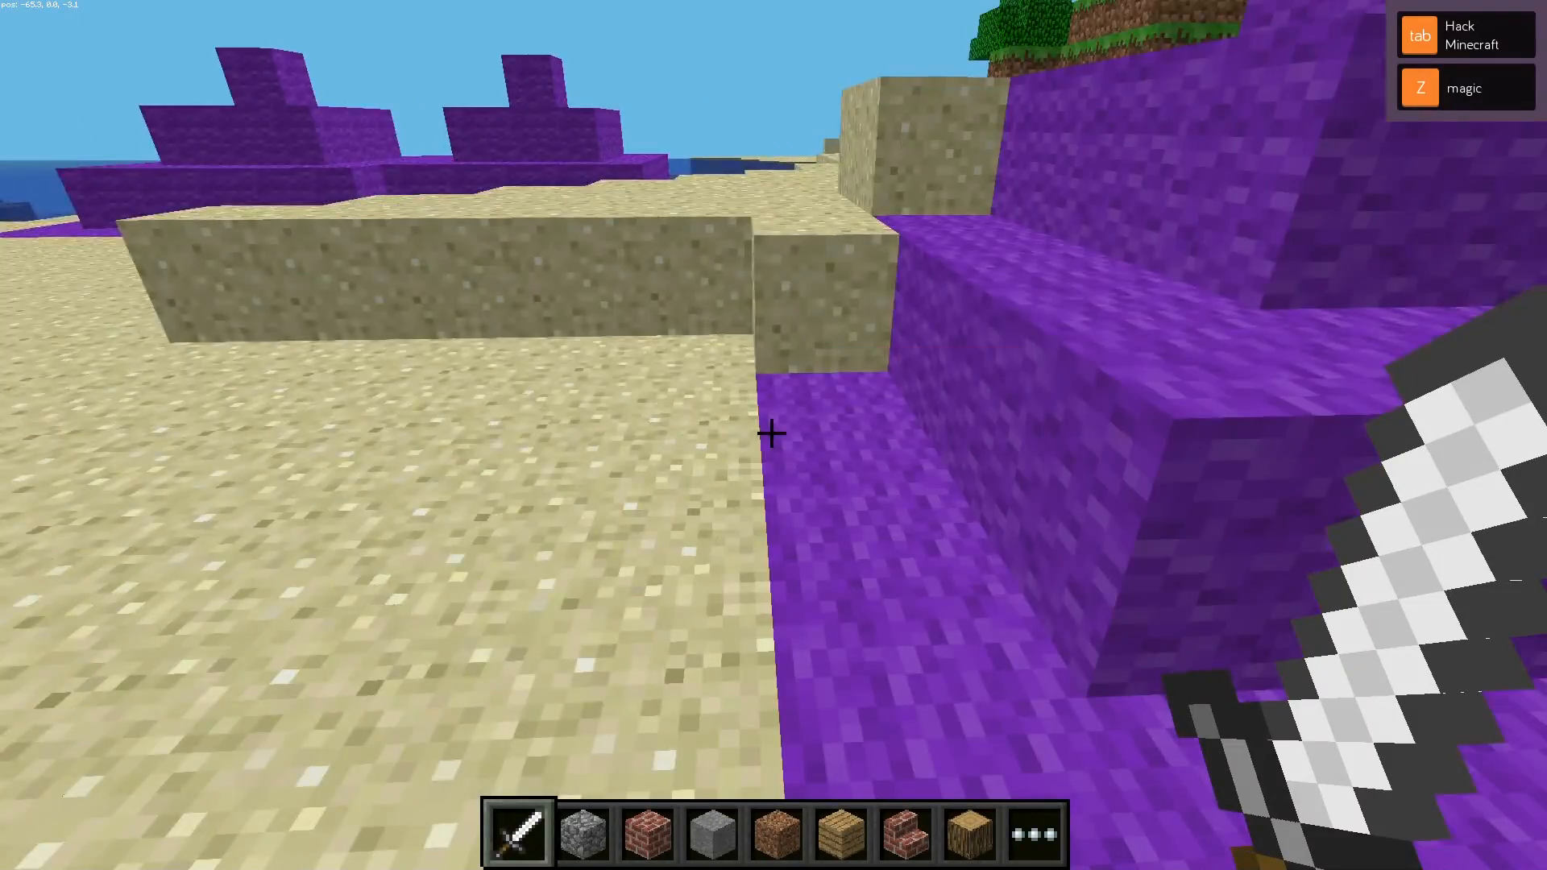
mouse_move(771, 434)
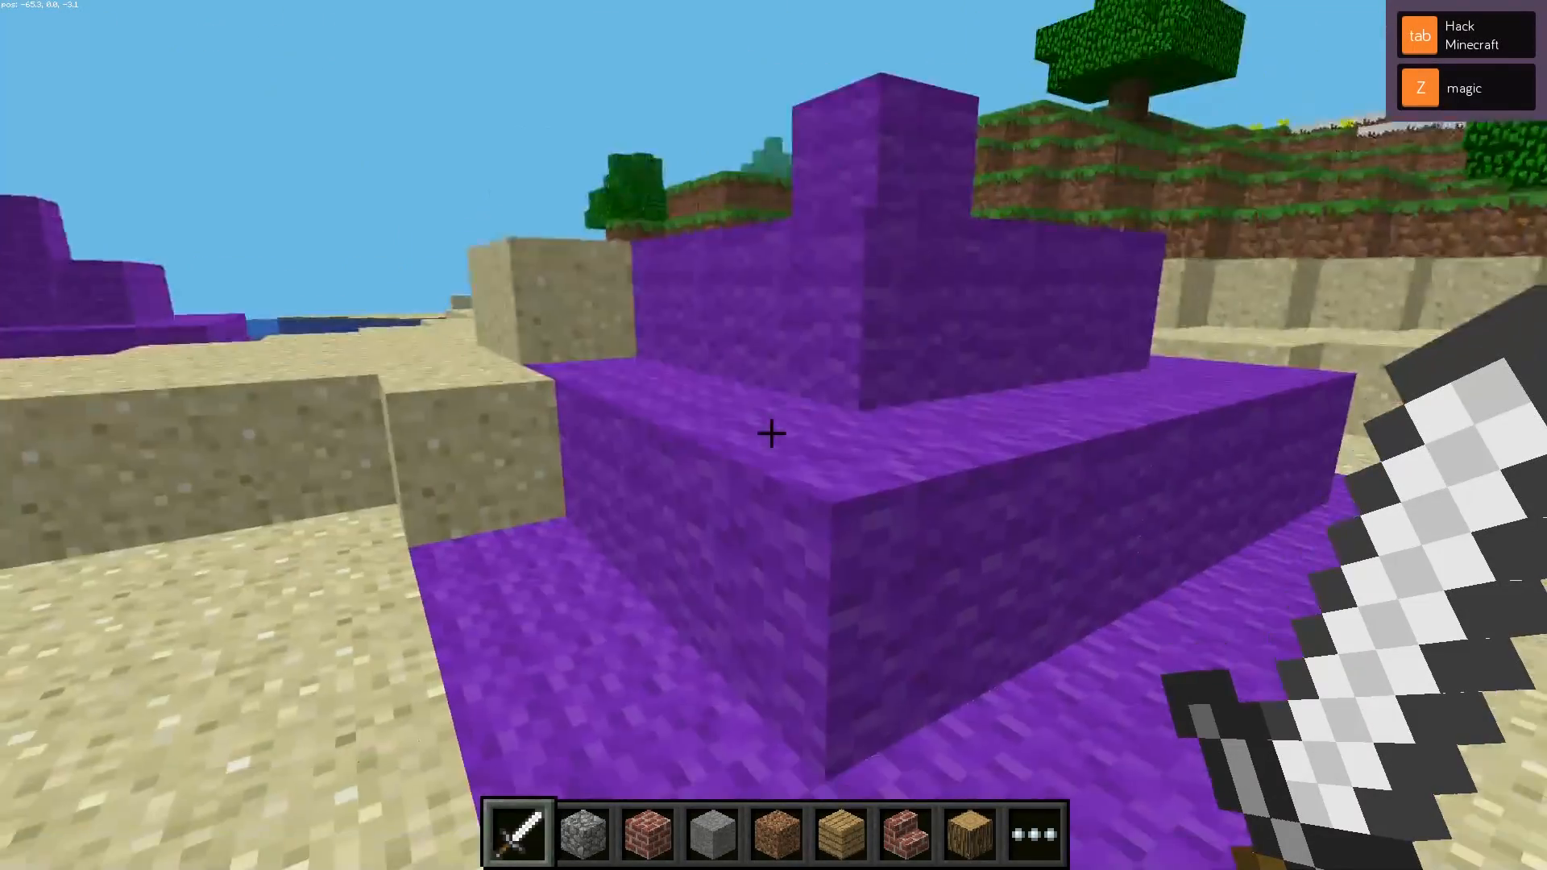
mouse_move(774, 433)
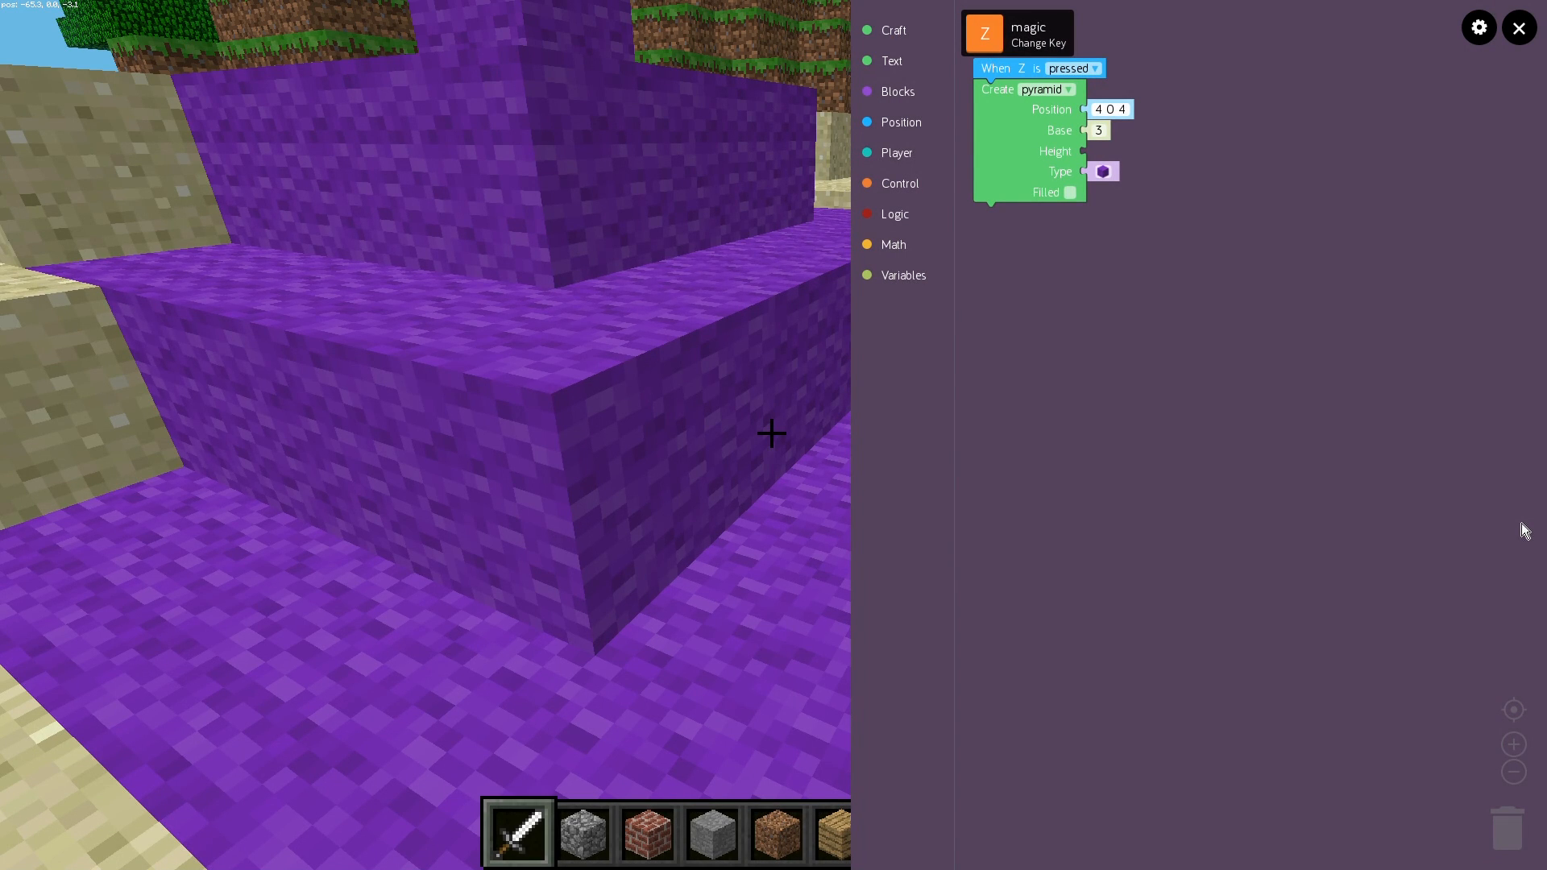
mouse_move(1082, 155)
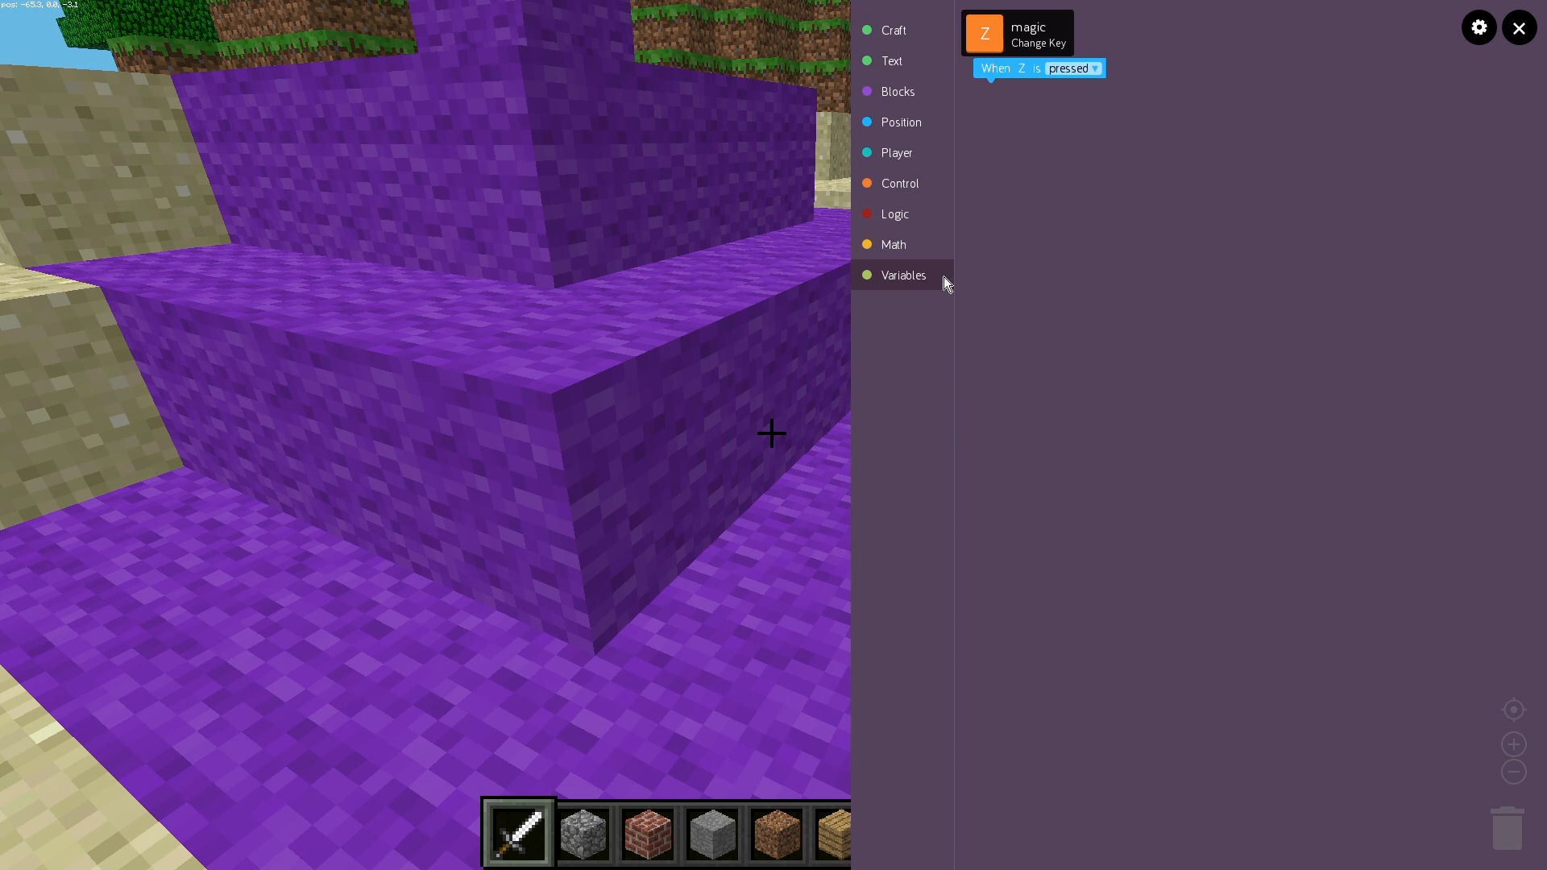
mouse_move(891, 199)
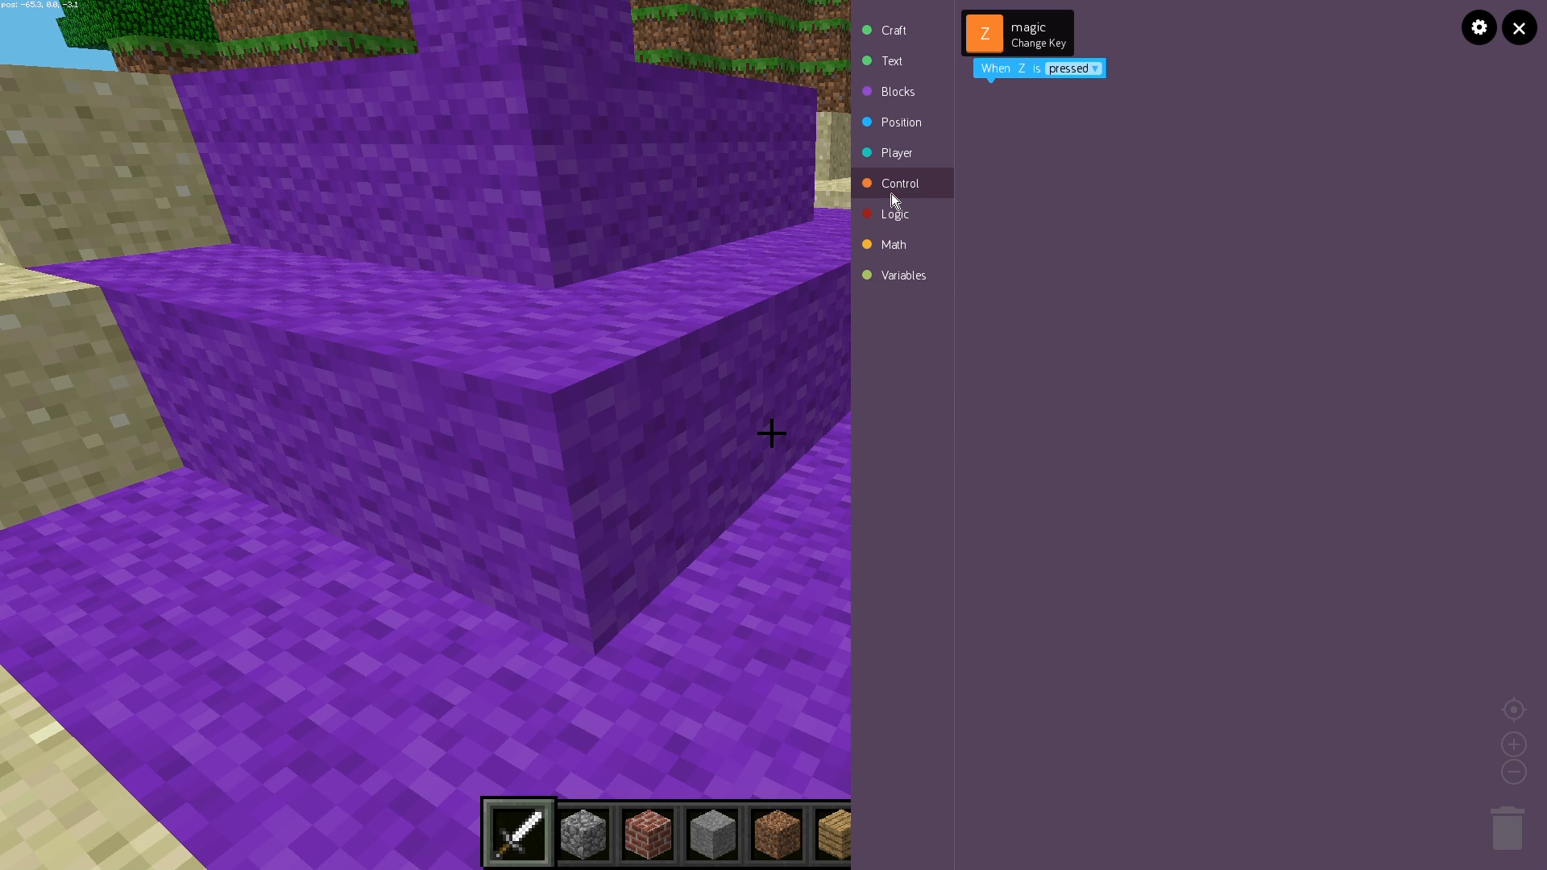
- Show the Control category's loop and timing blocks such as Repeat forever
left_click(898, 182)
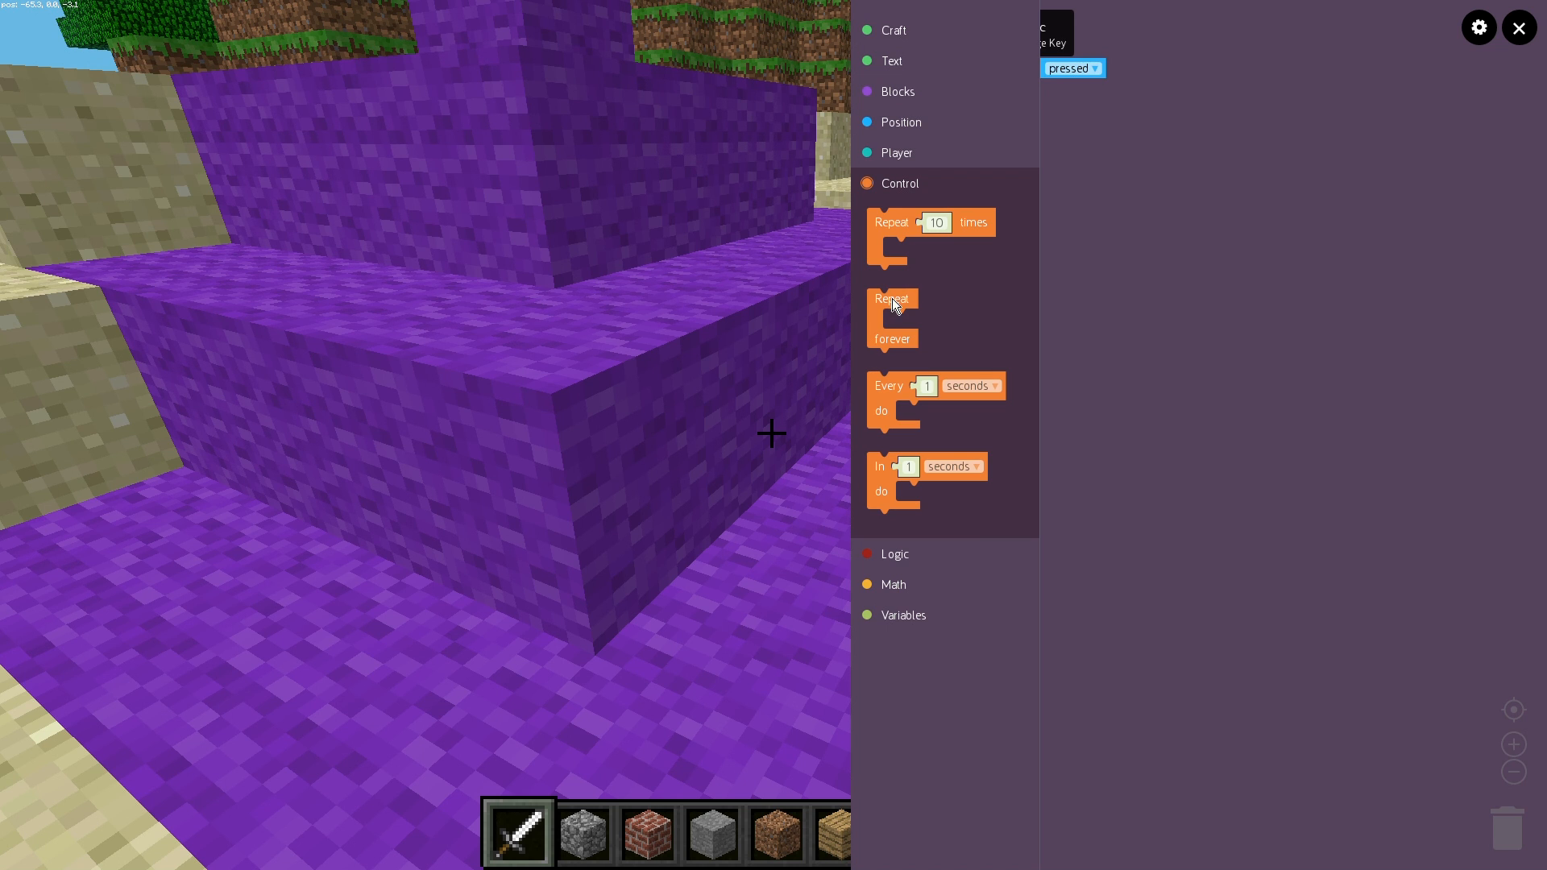
mouse_move(896, 315)
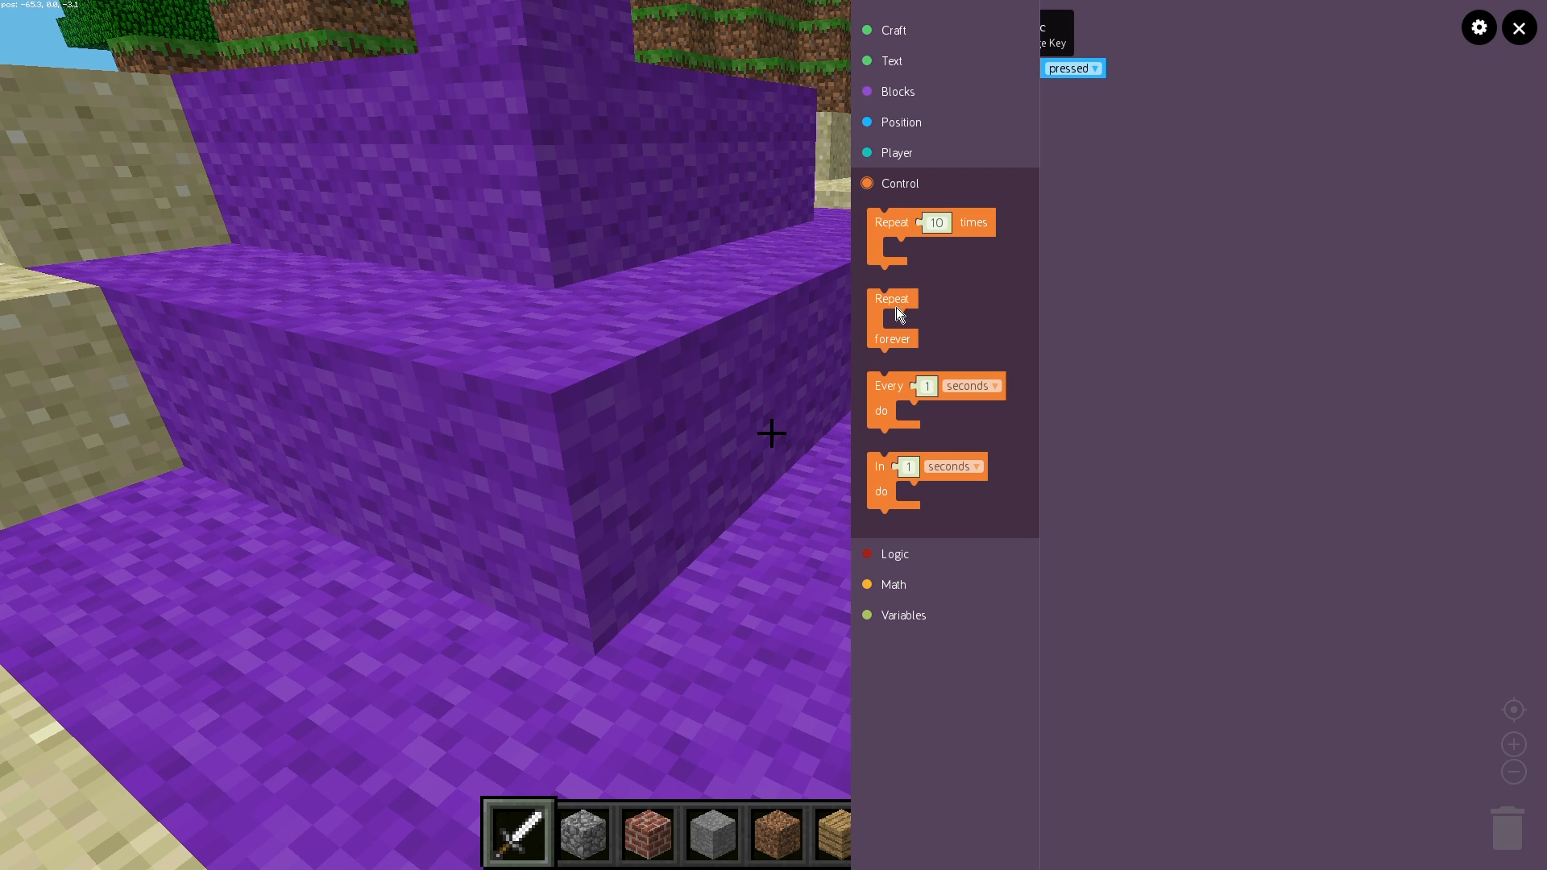
mouse_move(930, 353)
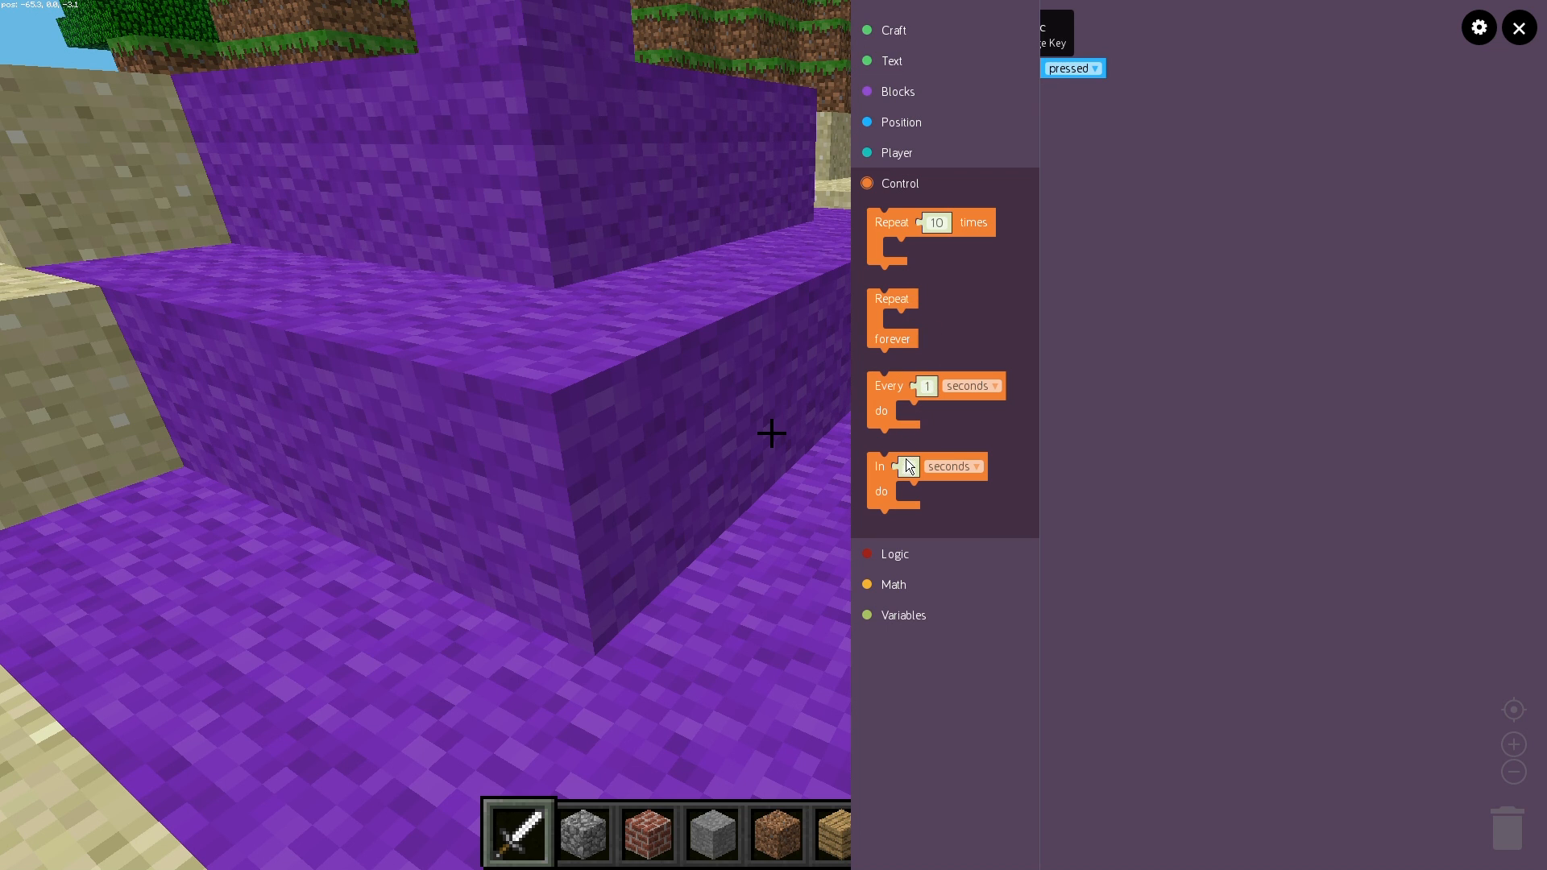
mouse_move(905, 358)
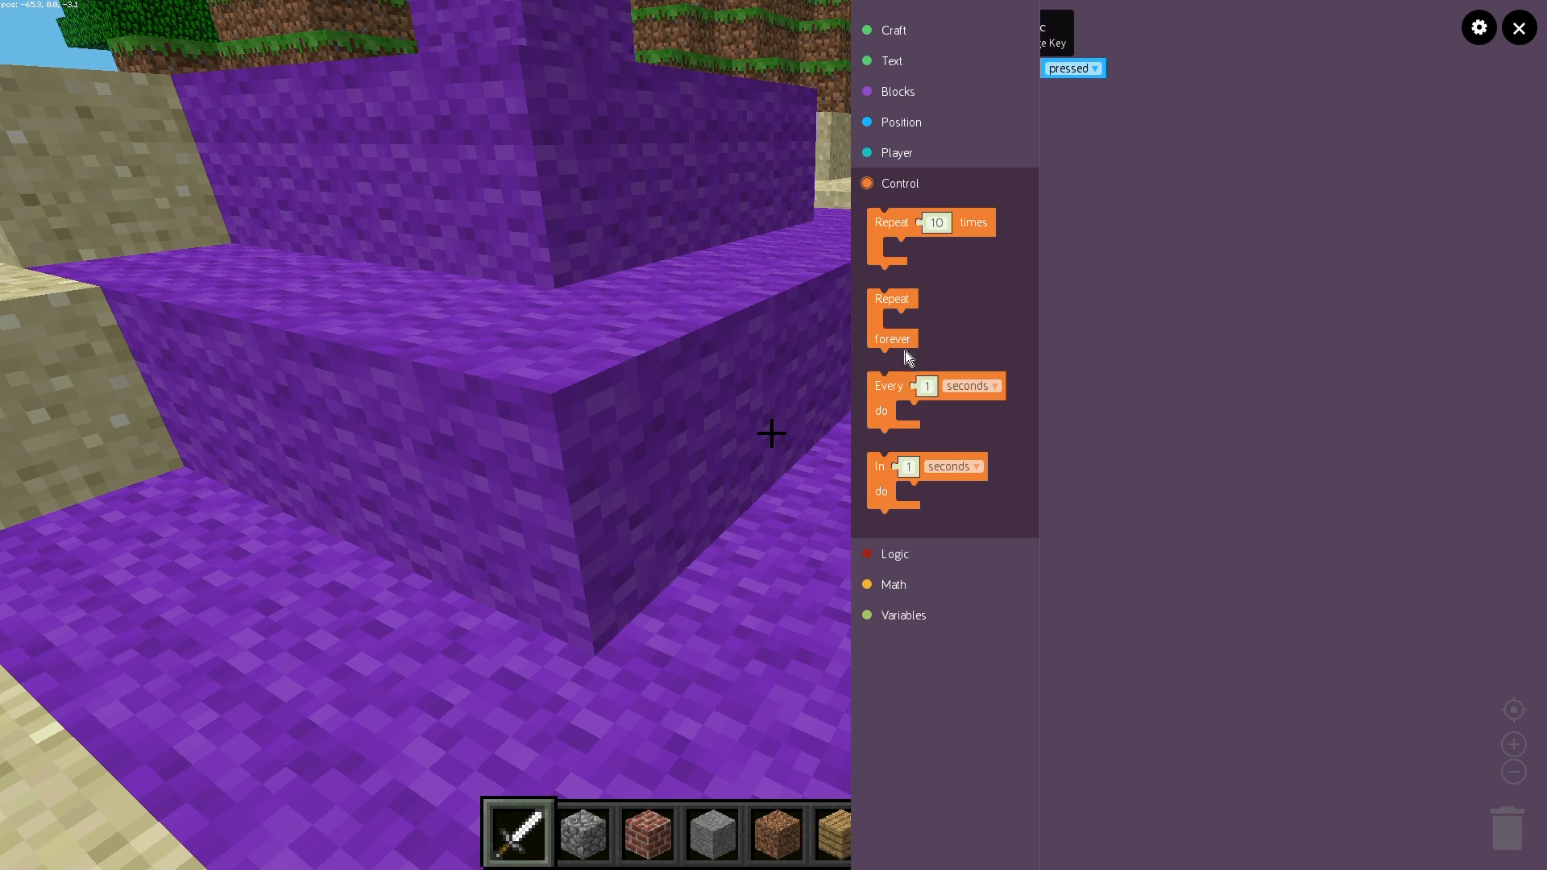
mouse_move(926, 302)
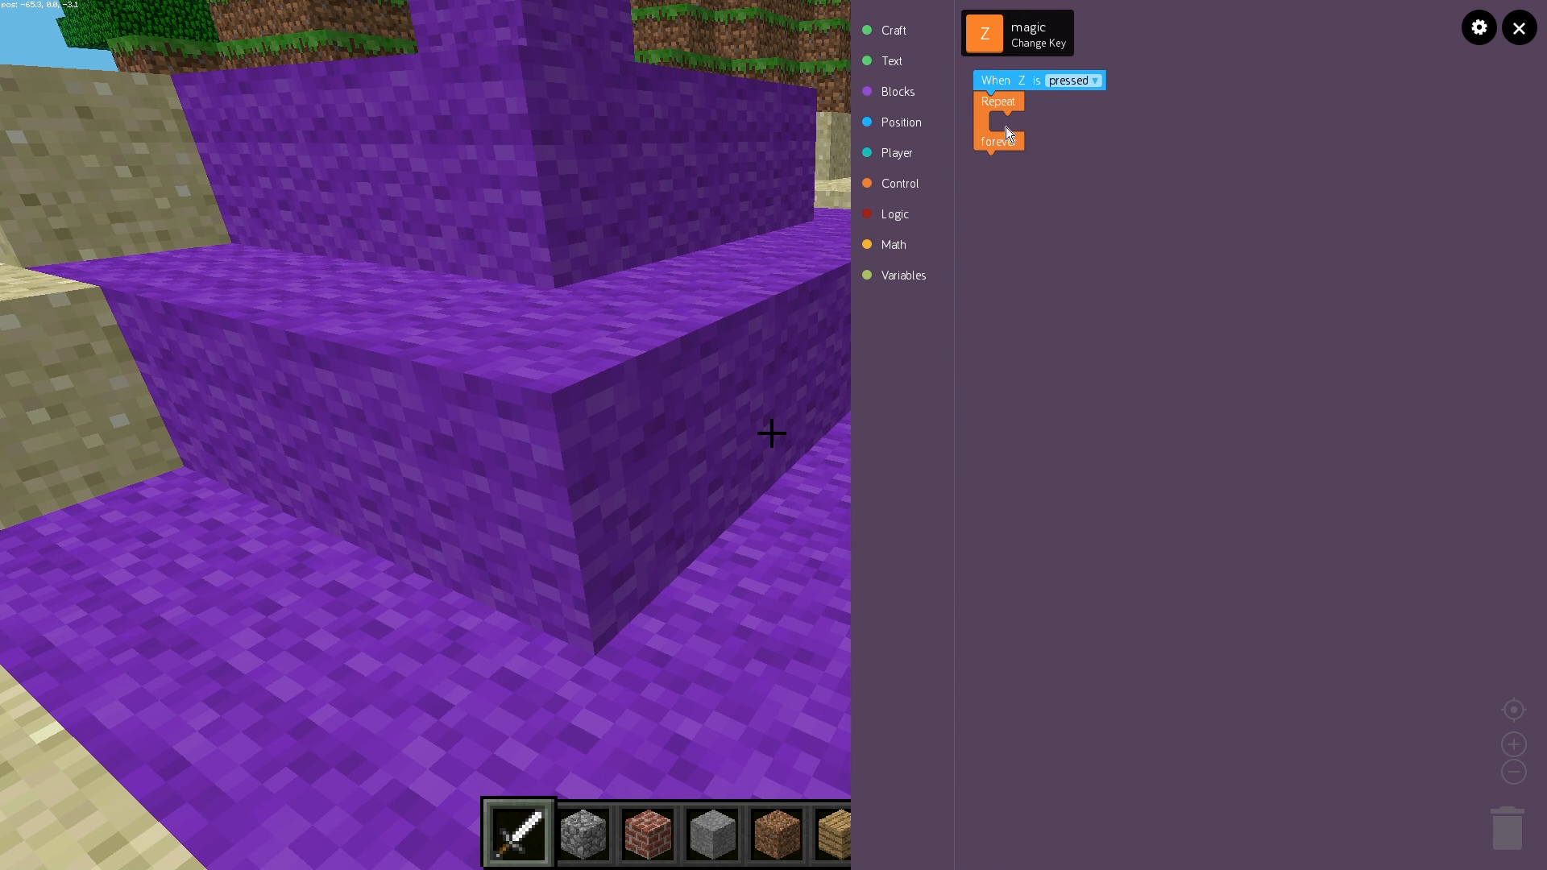
mouse_move(924, 102)
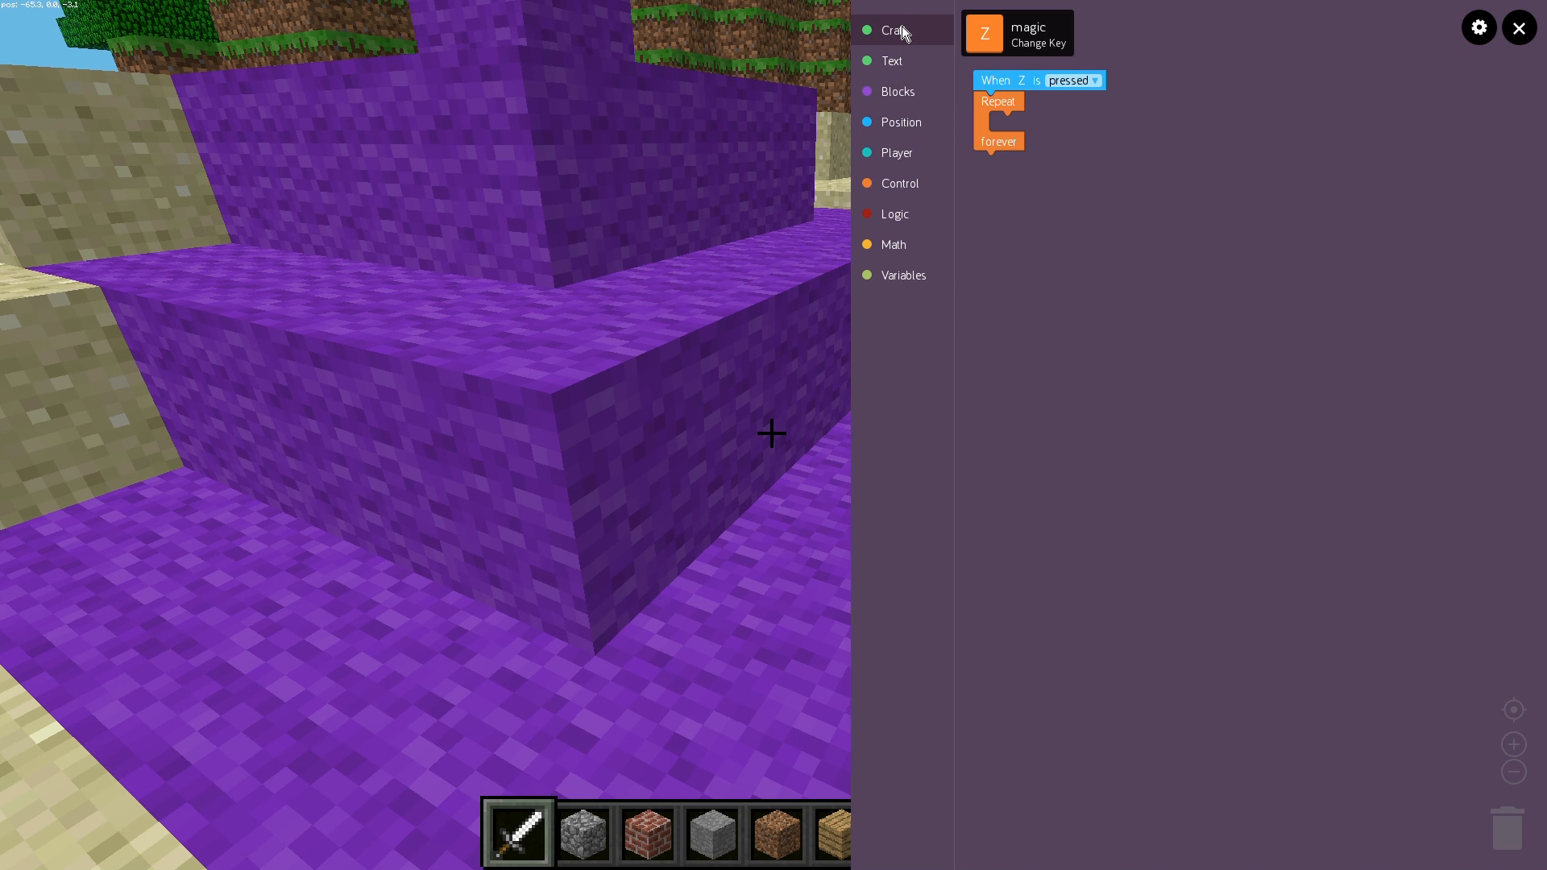
- Pick water as the material the loop's Set Block places, then go back to the game
left_click(895, 29)
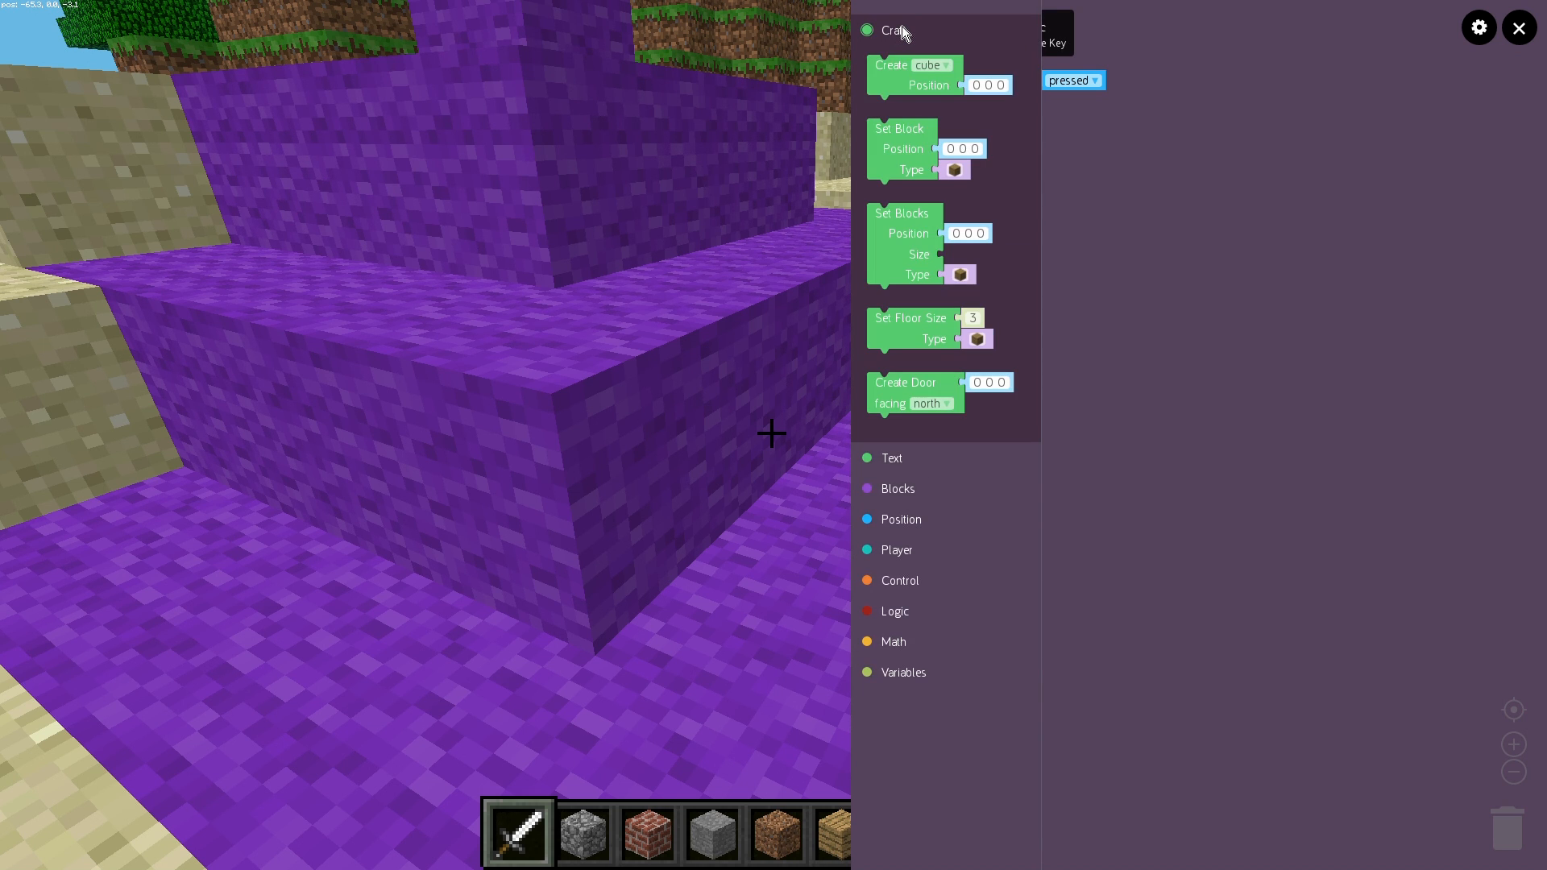
mouse_move(912, 165)
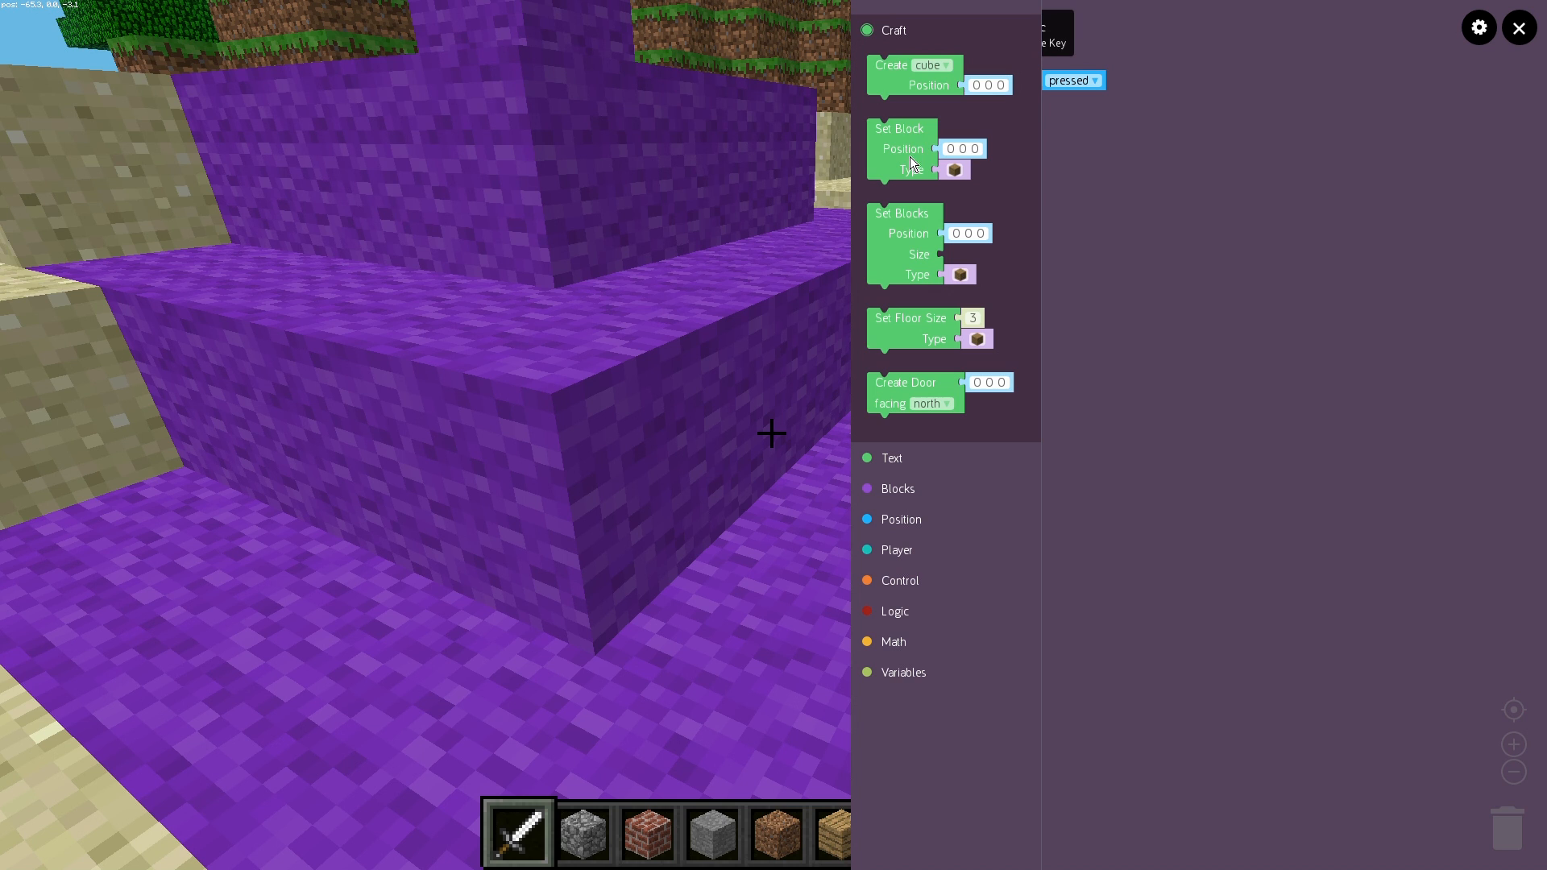
mouse_move(962, 124)
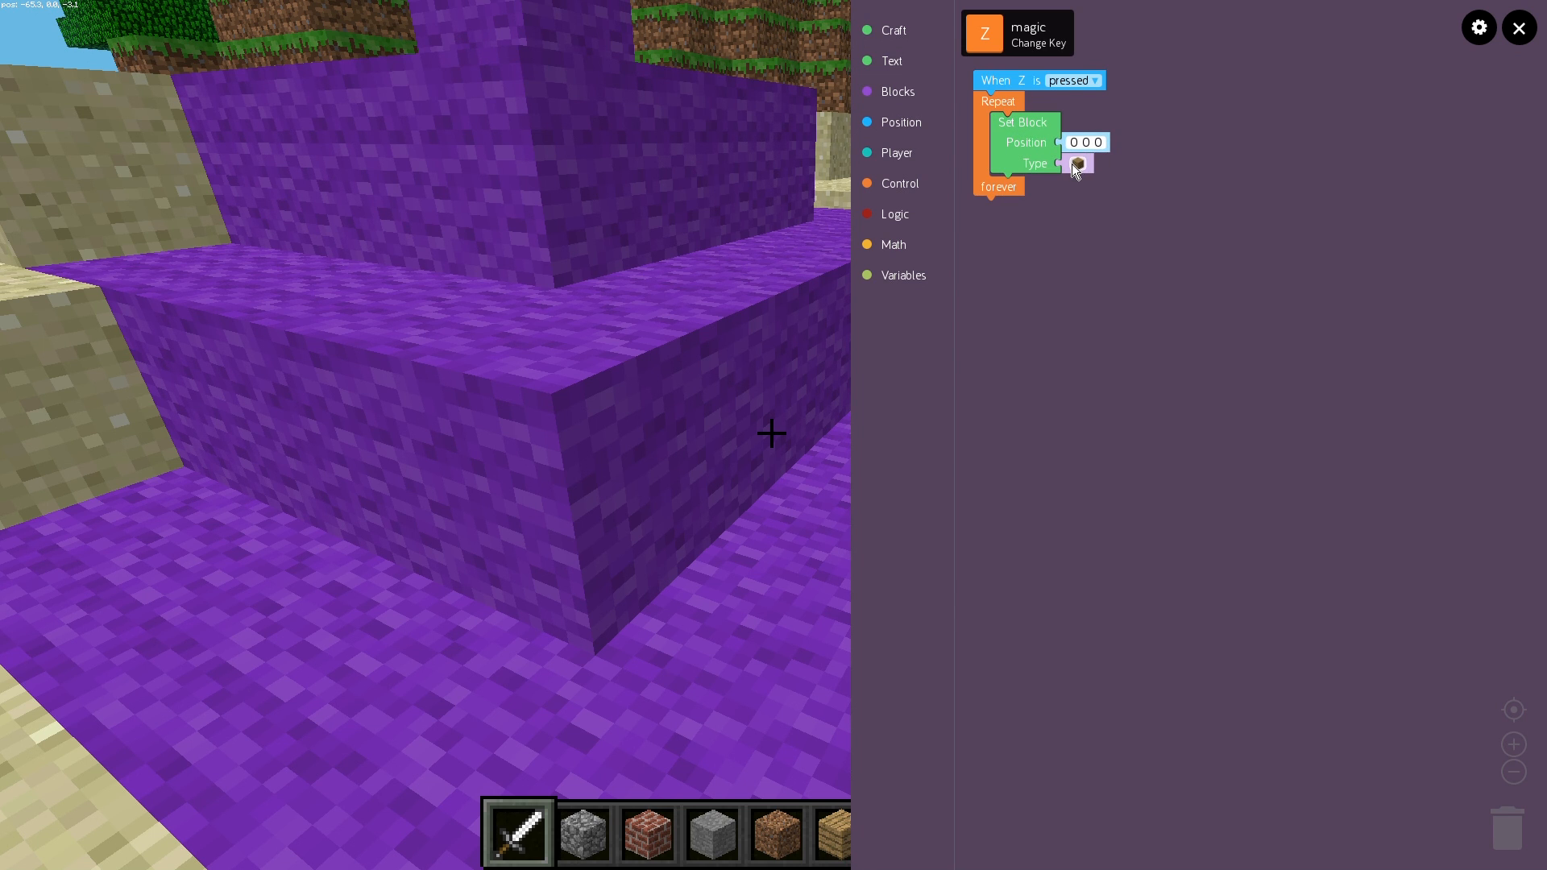
left_click(1078, 165)
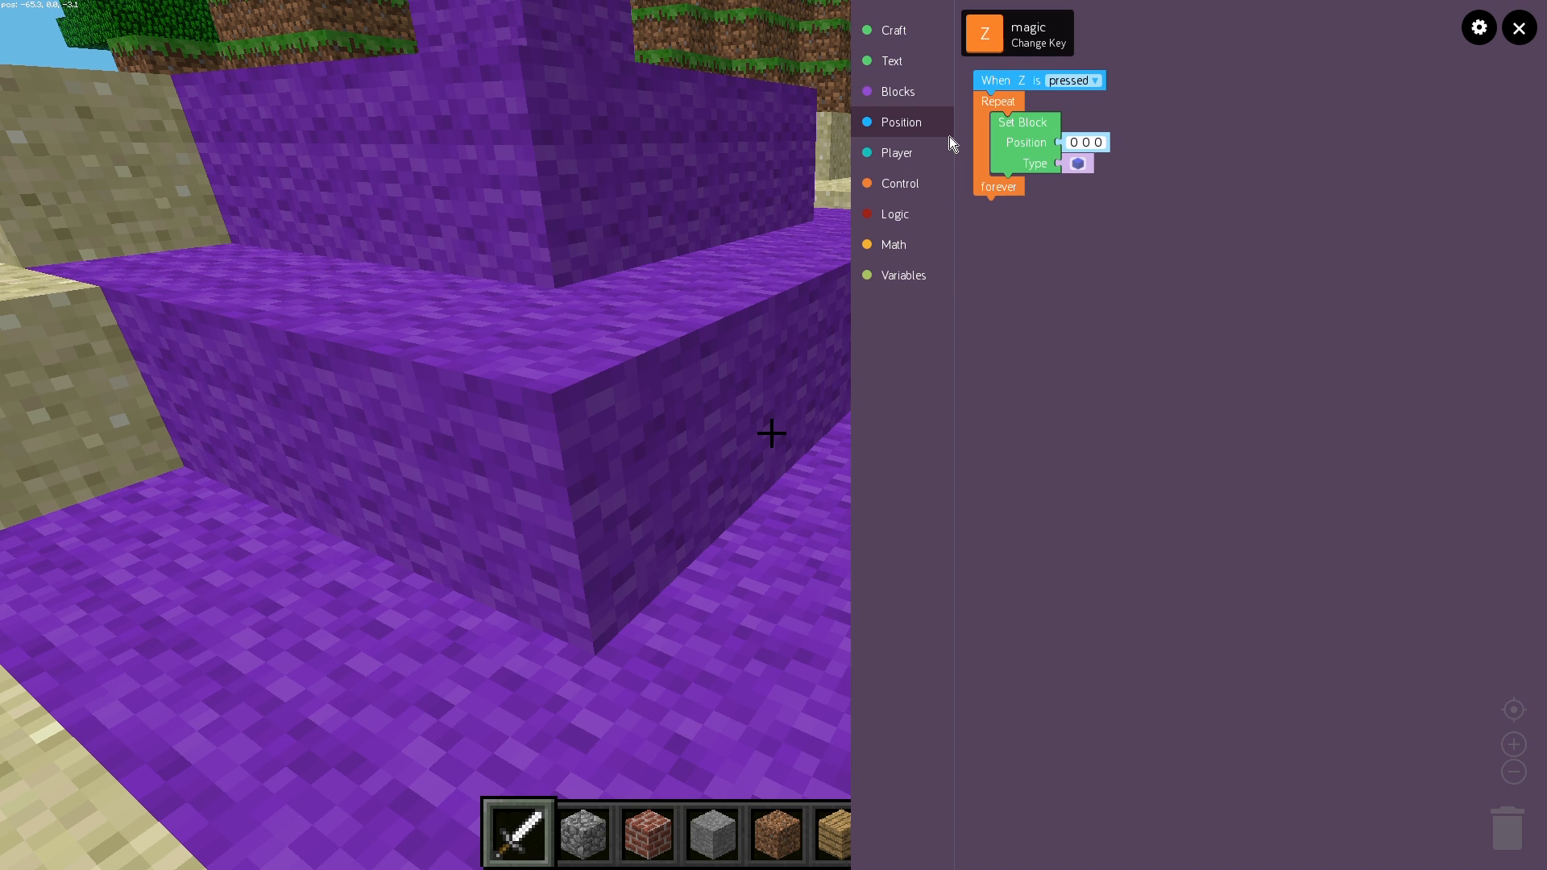
mouse_move(896, 151)
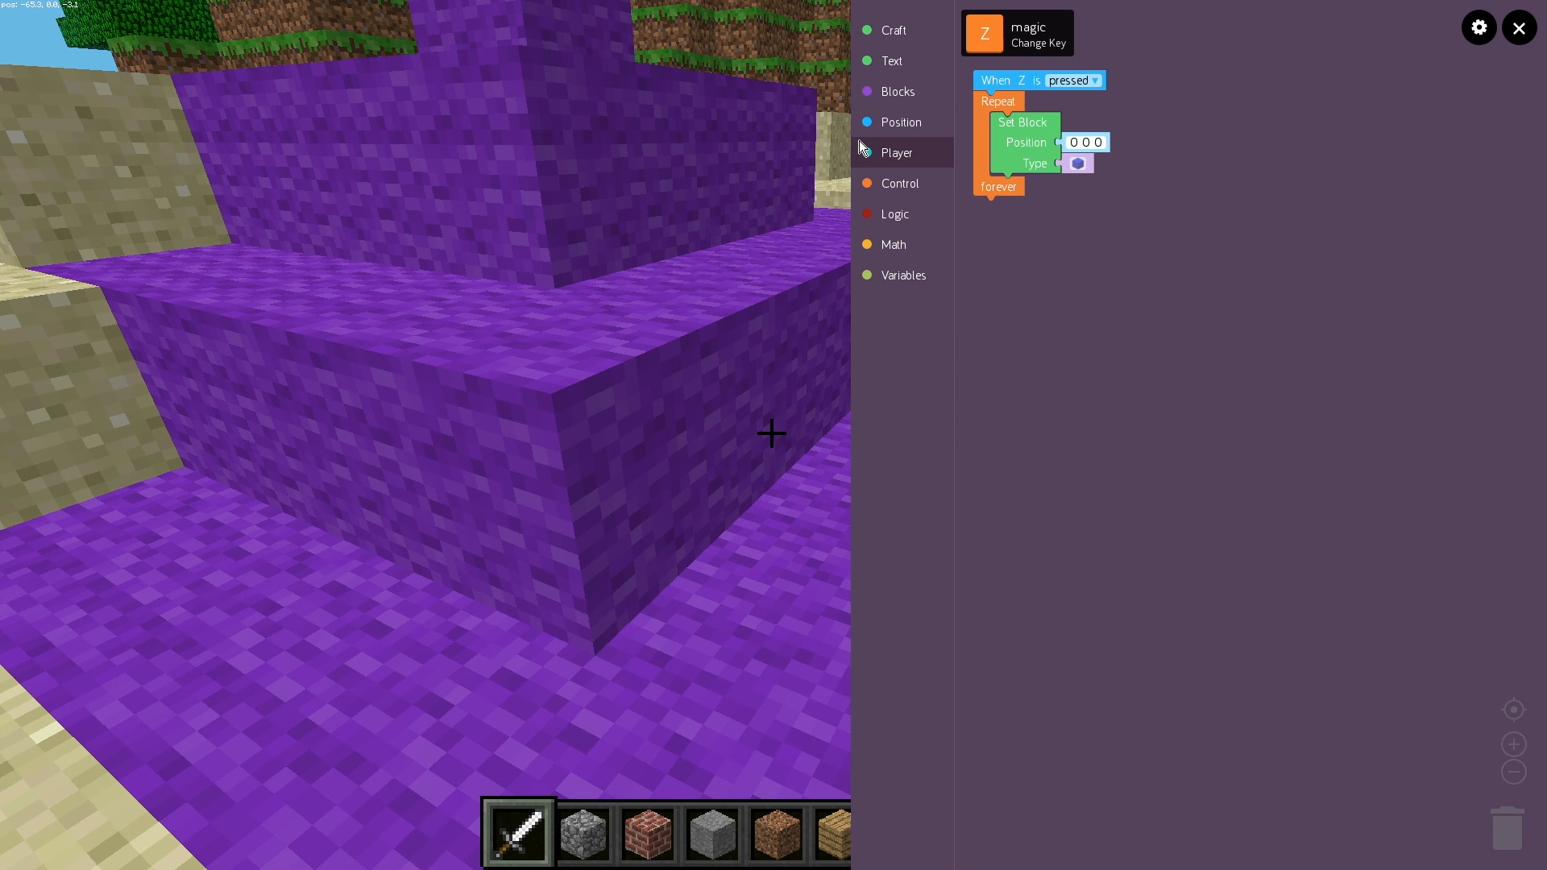
mouse_move(806, 144)
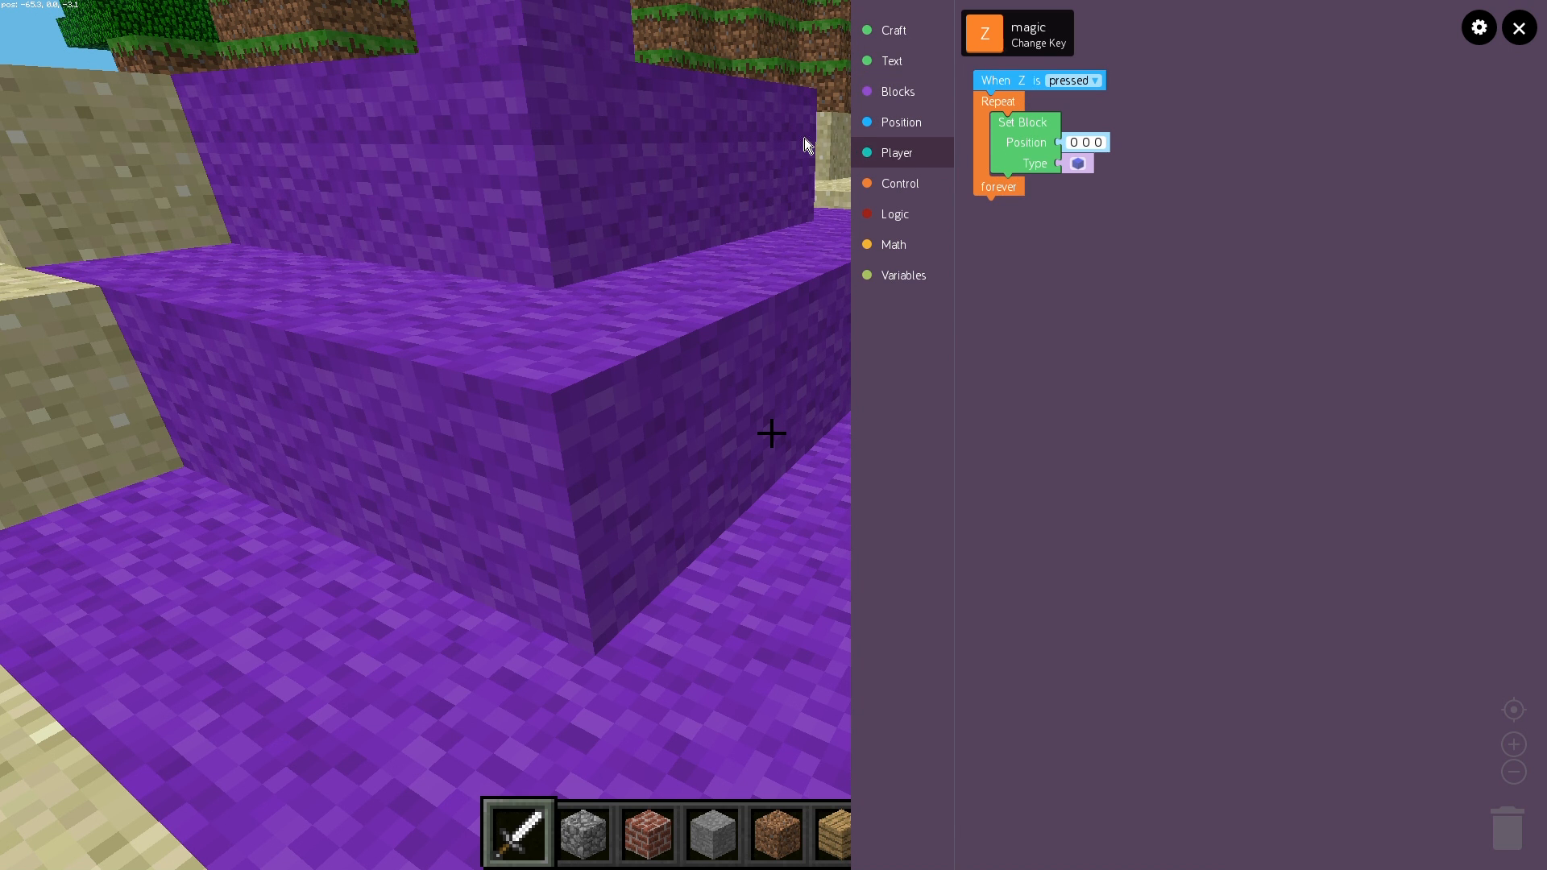
left_click(1518, 27)
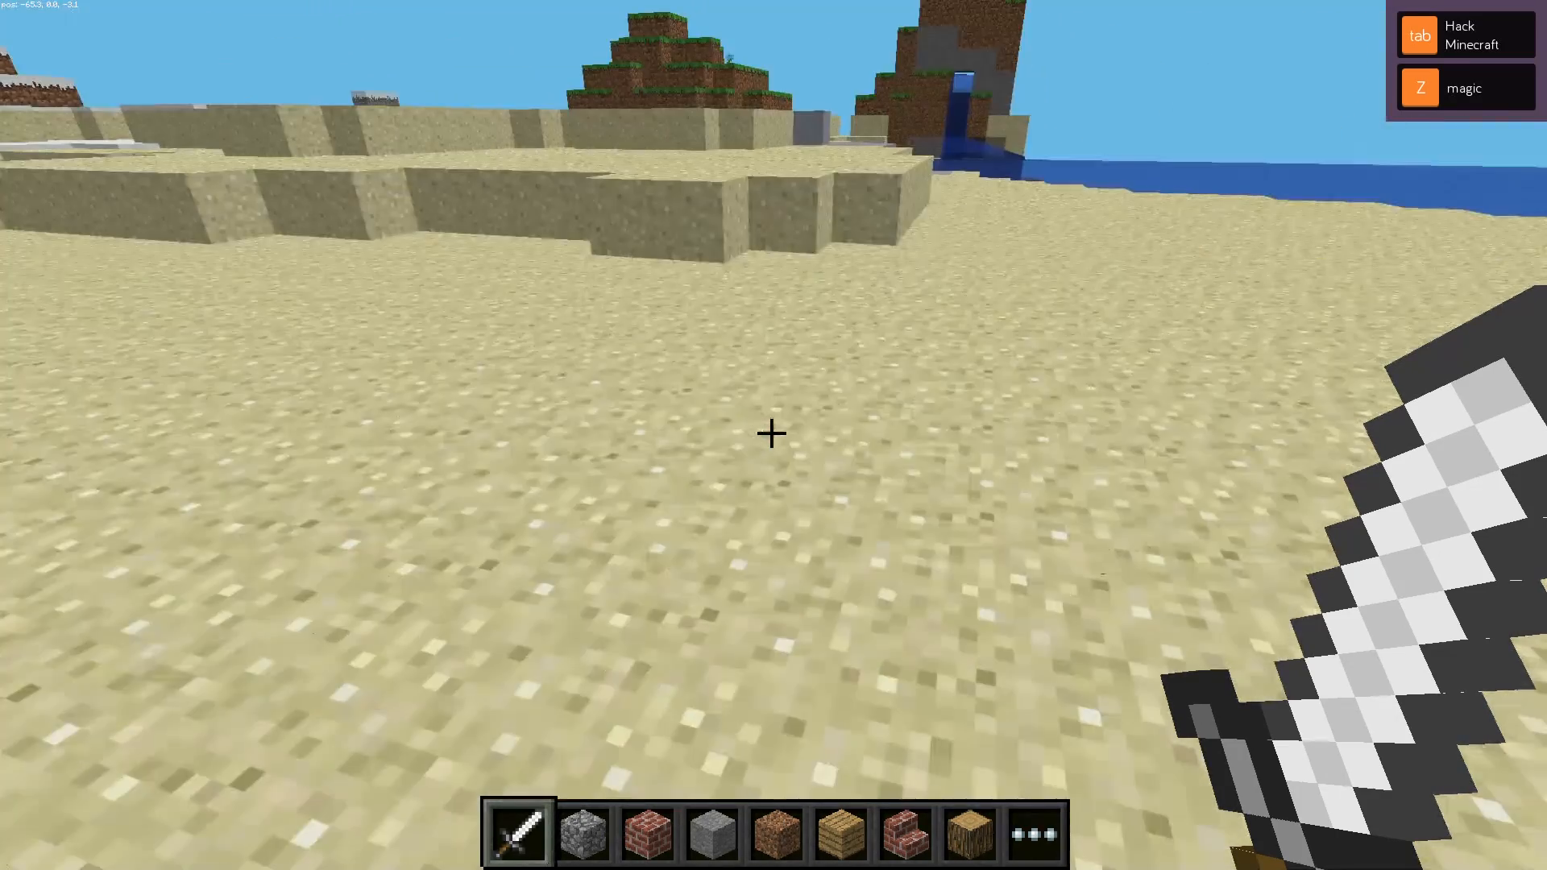
mouse_move(773, 434)
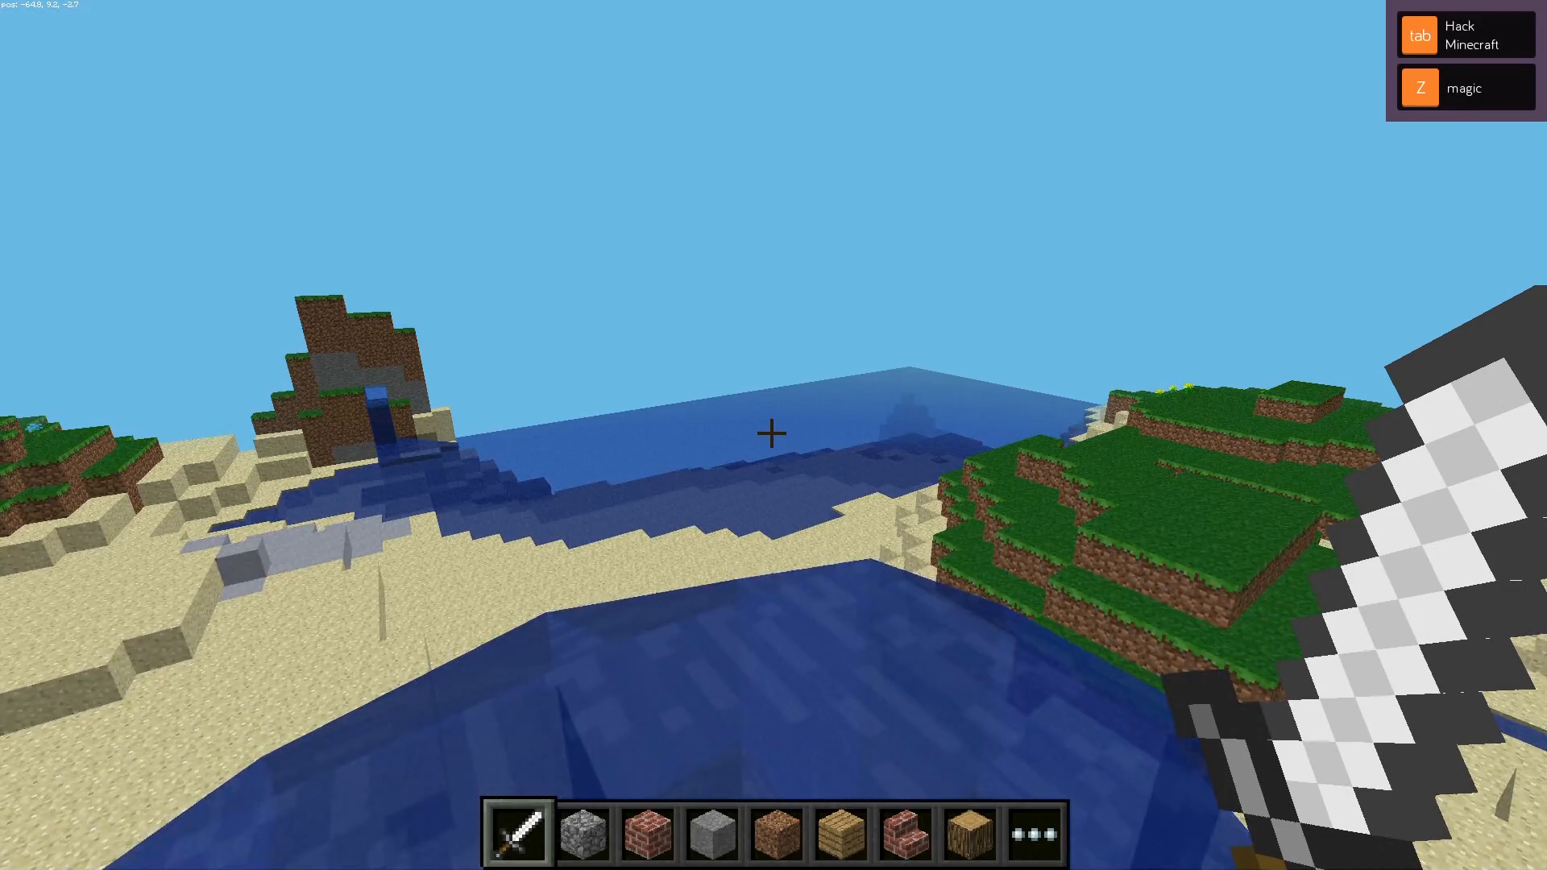
mouse_move(773, 434)
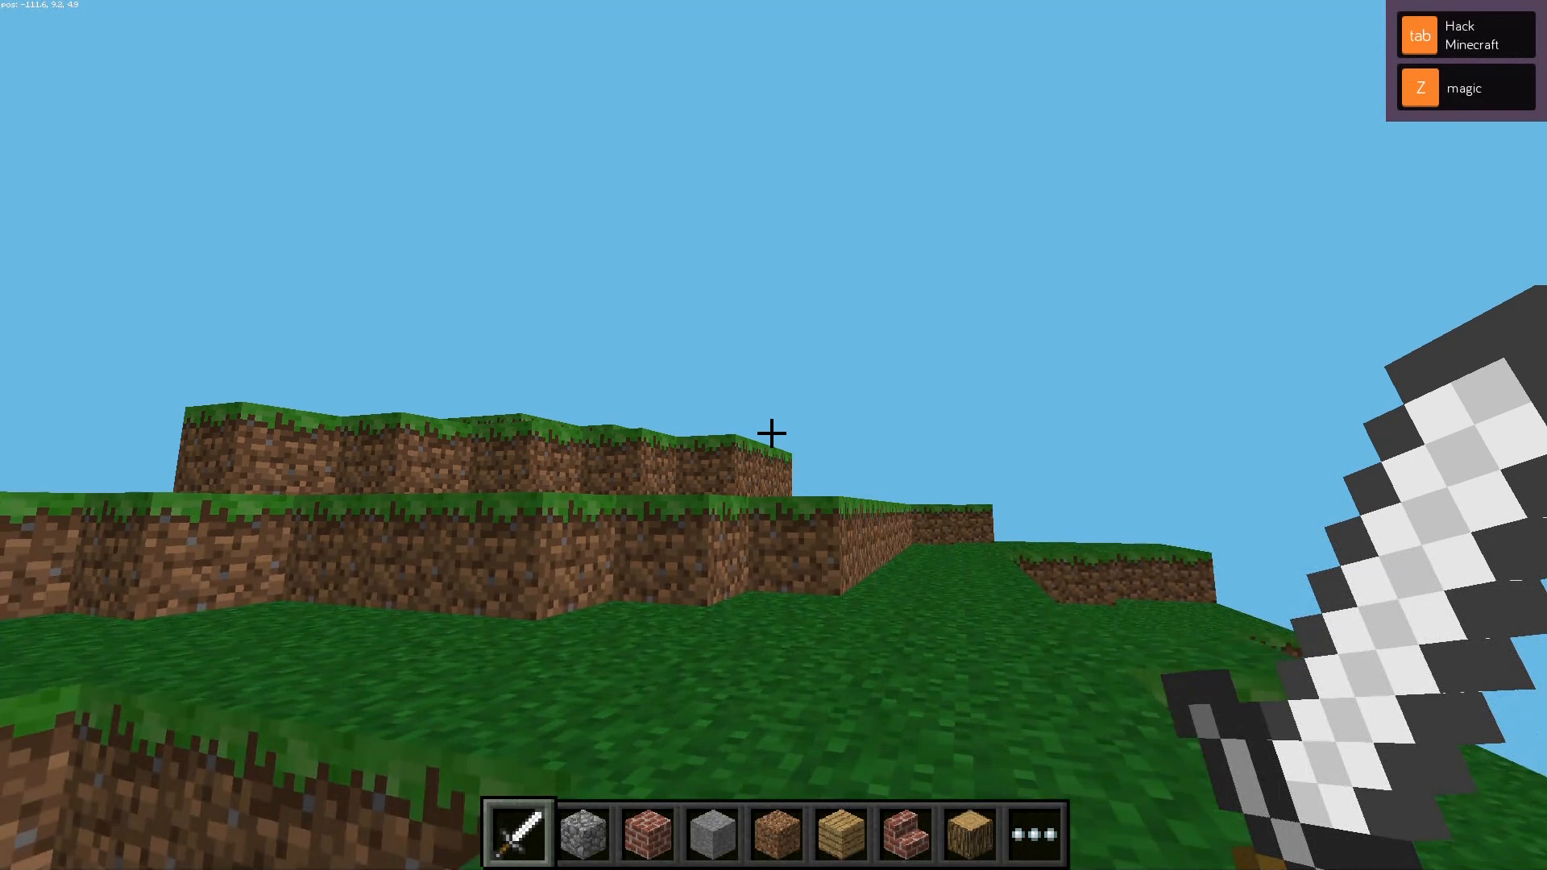
- Reopen the magic power's code after flooding the world with water
left_click(1462, 87)
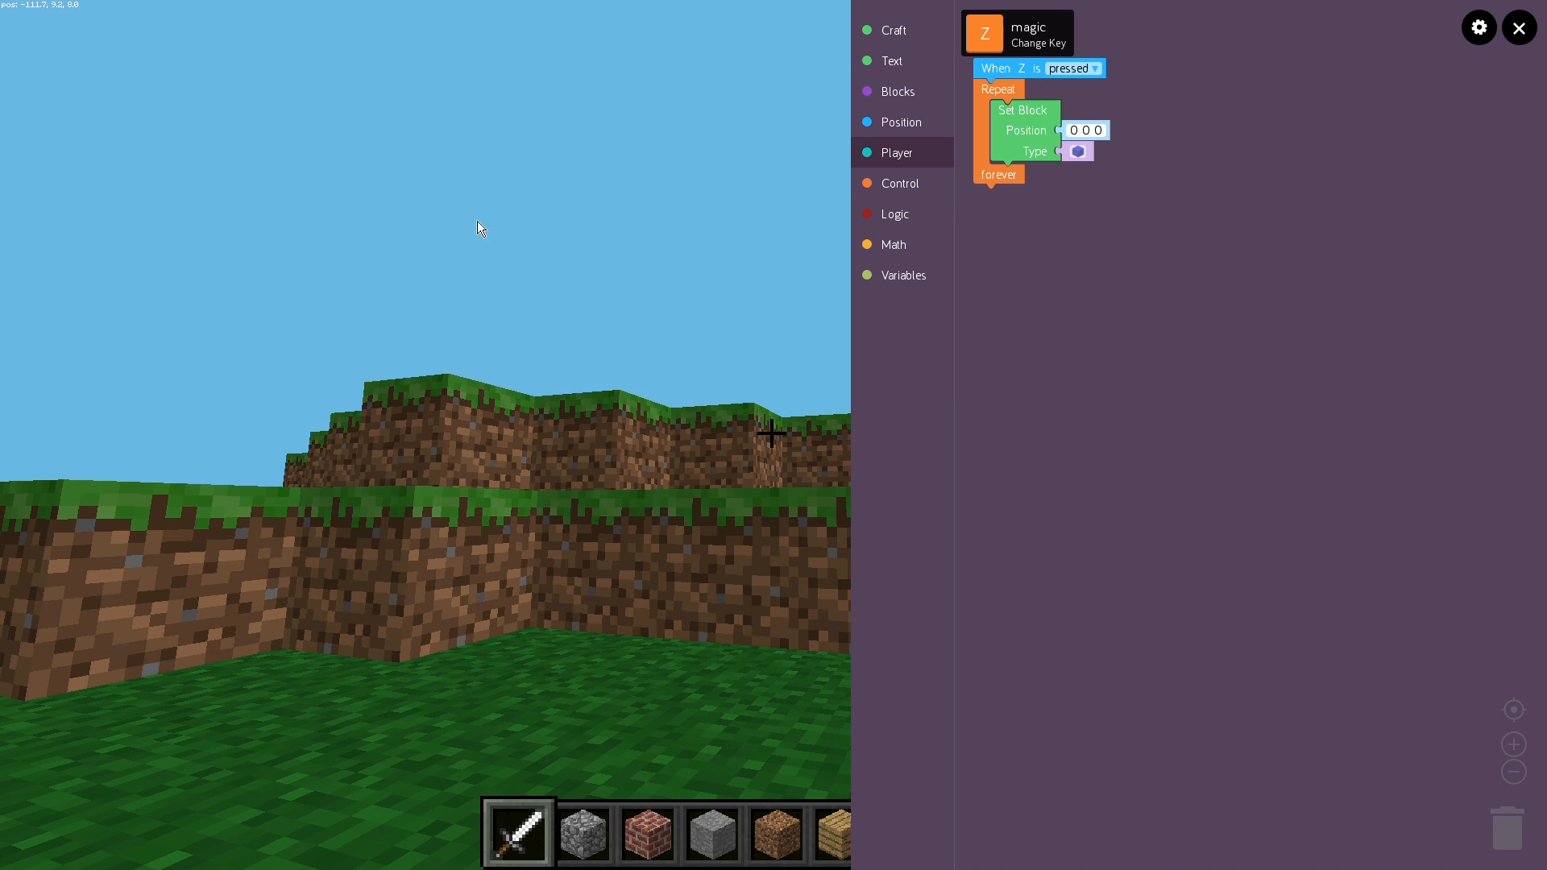
mouse_move(983, 244)
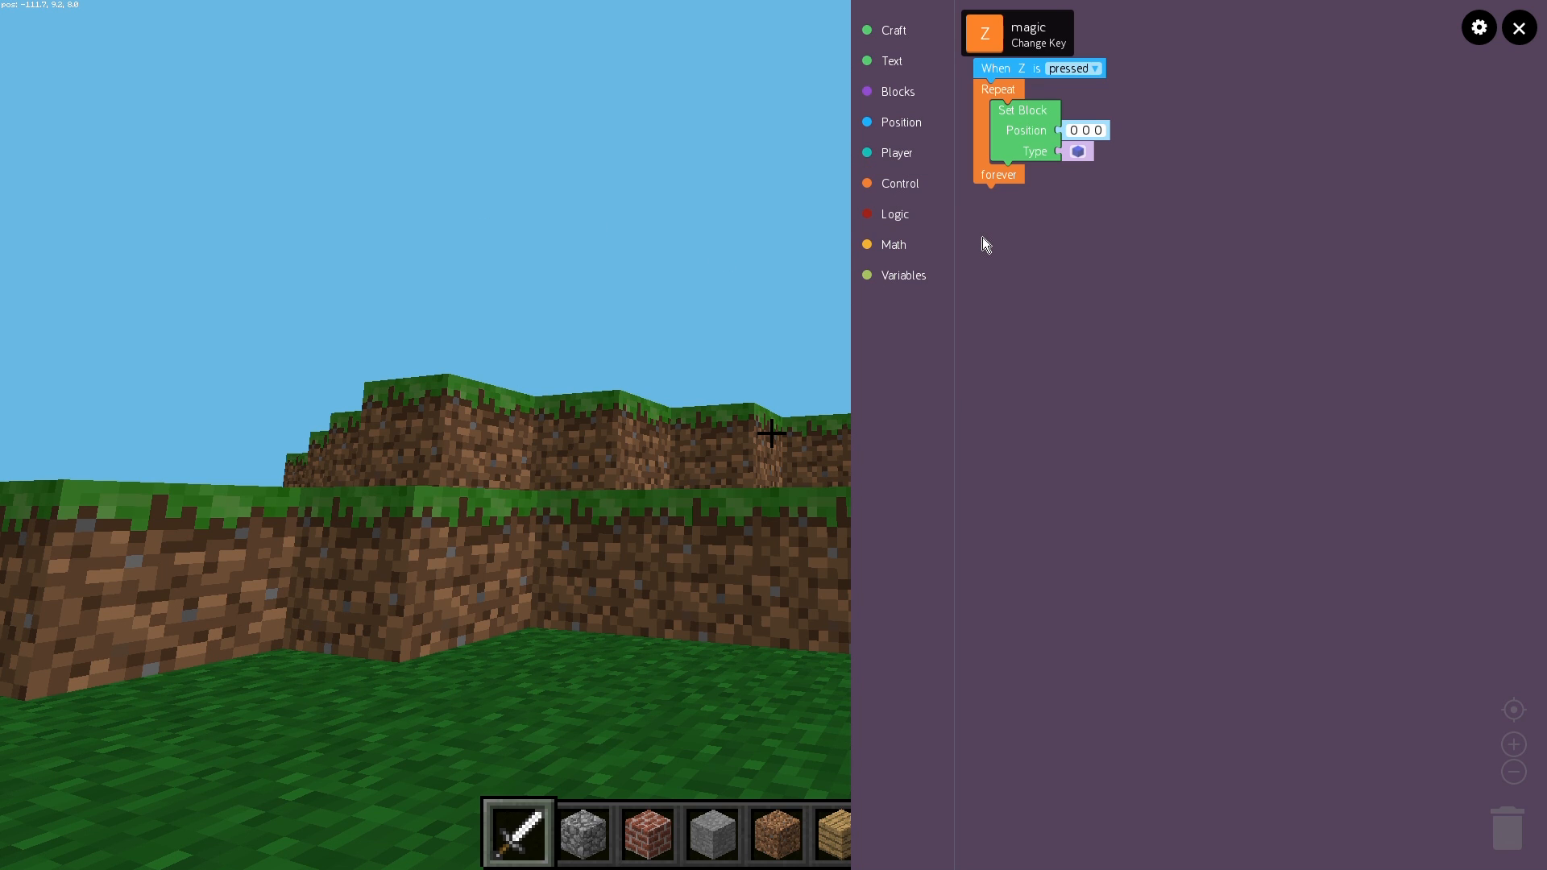
mouse_move(974, 133)
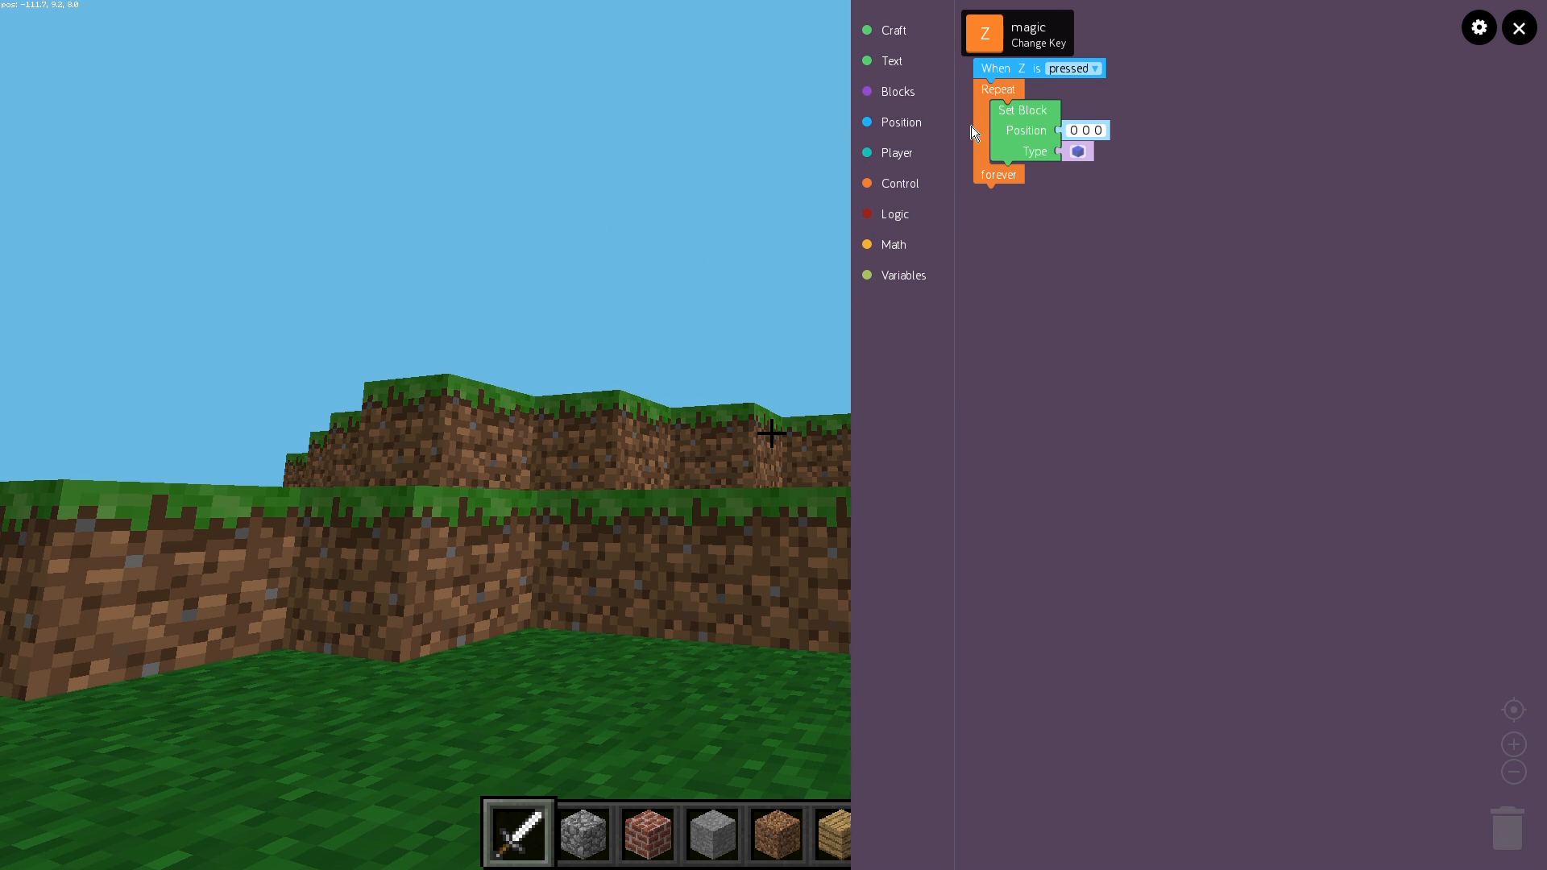
mouse_move(1273, 27)
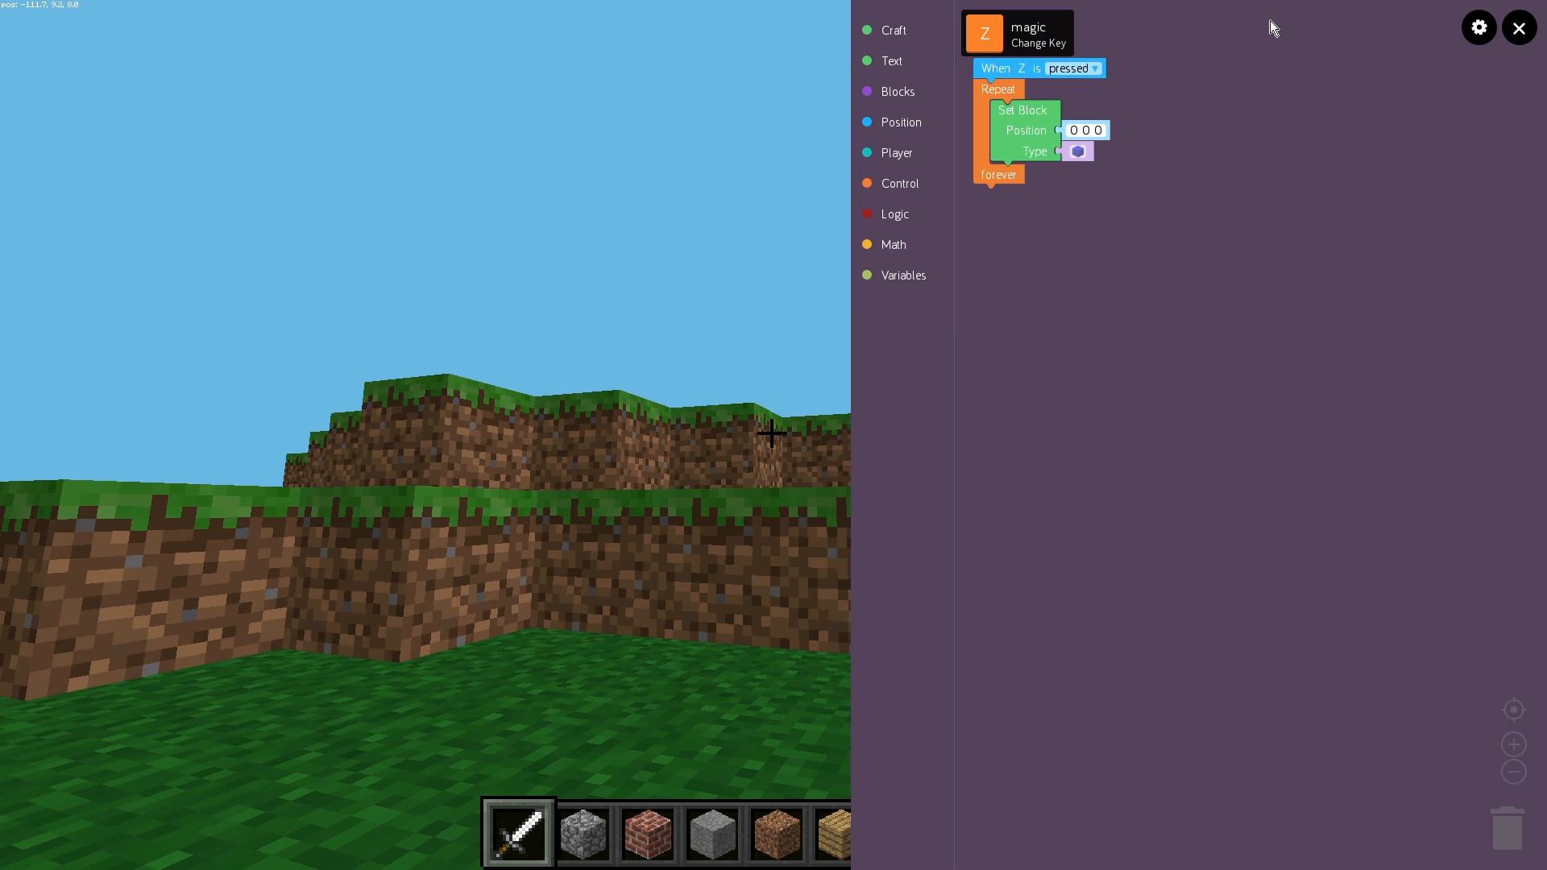
mouse_move(1399, 34)
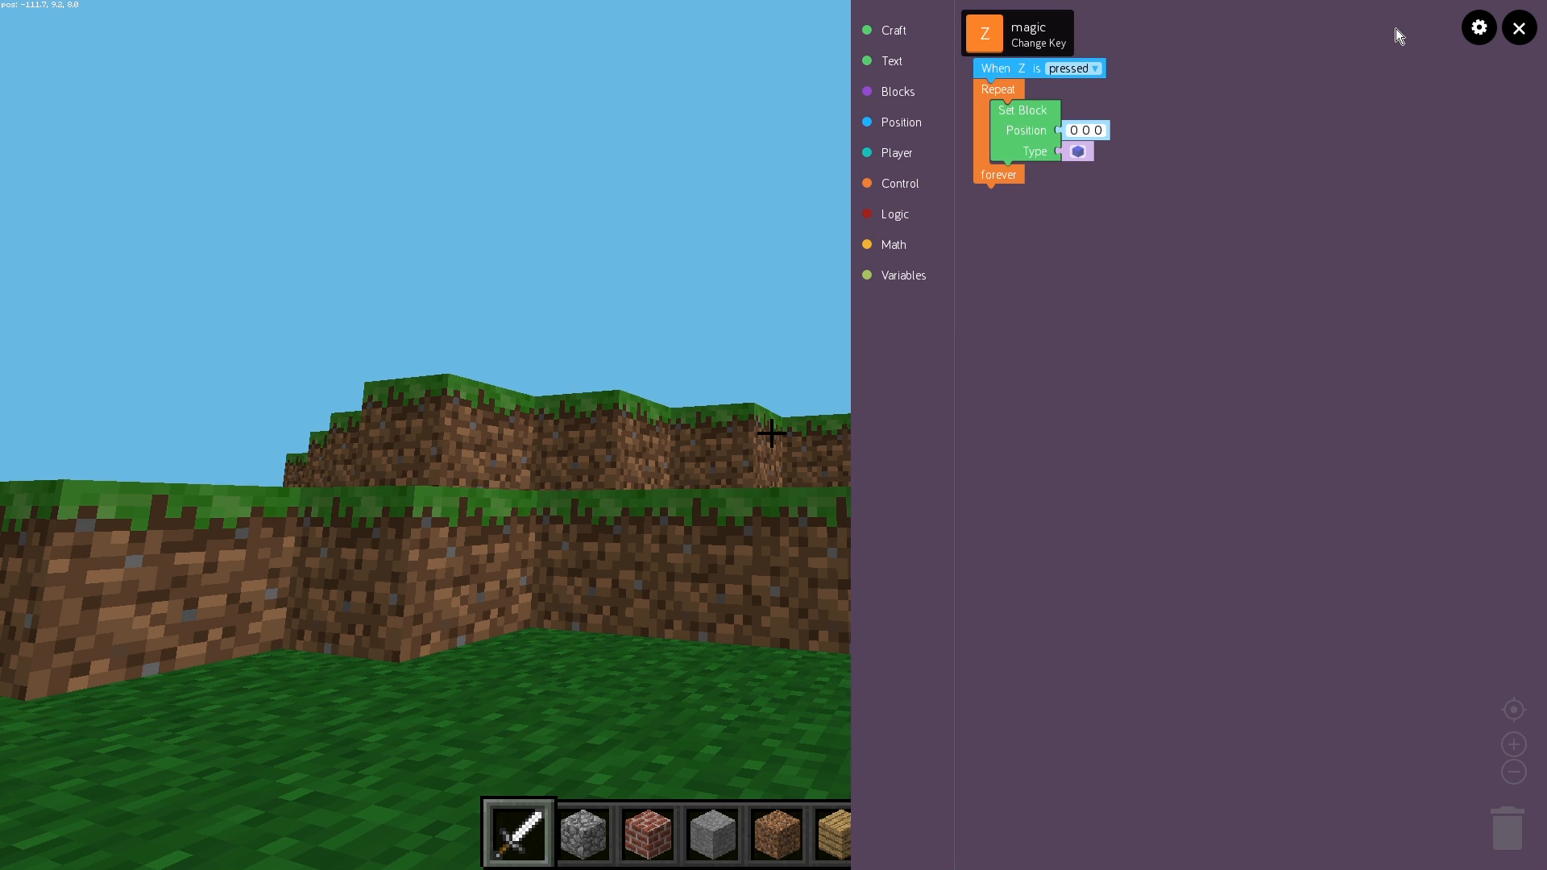
mouse_move(1085, 117)
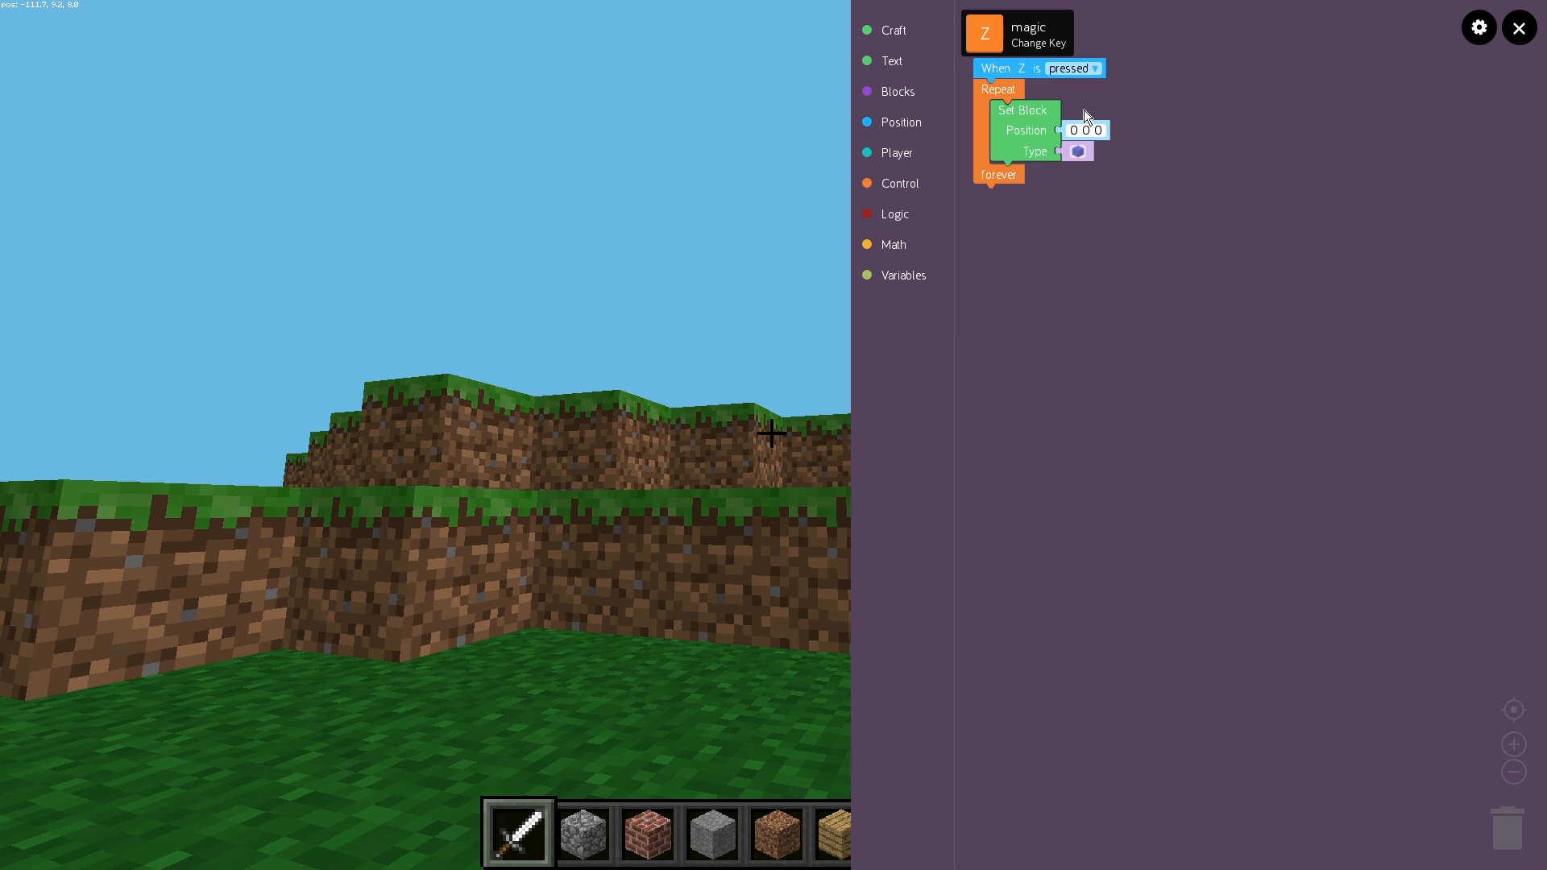
mouse_move(929, 88)
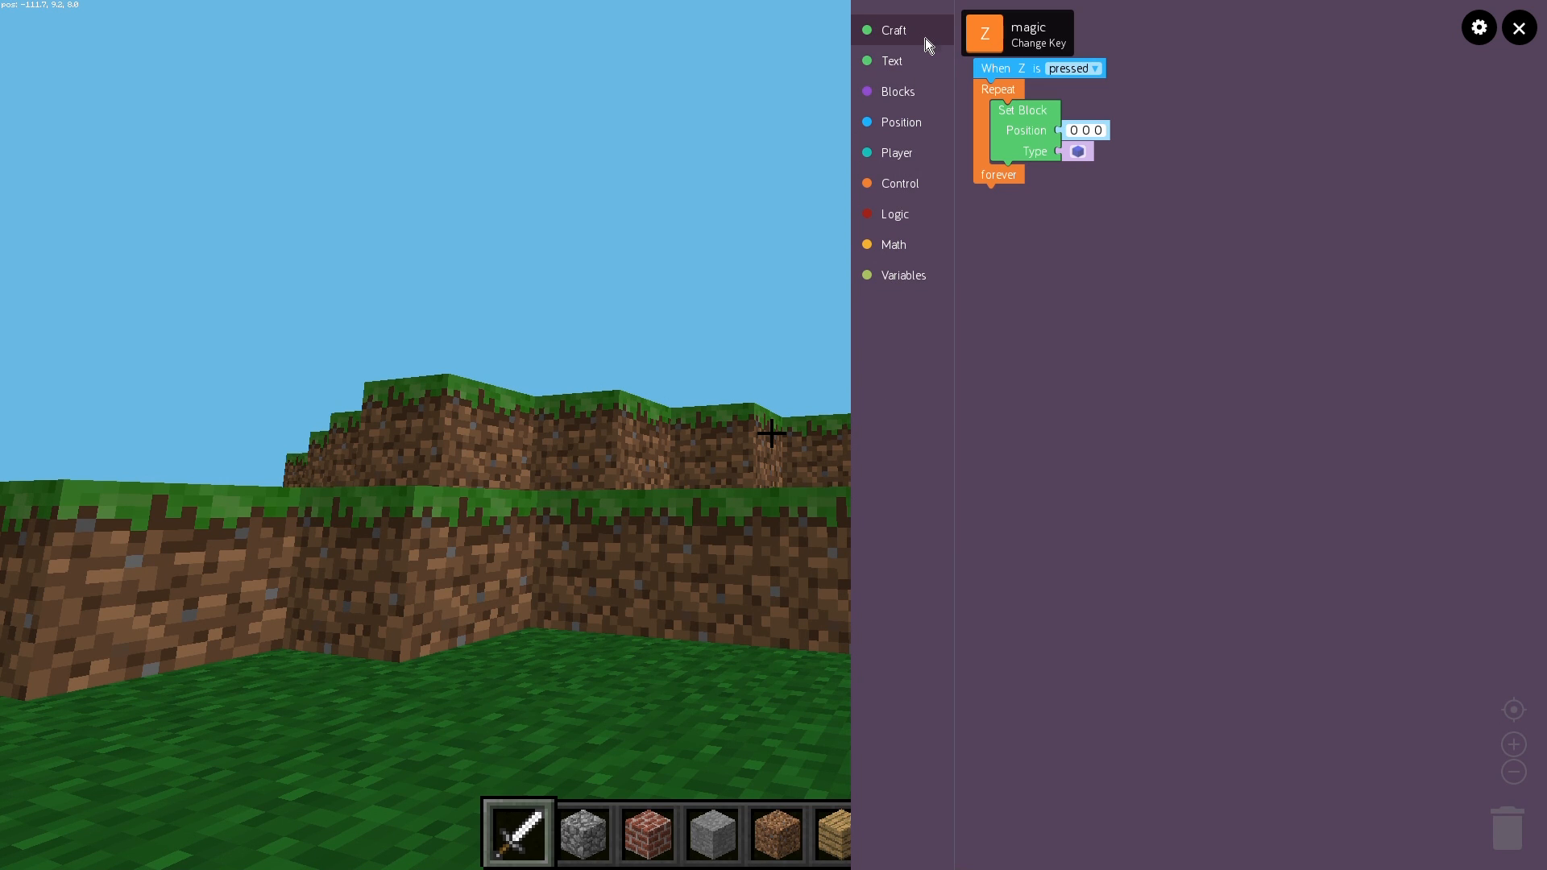
- Tour the Craft, Text, Position, Blocks, Player, Control, Logic, Math and Variables categories
left_click(894, 29)
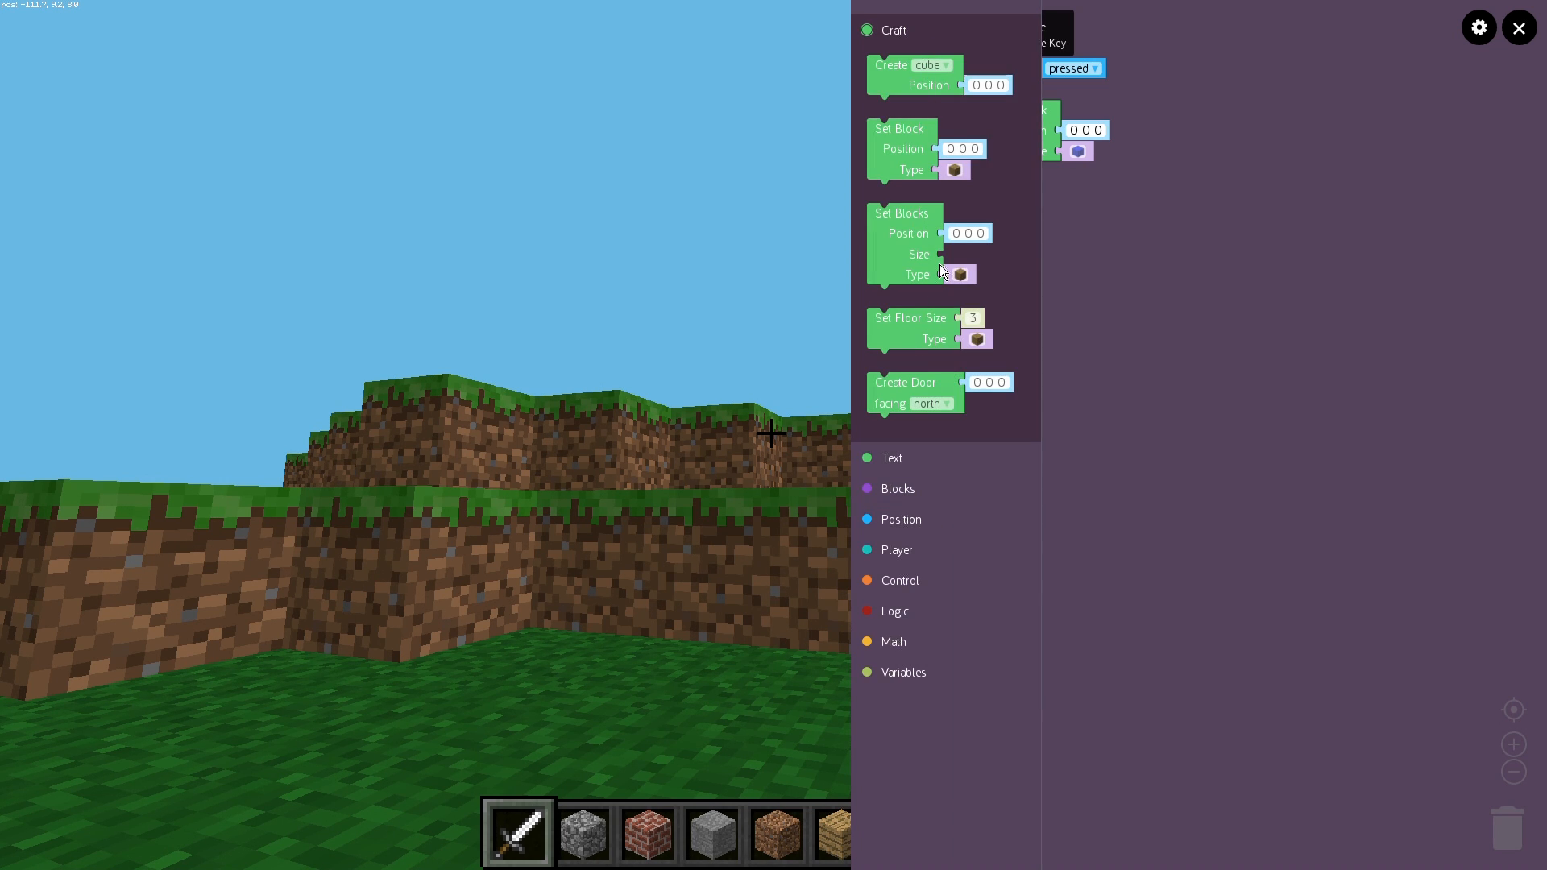
mouse_move(891, 458)
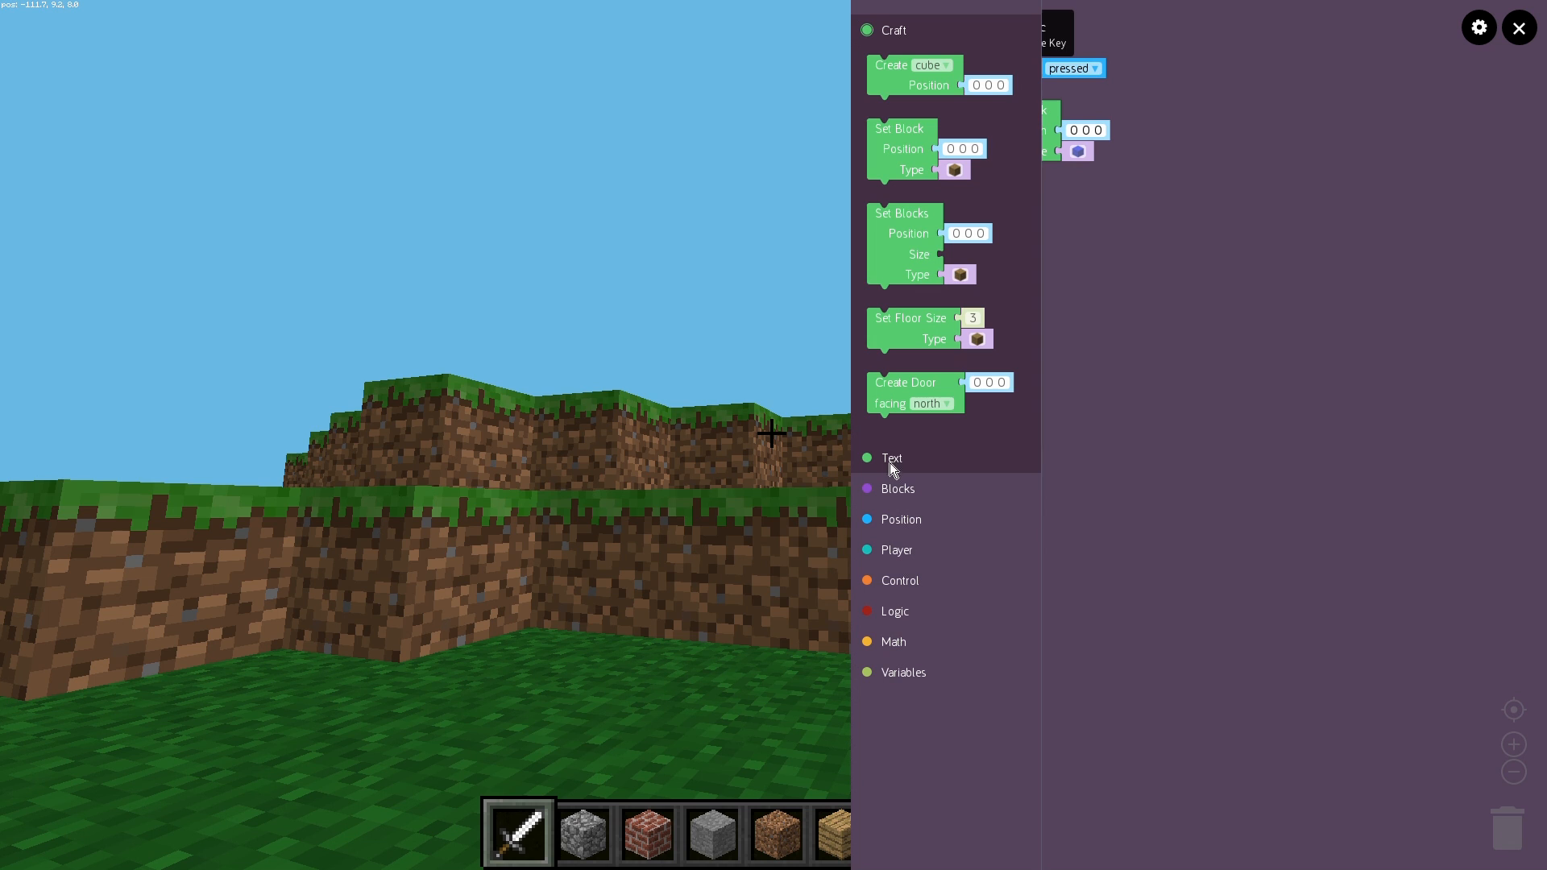
left_click(891, 457)
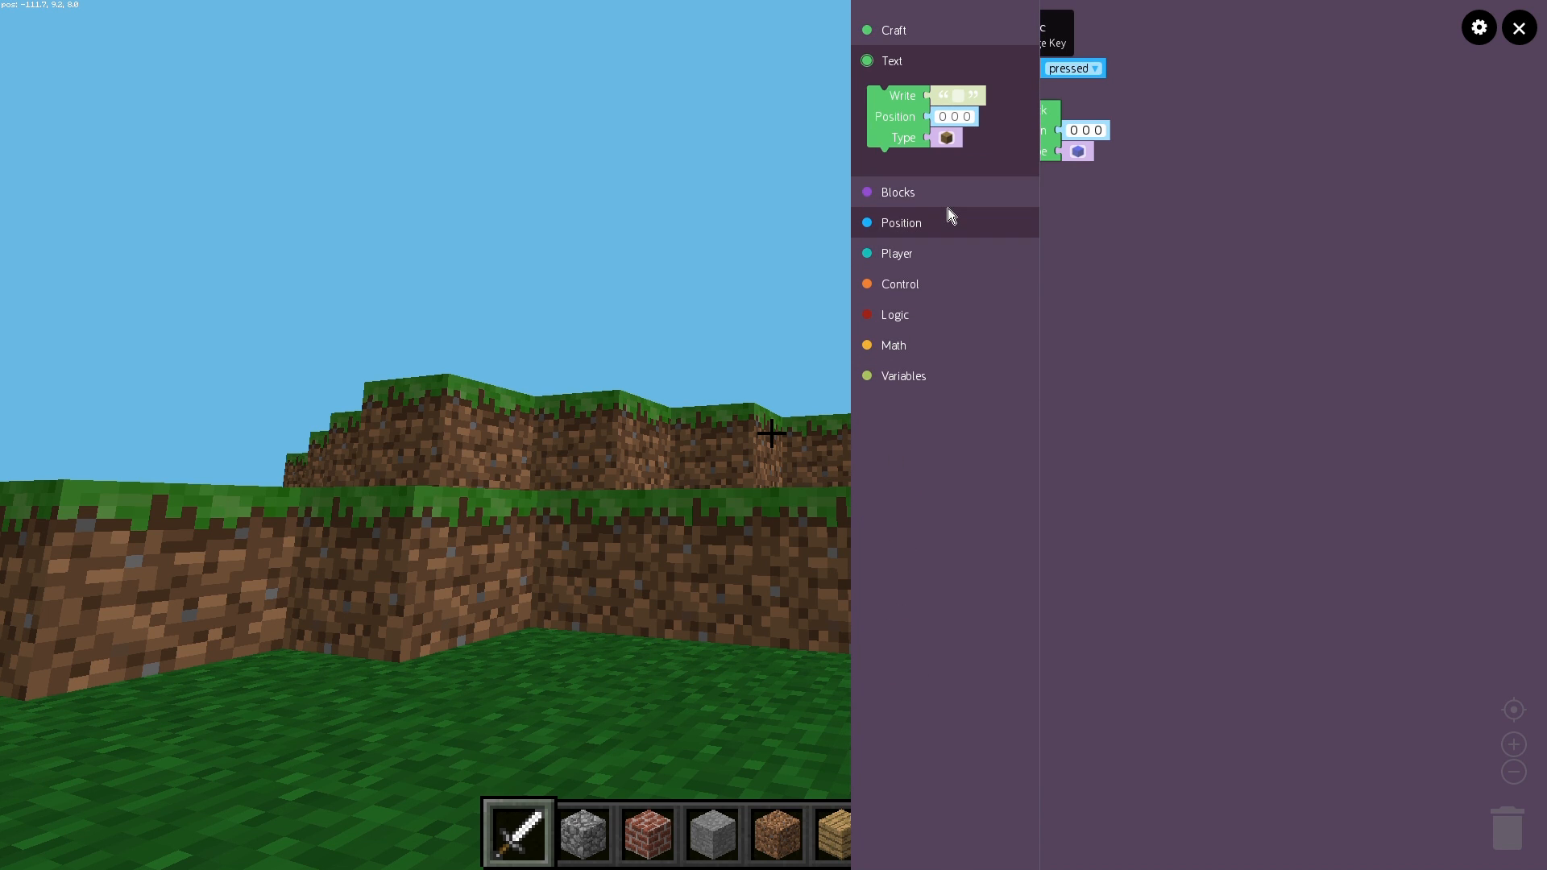
left_click(899, 222)
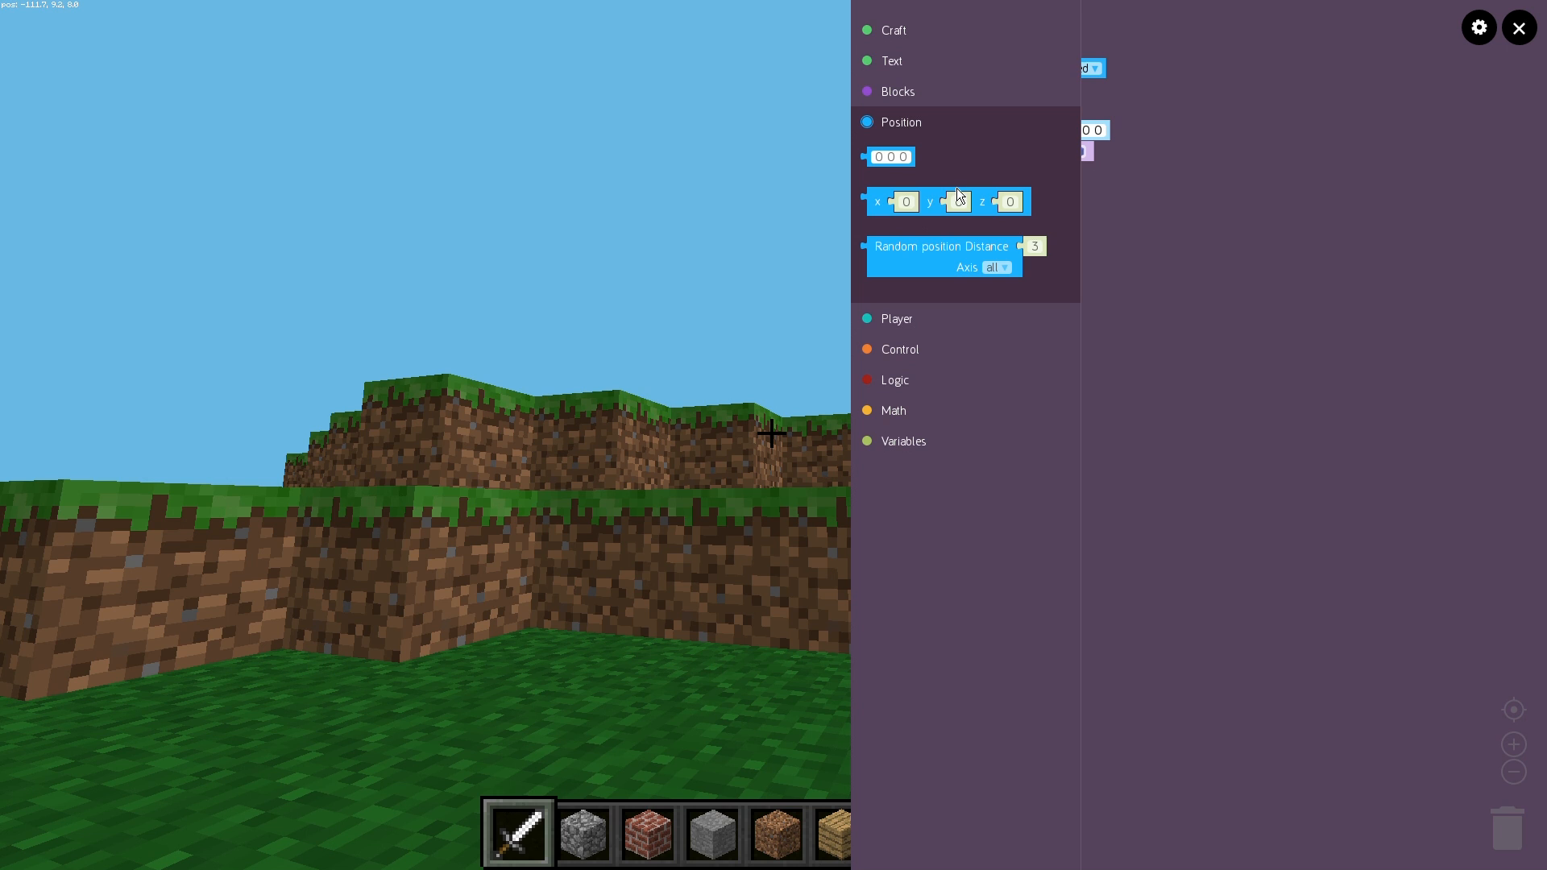
mouse_move(906, 92)
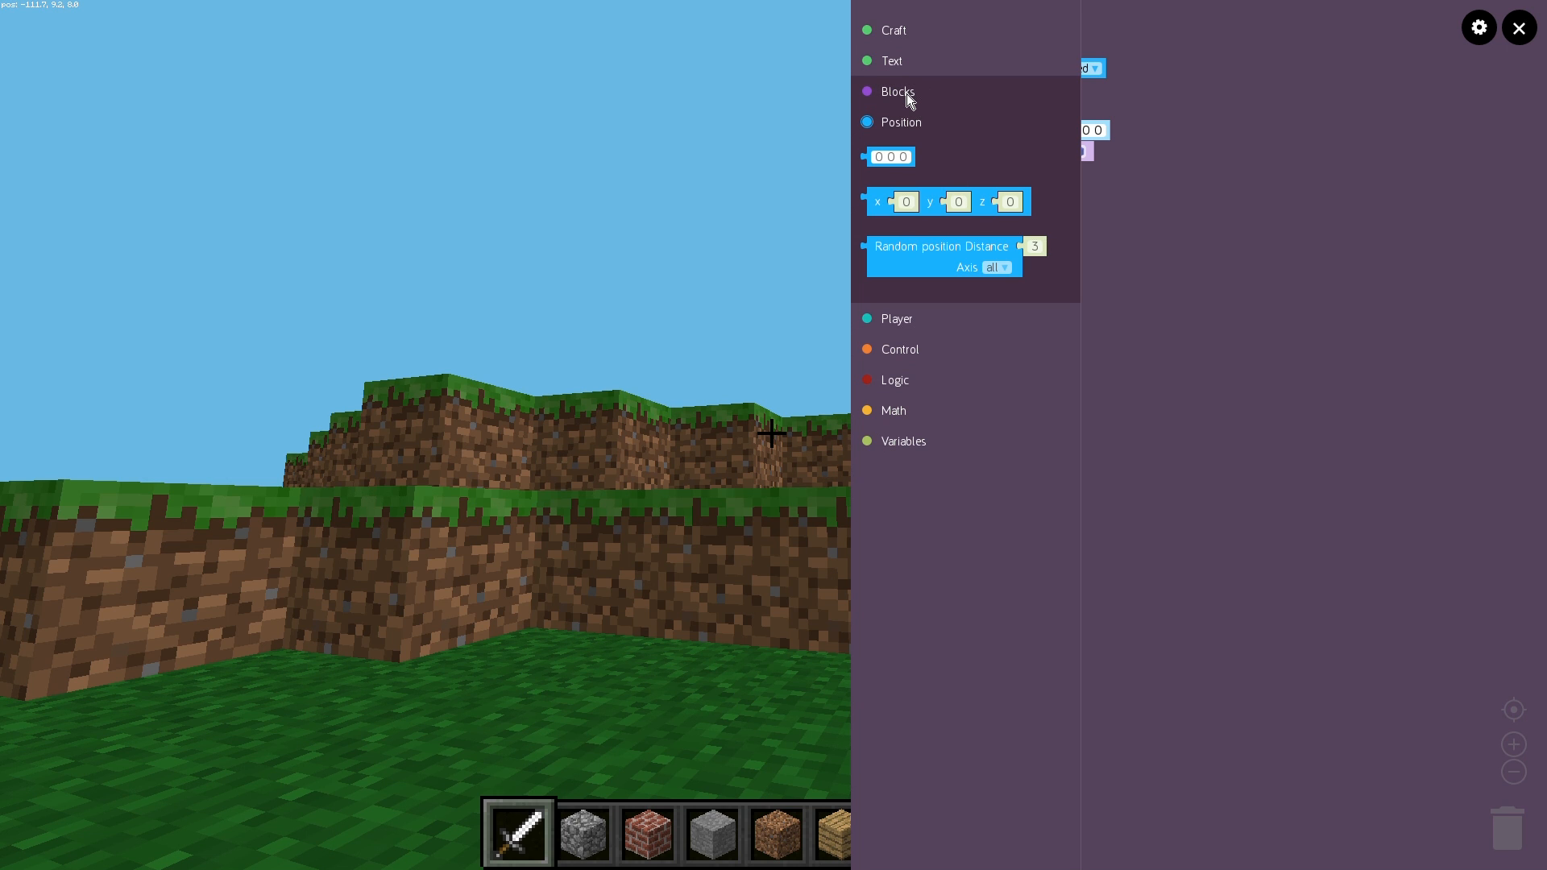
left_click(898, 90)
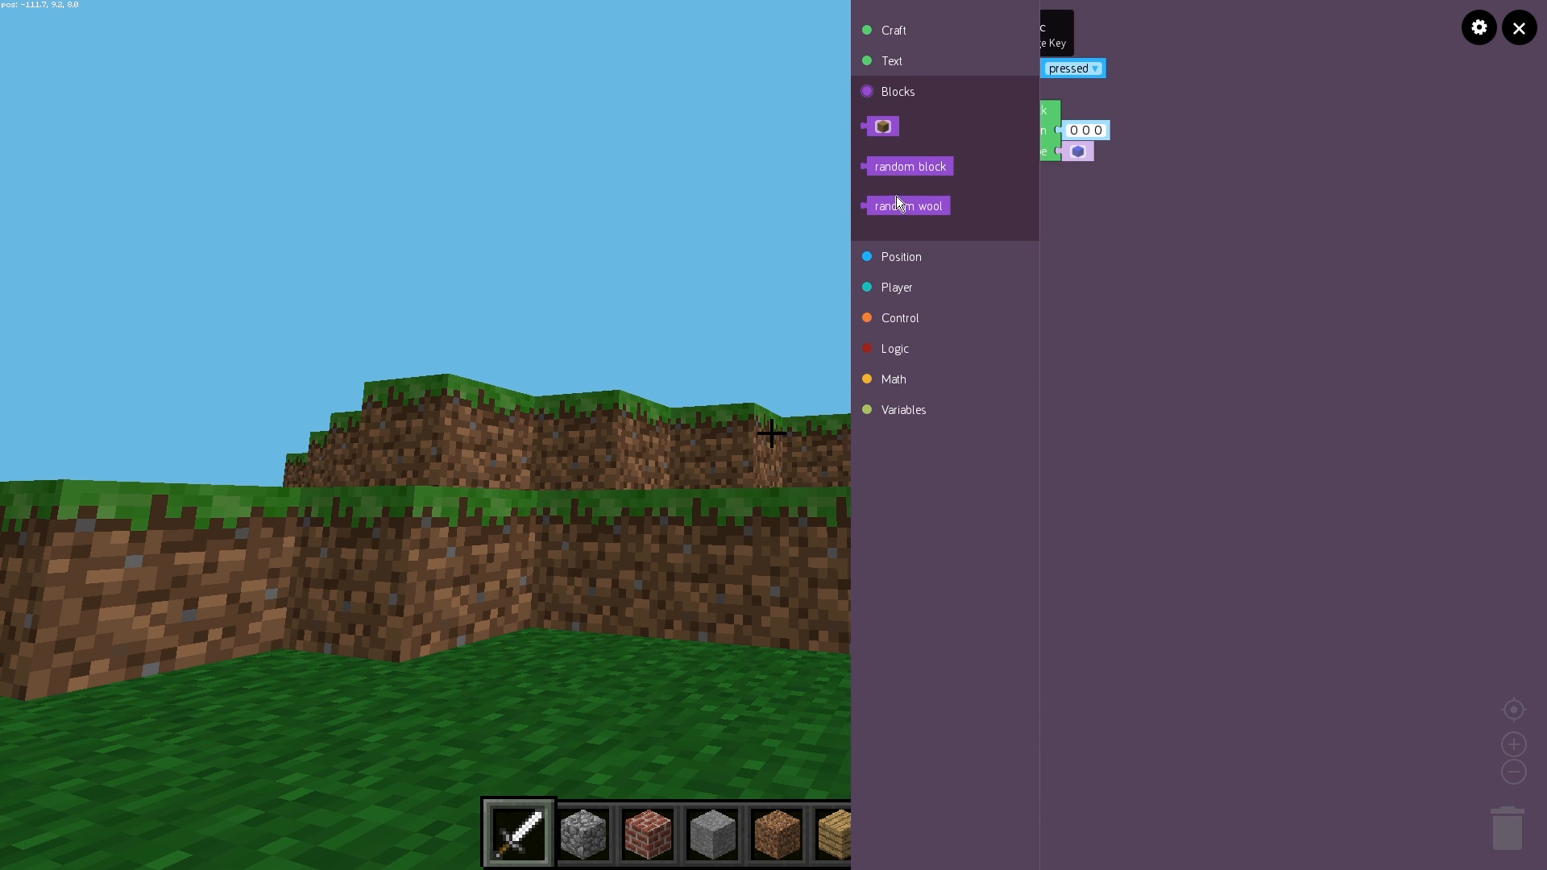
mouse_move(898, 261)
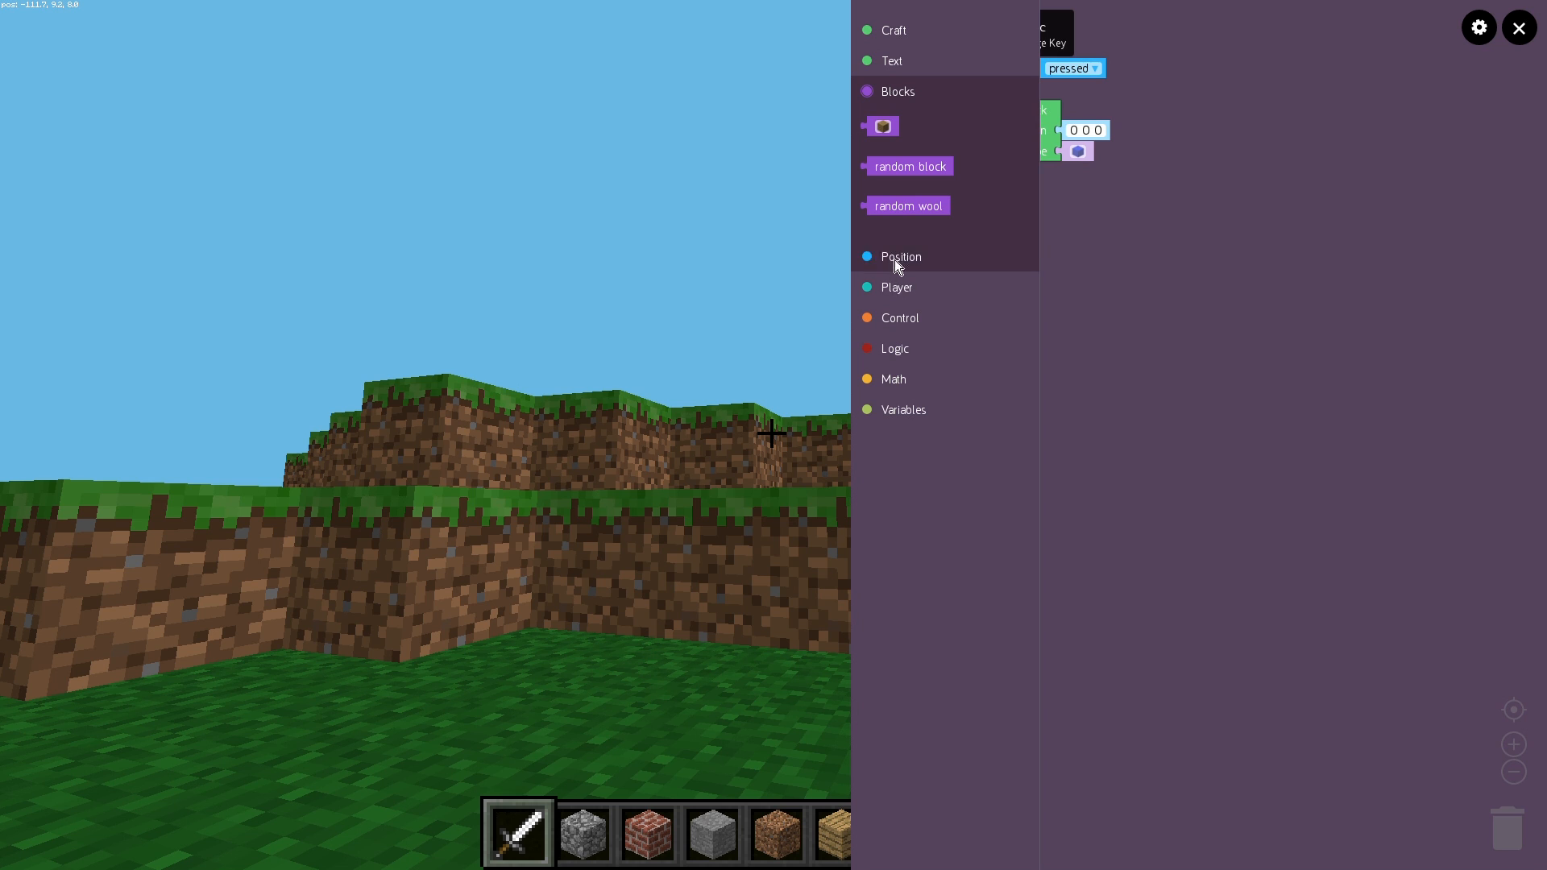
left_click(896, 287)
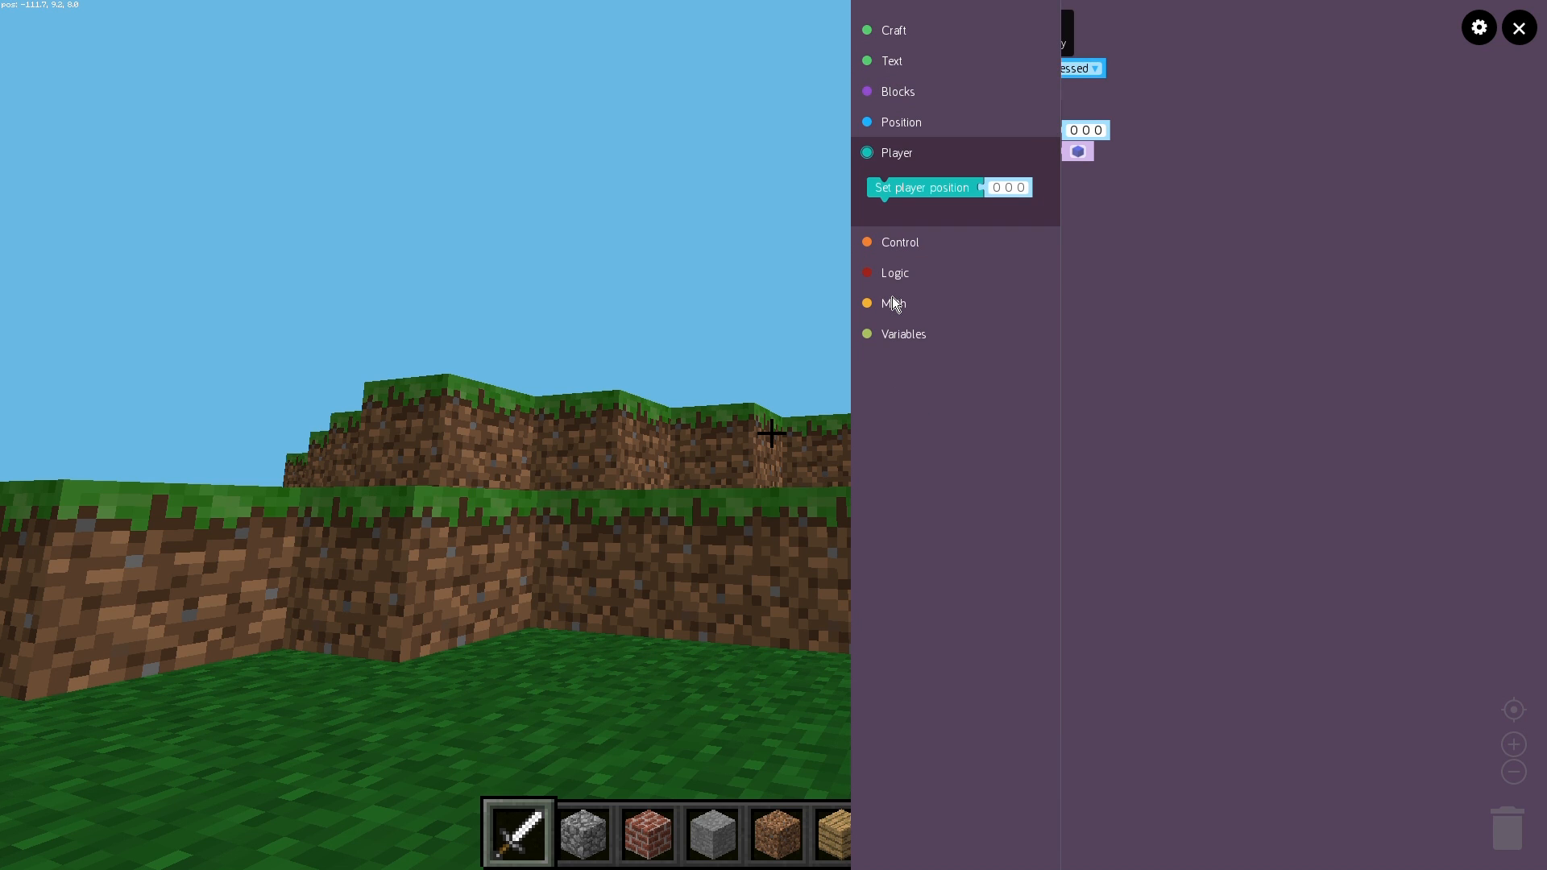
mouse_move(899, 242)
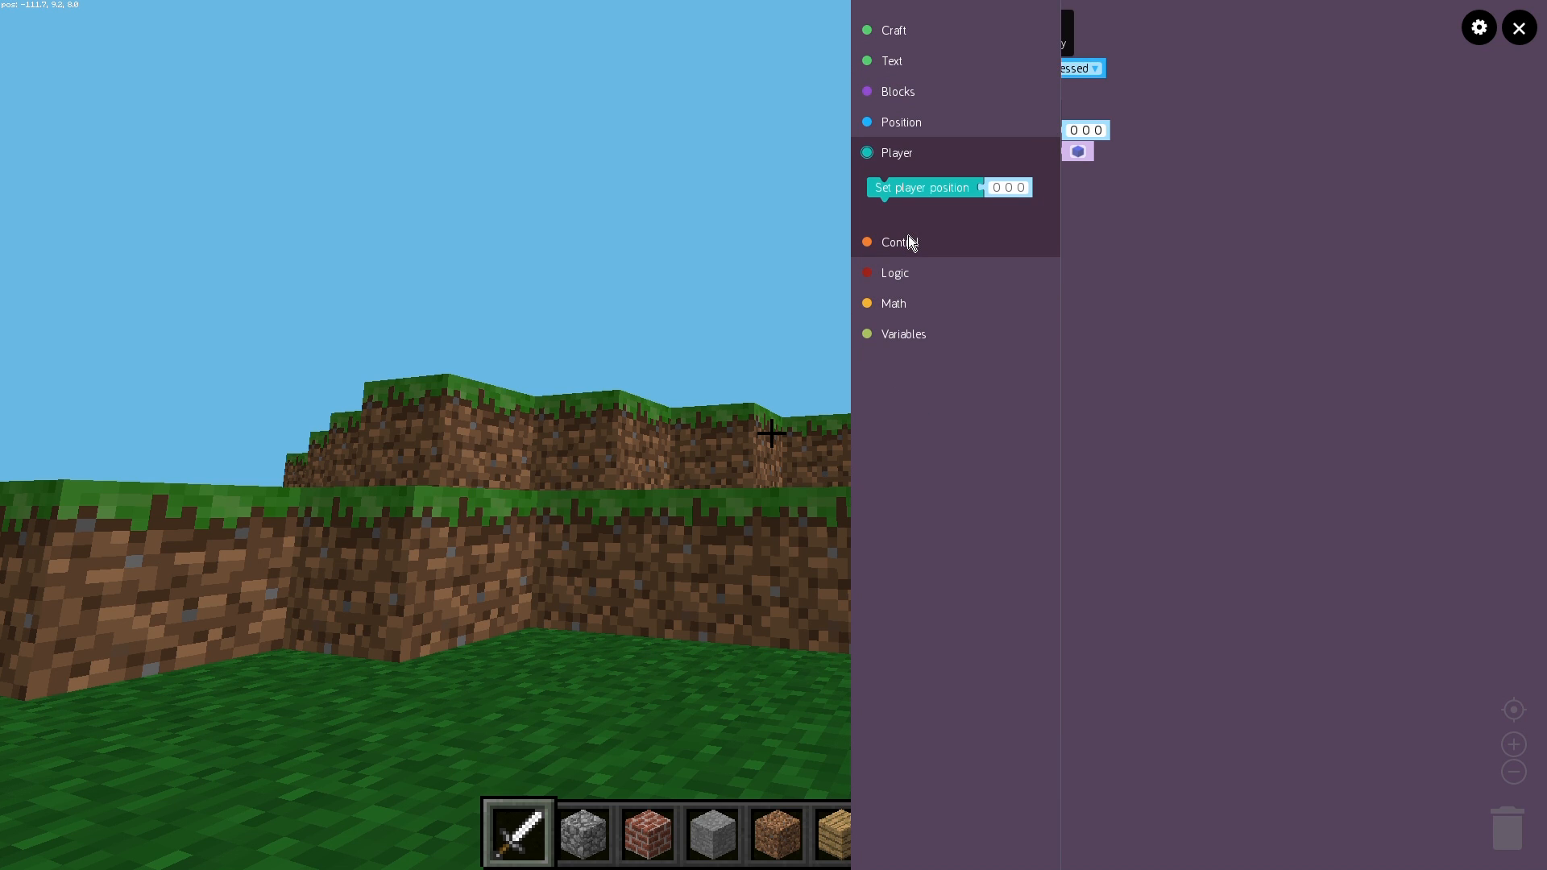
left_click(900, 241)
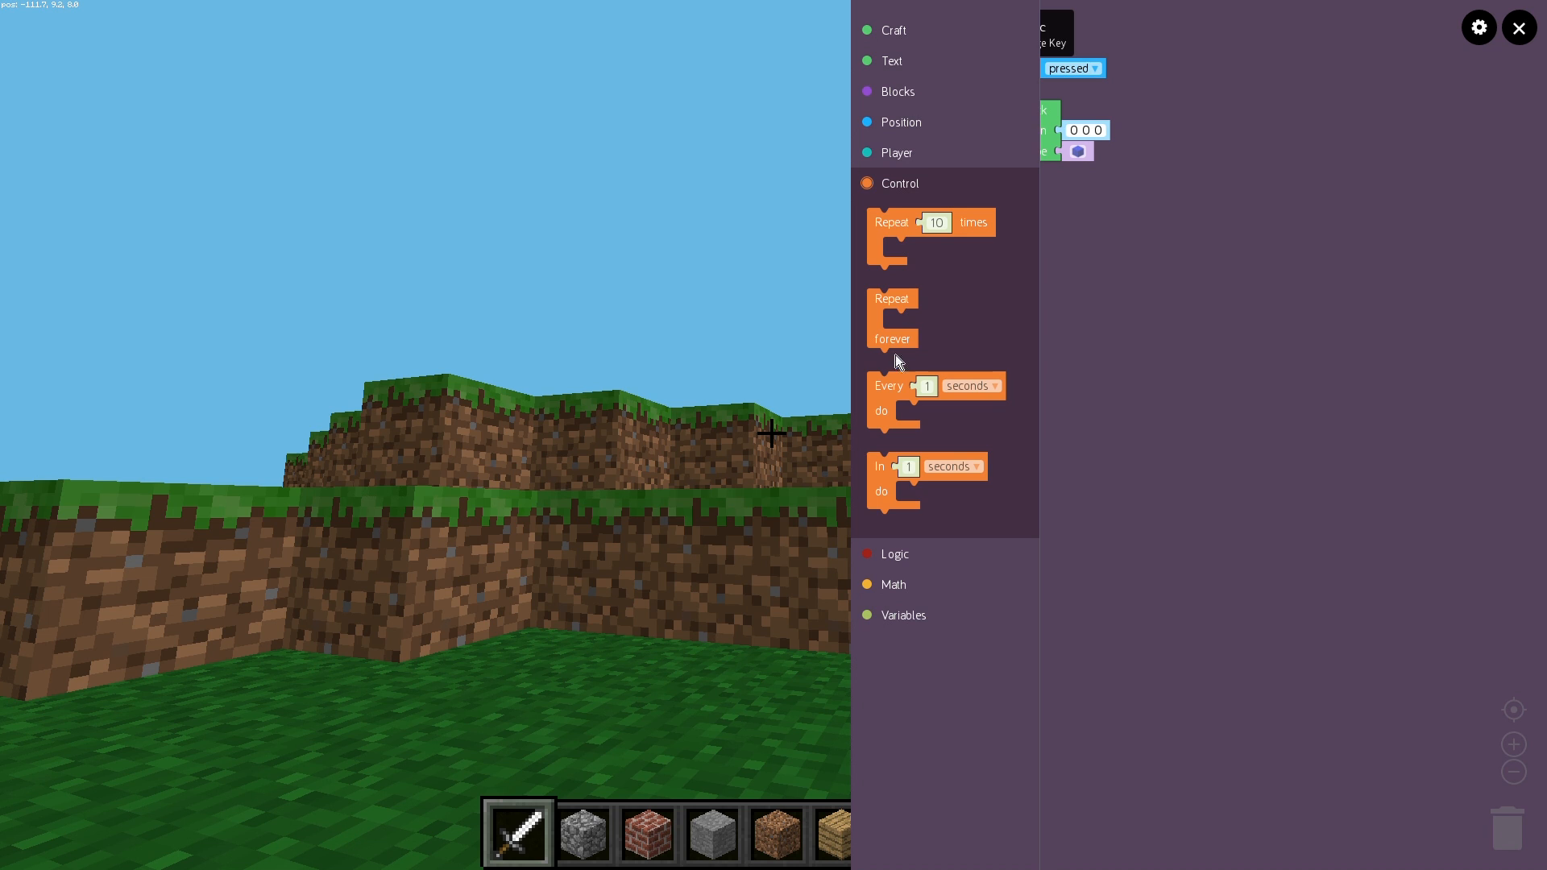
mouse_move(897, 552)
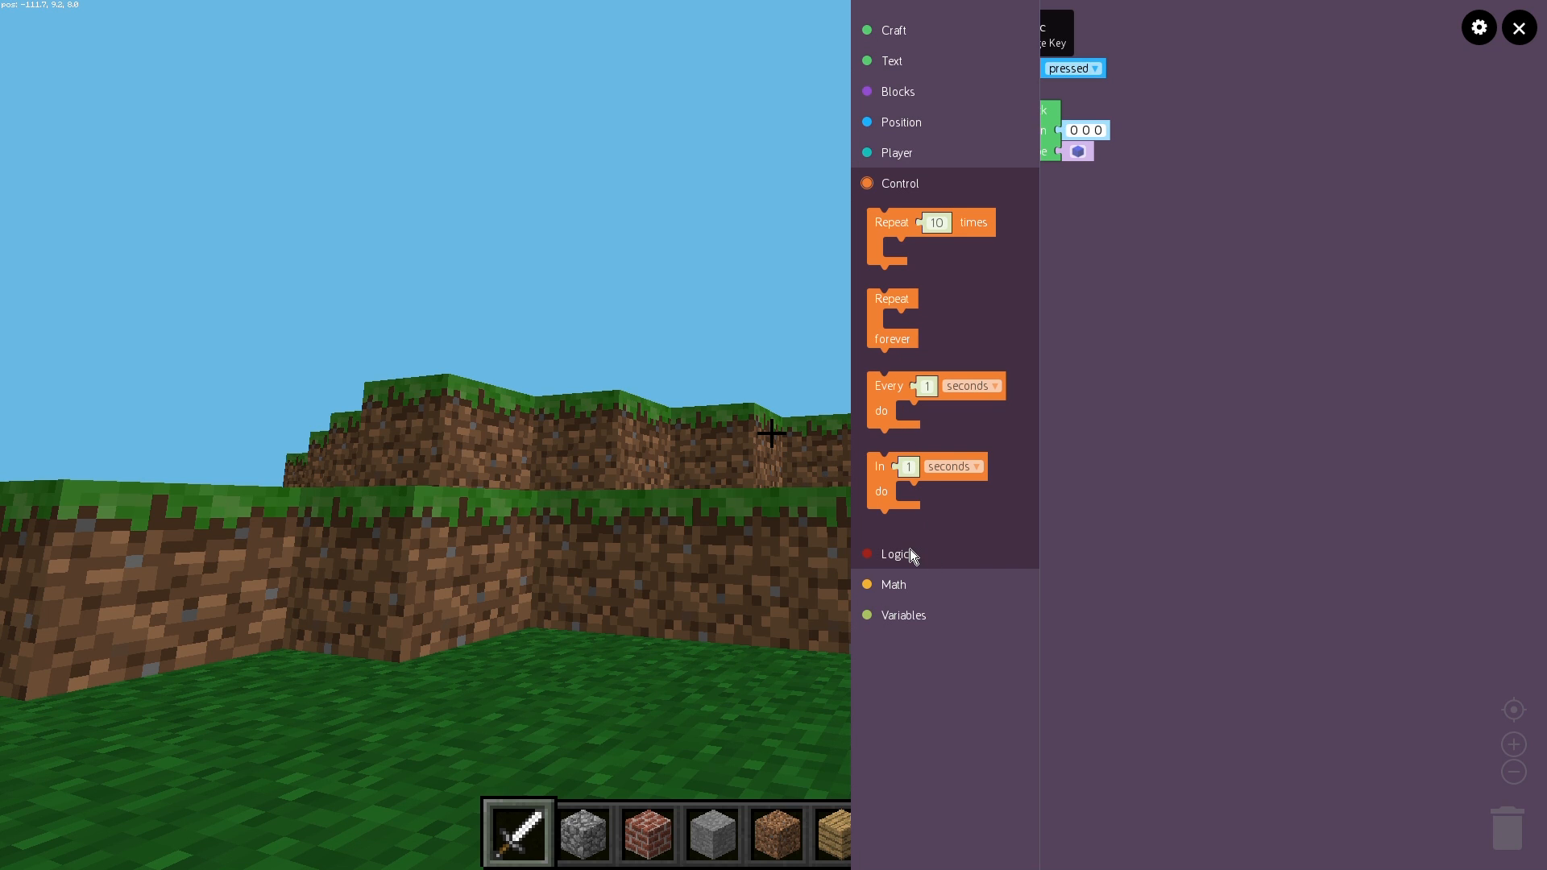
left_click(894, 553)
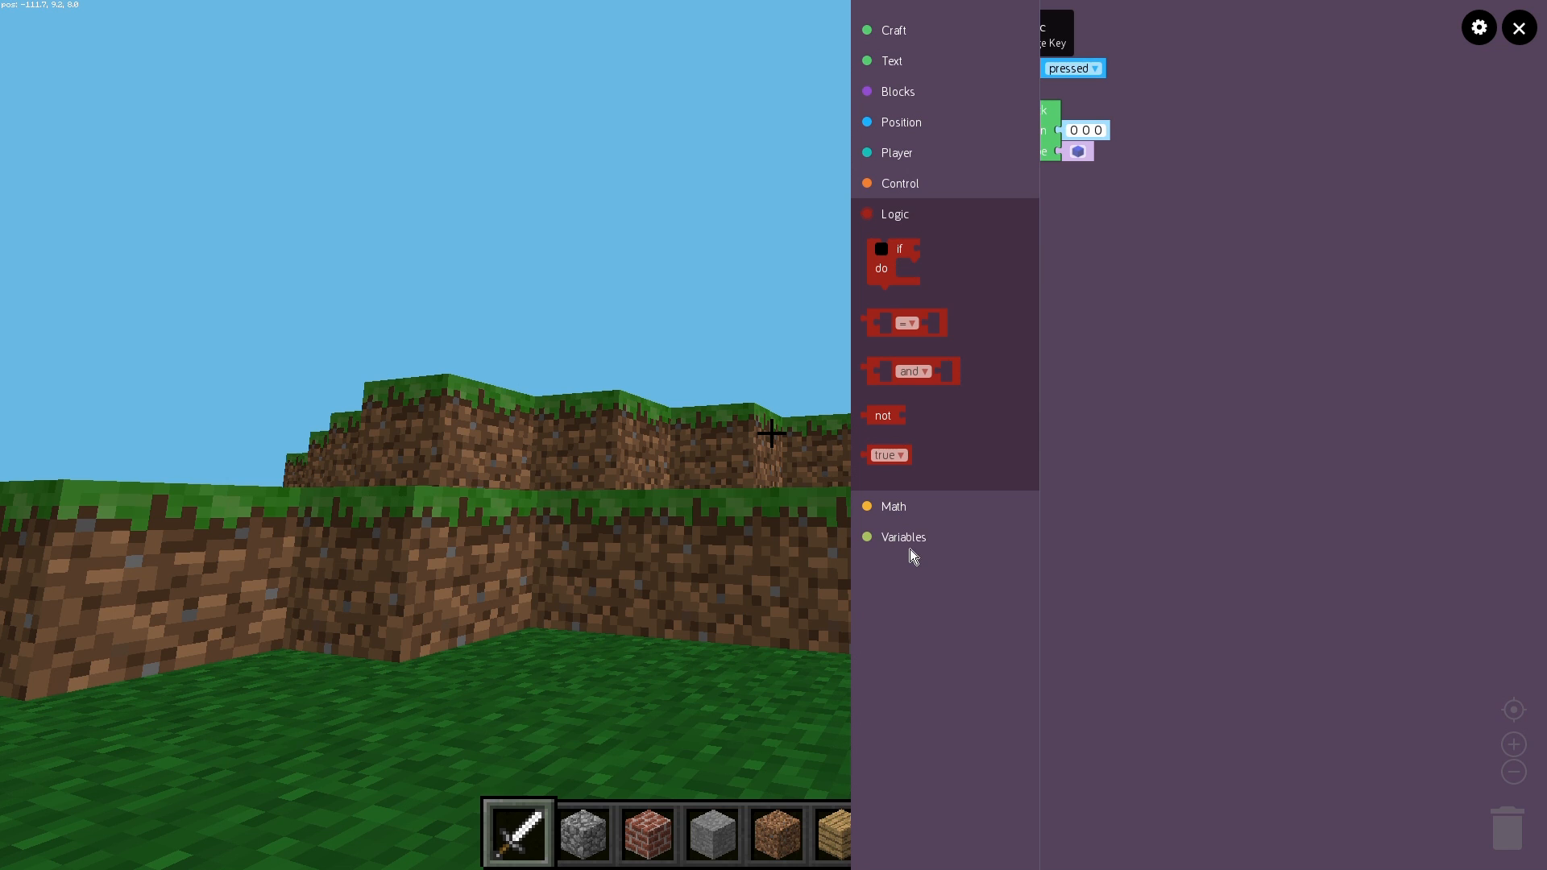
mouse_move(893, 506)
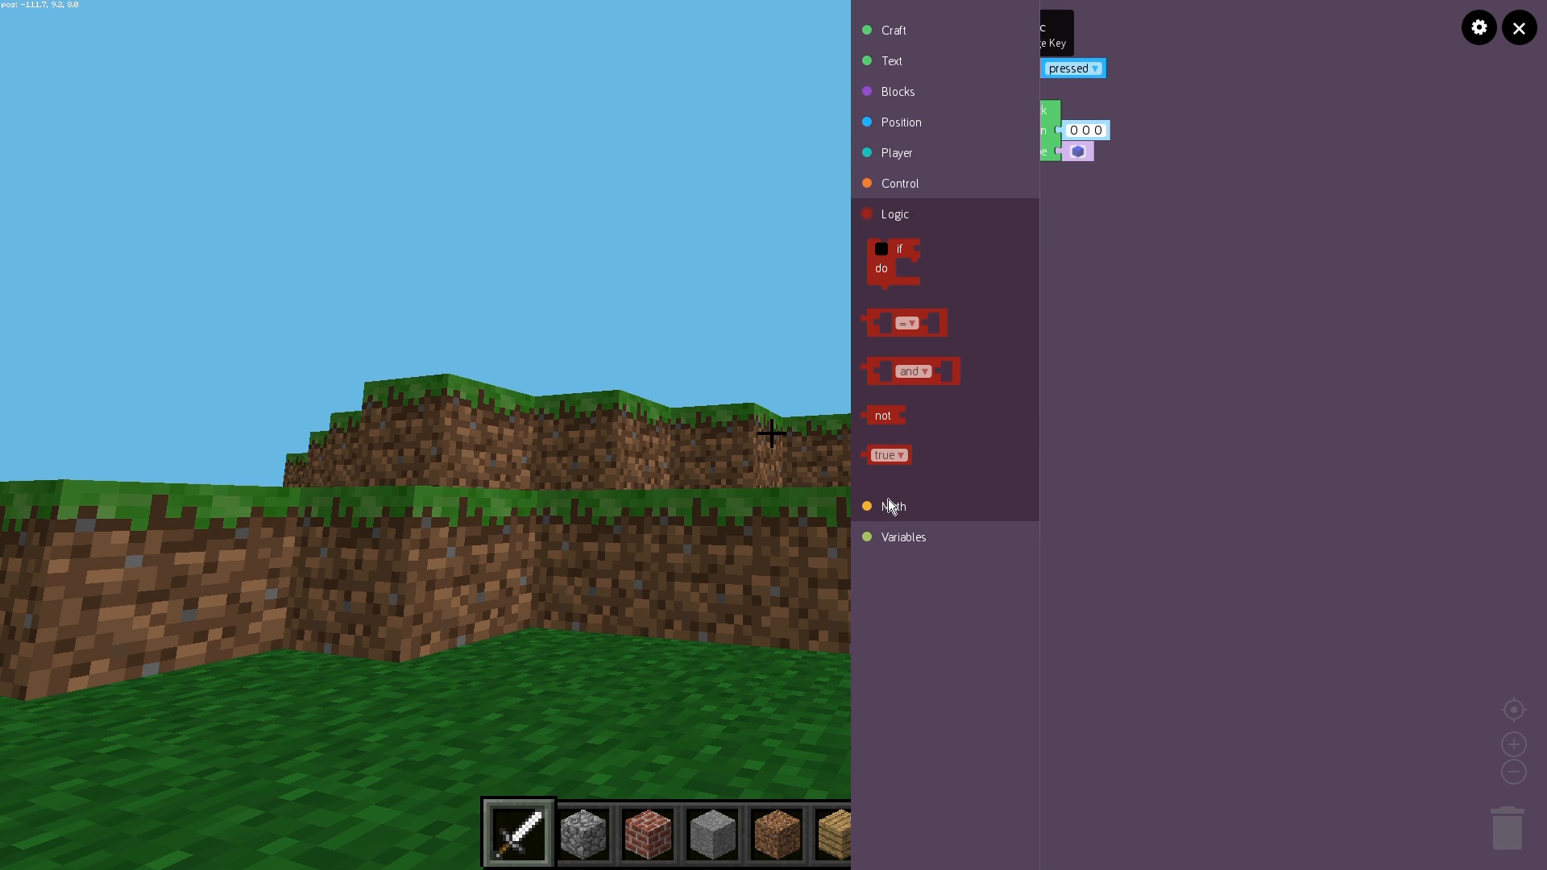
left_click(893, 506)
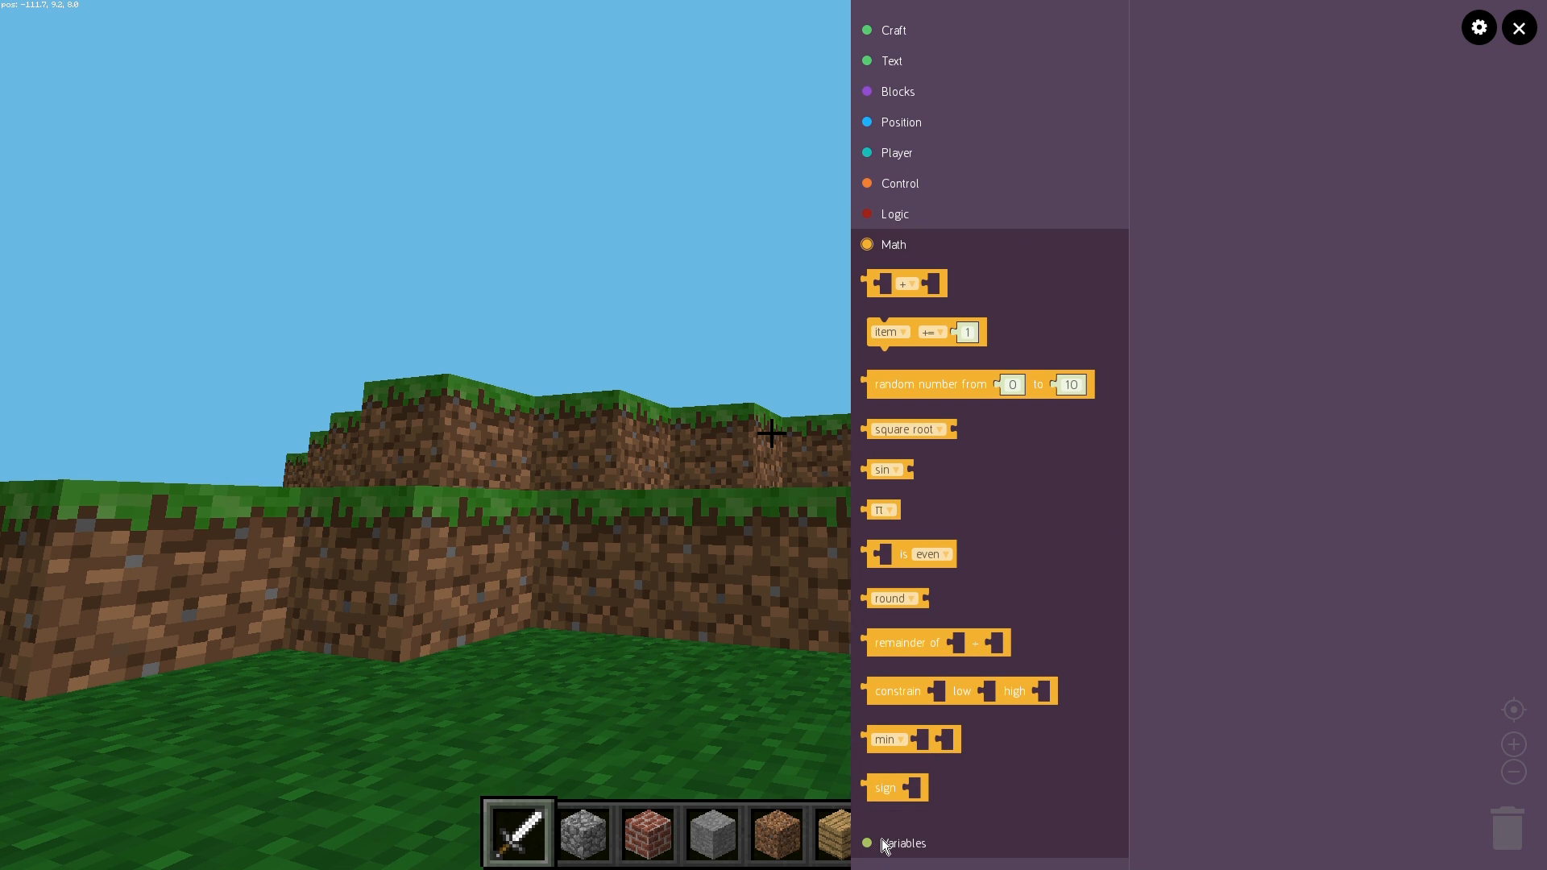
left_click(903, 843)
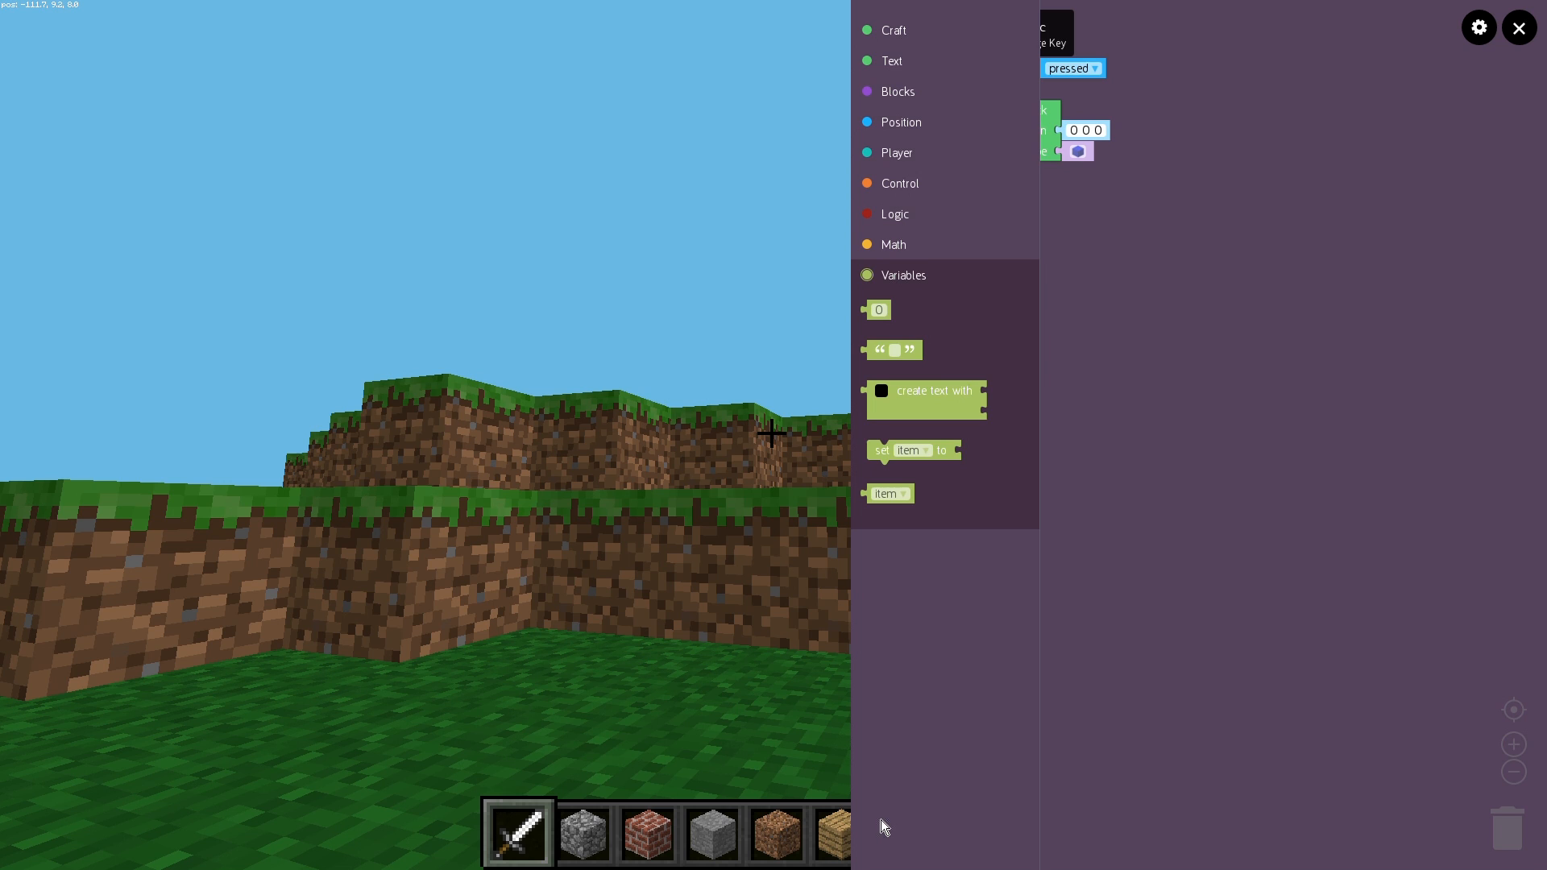
mouse_move(959, 444)
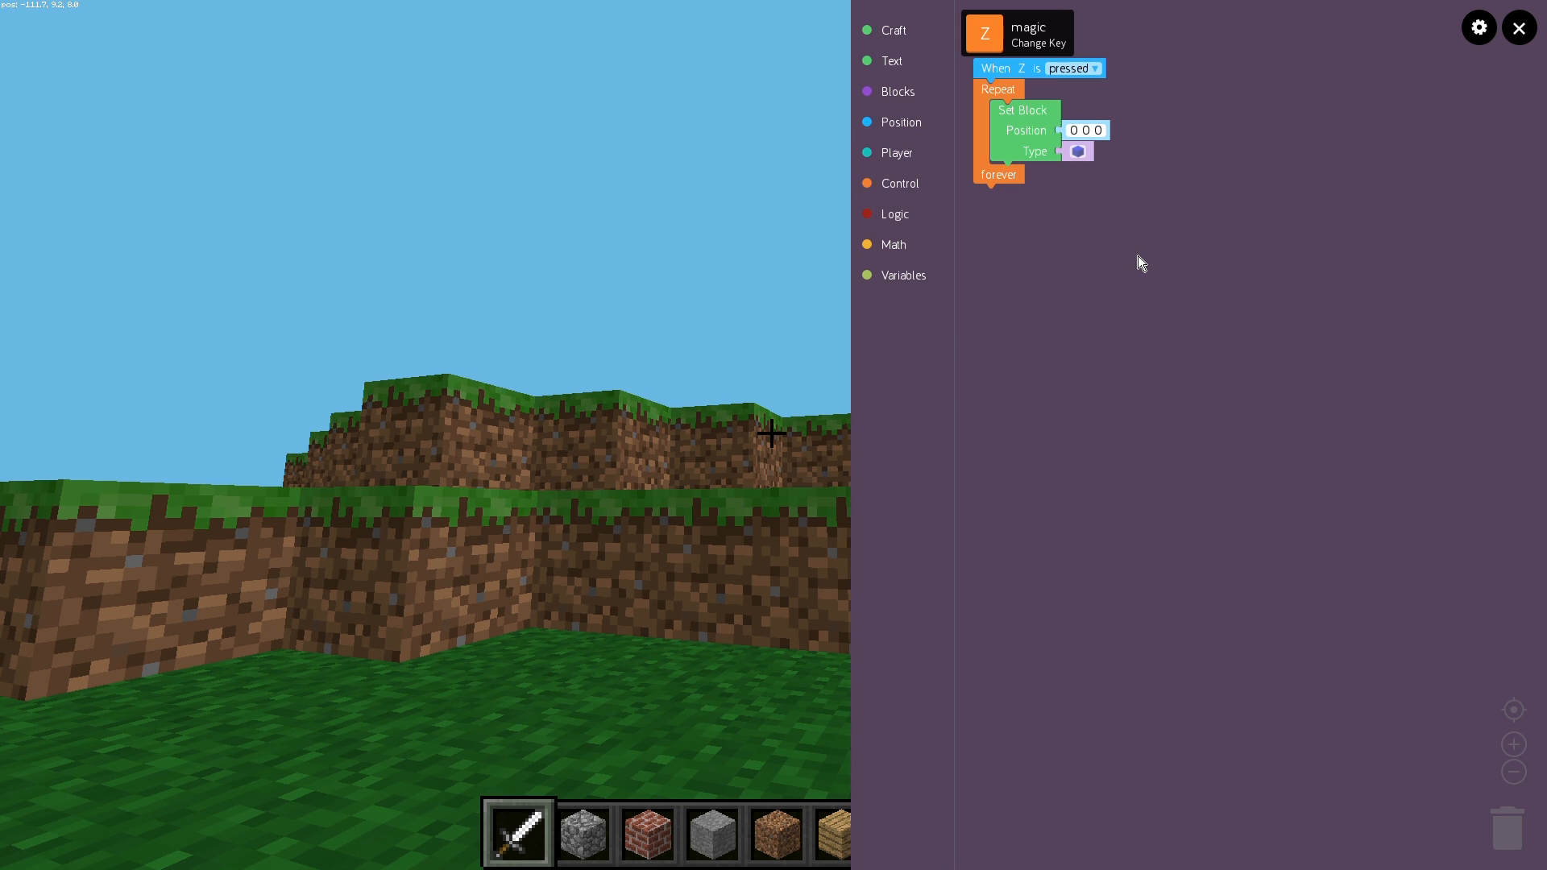
mouse_move(1170, 345)
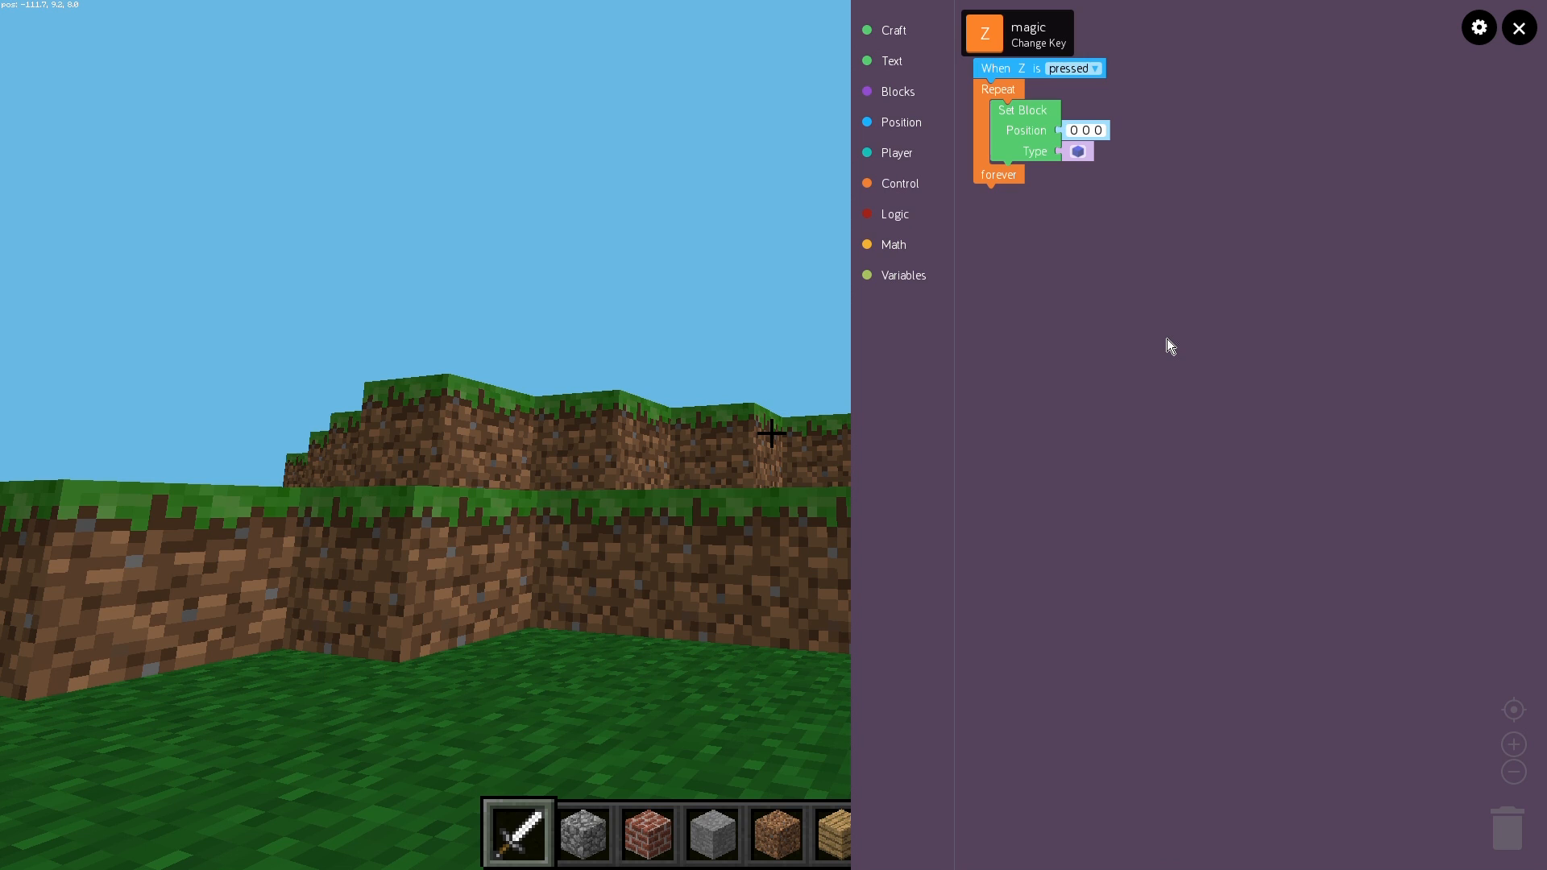